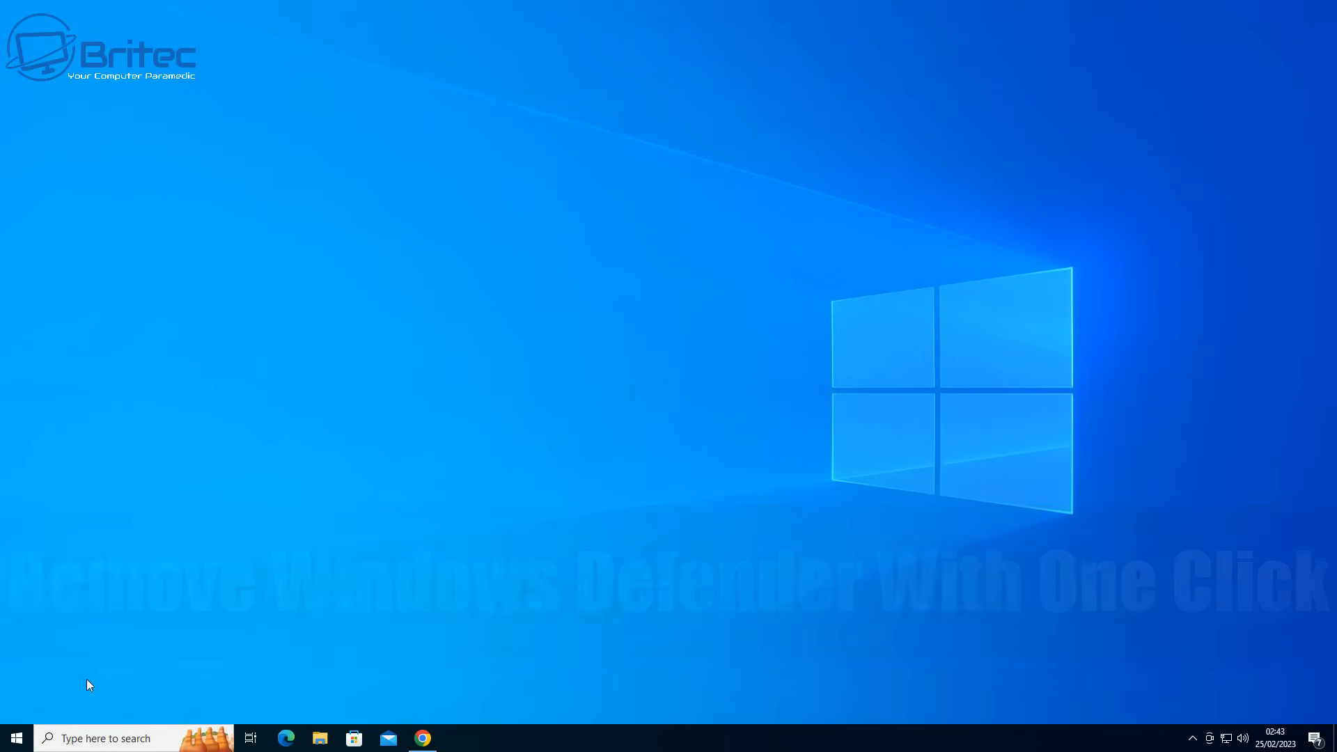
Step: Go to Settings > Update & Security > Windows Security from the Start menu
{"action": "left_click", "coordinate": [16, 738]}
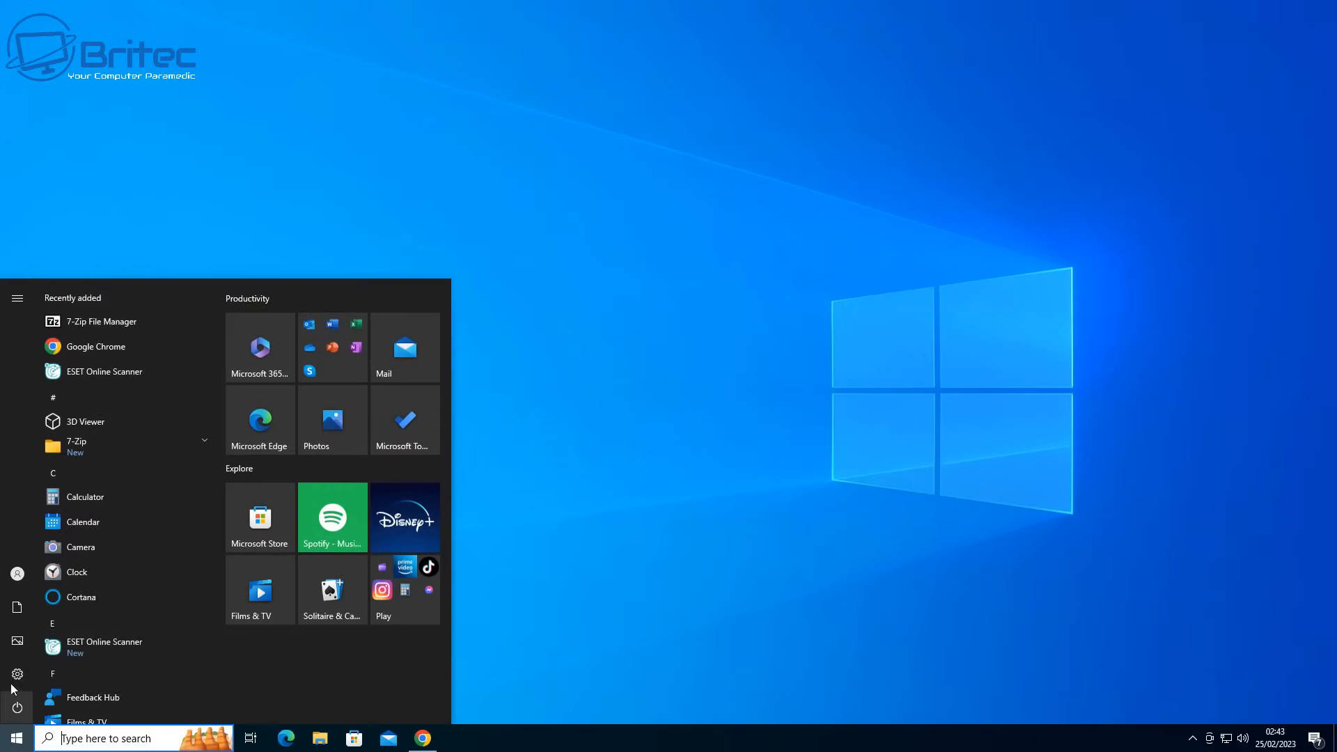
{"action": "left_click", "coordinate": [17, 674]}
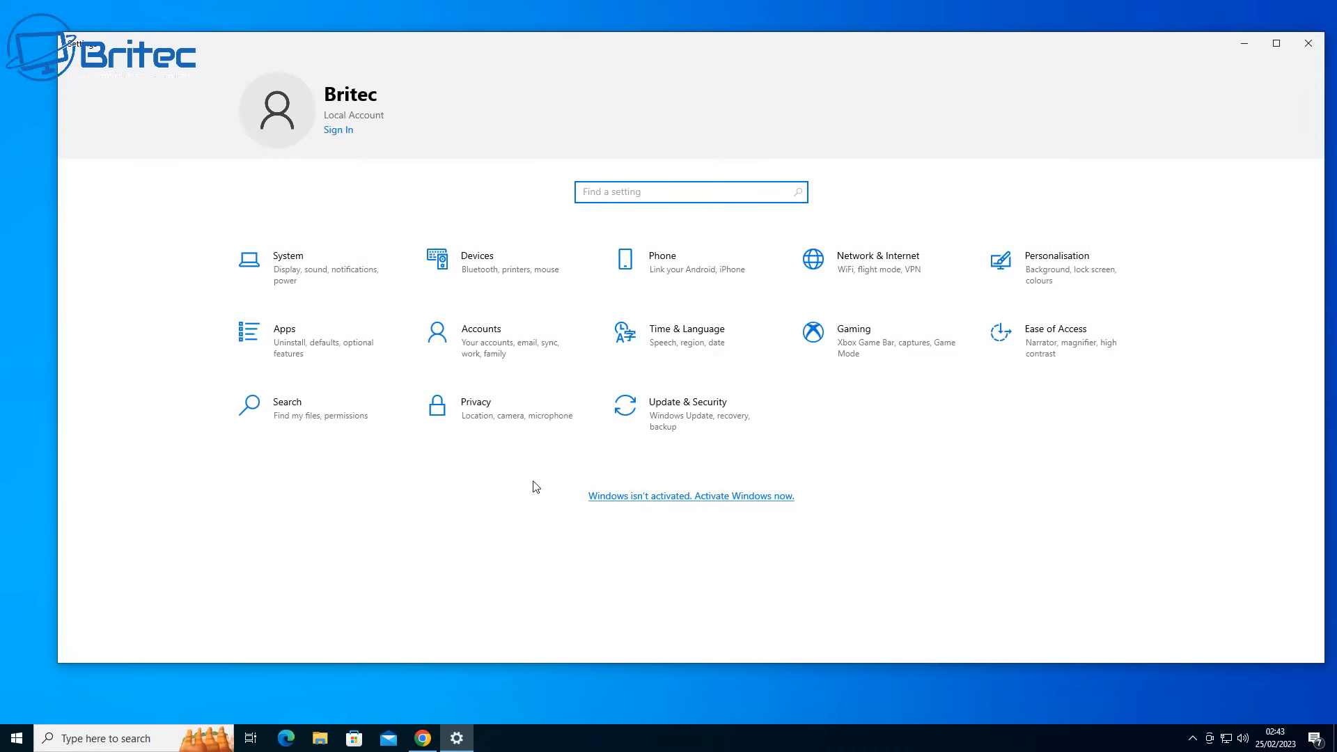
{"action": "left_click", "coordinate": [688, 402]}
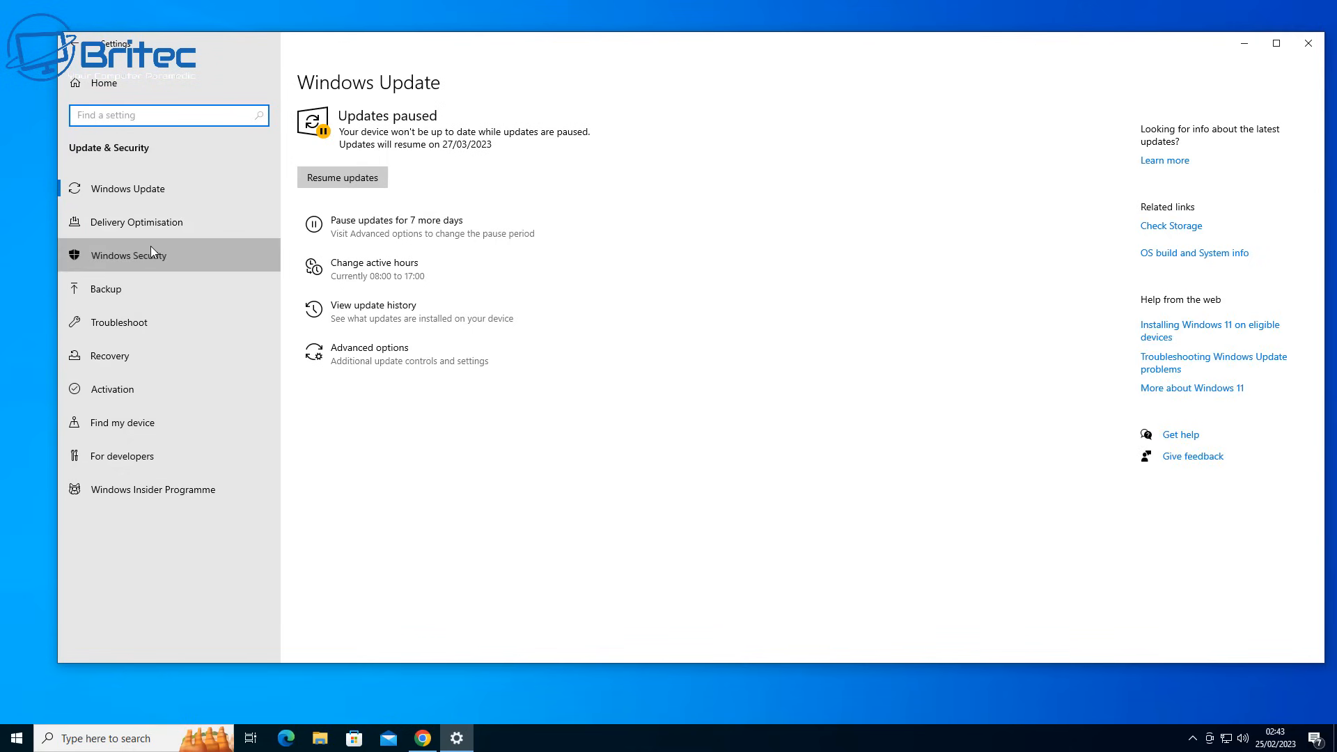
{"action": "left_click", "coordinate": [128, 255]}
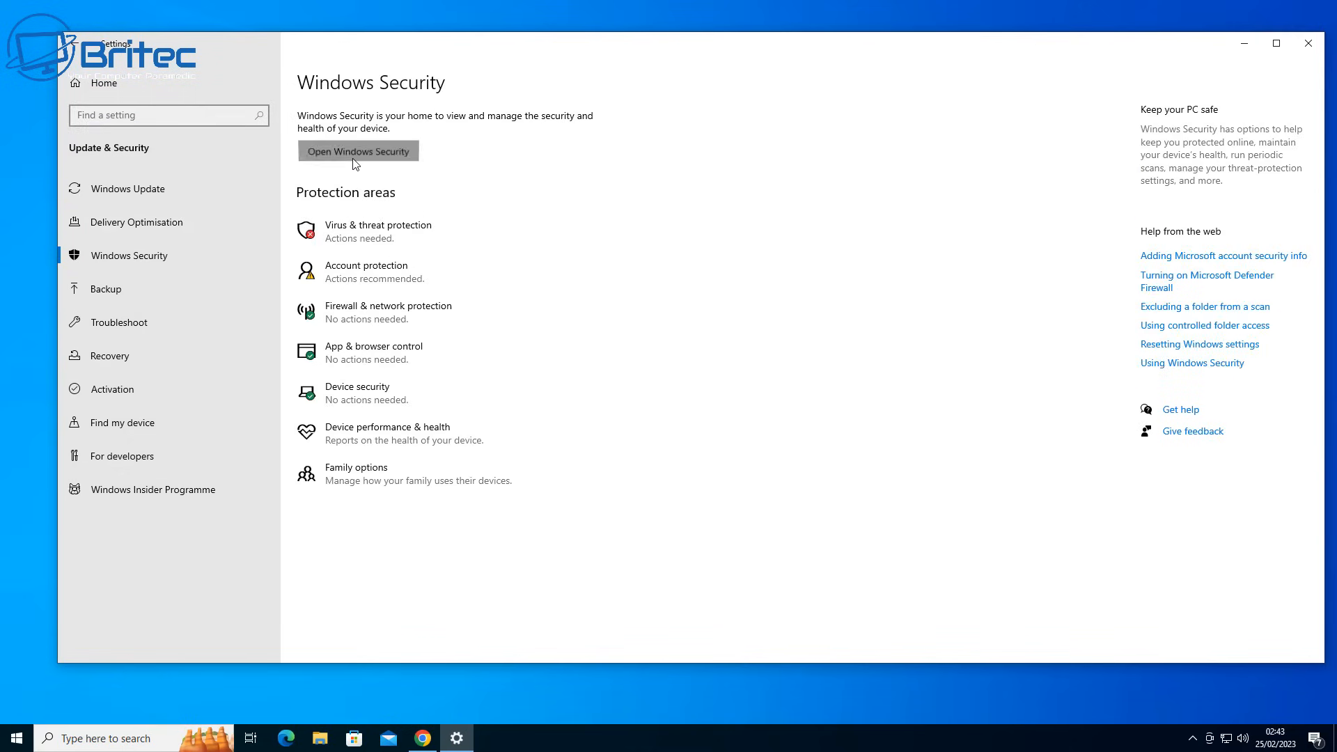
Step: Launch Windows Security, check the Virus & threat protection threats, then close Security and Settings
{"action": "left_click", "coordinate": [358, 150]}
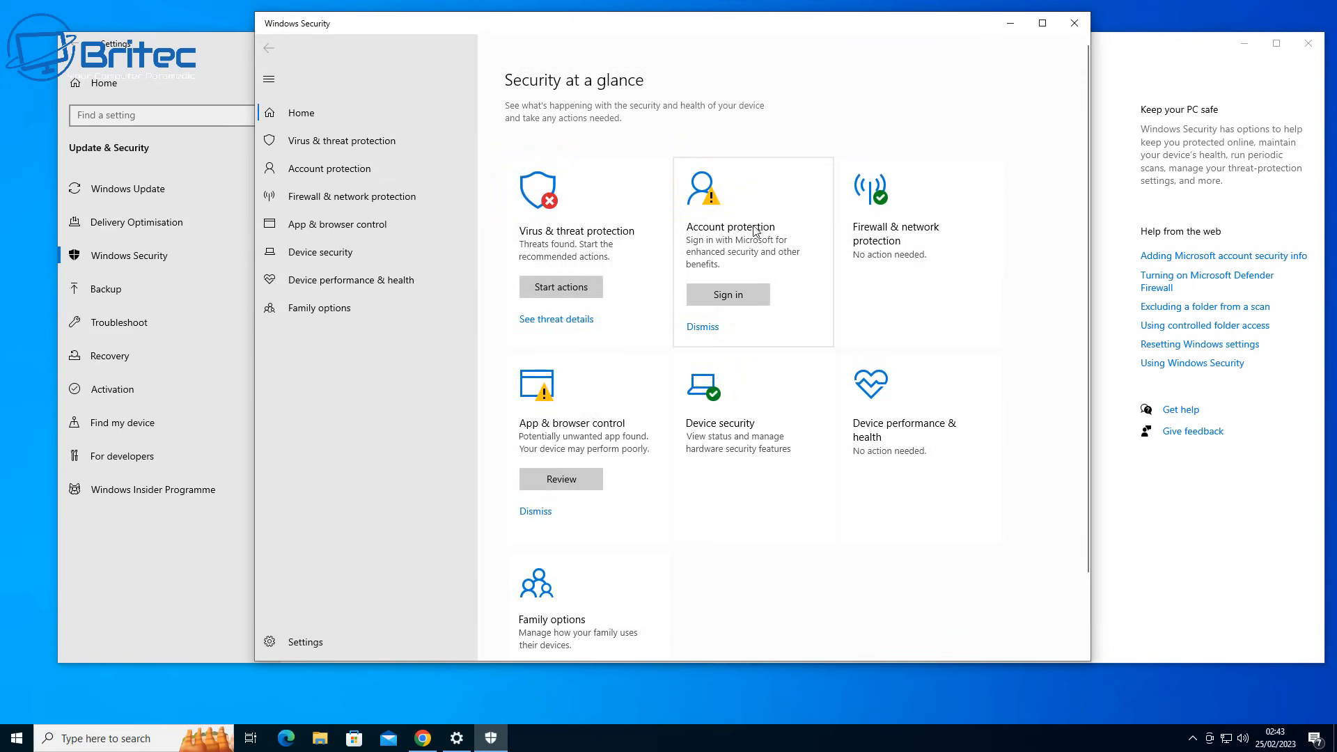
{"action": "scroll", "scroll_direction": "down", "scroll_amount": 3}
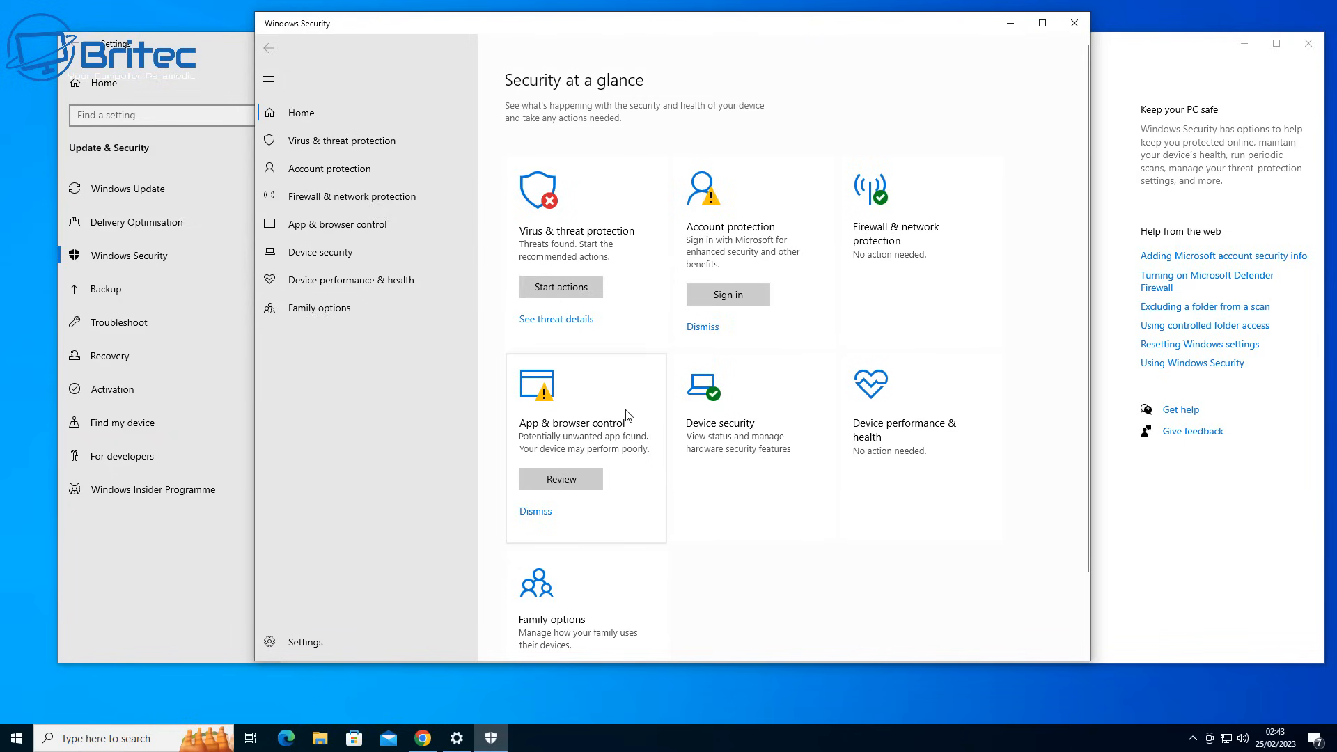
{"action": "mouse_move", "coordinate": [350, 155]}
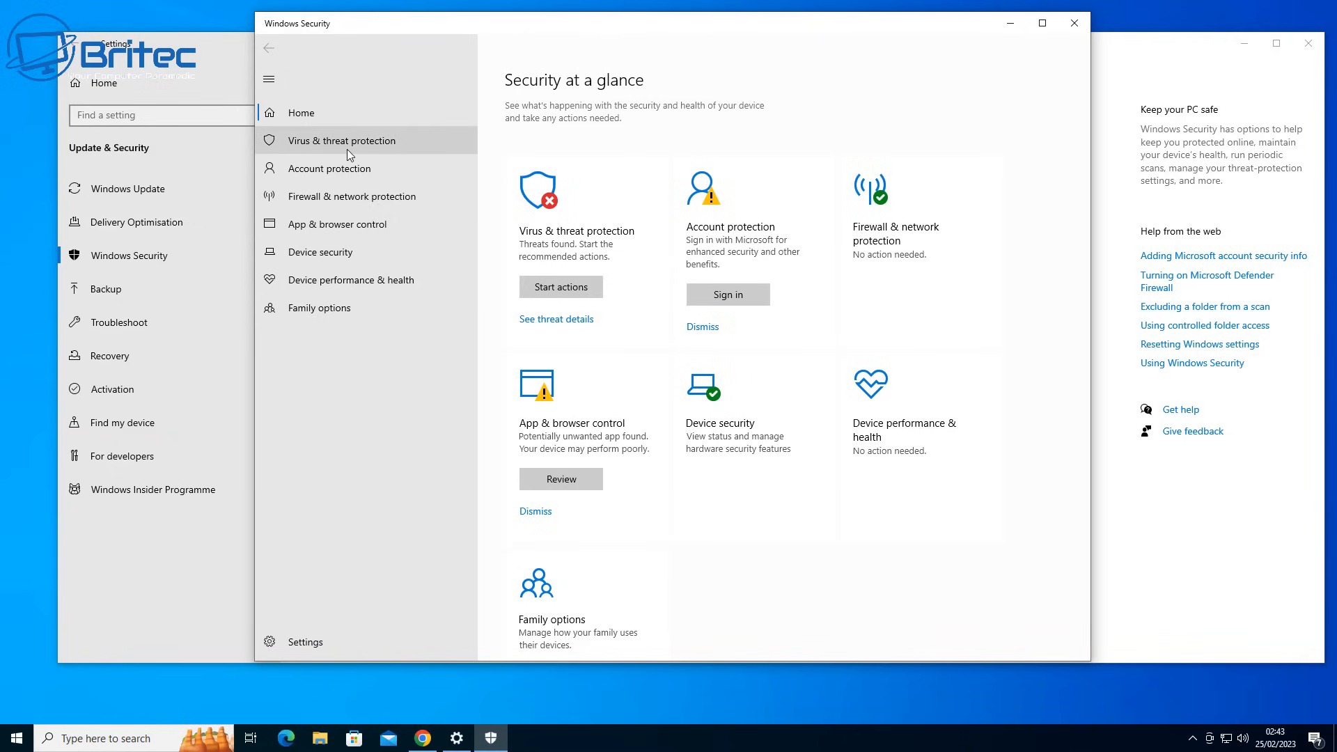
{"action": "left_click", "coordinate": [340, 140]}
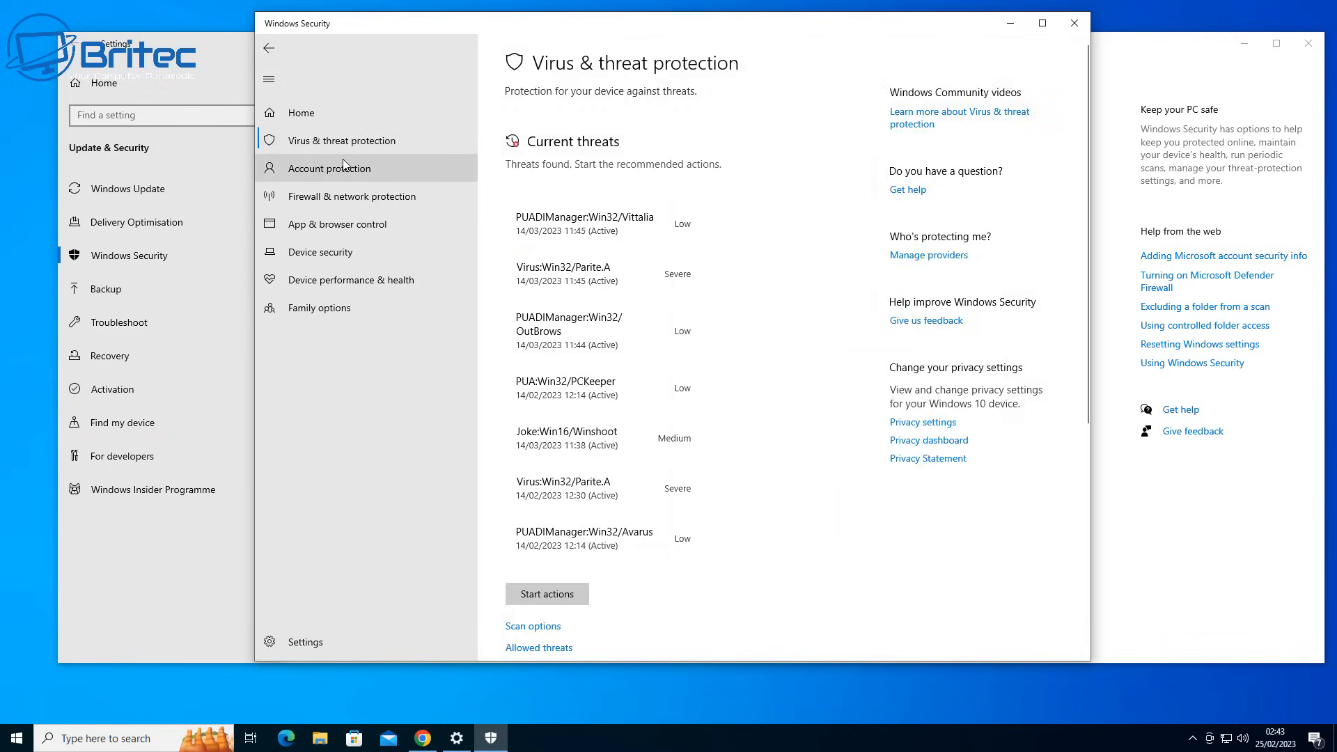
{"action": "mouse_move", "coordinate": [343, 134]}
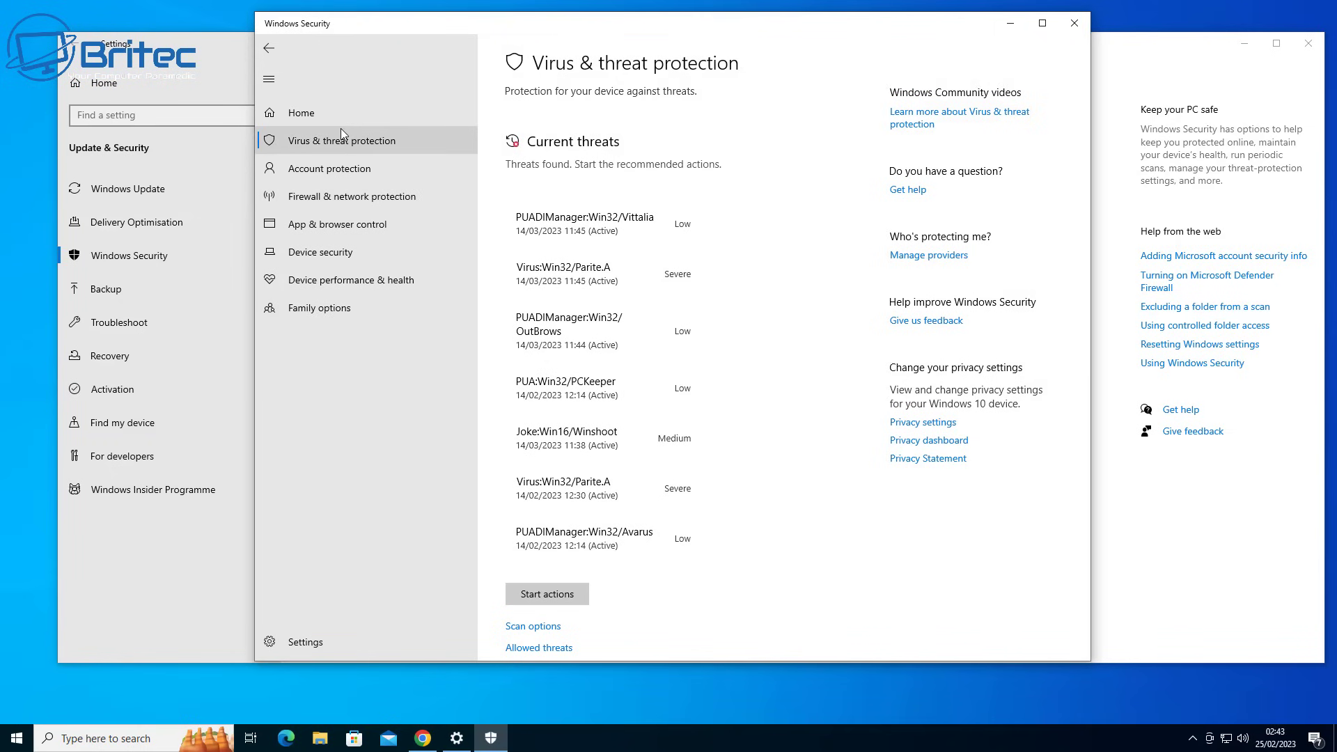
{"action": "mouse_move", "coordinate": [348, 140]}
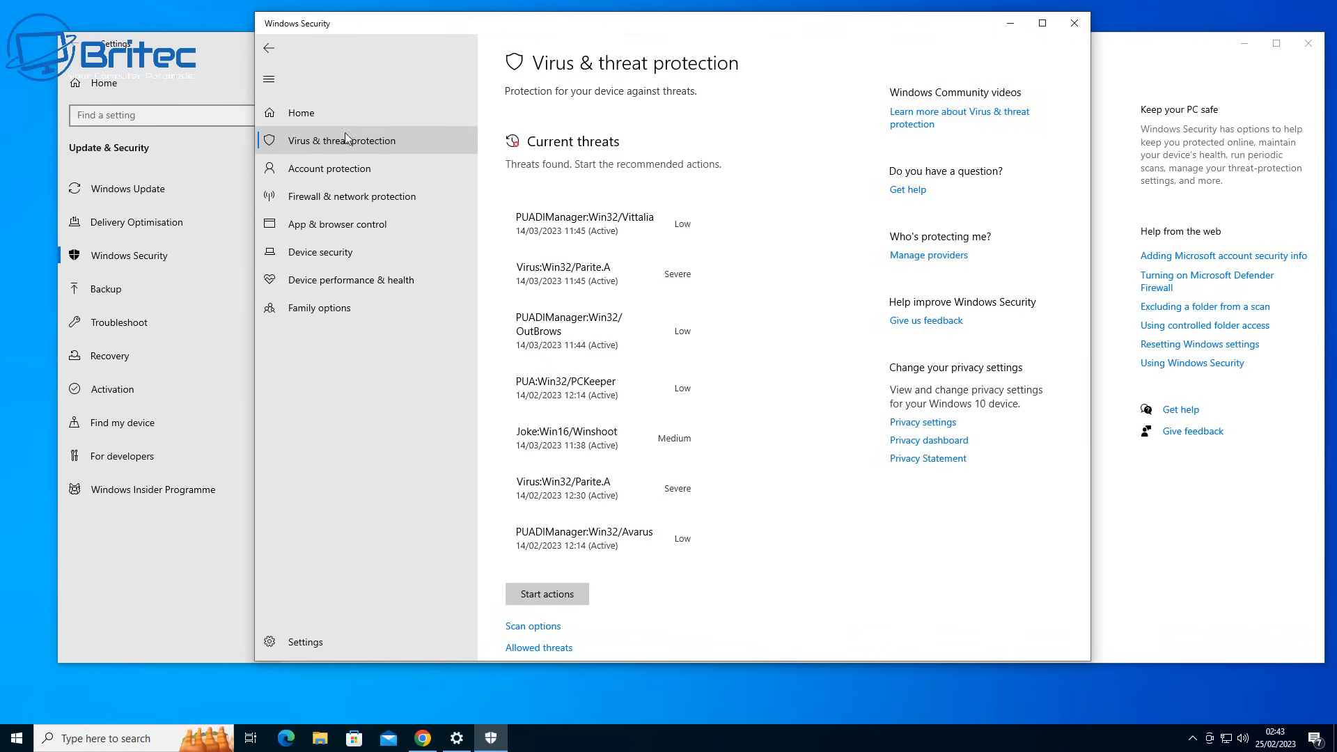
{"action": "left_click", "coordinate": [301, 112]}
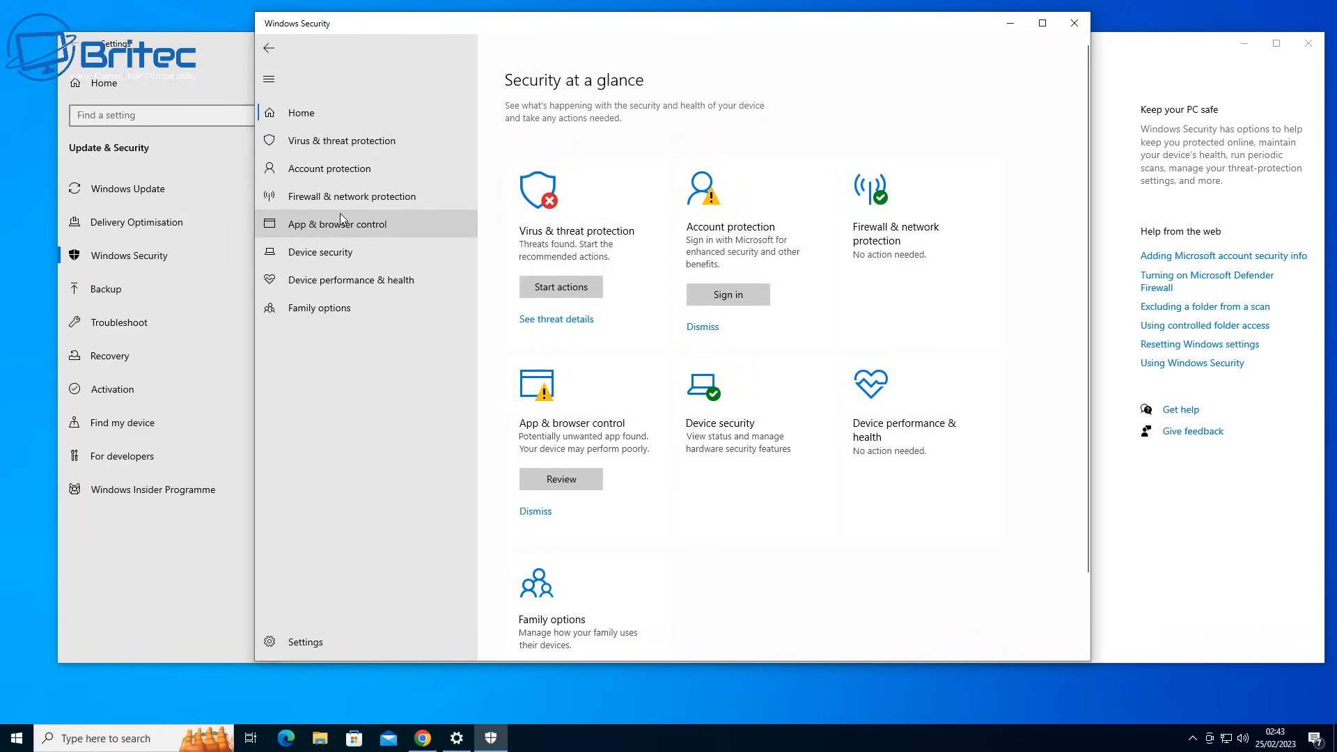
{"action": "left_click", "coordinate": [136, 222]}
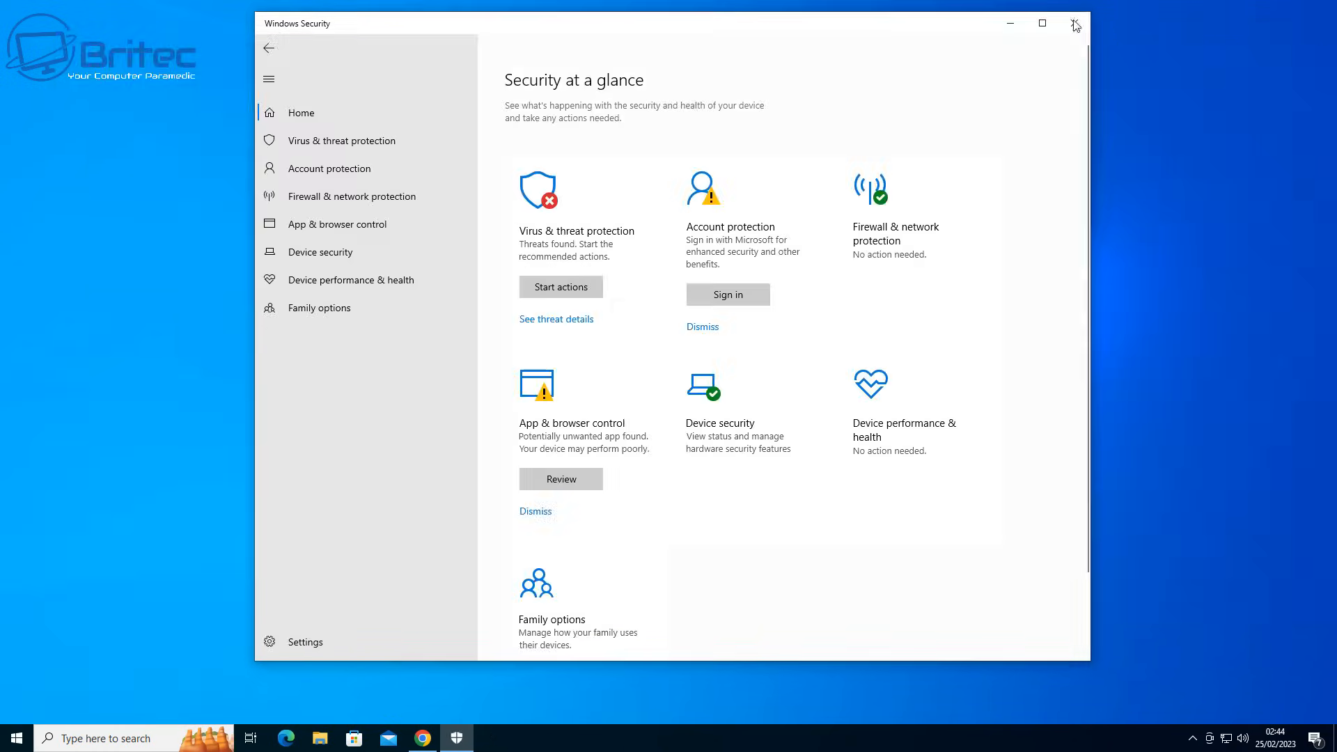
{"action": "left_click", "coordinate": [1074, 21]}
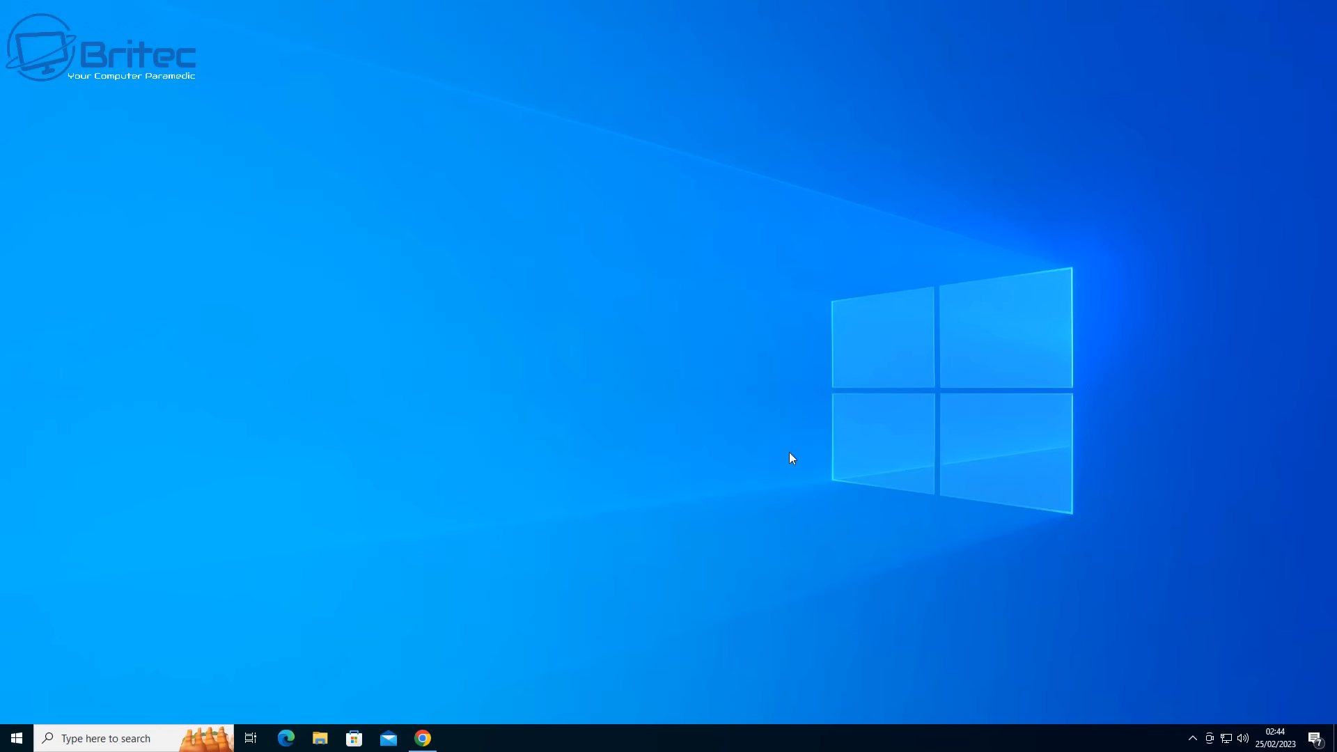
Step: Launch Google Chrome from the taskbar icon
{"action": "left_click", "coordinate": [422, 738]}
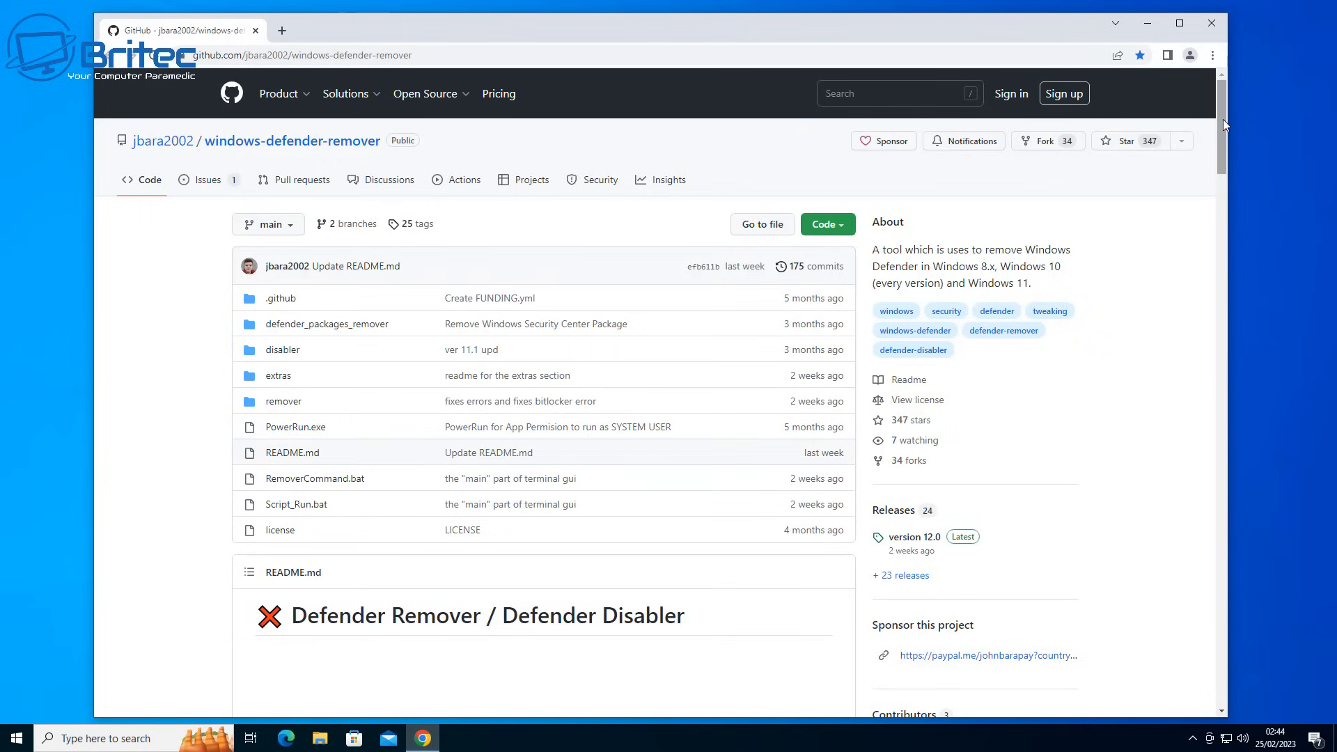
{"action": "scroll", "scroll_direction": "down", "scroll_amount": 3}
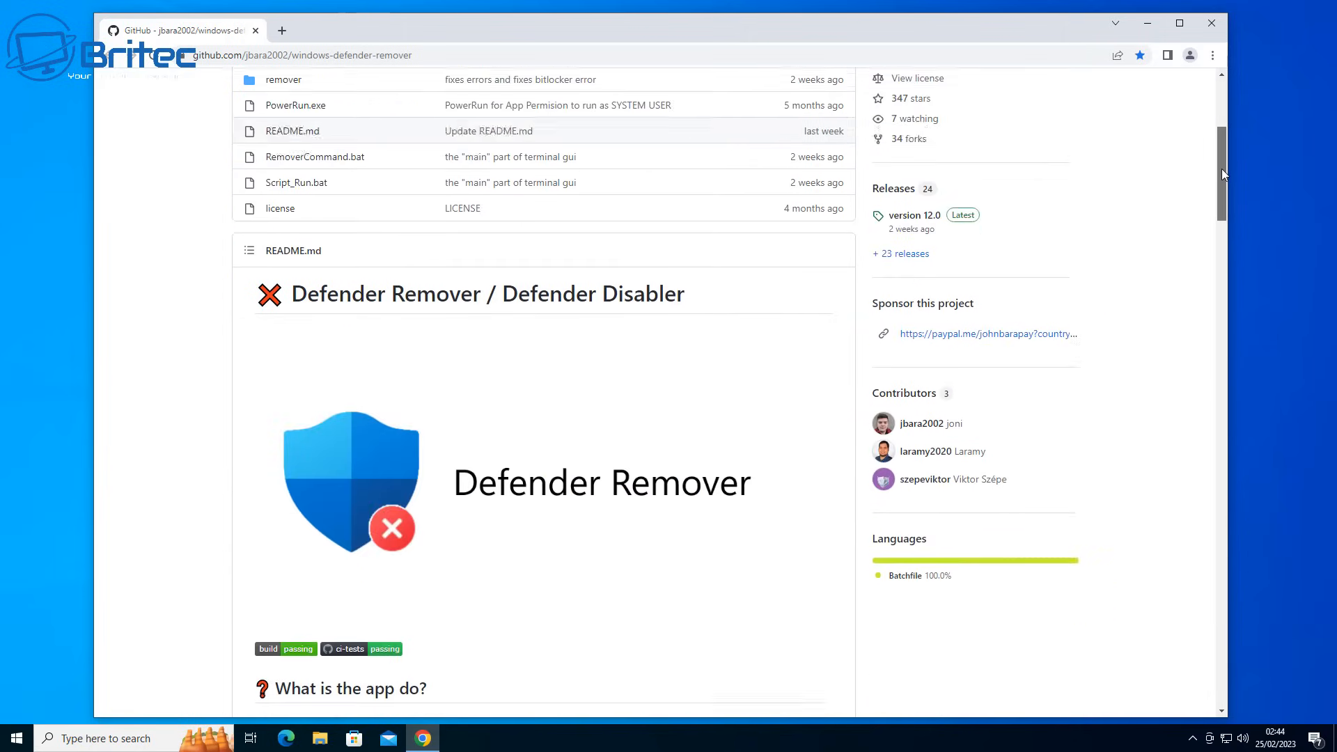
{"action": "scroll", "scroll_direction": "down", "scroll_amount": 3}
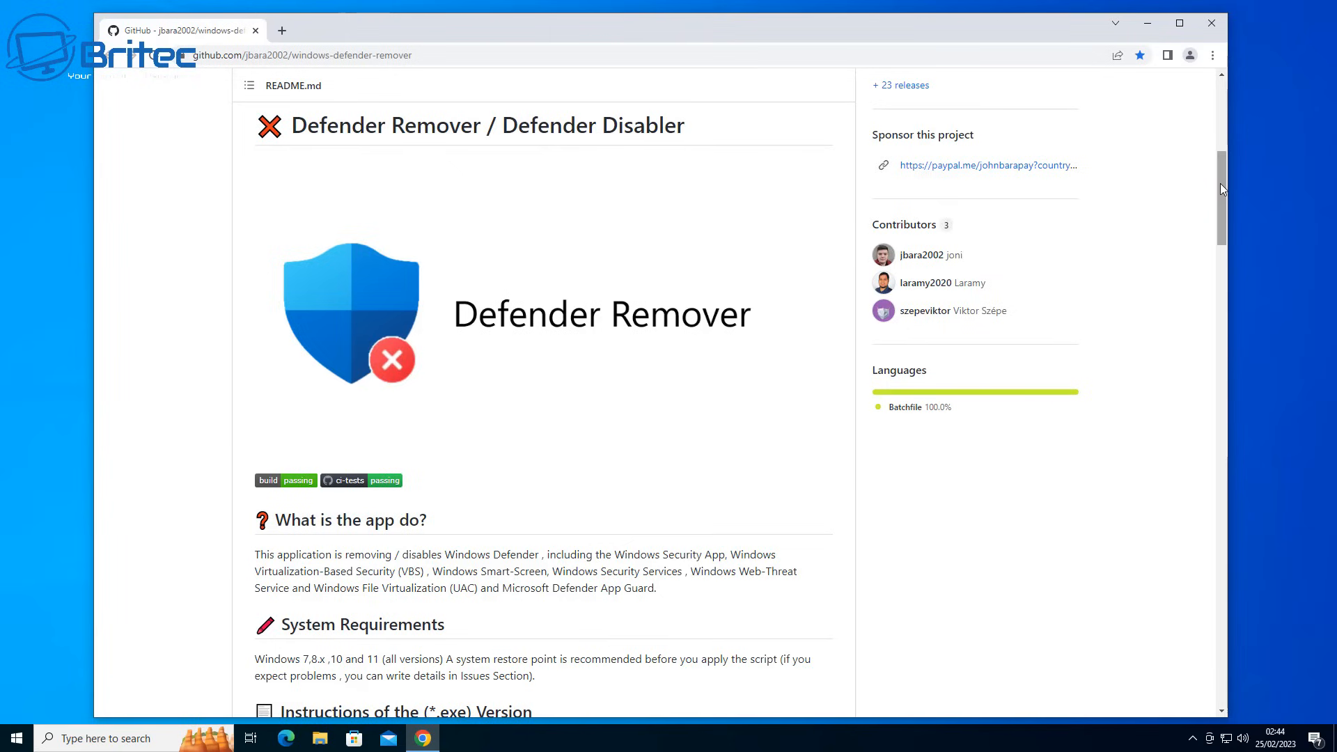
{"action": "scroll", "scroll_direction": "down", "scroll_amount": 3}
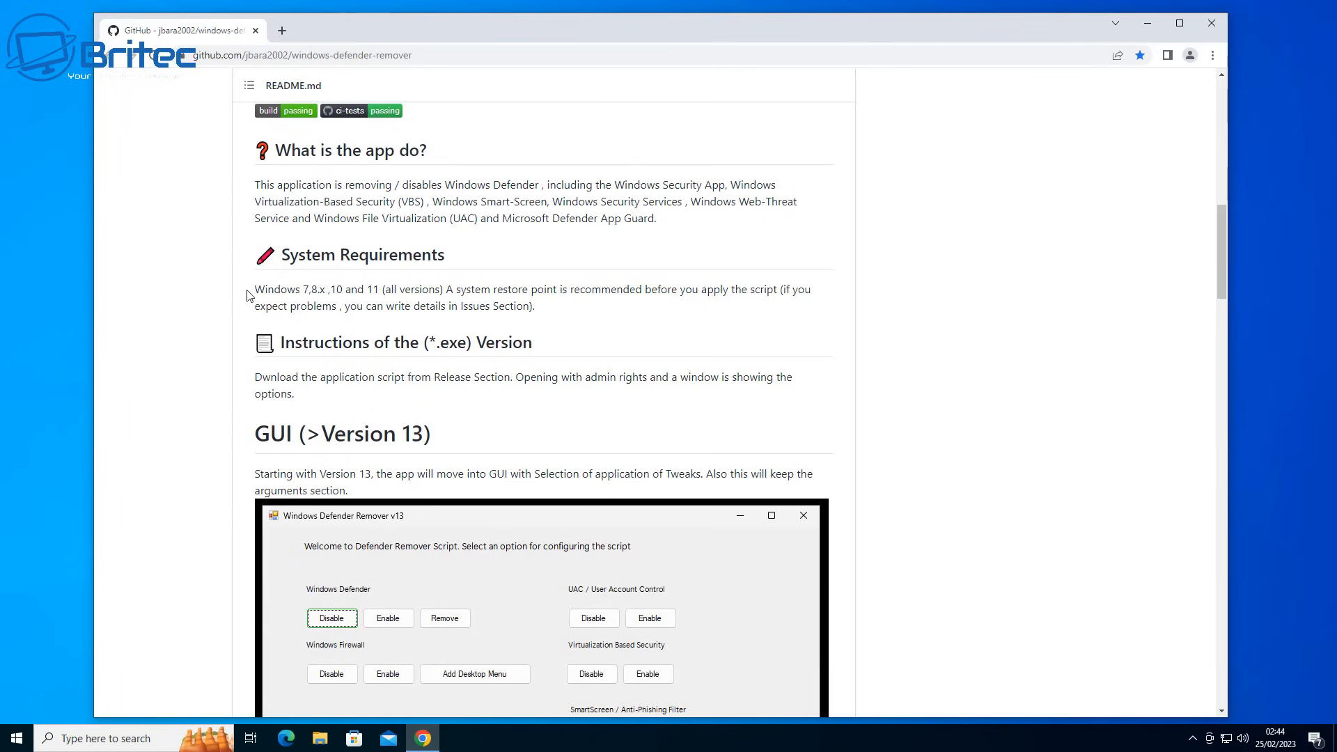
{"action": "left_click_drag", "start_coordinate": [255, 289], "coordinate": [446, 289]}
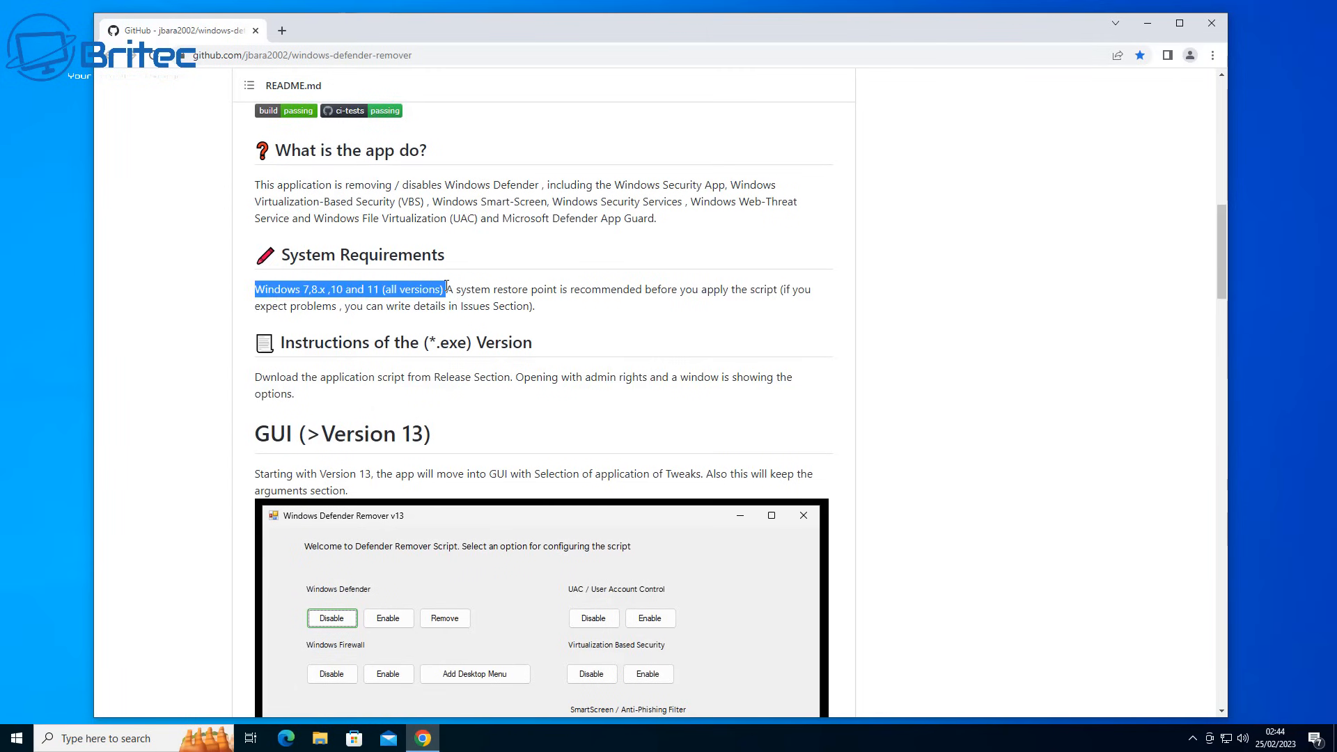
{"action": "mouse_move", "coordinate": [611, 375]}
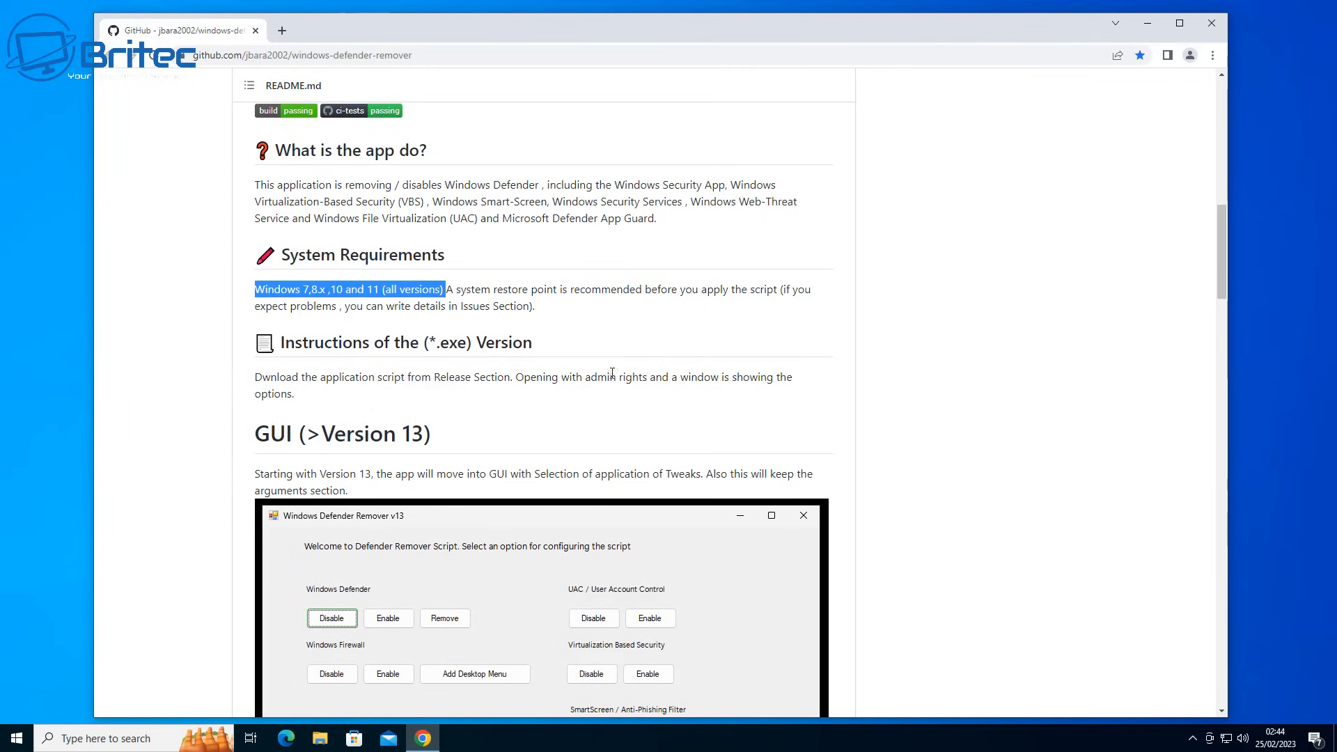
{"action": "left_click", "coordinate": [613, 373]}
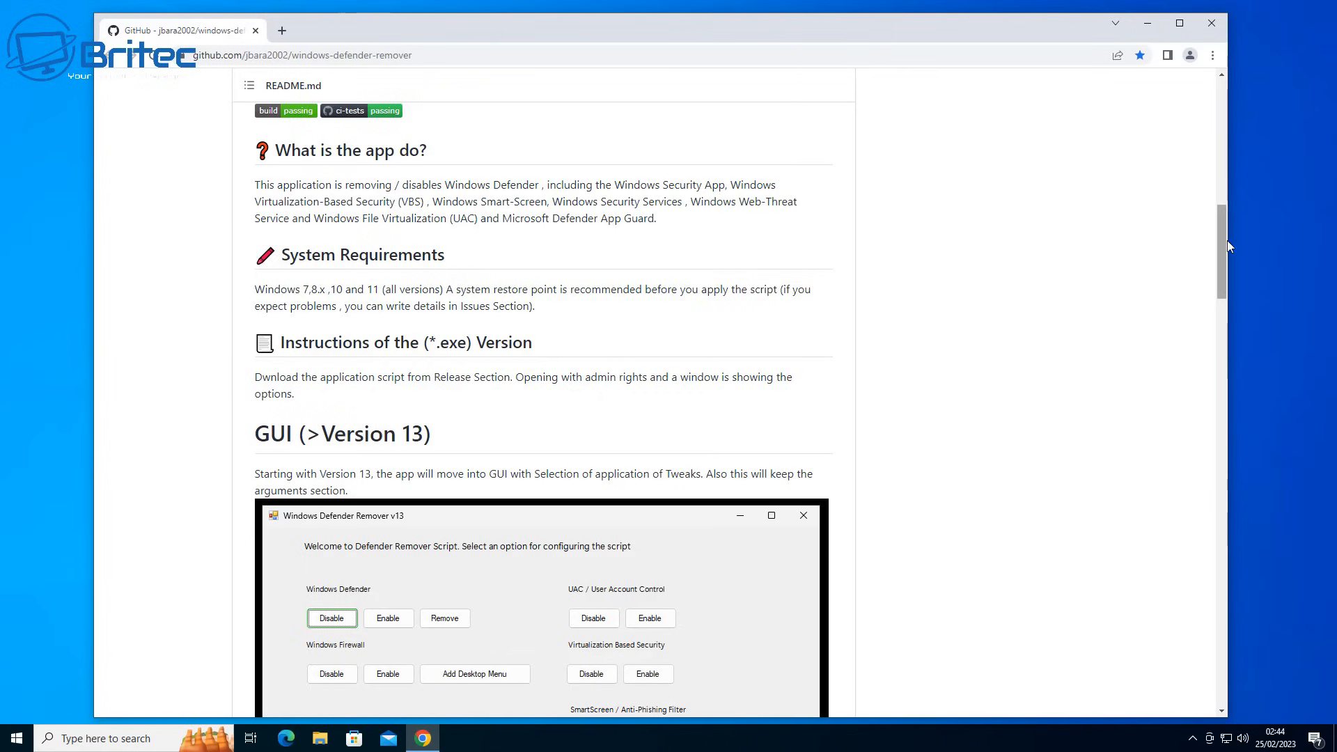
{"action": "scroll", "scroll_direction": "down", "scroll_amount": 3}
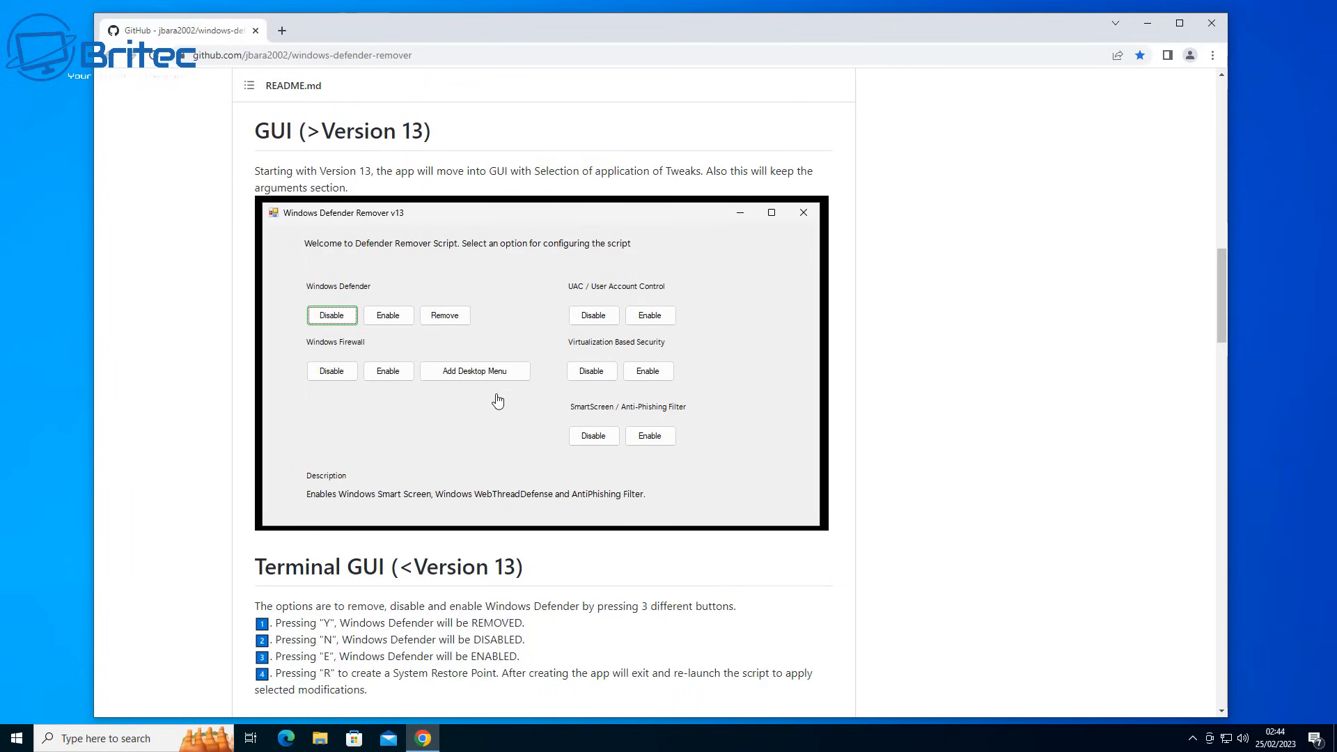
{"action": "mouse_move", "coordinate": [550, 406]}
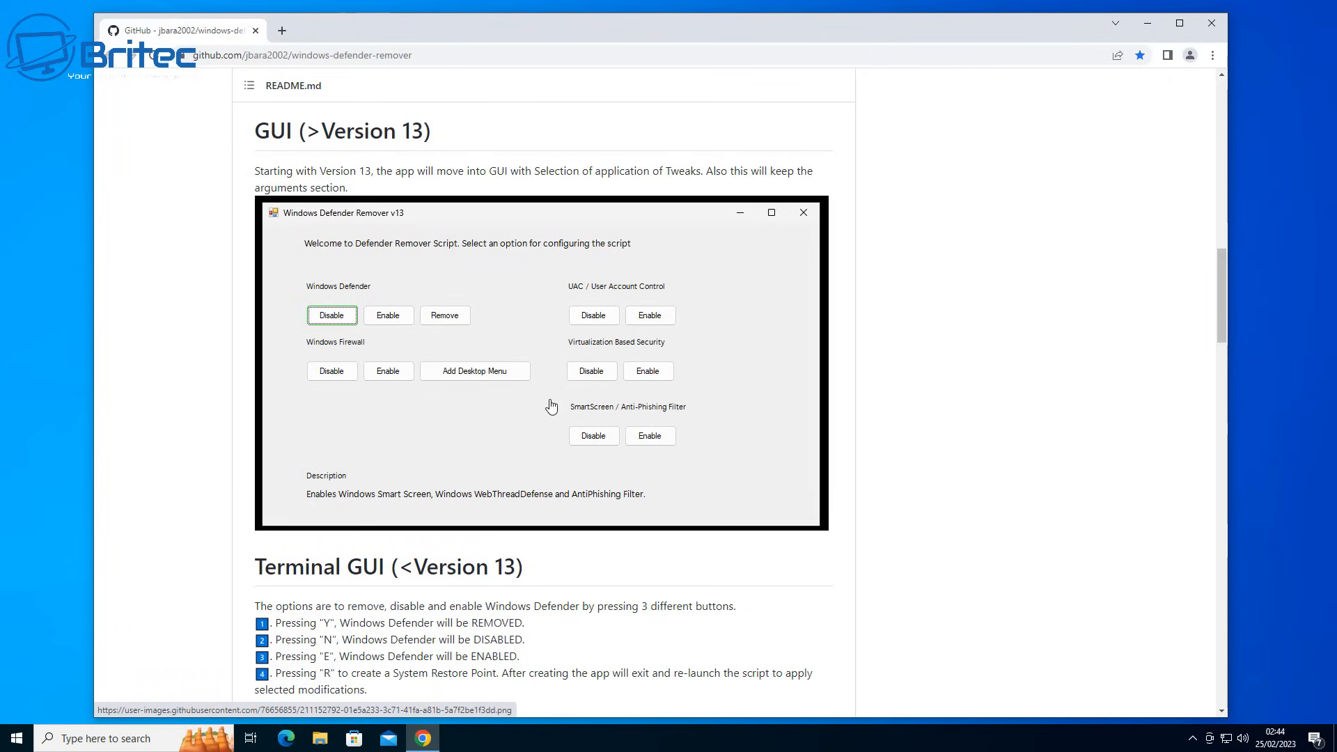
{"action": "mouse_move", "coordinate": [476, 378]}
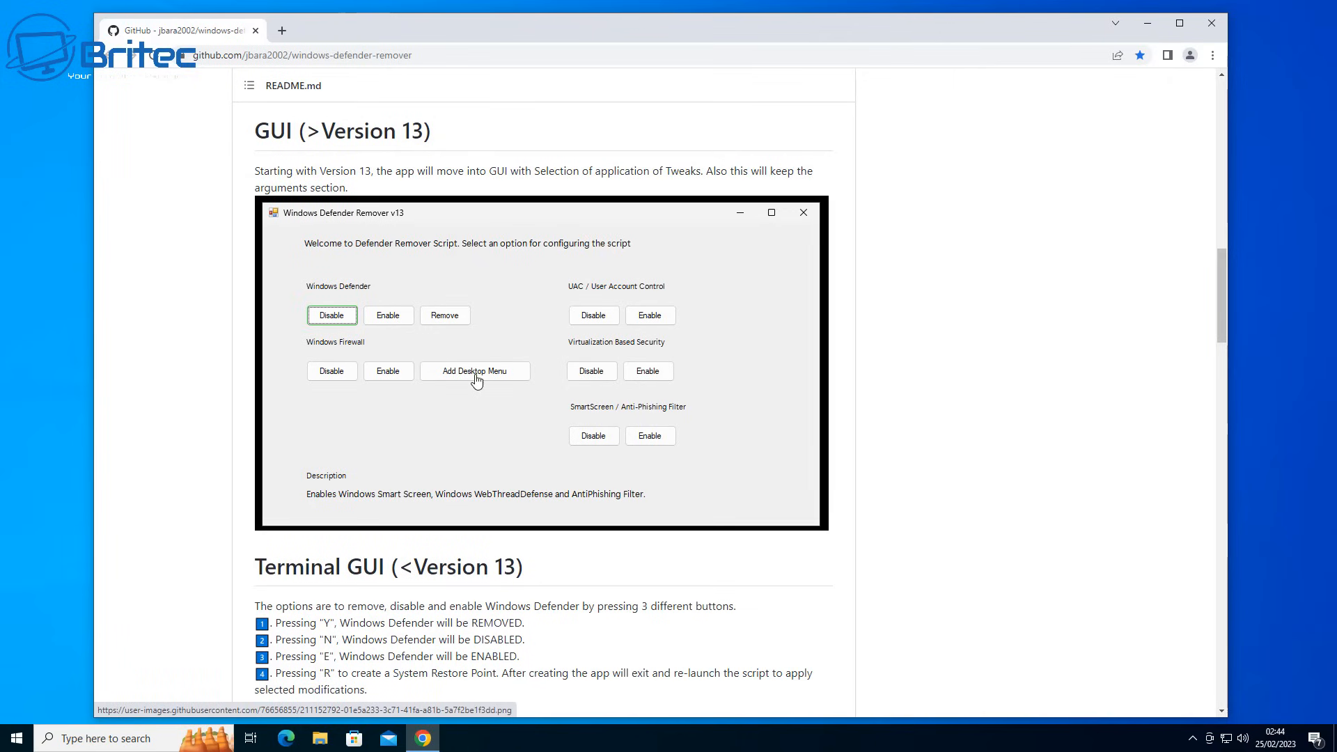
{"action": "mouse_move", "coordinate": [688, 393]}
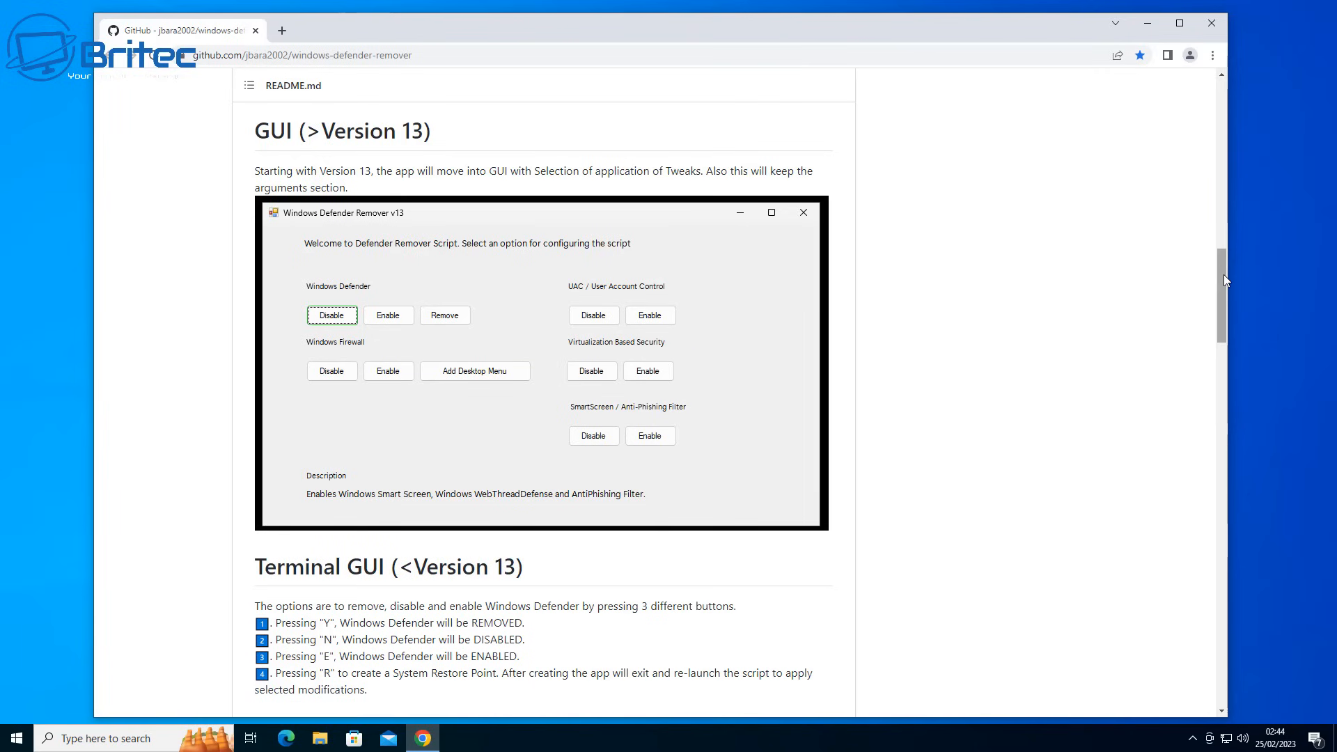
{"action": "scroll", "scroll_direction": "down", "scroll_amount": 3}
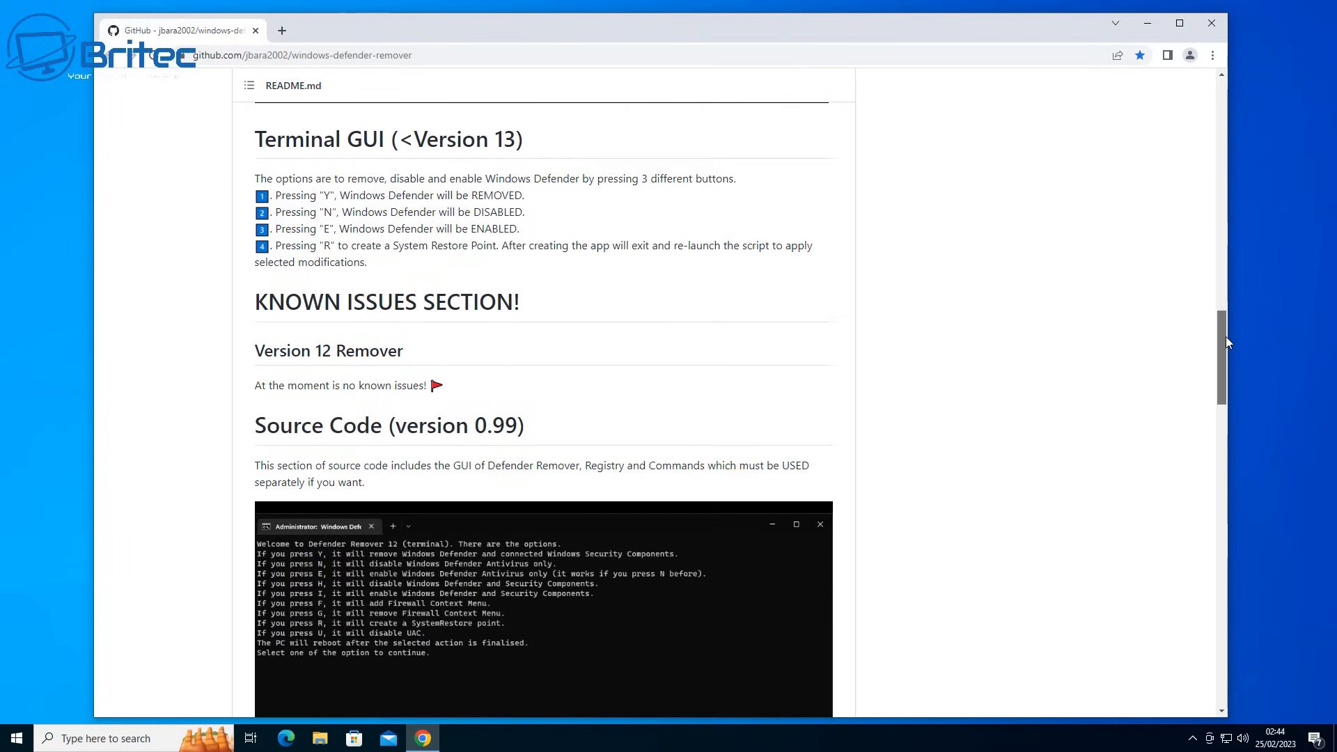
{"action": "mouse_move", "coordinate": [211, 351]}
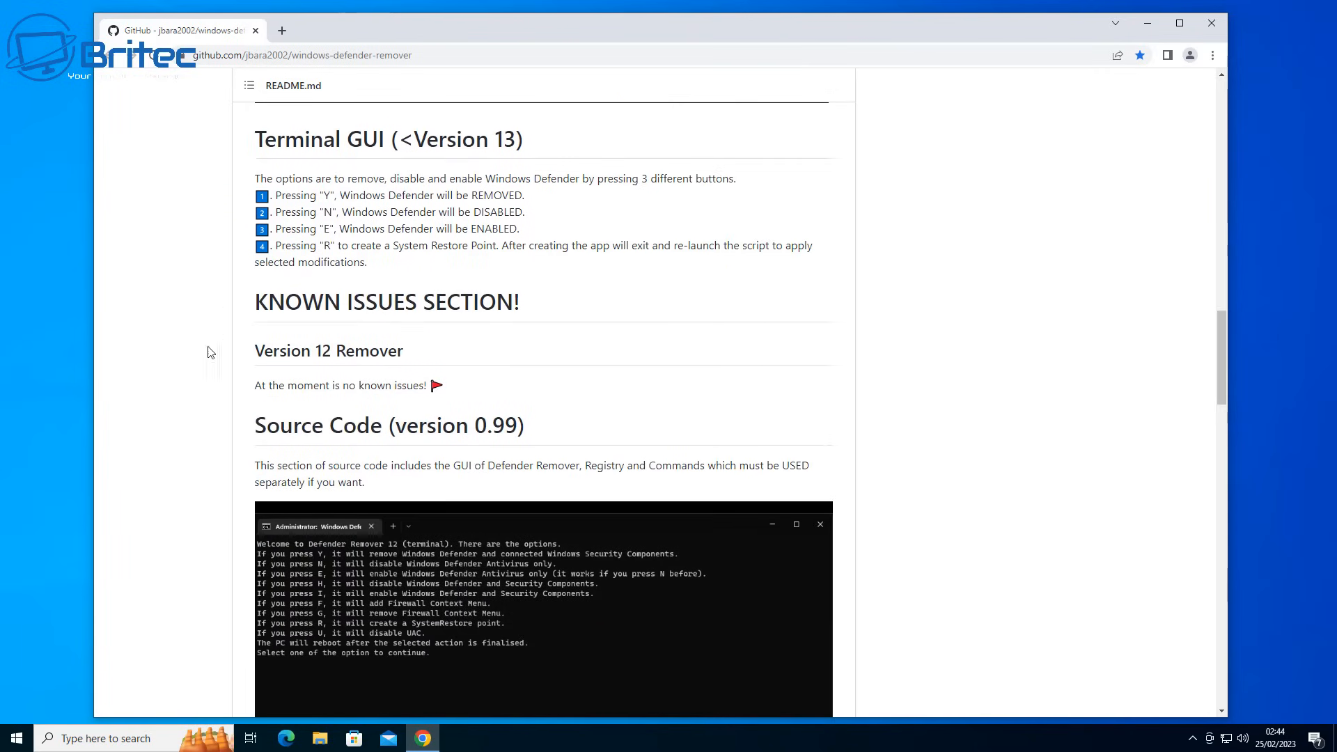
{"action": "mouse_move", "coordinate": [396, 406]}
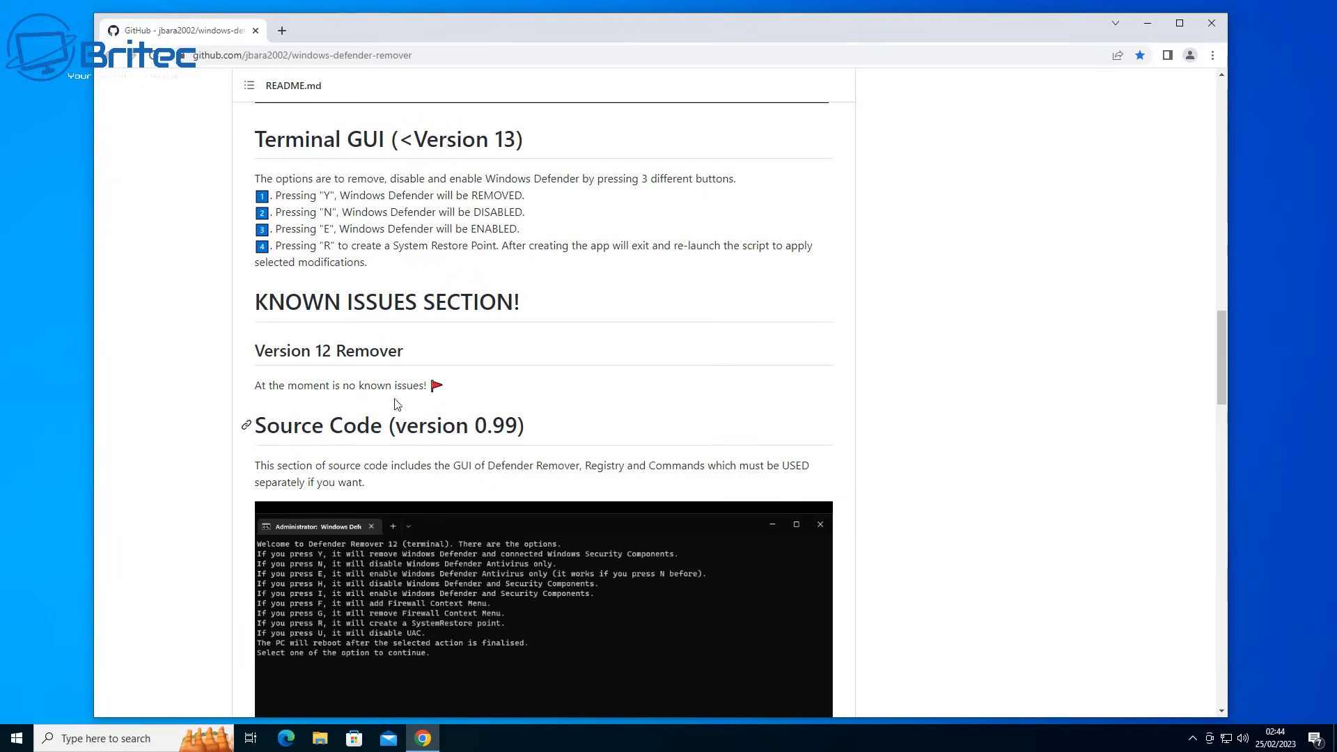
{"action": "mouse_move", "coordinate": [405, 488]}
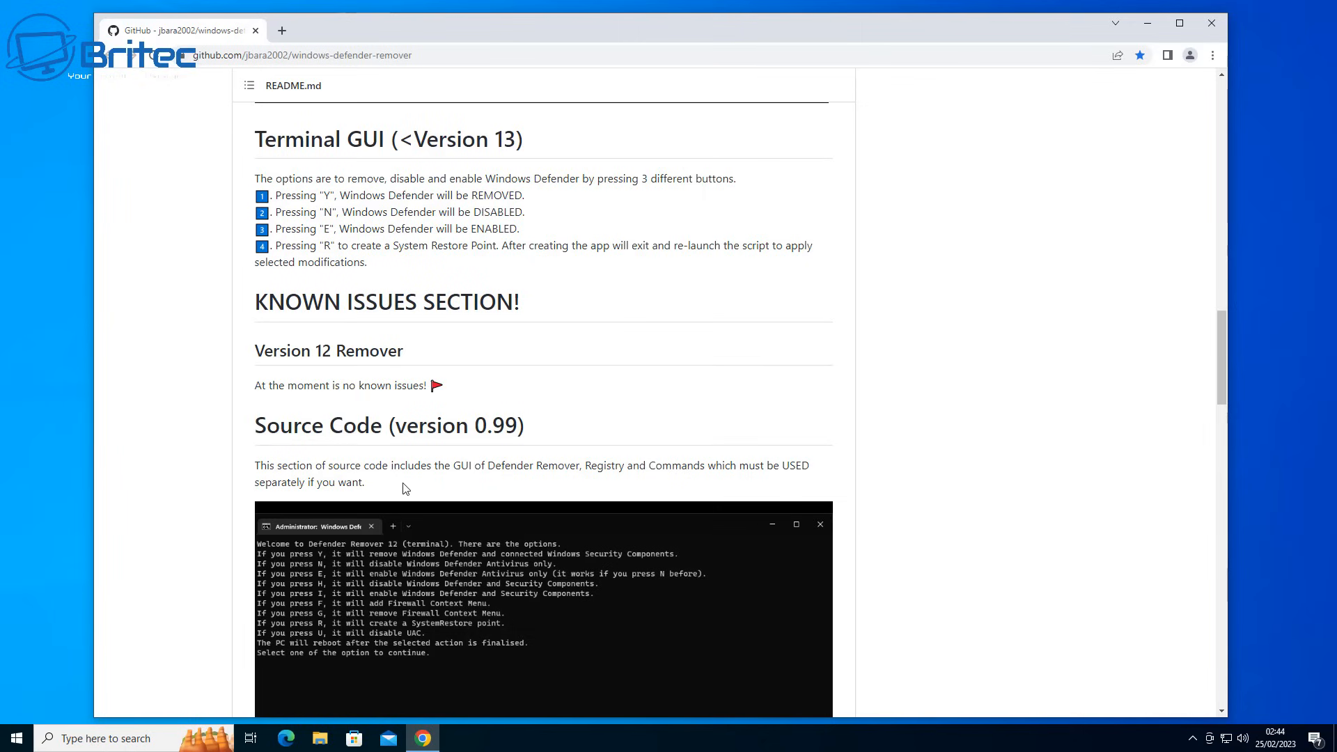
{"action": "scroll", "scroll_direction": "down", "scroll_amount": 3}
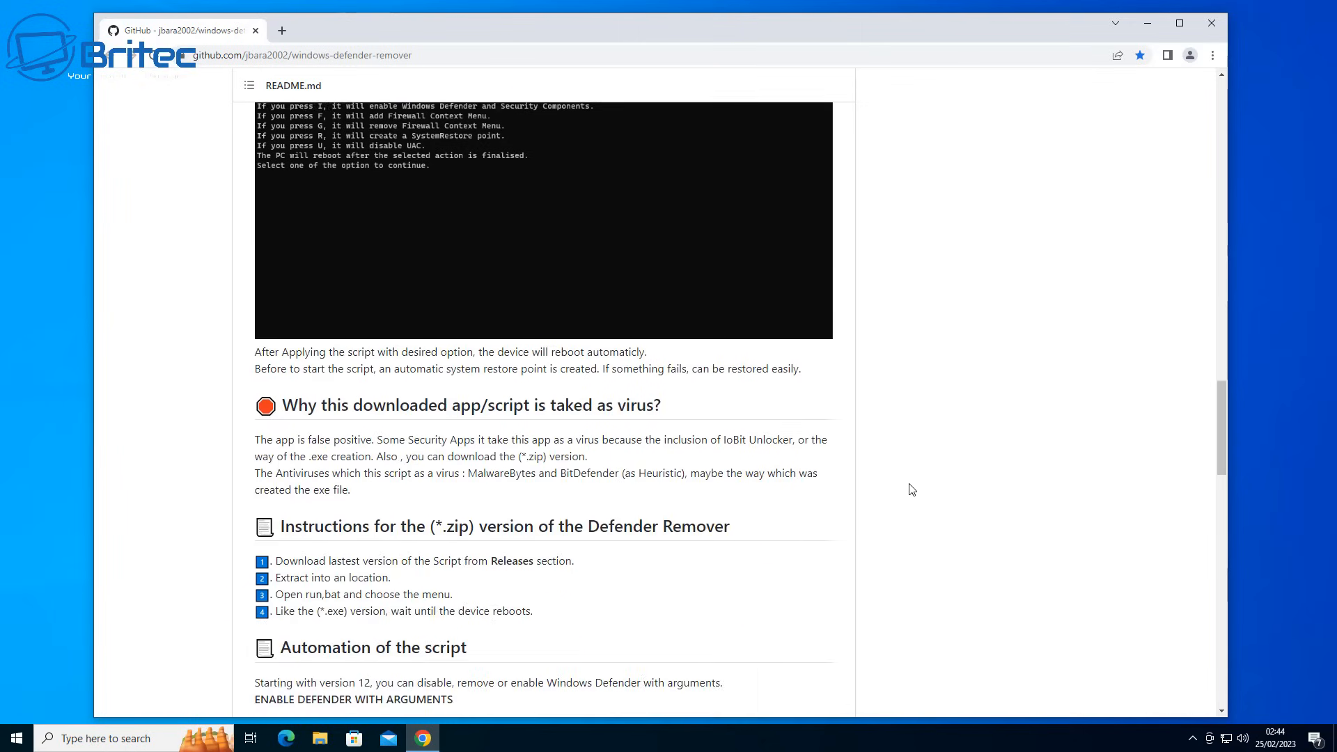
{"action": "scroll", "scroll_direction": "down", "scroll_amount": 3}
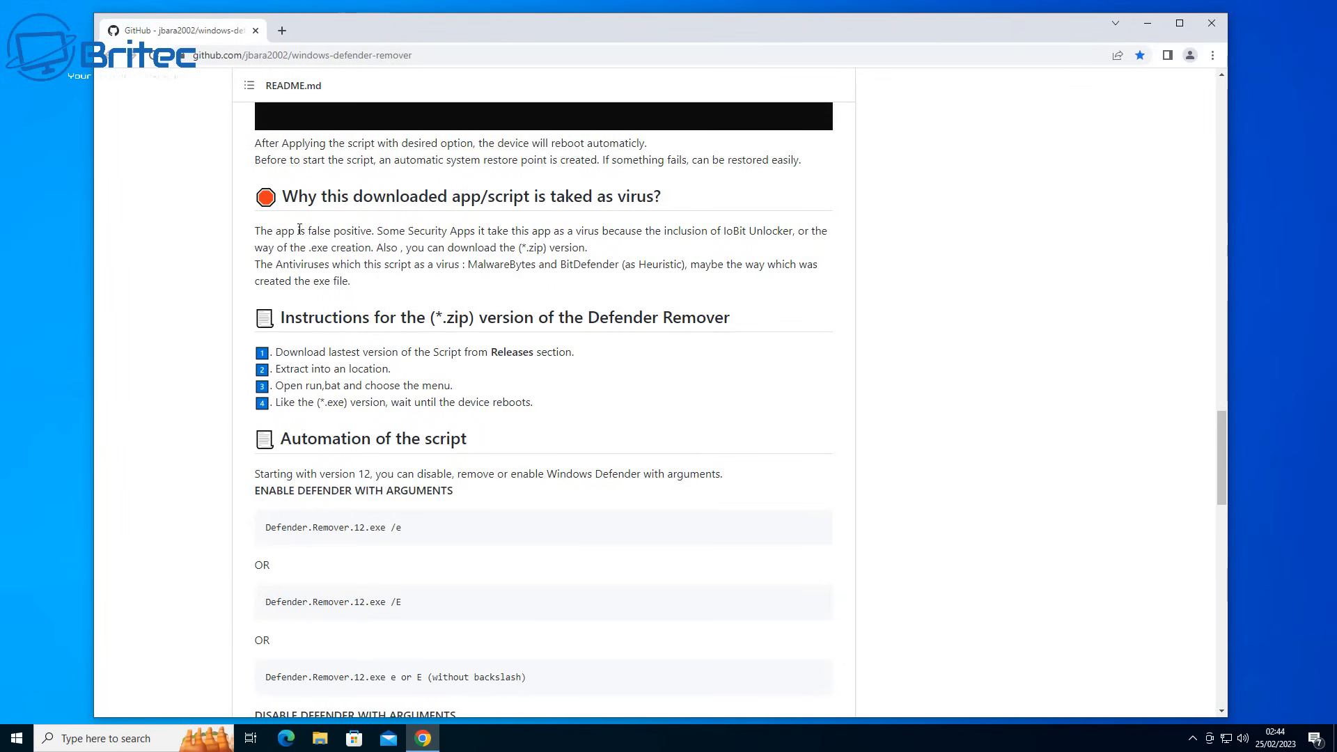
{"action": "mouse_move", "coordinate": [672, 200]}
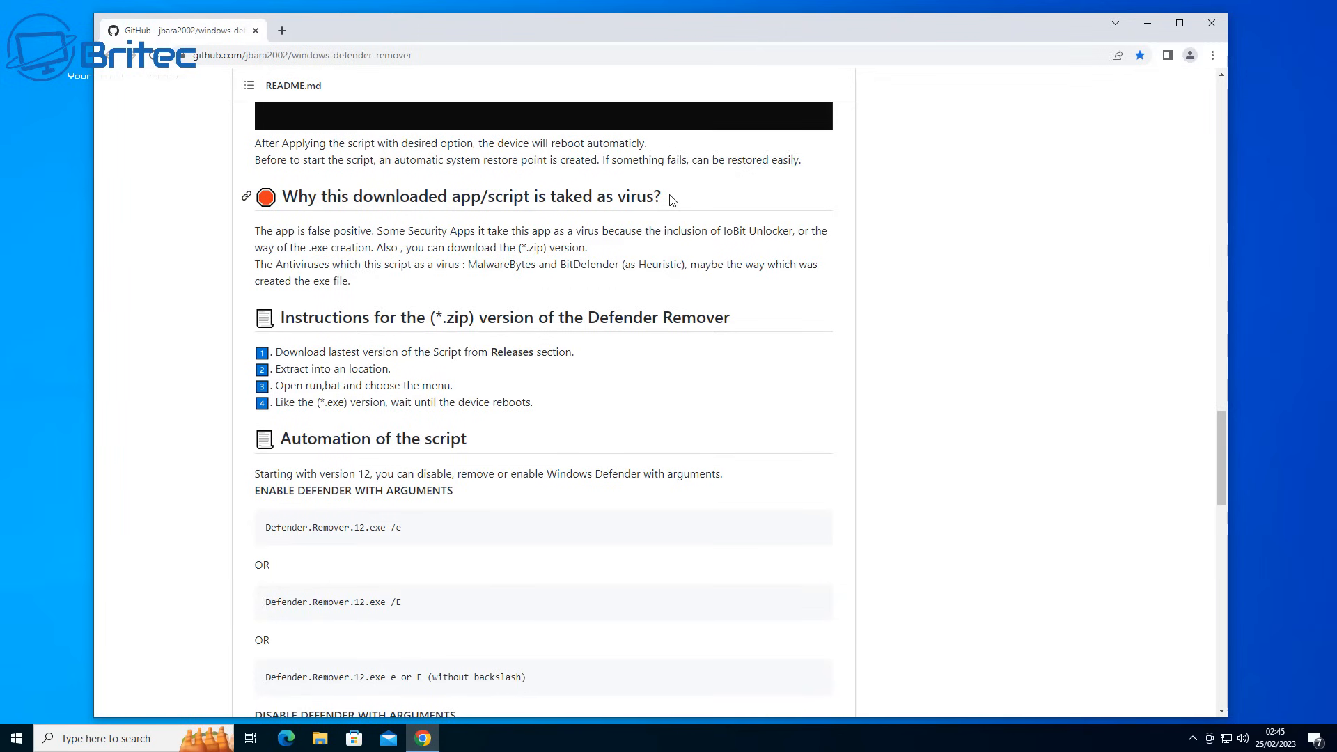
{"action": "left_click_drag", "start_coordinate": [323, 197], "coordinate": [660, 196]}
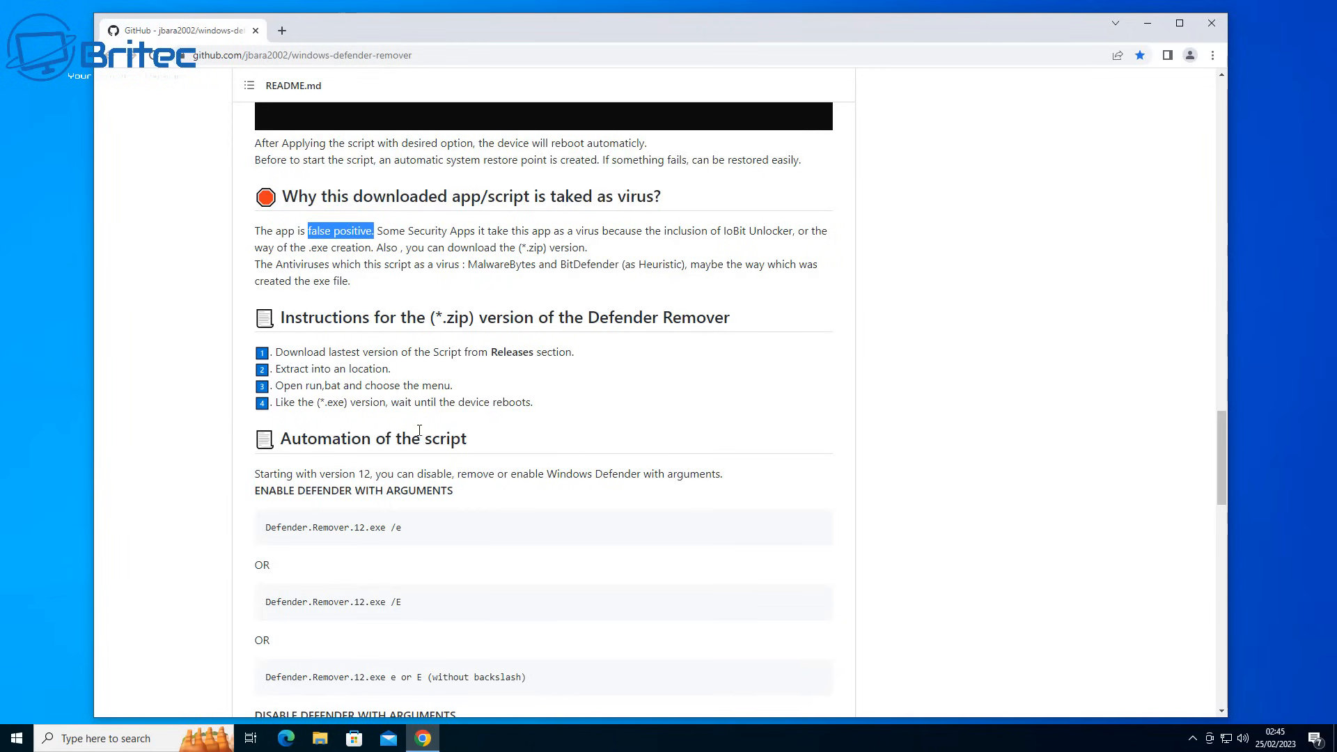
{"action": "mouse_move", "coordinate": [470, 264]}
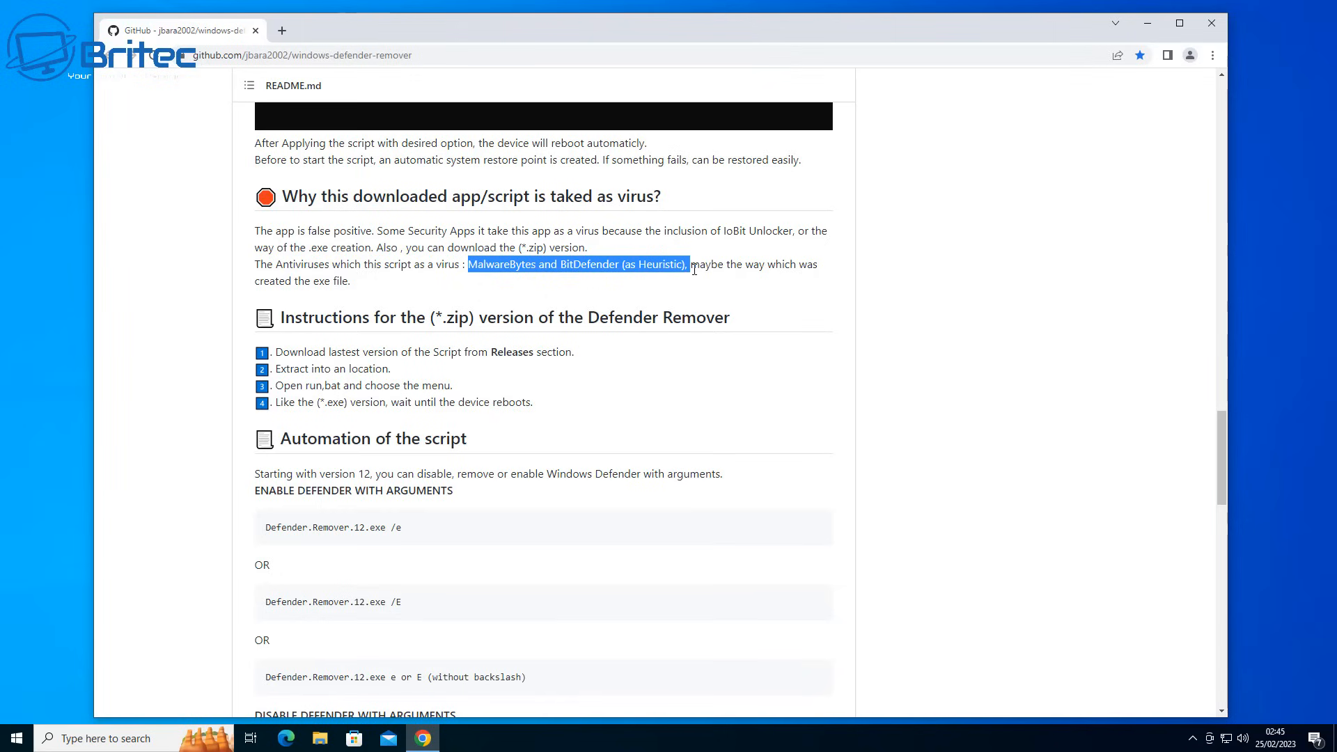
{"action": "mouse_move", "coordinate": [896, 350]}
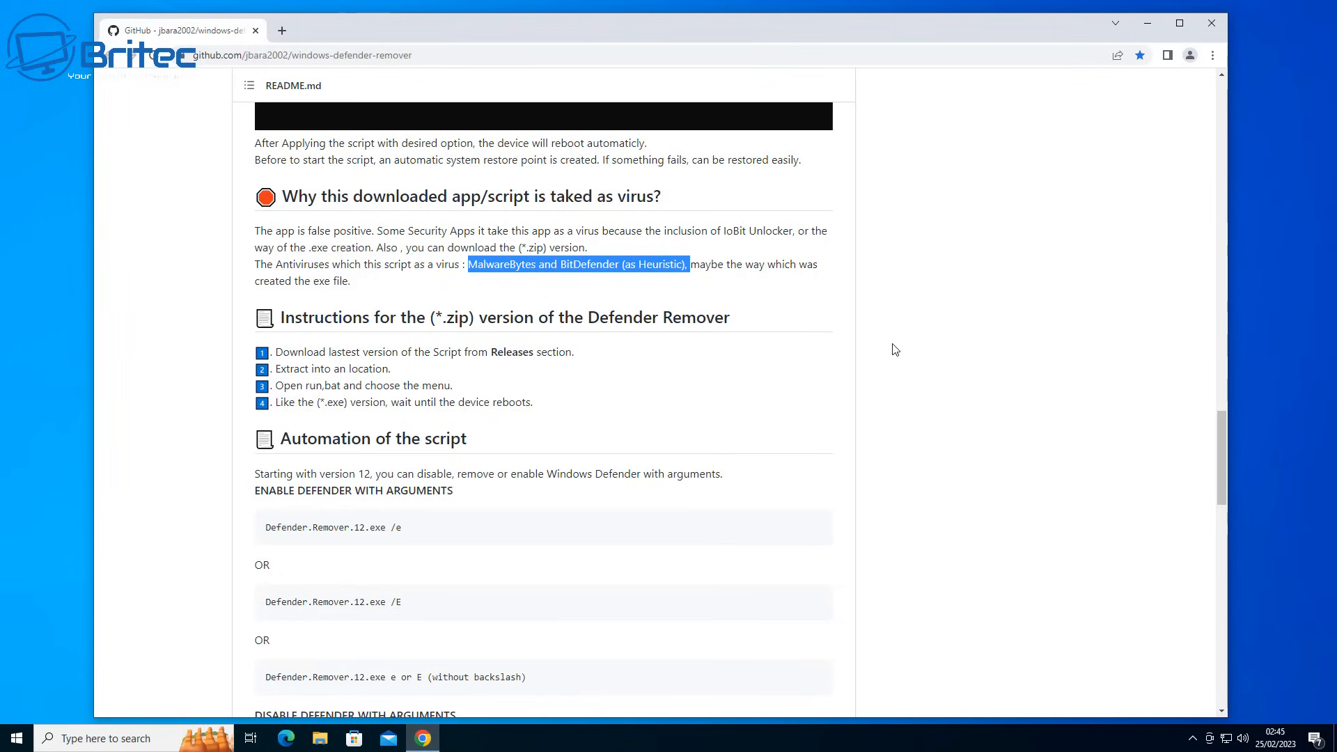
{"action": "left_click", "coordinate": [887, 351]}
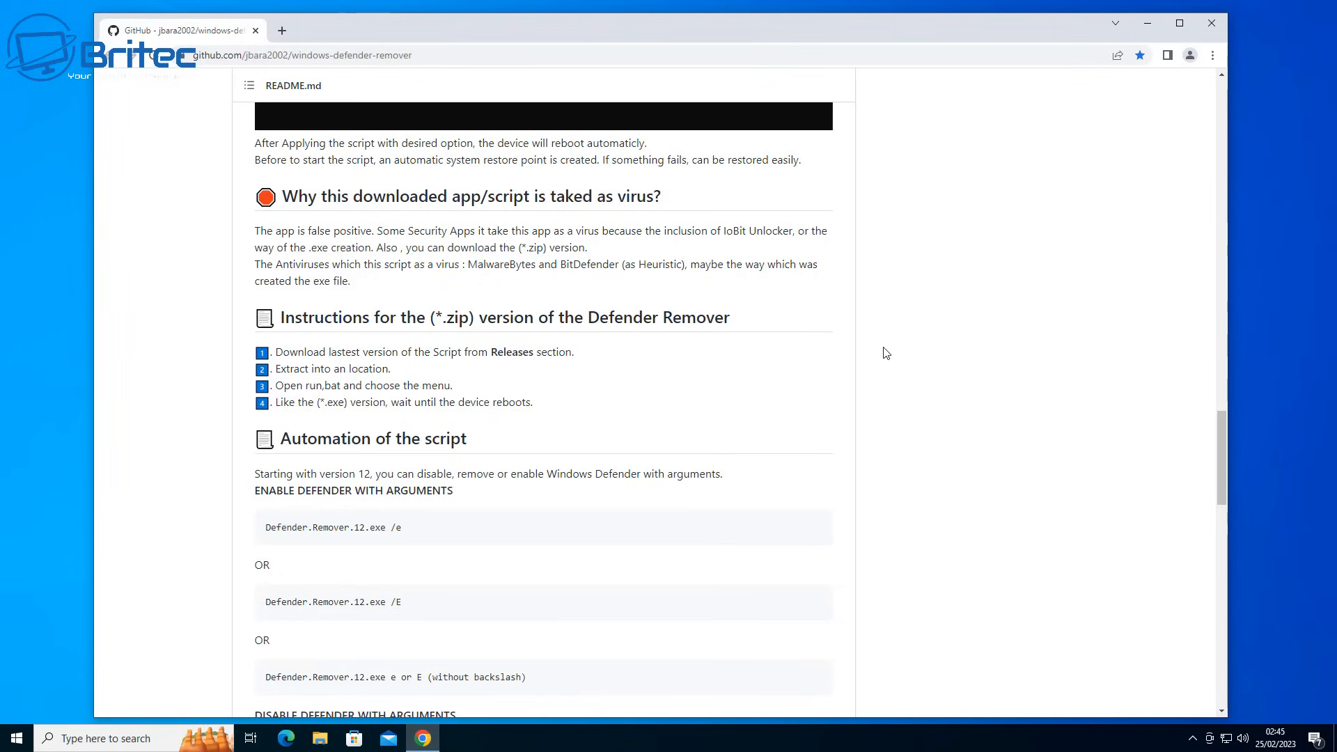
{"action": "mouse_move", "coordinate": [1230, 467]}
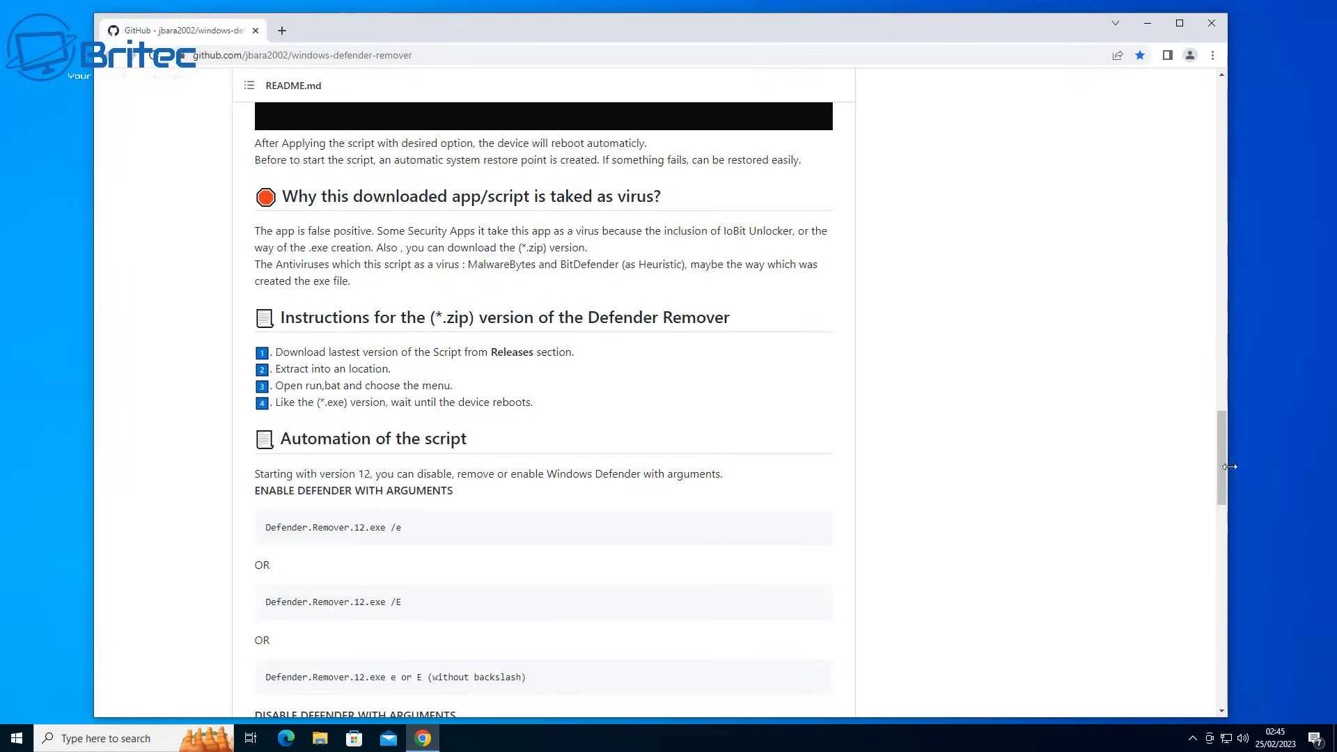
{"action": "scroll", "scroll_direction": "down", "scroll_amount": 3}
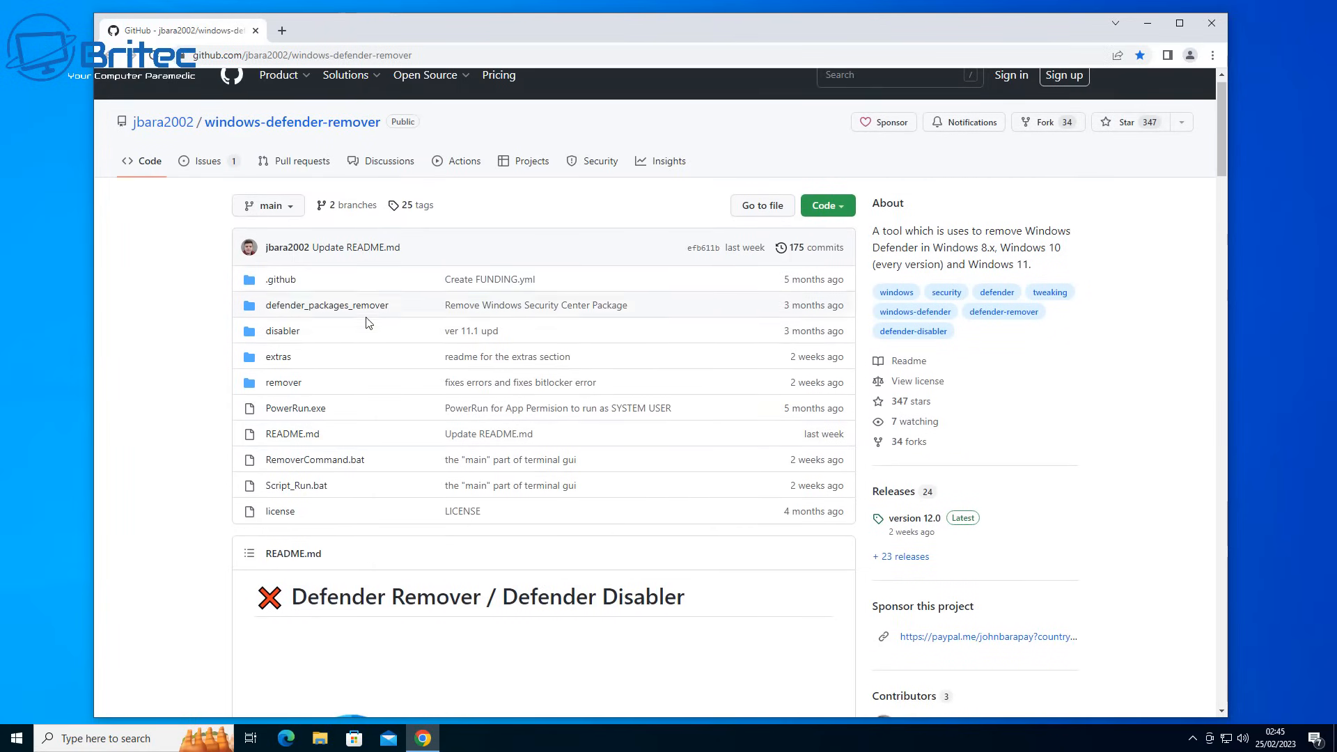
{"action": "left_click", "coordinate": [282, 331]}
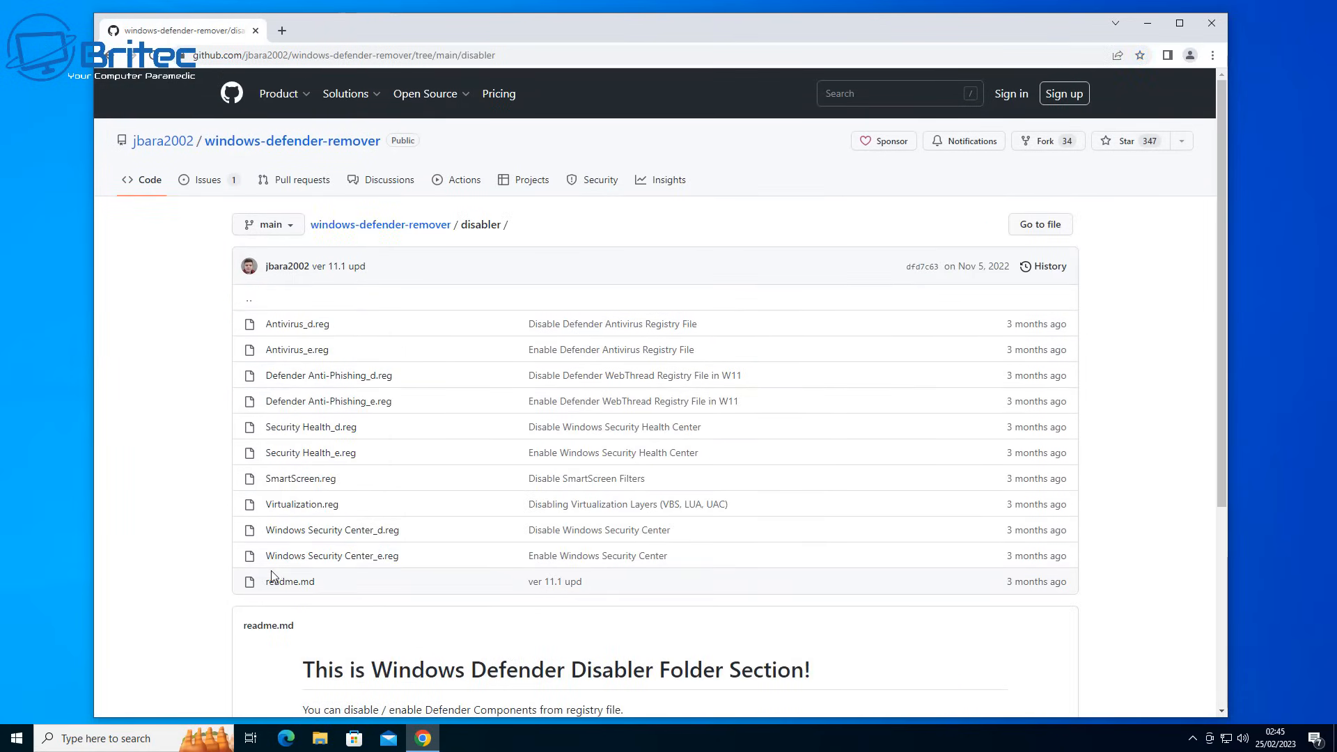
{"action": "mouse_move", "coordinate": [307, 360]}
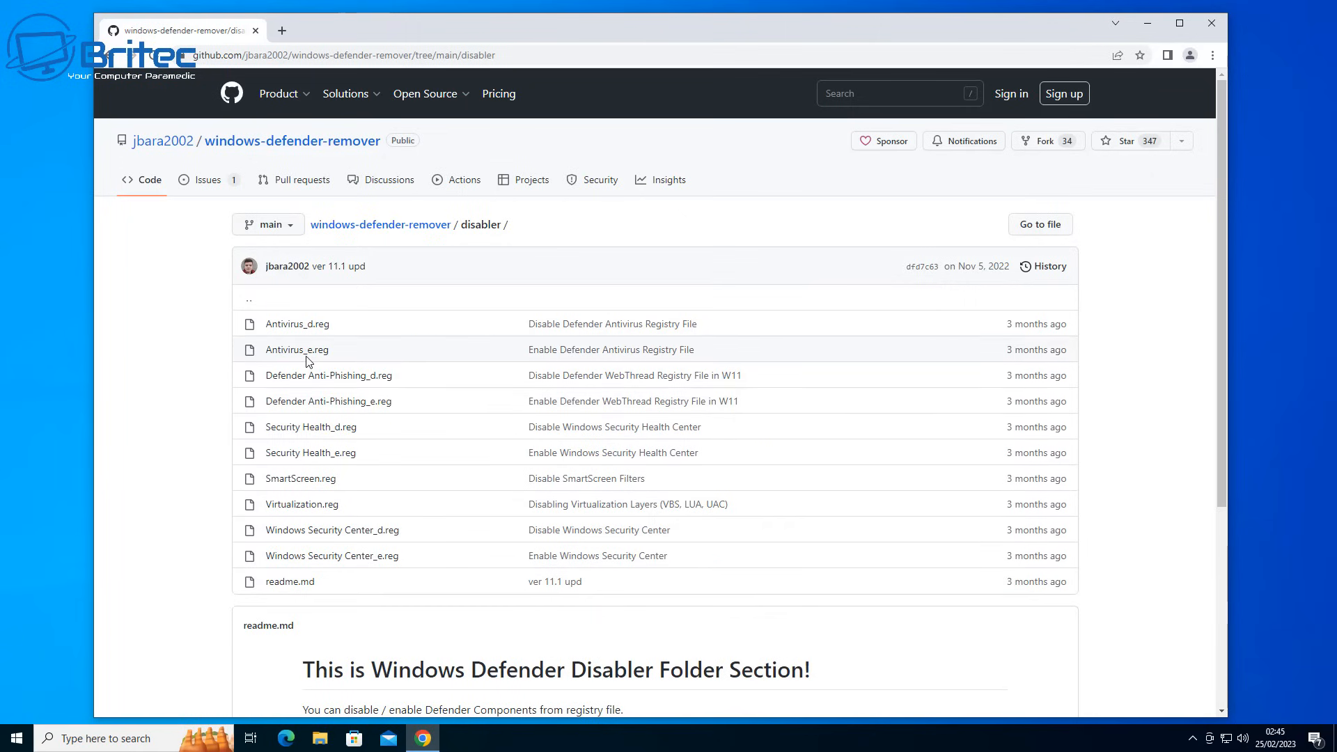
{"action": "left_click", "coordinate": [296, 324]}
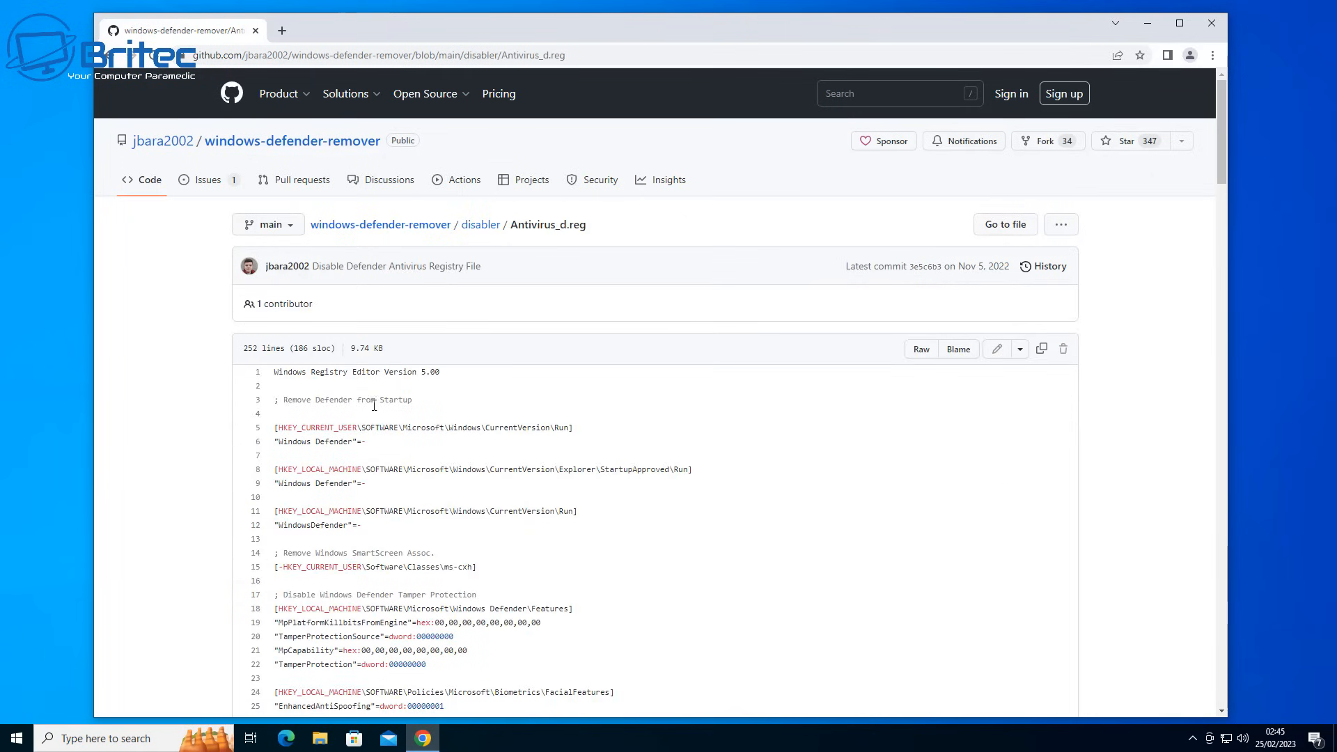
{"action": "scroll", "scroll_direction": "down", "scroll_amount": 3}
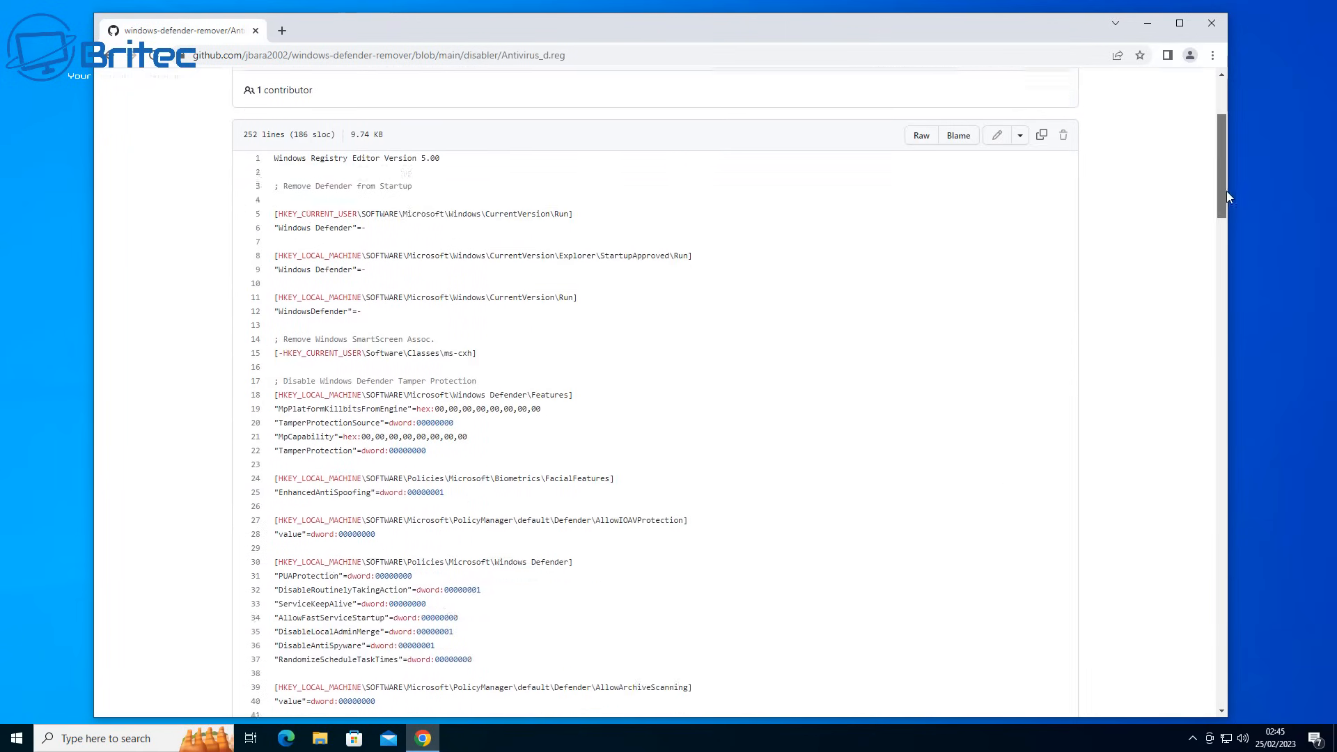
{"action": "scroll", "scroll_direction": "down", "scroll_amount": 3}
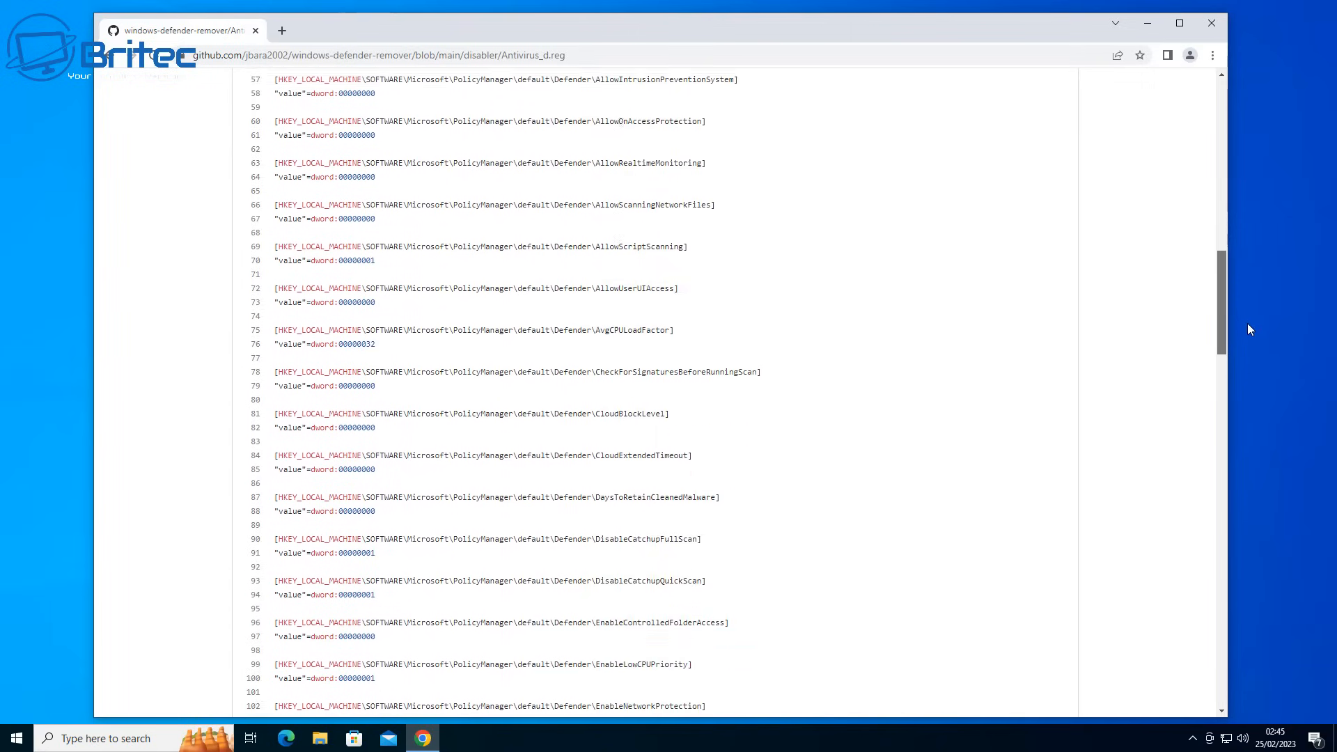
{"action": "scroll", "scroll_direction": "down", "scroll_amount": 3}
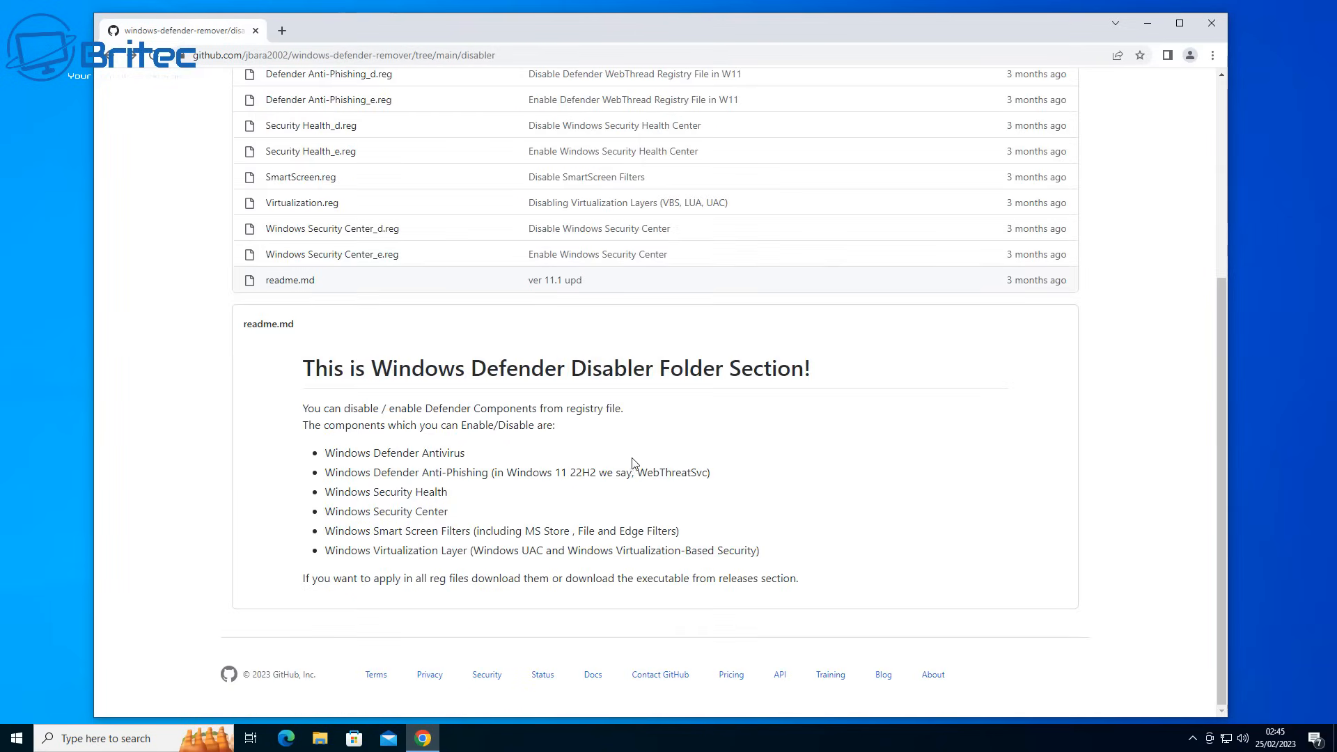
{"action": "scroll", "scroll_direction": "up", "scroll_amount": 3}
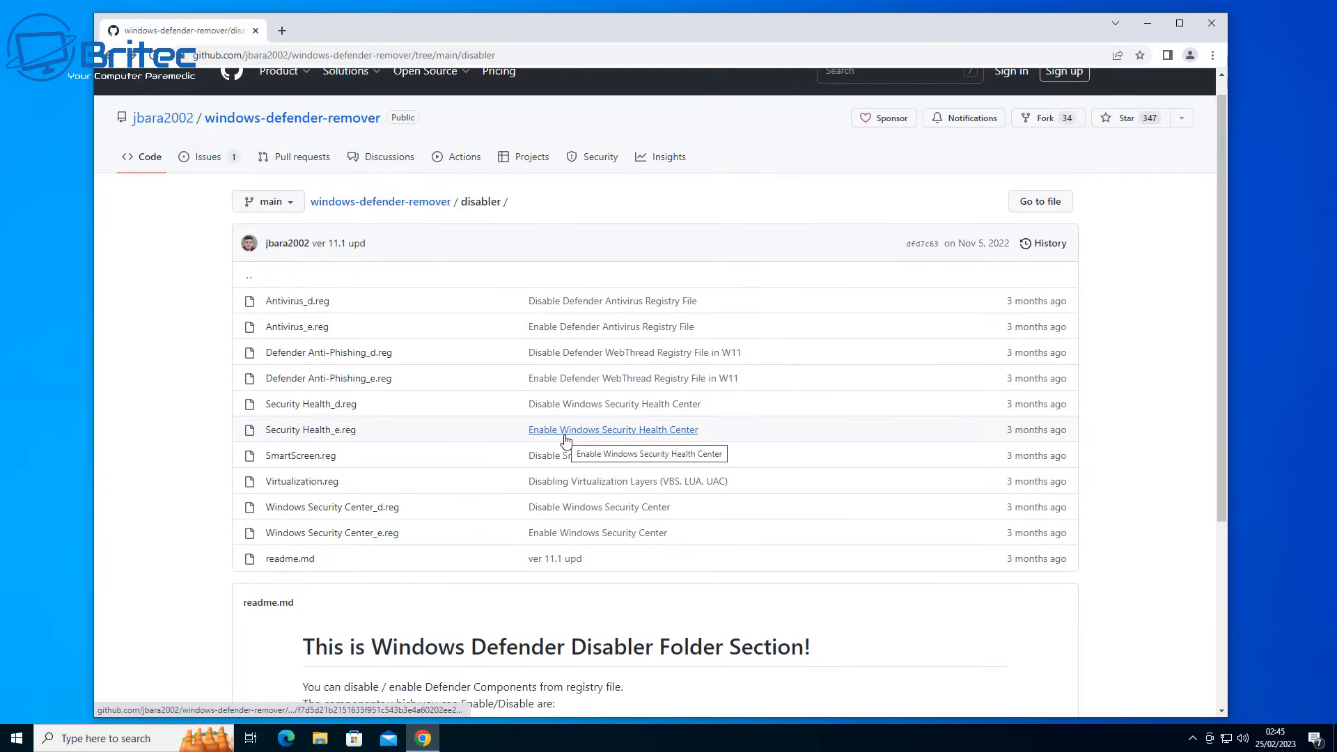
{"action": "mouse_move", "coordinate": [656, 442]}
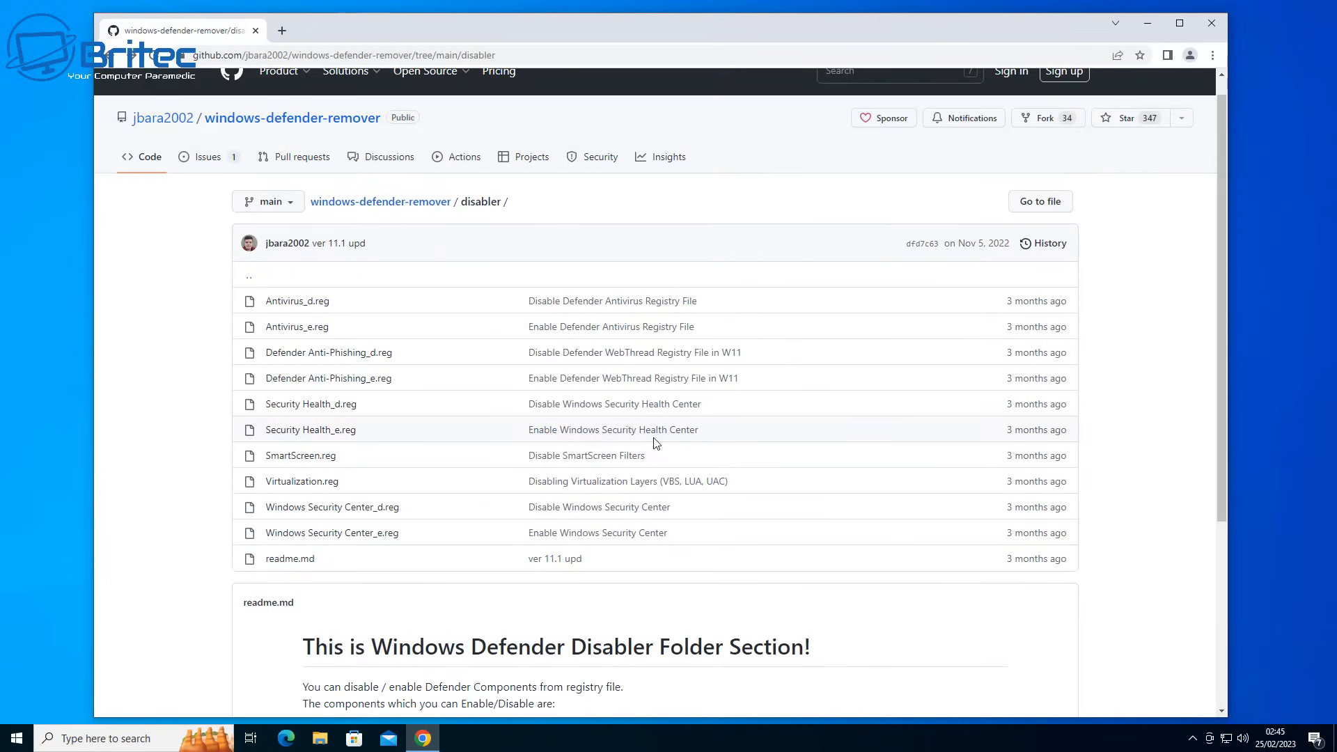
{"action": "scroll", "scroll_direction": "down", "scroll_amount": 3}
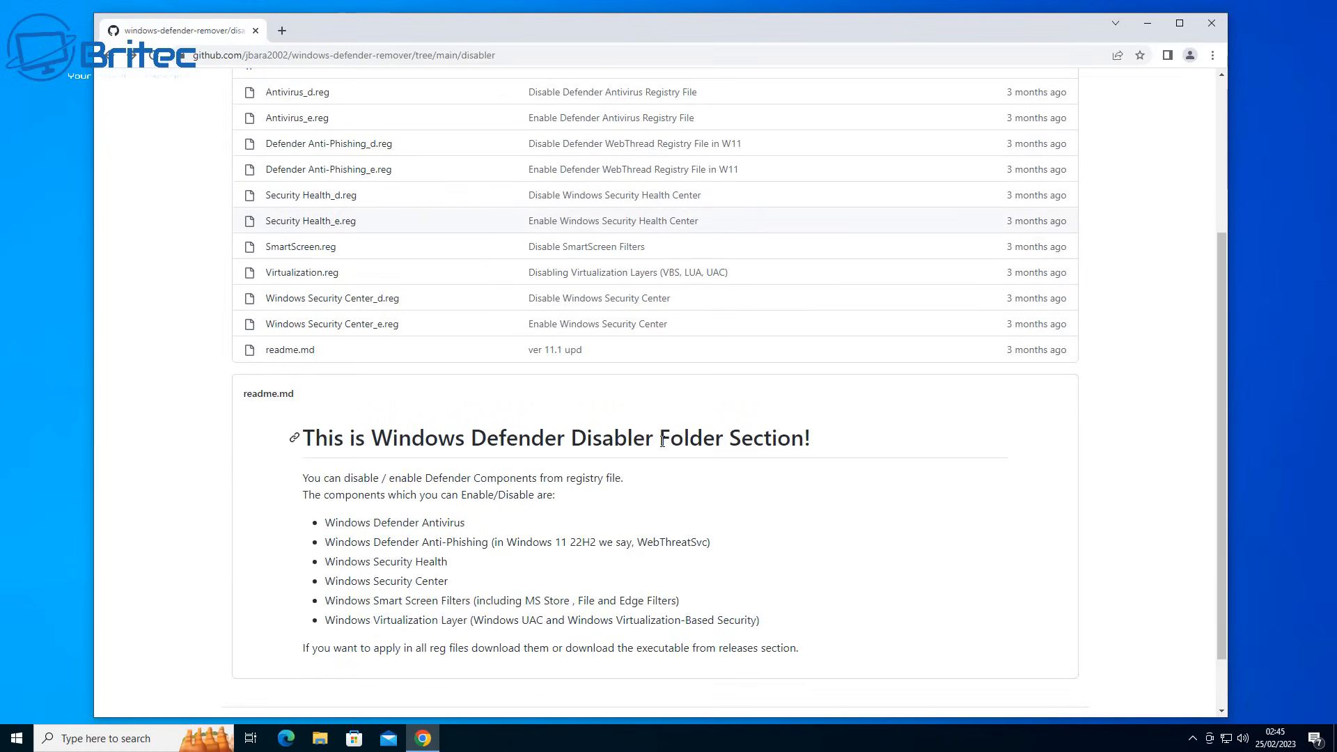
{"action": "scroll", "scroll_direction": "up", "scroll_amount": 3}
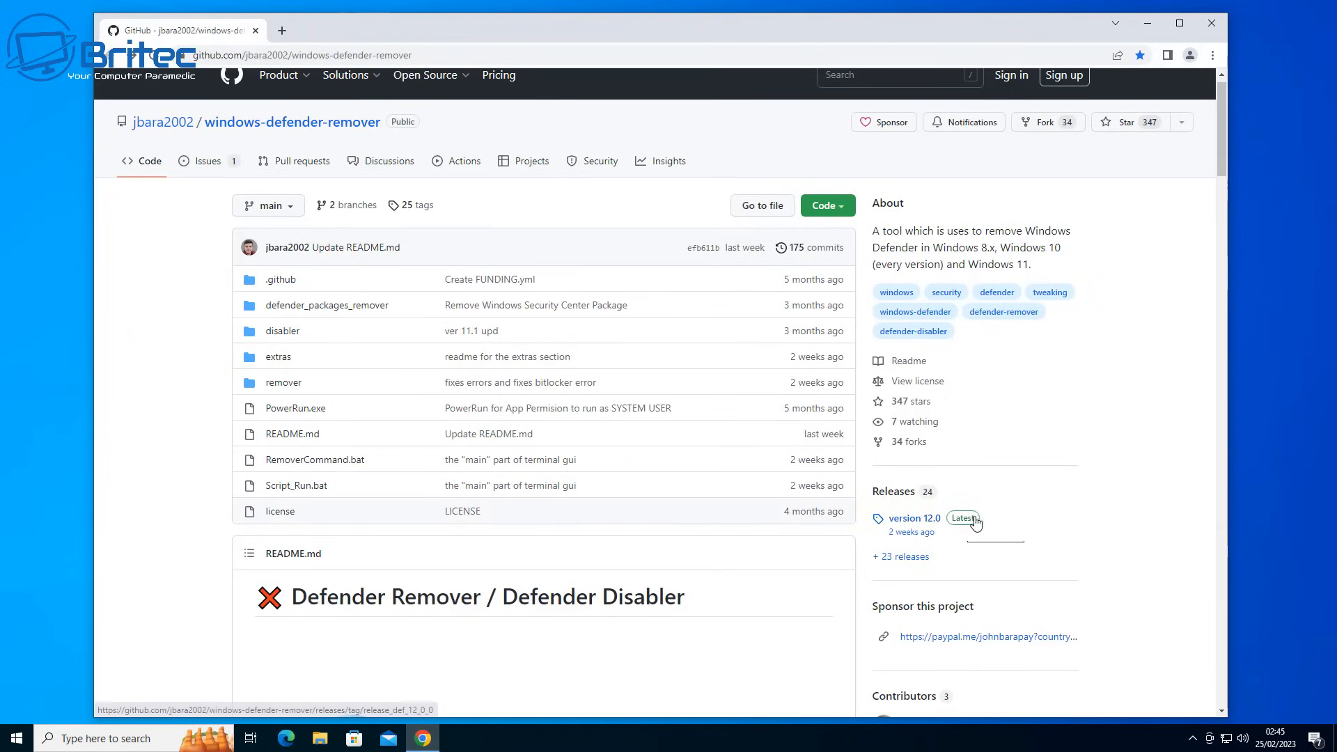
{"action": "mouse_move", "coordinate": [964, 518]}
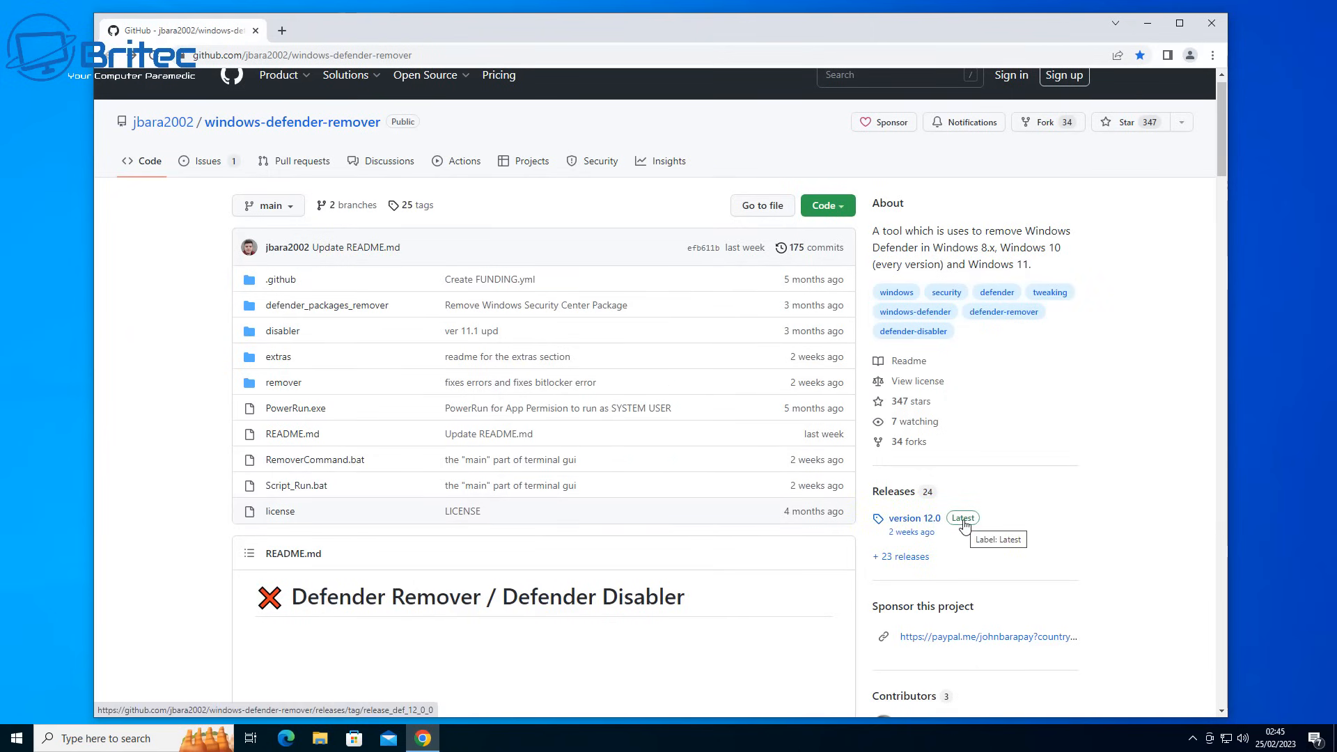
{"action": "mouse_move", "coordinate": [975, 573]}
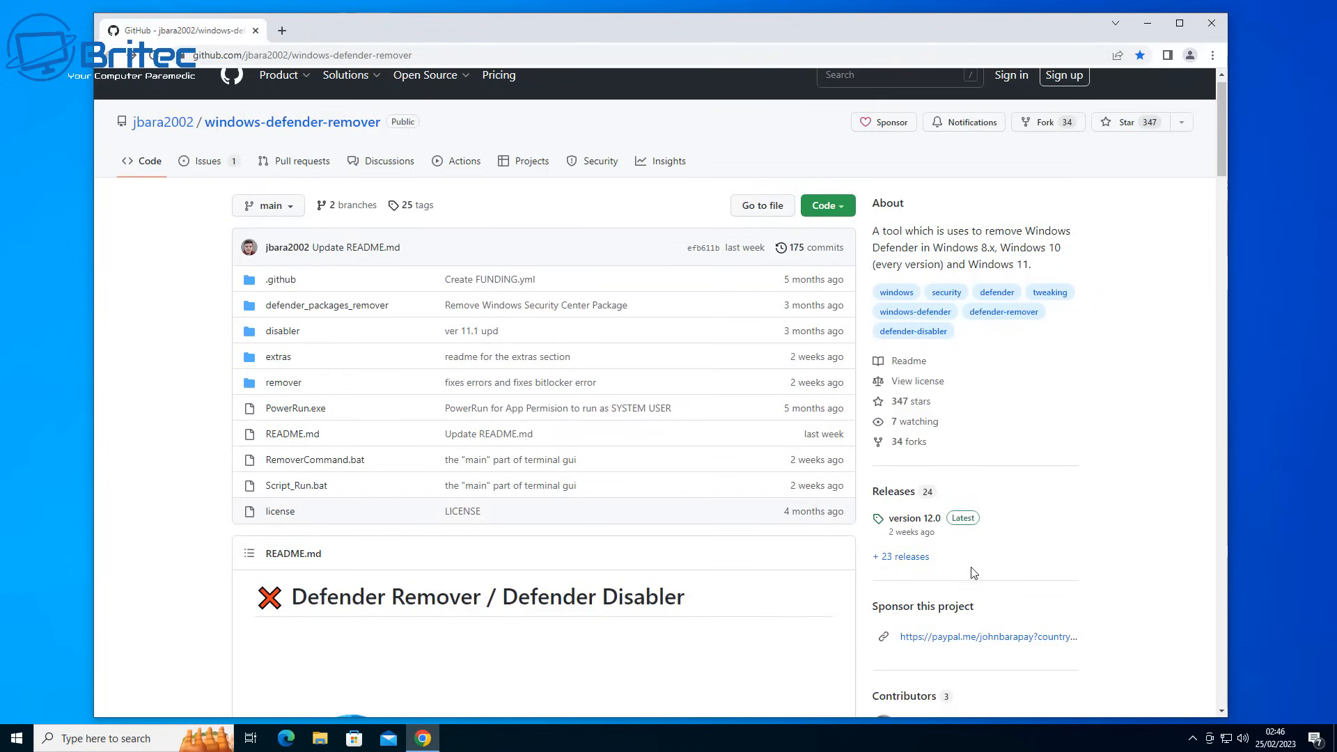
Step: Open the version 12.0 release and download Defender.Remover.12.exe
{"action": "left_click", "coordinate": [918, 519]}
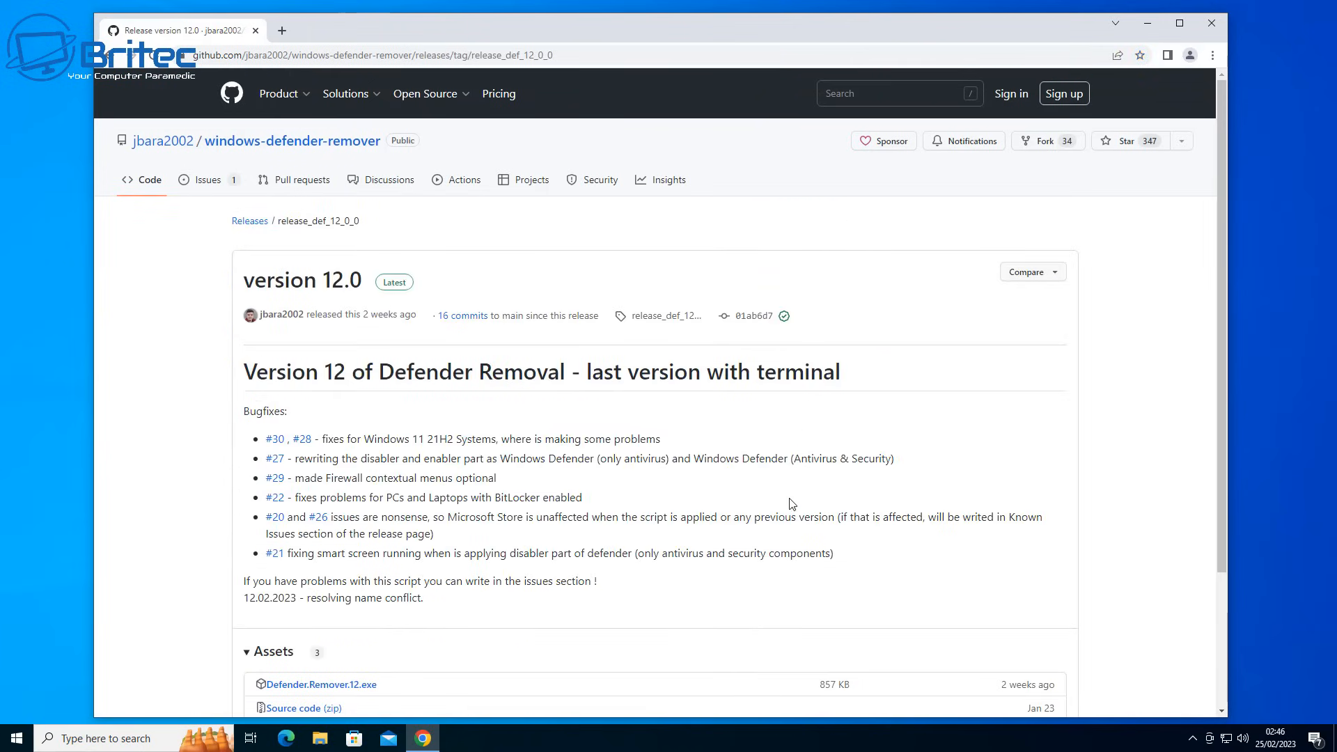
{"action": "scroll", "scroll_direction": "down", "scroll_amount": 3}
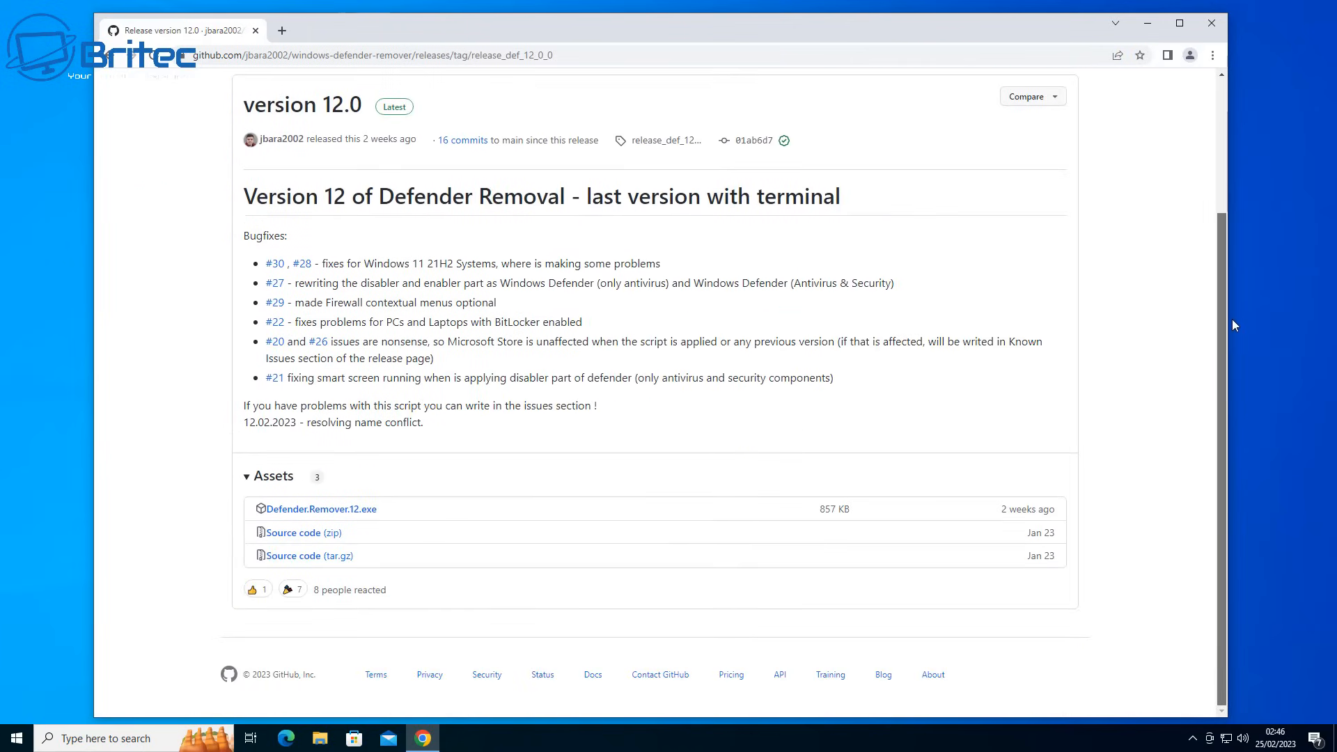
{"action": "mouse_move", "coordinate": [359, 514]}
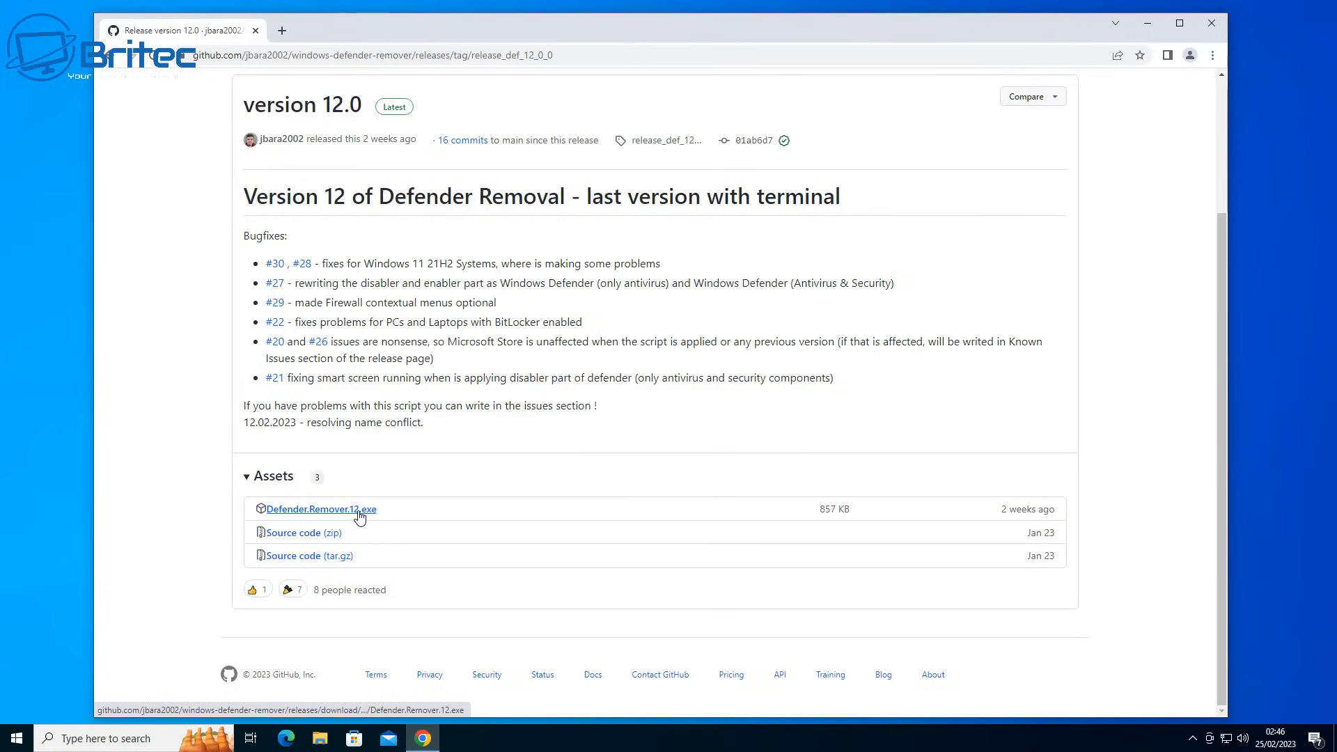
{"action": "left_click", "coordinate": [321, 509]}
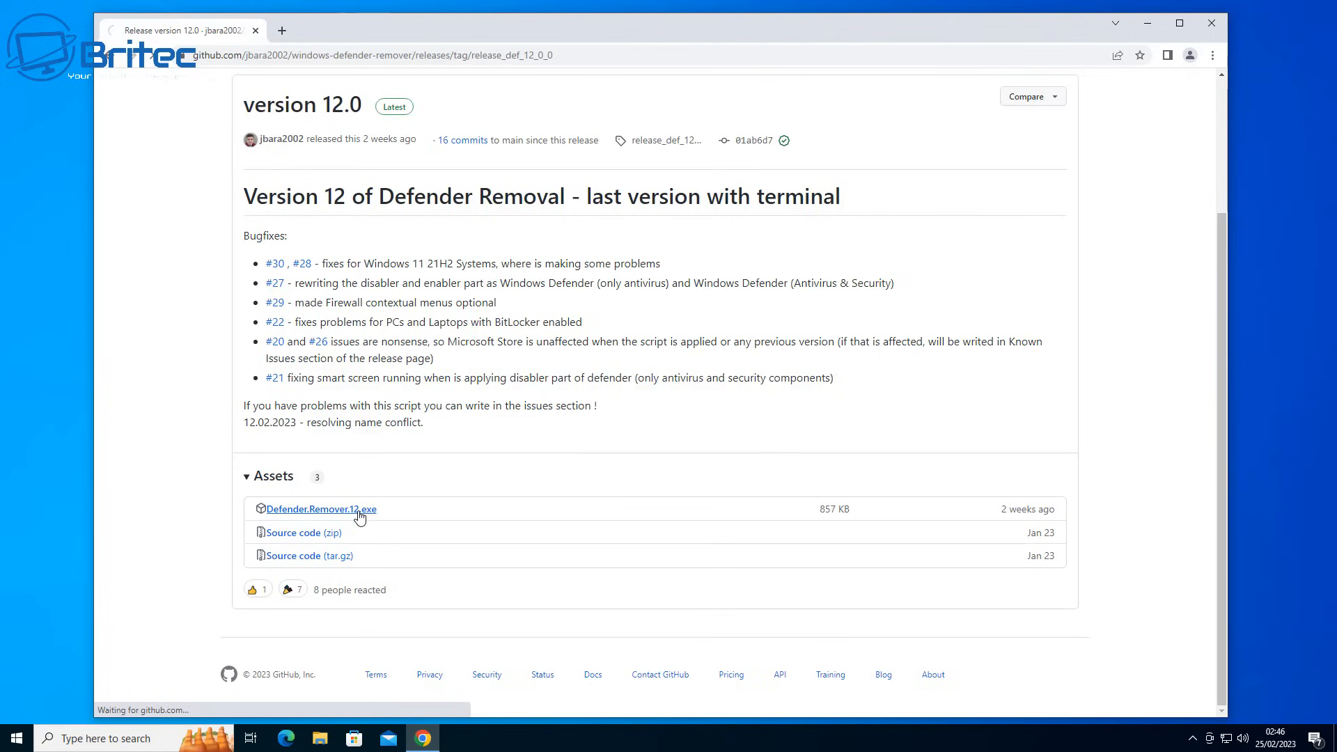
{"action": "left_click", "coordinate": [320, 509]}
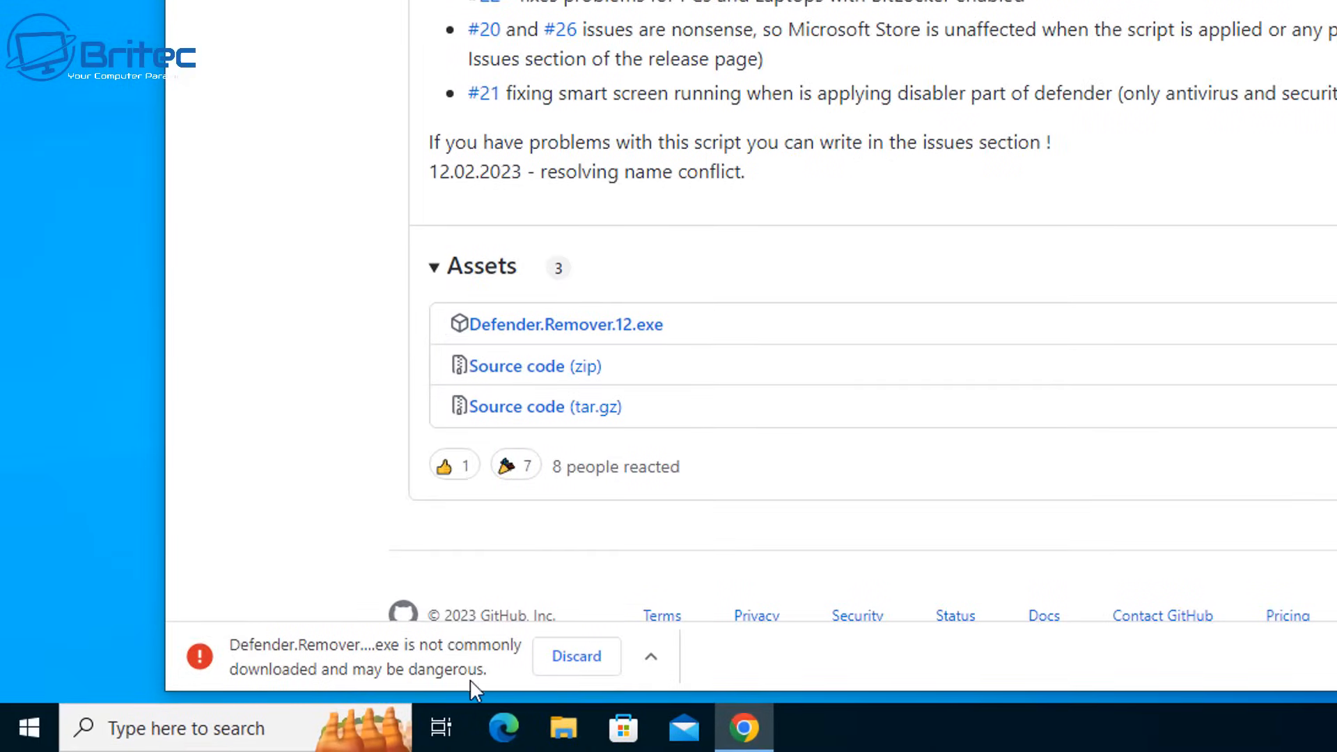
Step: Keep the flagged download despite the warning, then minimize Chrome after it fails
{"action": "left_click", "coordinate": [651, 656]}
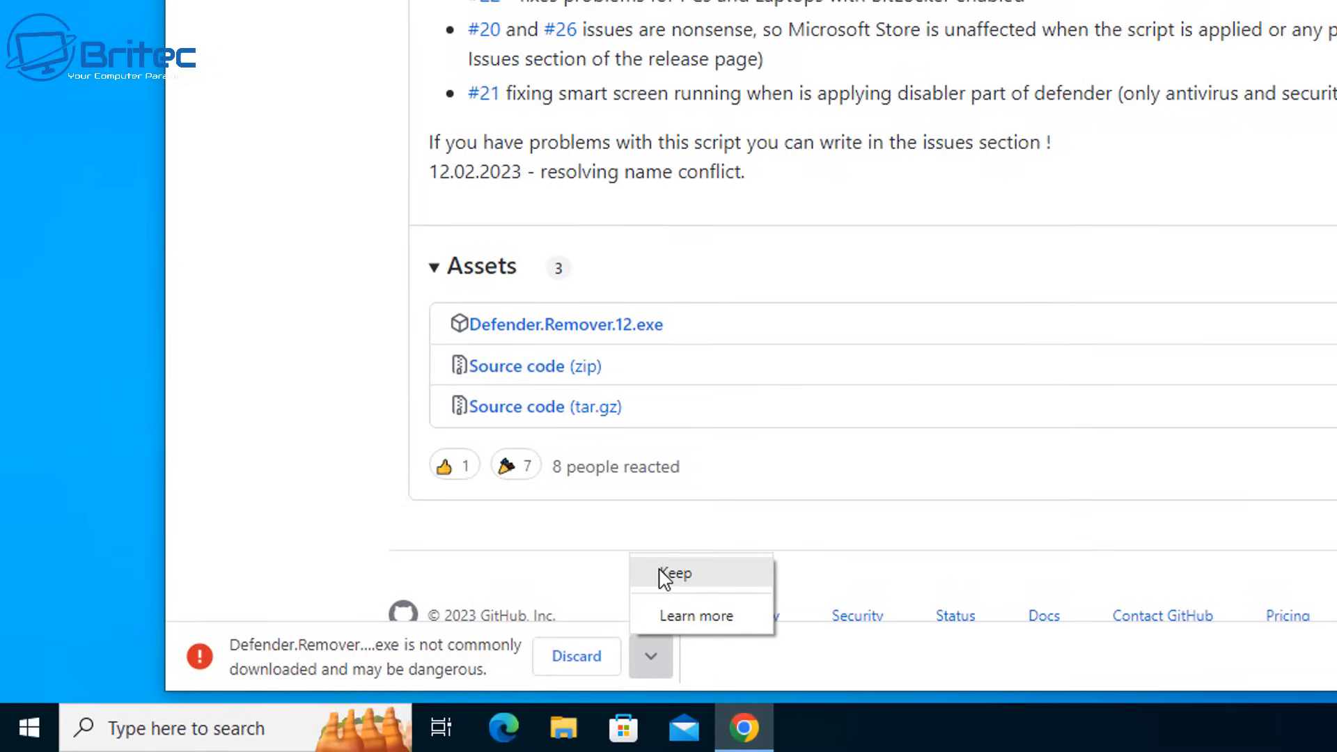
{"action": "left_click", "coordinate": [678, 573]}
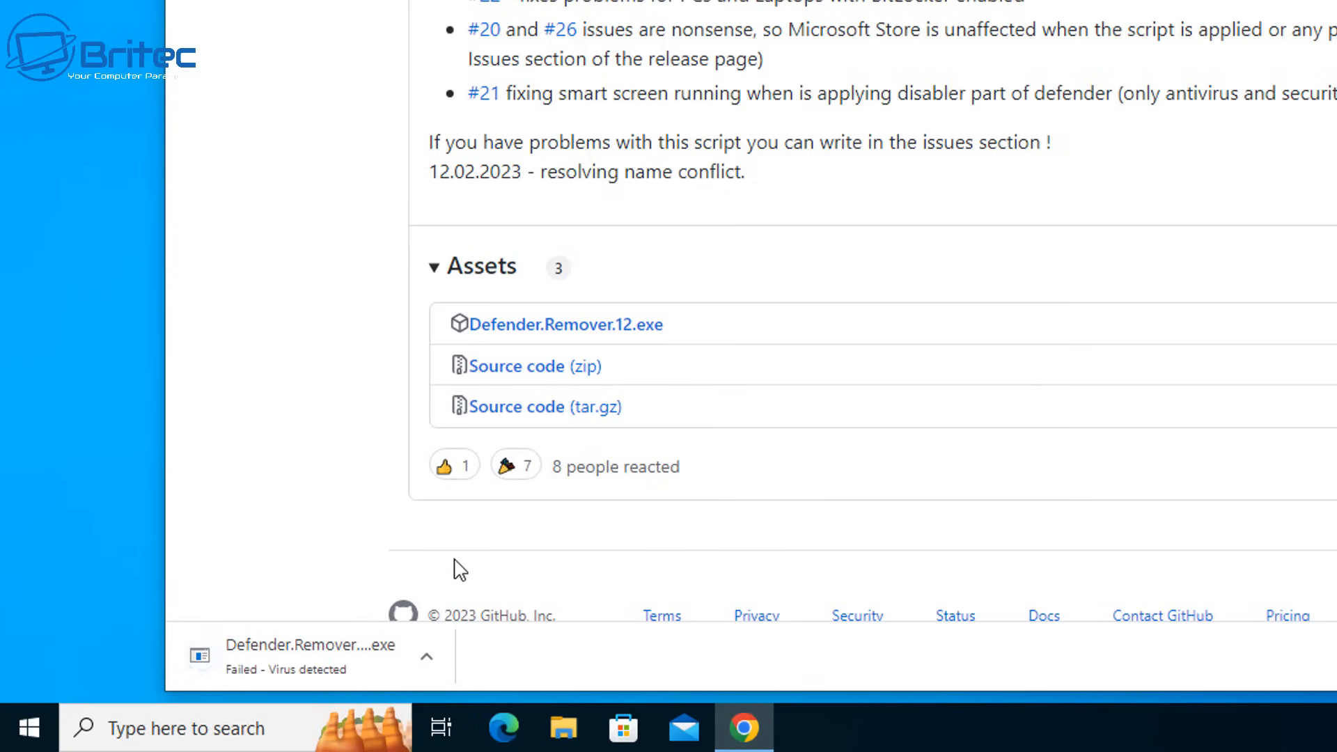
{"action": "mouse_move", "coordinate": [400, 688]}
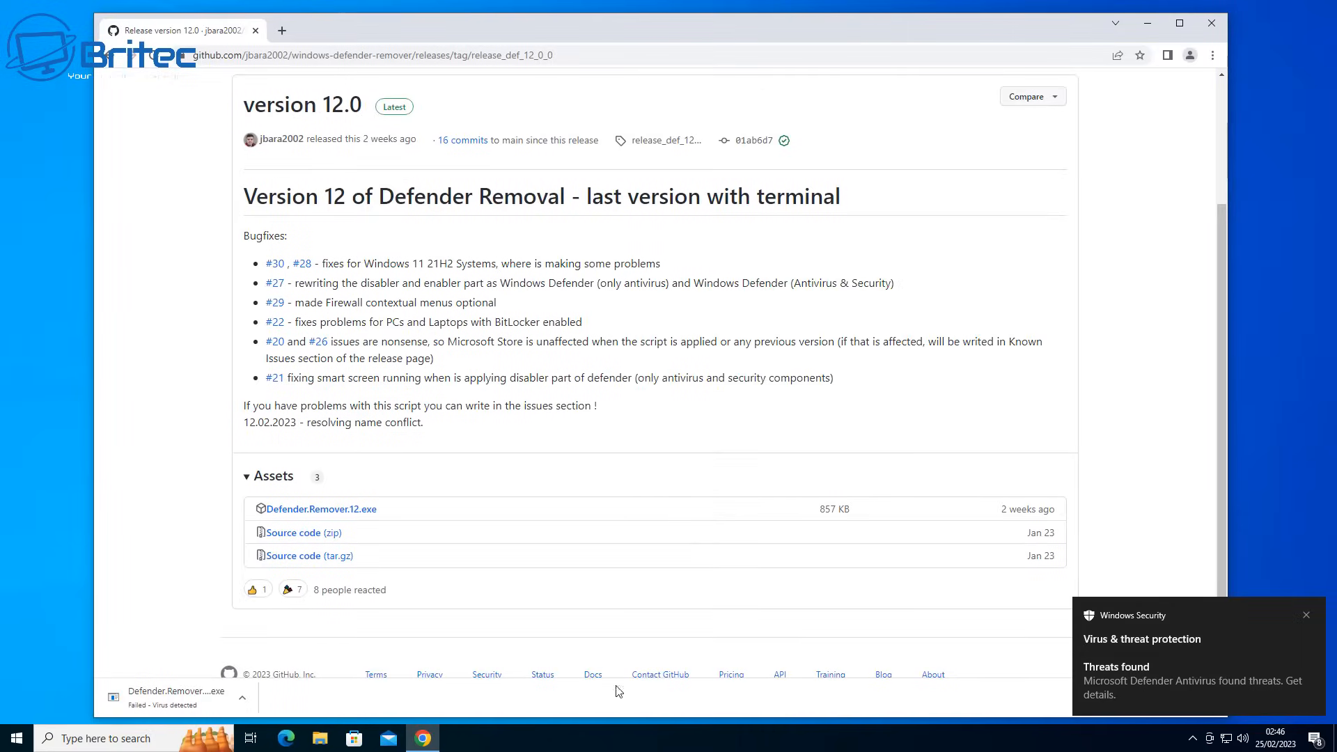
{"action": "left_click", "coordinate": [243, 697]}
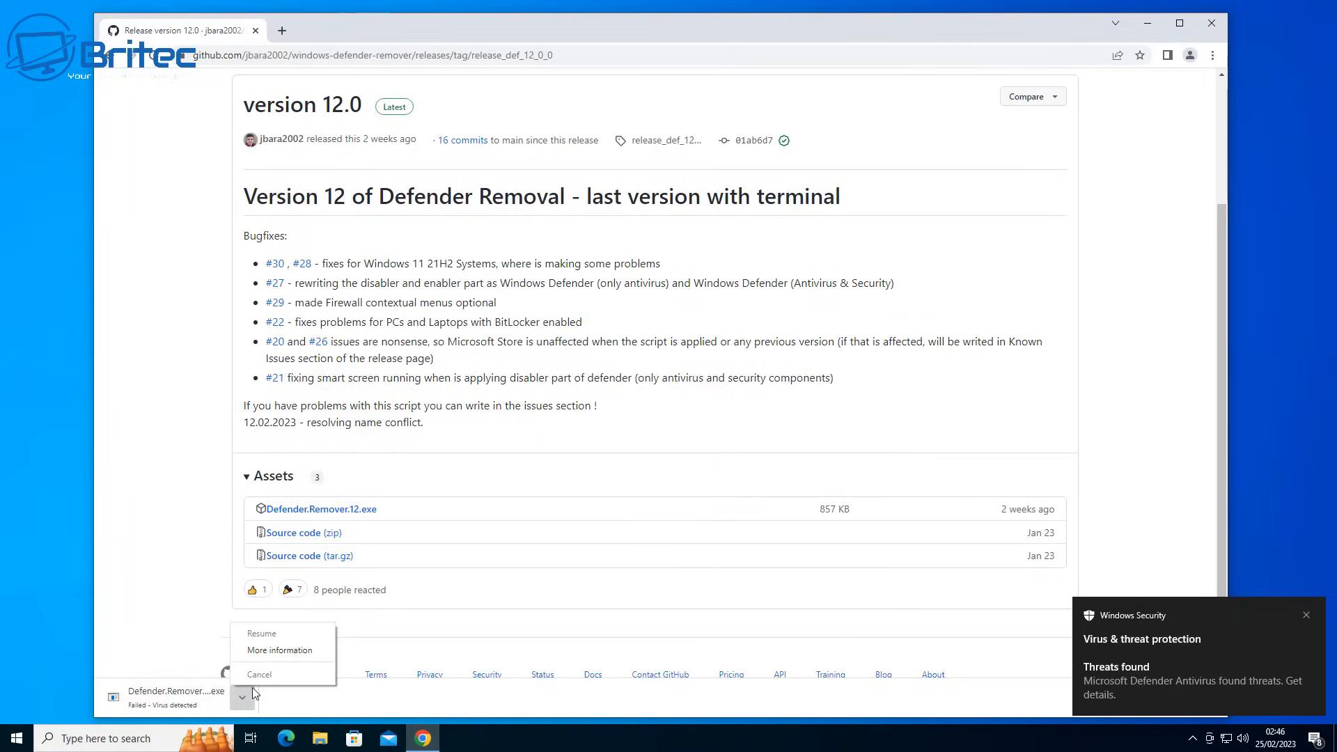
{"action": "left_click", "coordinate": [478, 604]}
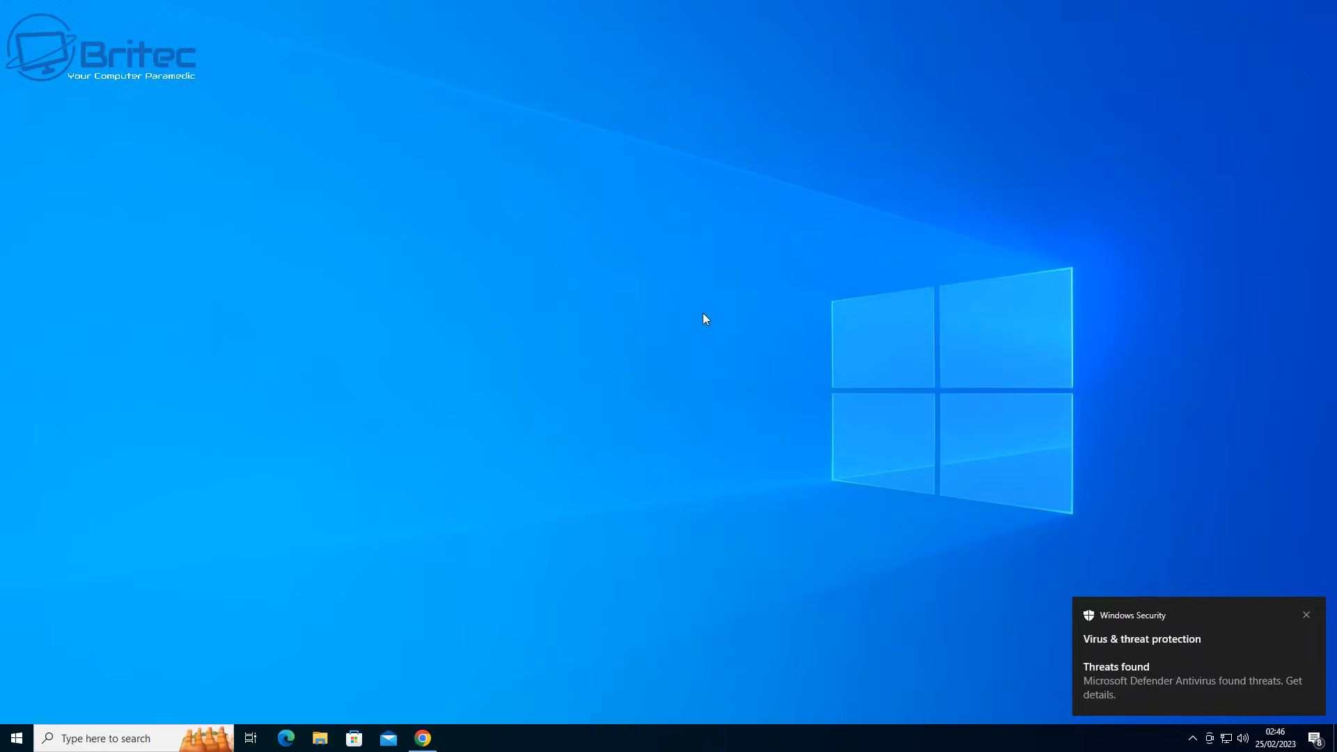
Step: Launch the Windows Security app via Start > Settings > Update & Security
{"action": "left_click", "coordinate": [13, 738]}
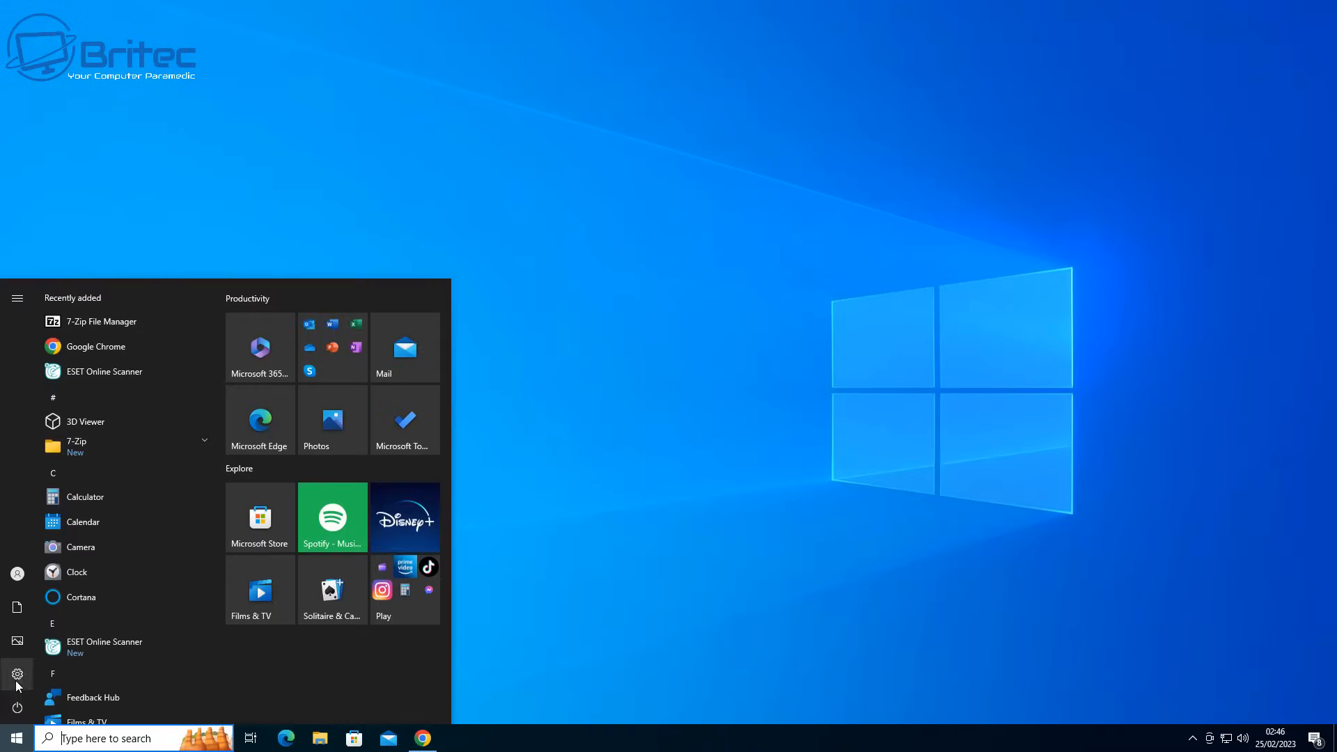
{"action": "left_click", "coordinate": [17, 675]}
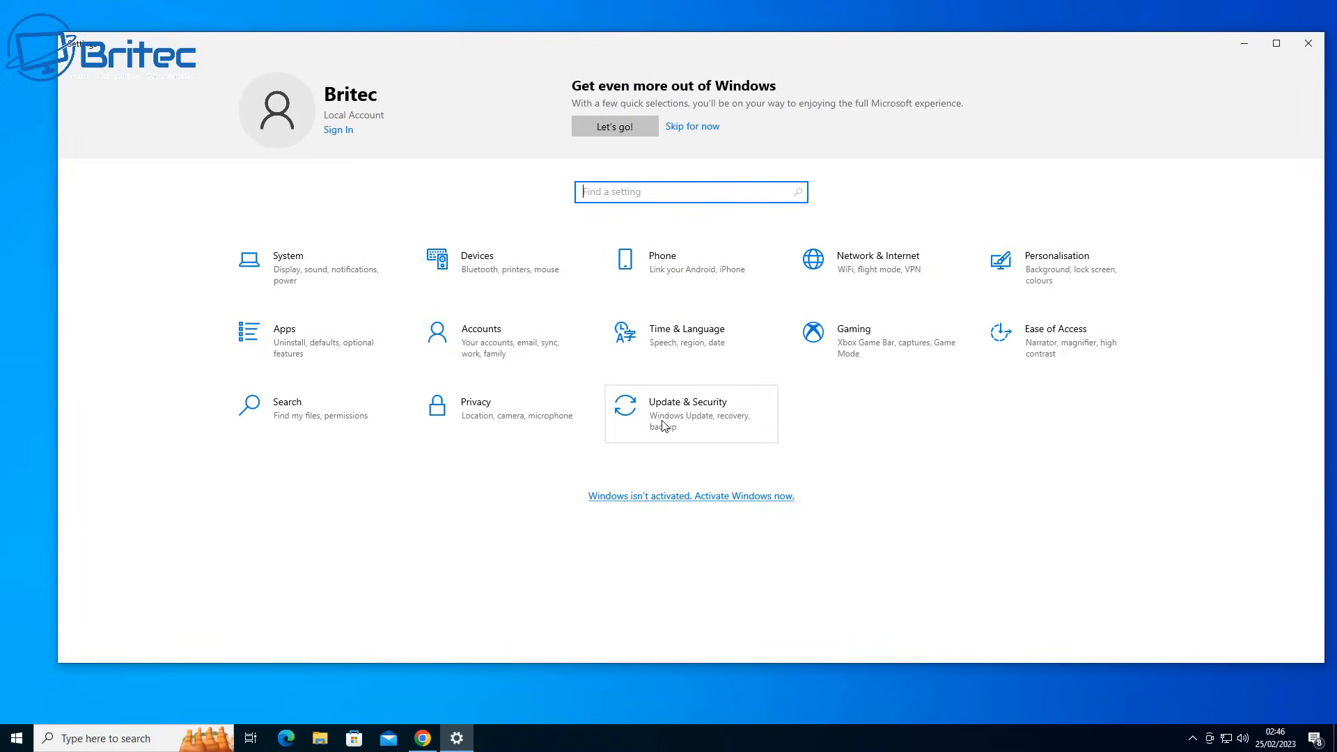
{"action": "mouse_move", "coordinate": [612, 424]}
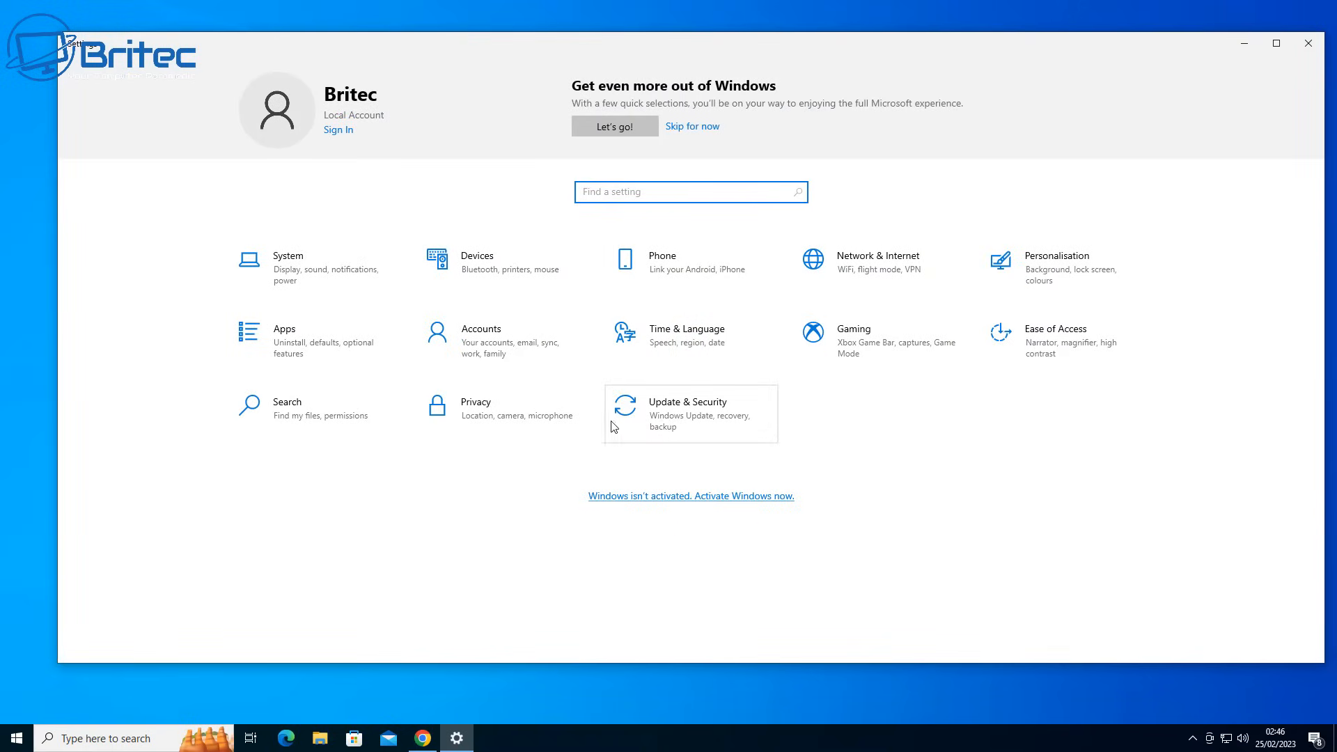
{"action": "left_click", "coordinate": [688, 415]}
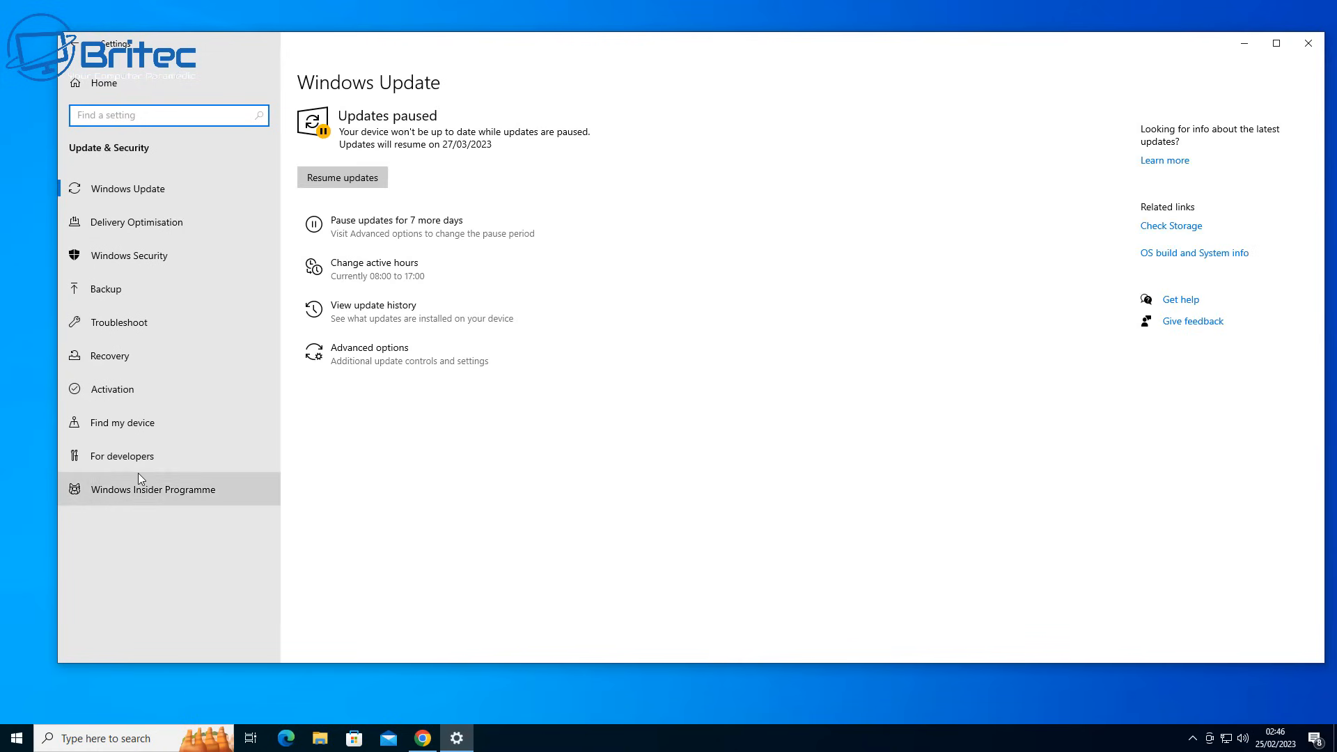
{"action": "mouse_move", "coordinate": [139, 268]}
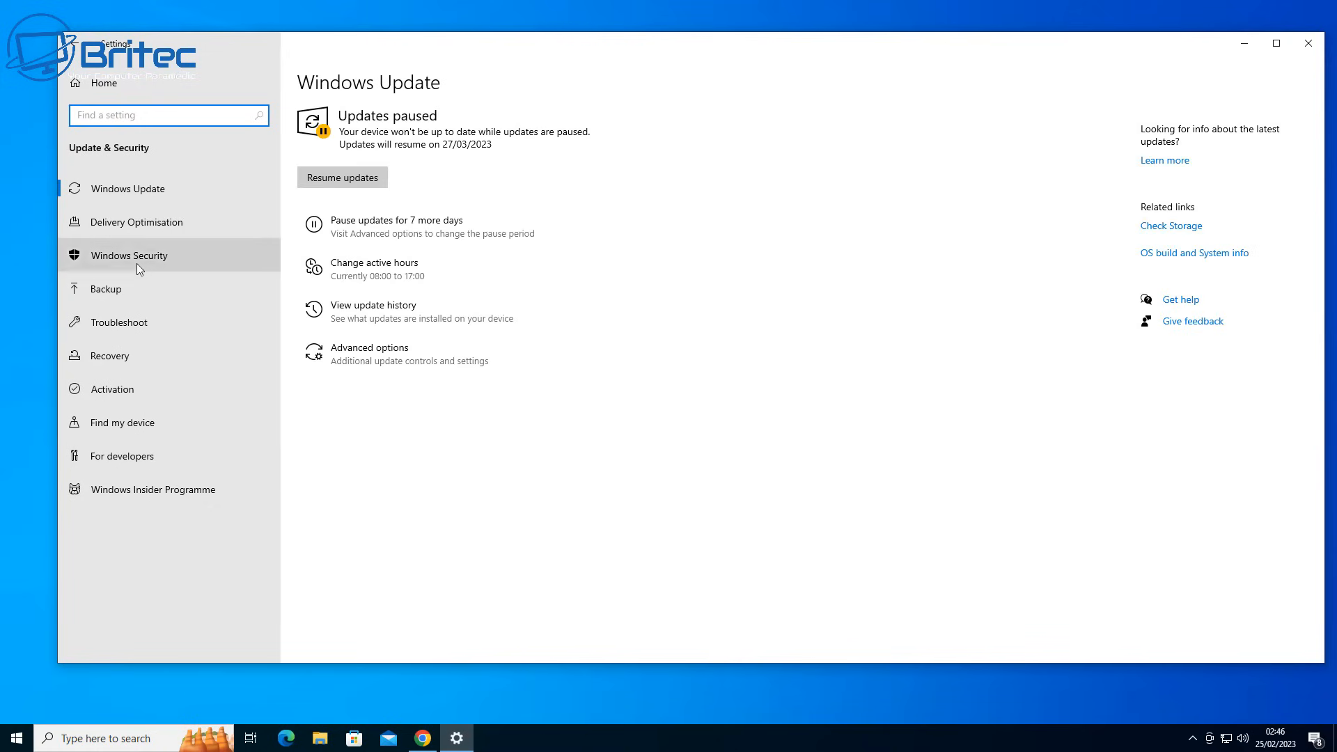
{"action": "left_click", "coordinate": [129, 256]}
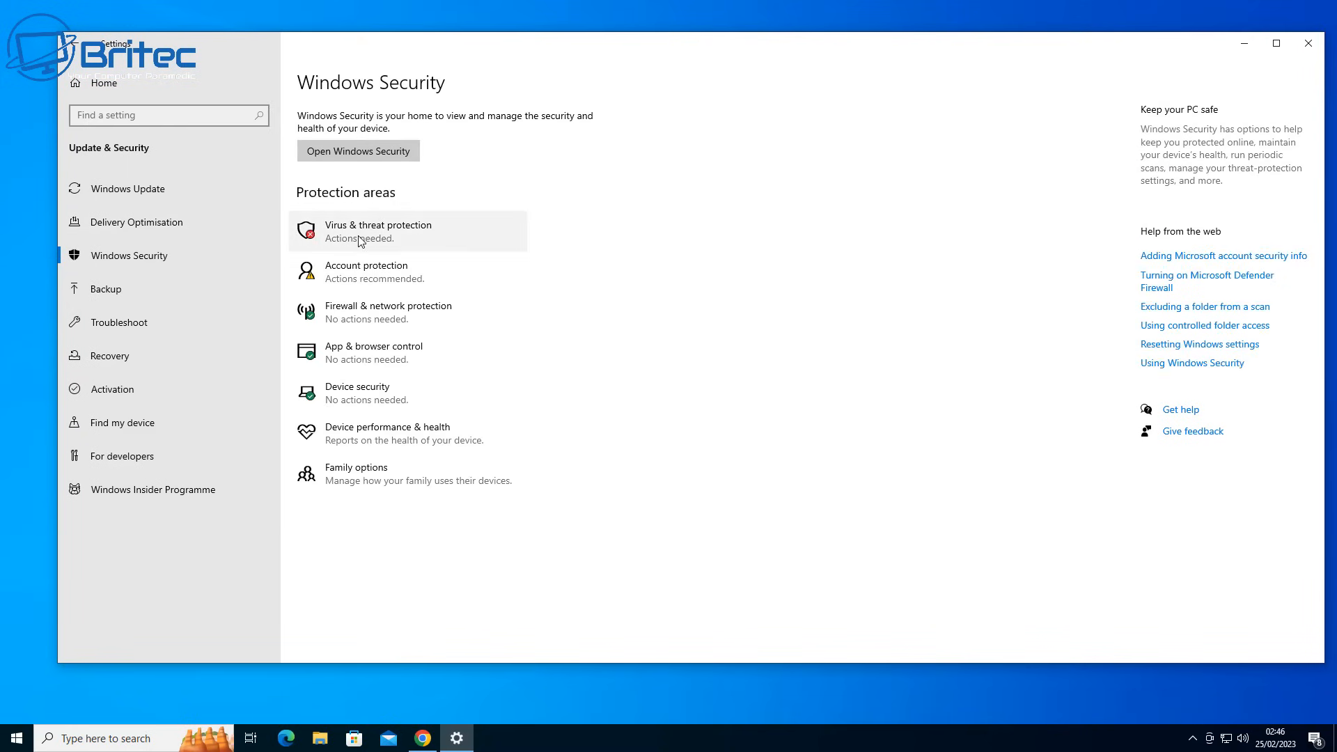
{"action": "left_click", "coordinate": [358, 151]}
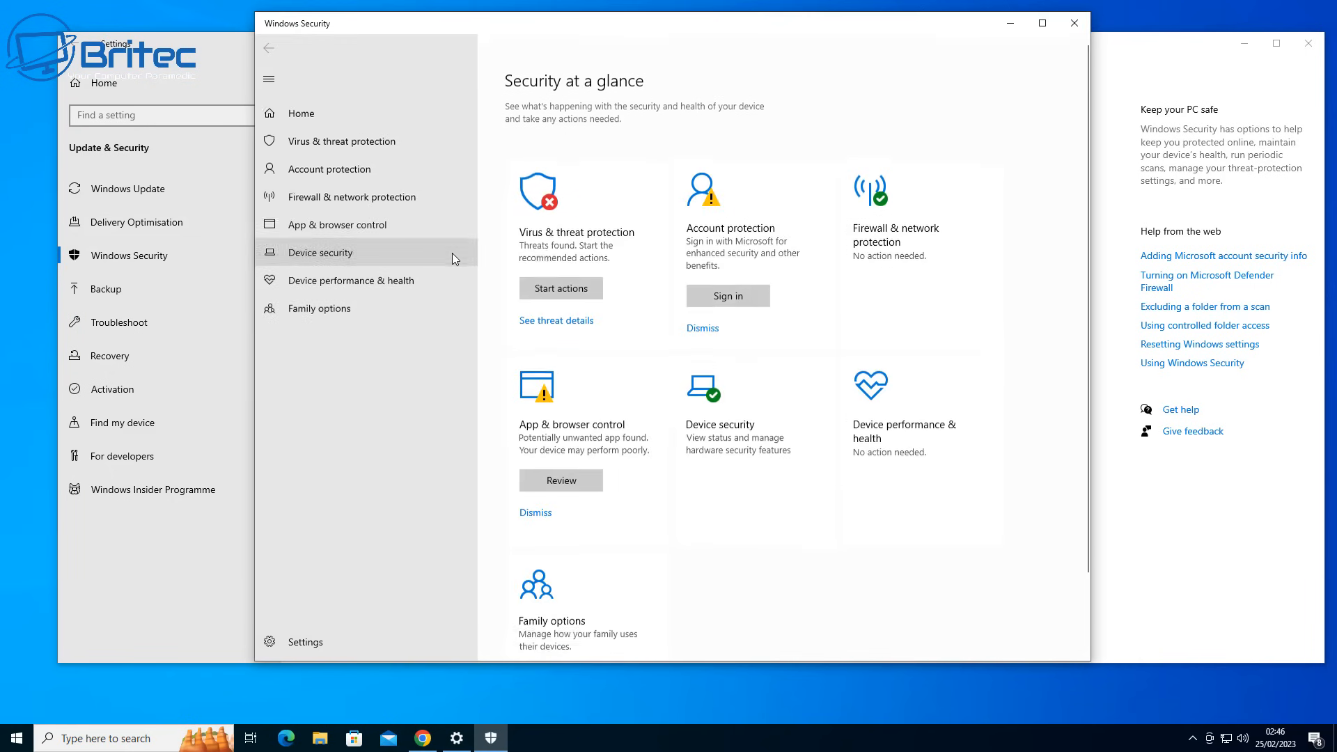
{"action": "mouse_move", "coordinate": [350, 169]}
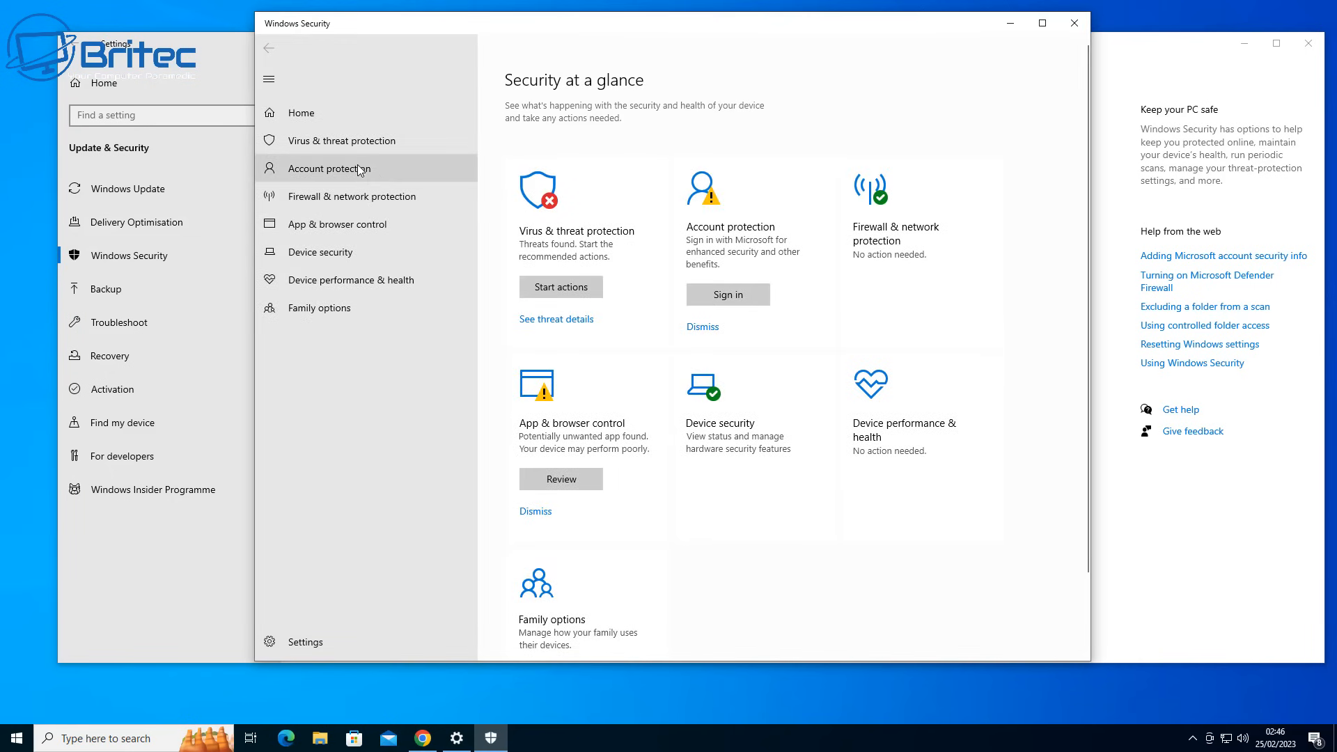
{"action": "mouse_move", "coordinate": [358, 150]}
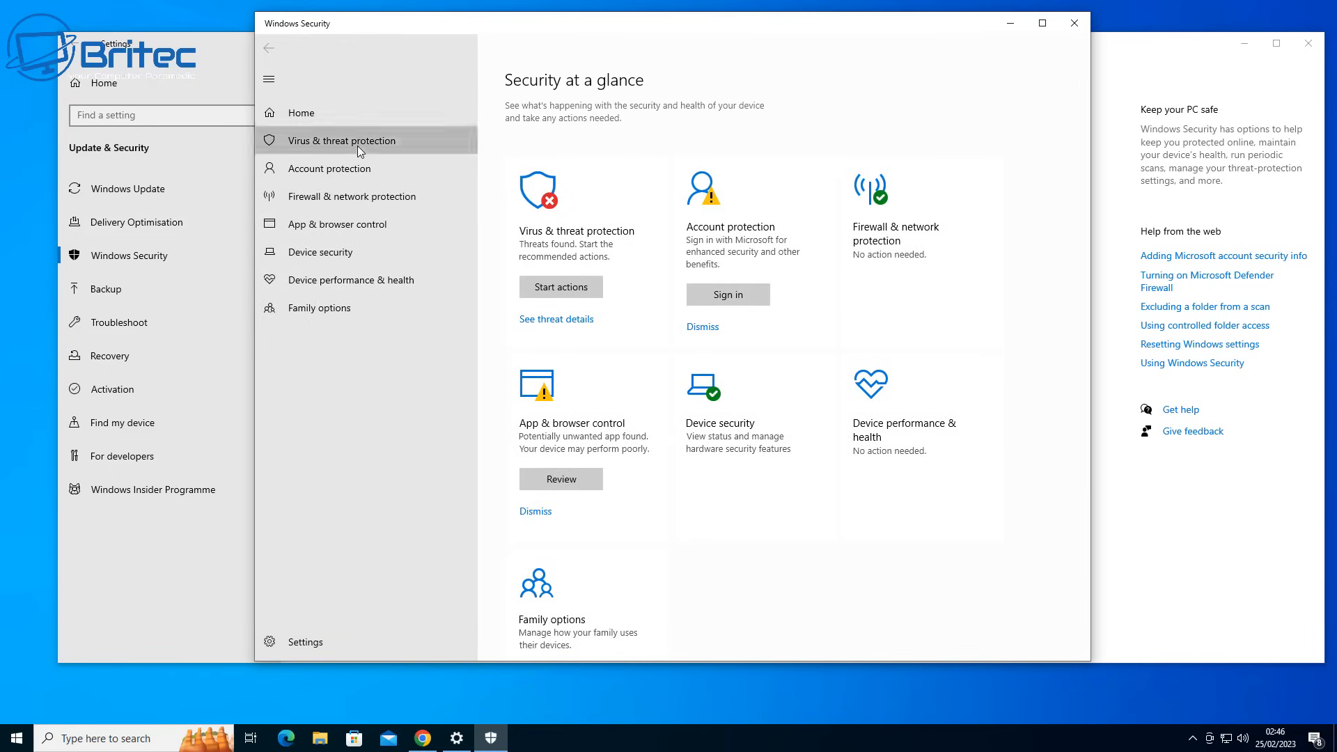
Step: Turn off cloud-delivered protection and automatic sample submission, then close Security and Settings
{"action": "left_click", "coordinate": [341, 141]}
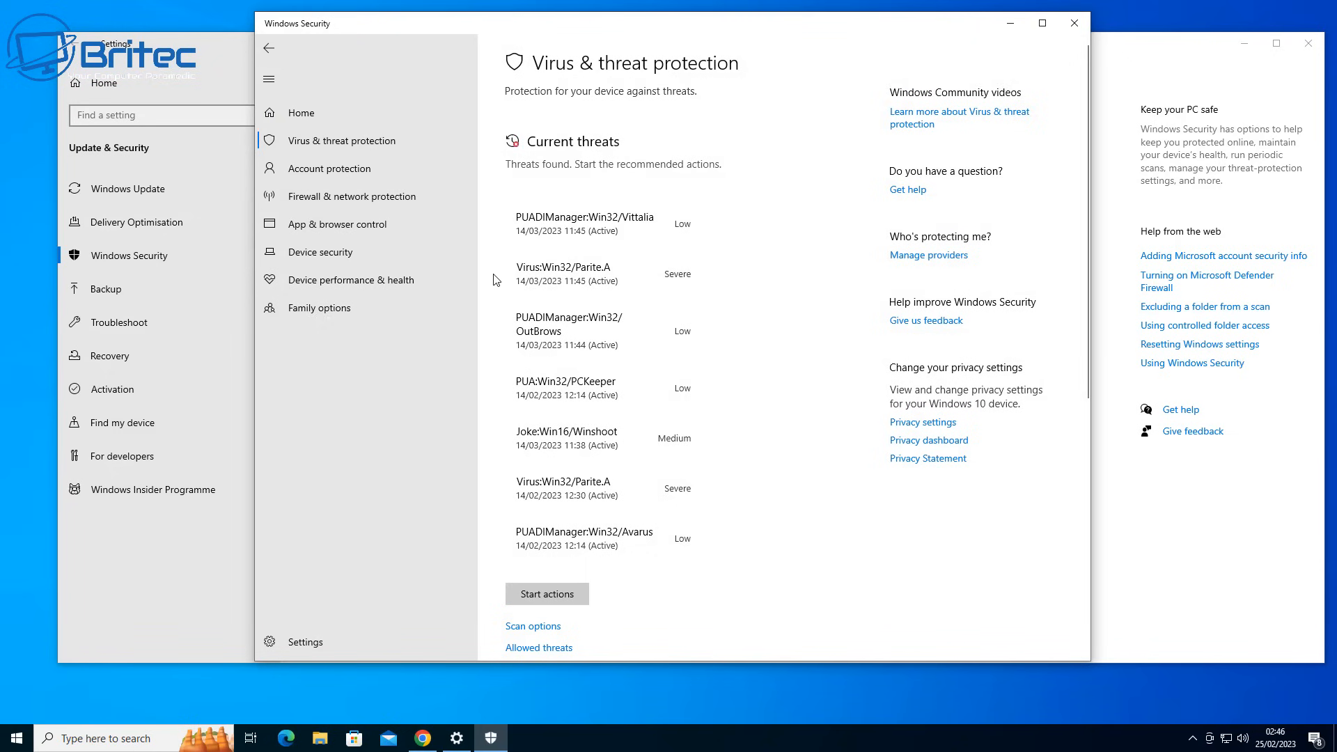
{"action": "scroll", "scroll_direction": "down", "scroll_amount": 3}
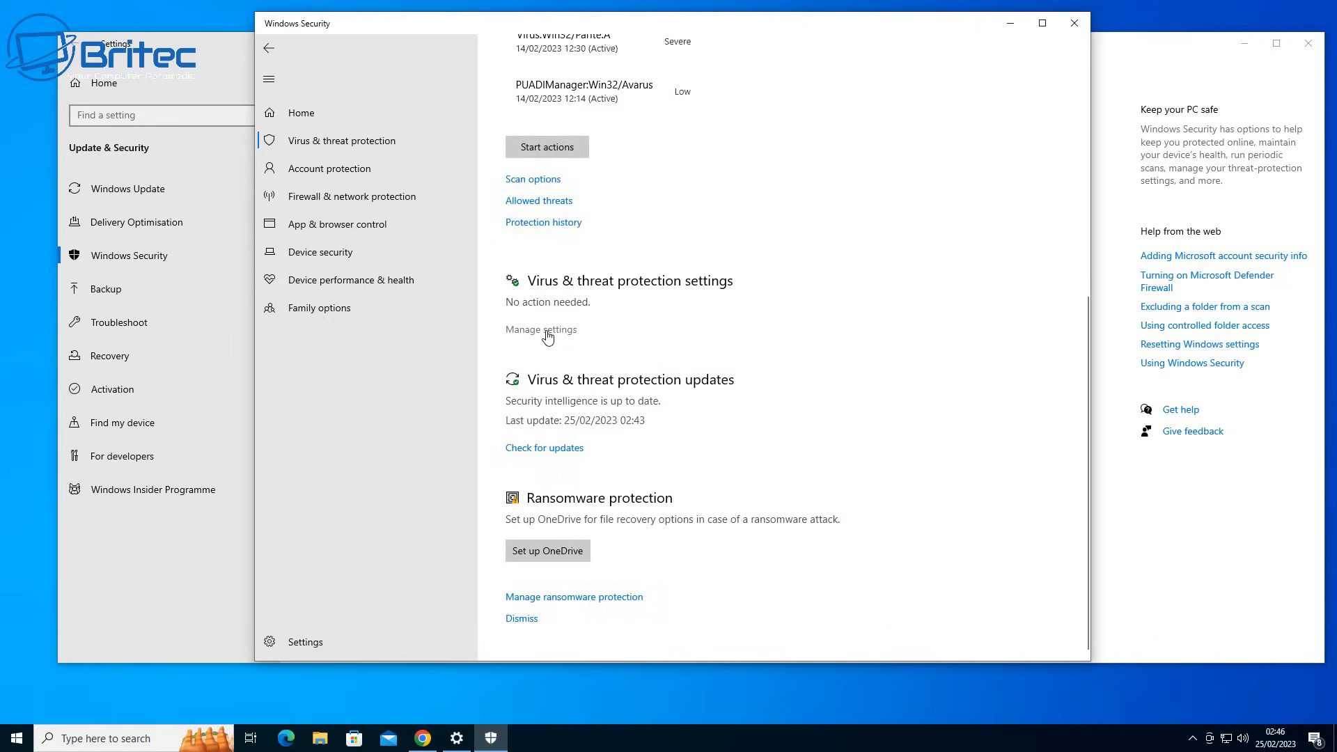
{"action": "left_click", "coordinate": [540, 330]}
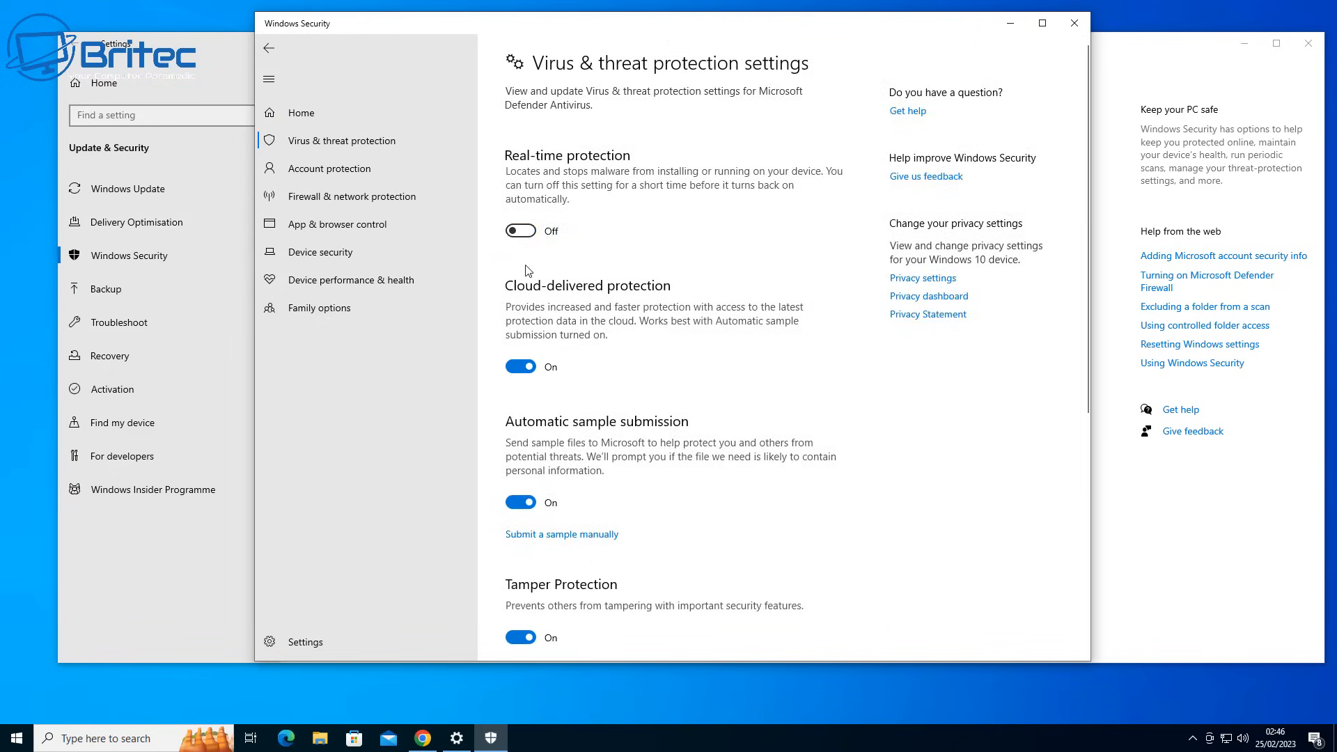
{"action": "left_click", "coordinate": [520, 230]}
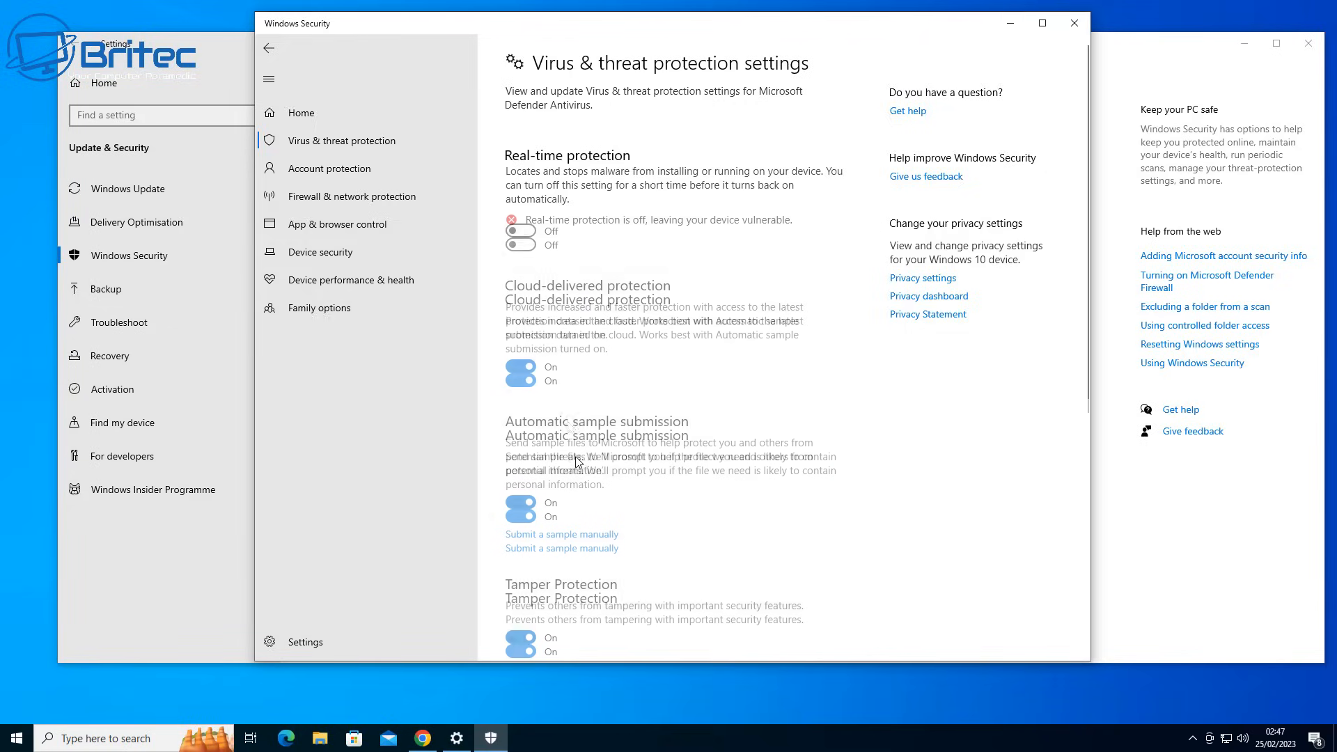
{"action": "left_click", "coordinate": [520, 544]}
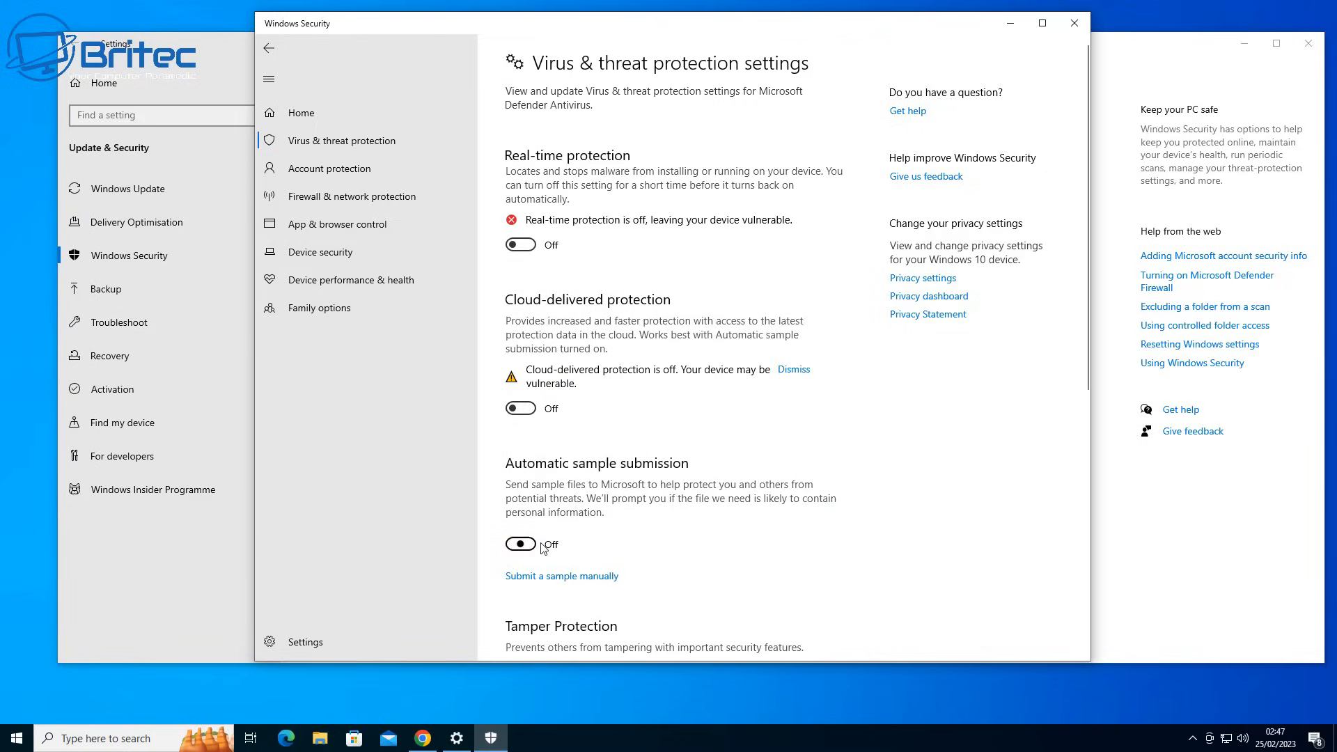
{"action": "scroll", "scroll_direction": "down", "scroll_amount": 3}
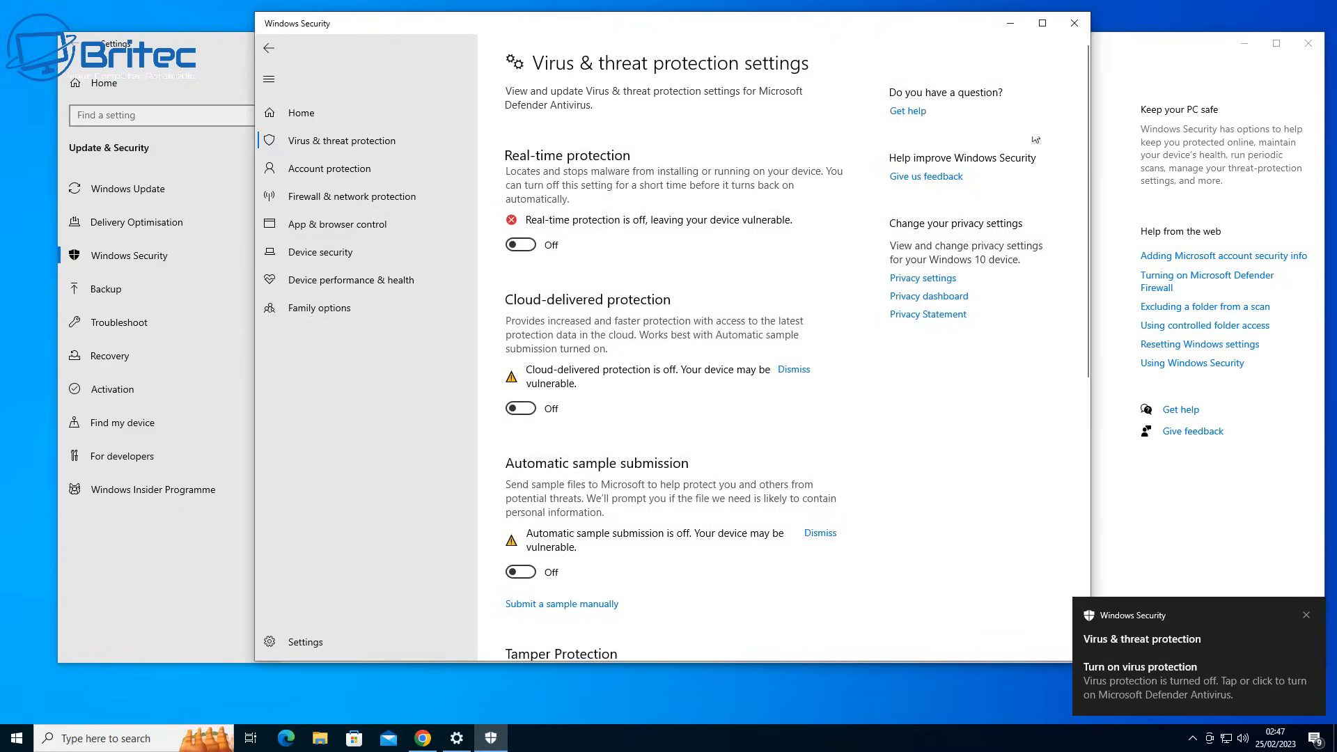
{"action": "left_click", "coordinate": [1074, 23]}
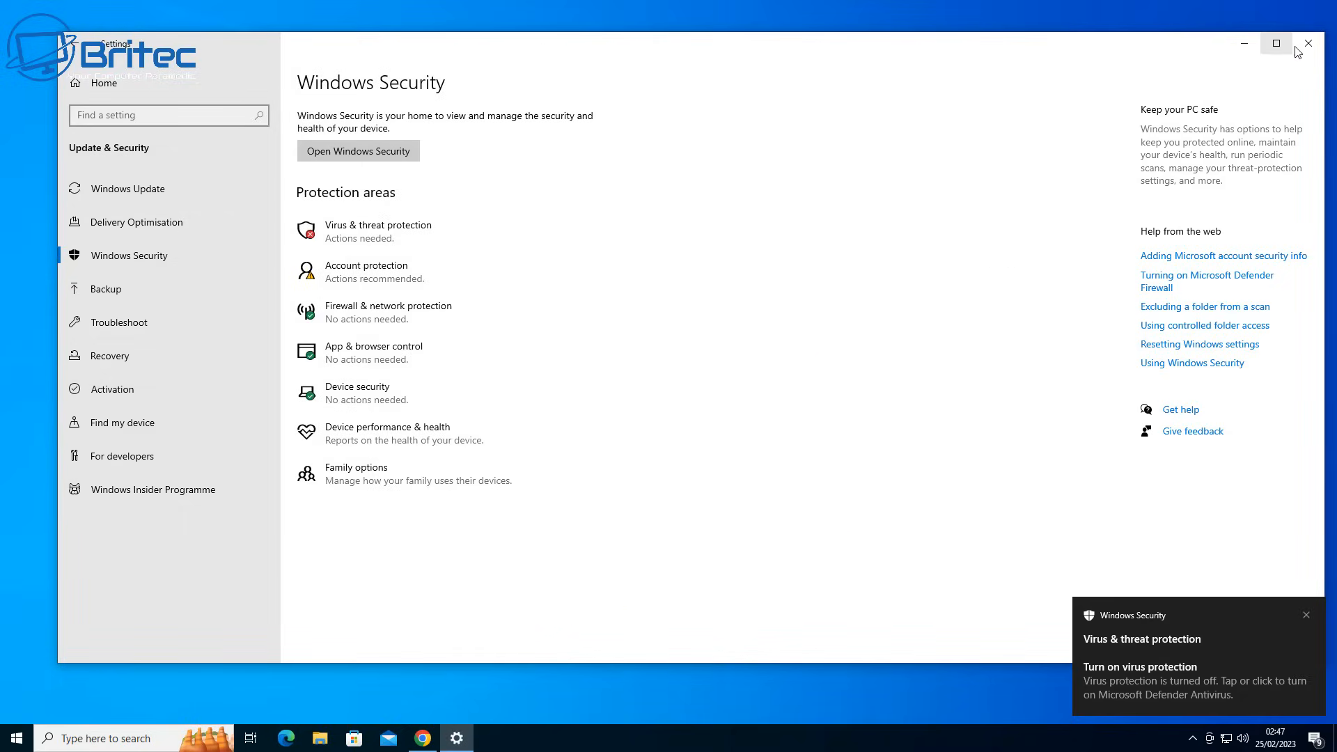
{"action": "left_click", "coordinate": [1308, 43]}
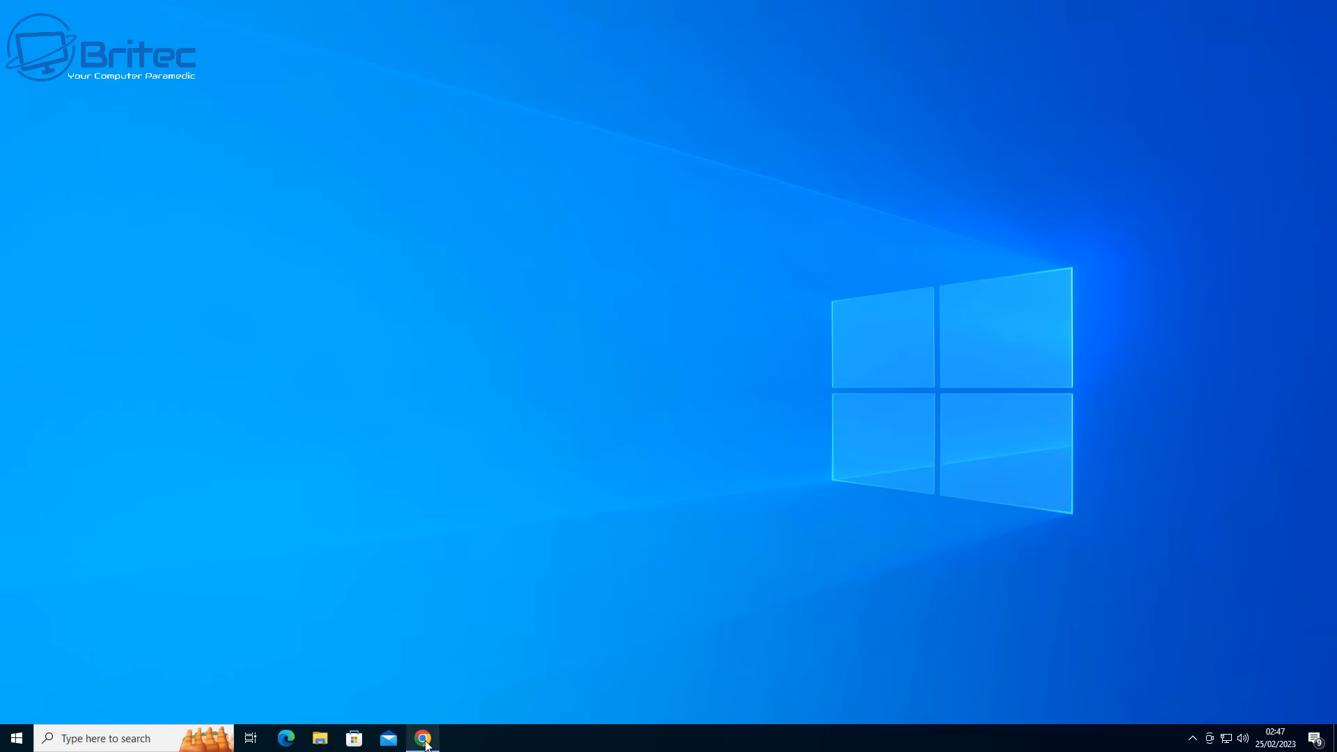
Step: Reopen Chrome, keep the blocked Defender.Remover.12.exe download, and close the browser
{"action": "left_click", "coordinate": [423, 738]}
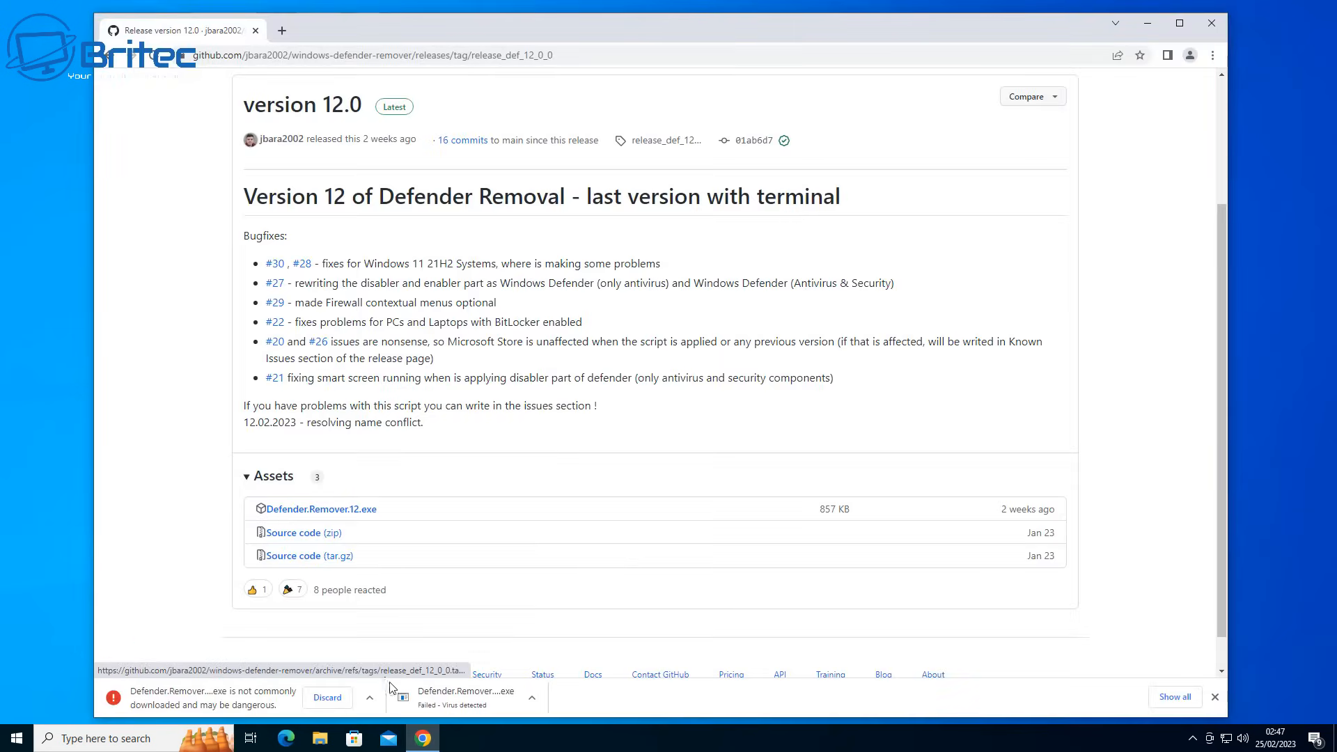
{"action": "left_click", "coordinate": [369, 698]}
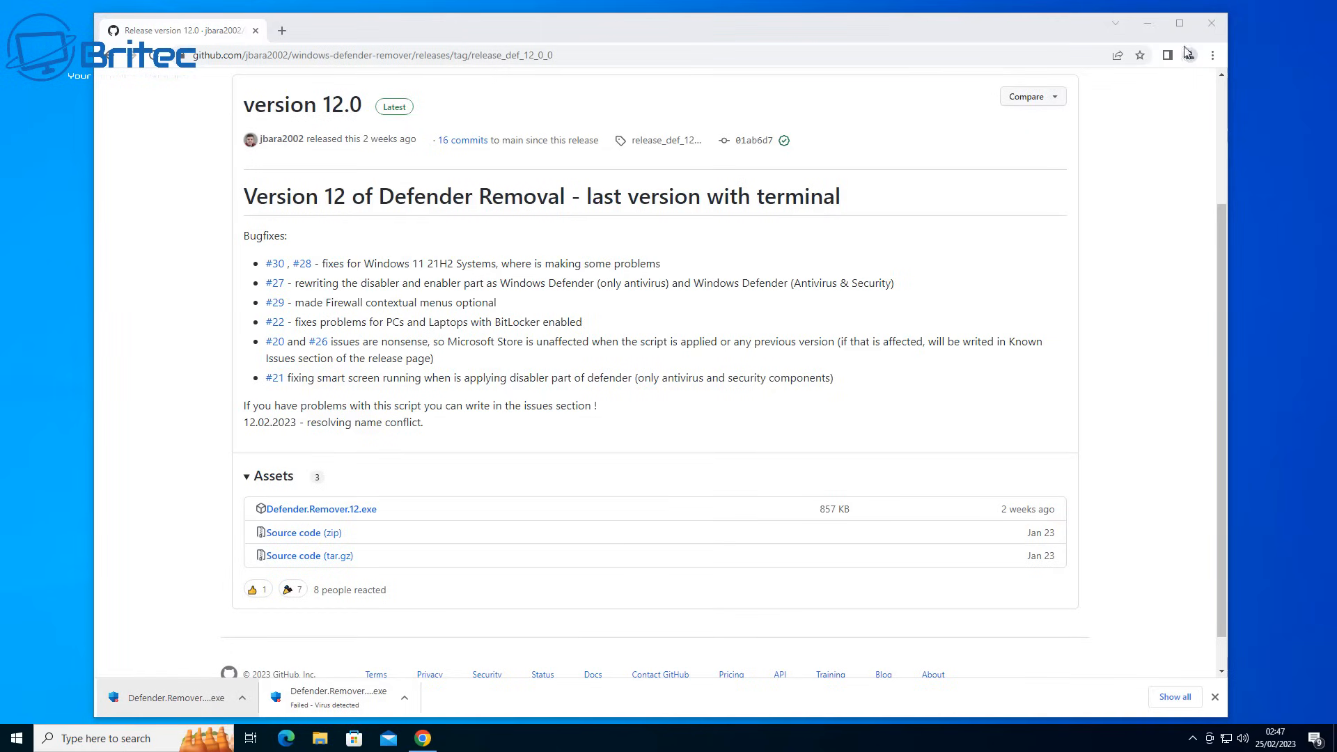
{"action": "left_click", "coordinate": [1213, 22]}
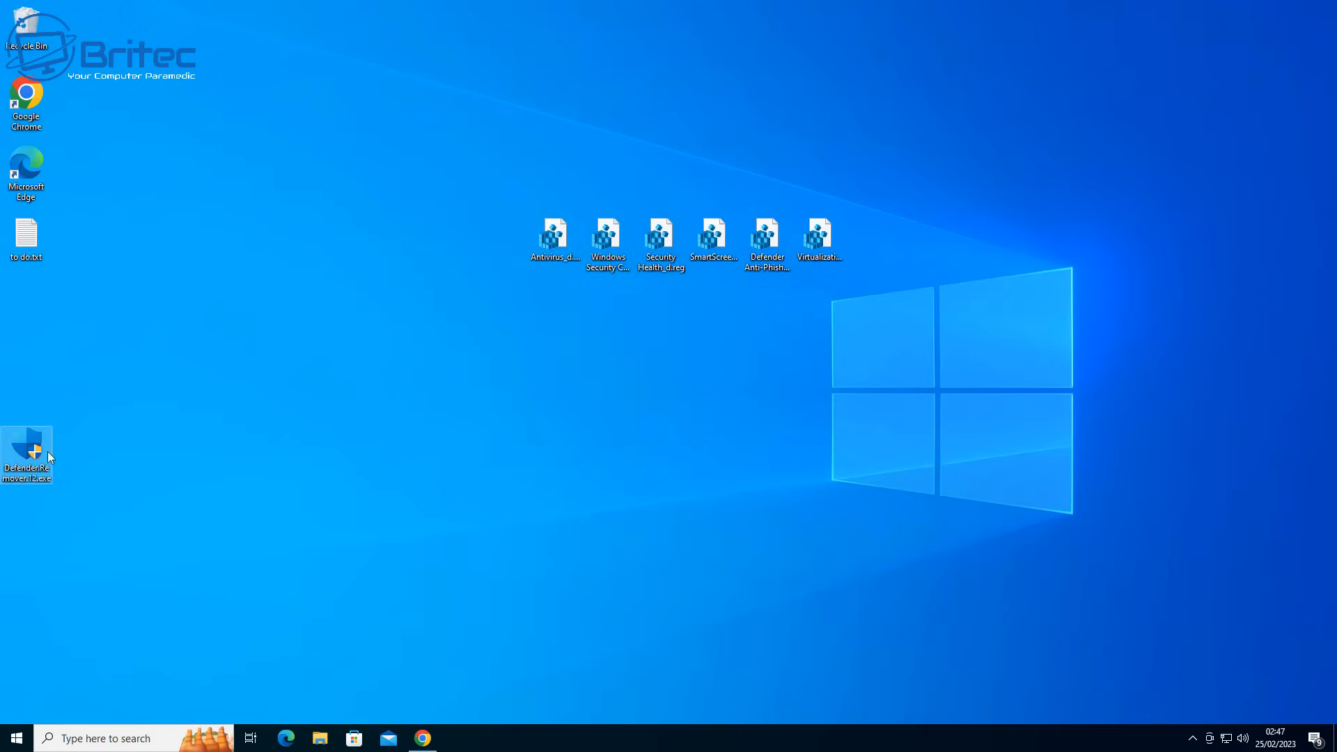
Step: Drag Defender.Remover.12.exe to the desktop centre and run it as administrator past the malware warning
{"action": "left_click_drag", "start_coordinate": [26, 448], "coordinate": [555, 386]}
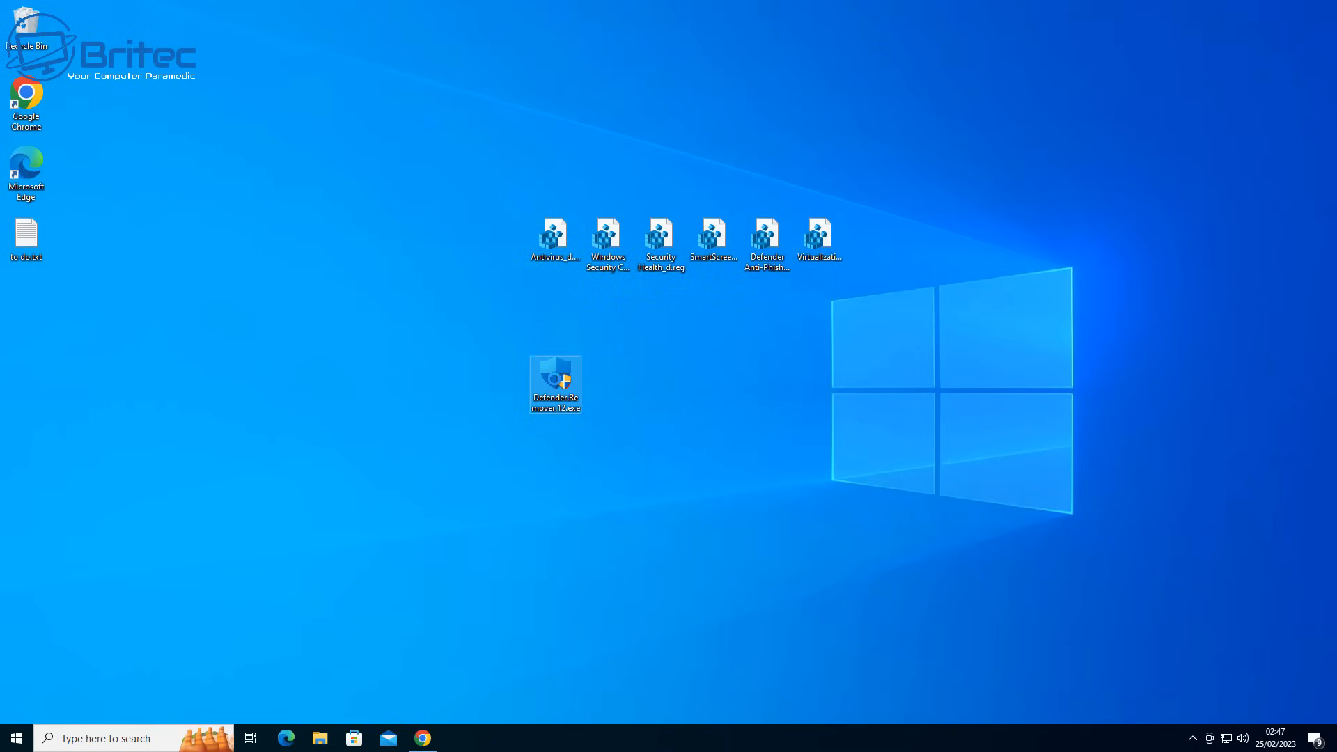
{"action": "right_click", "coordinate": [556, 380]}
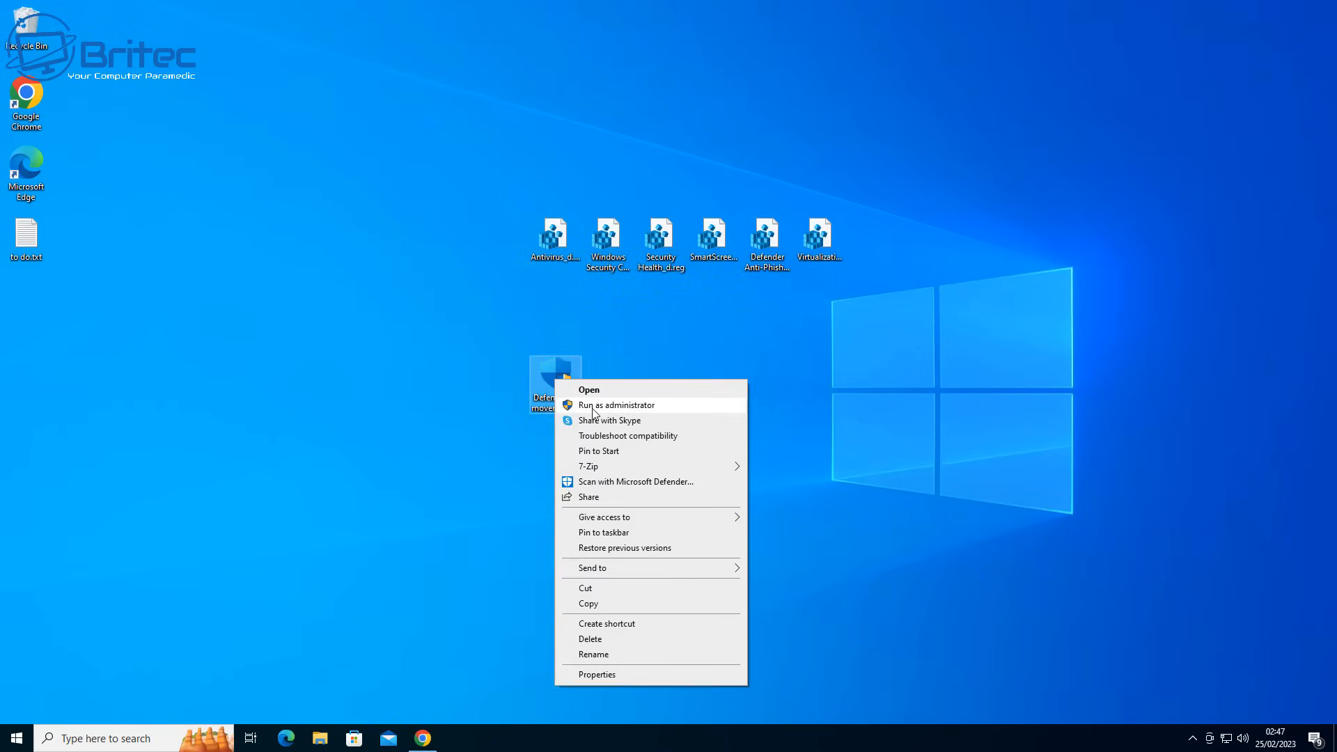
{"action": "left_click", "coordinate": [589, 389]}
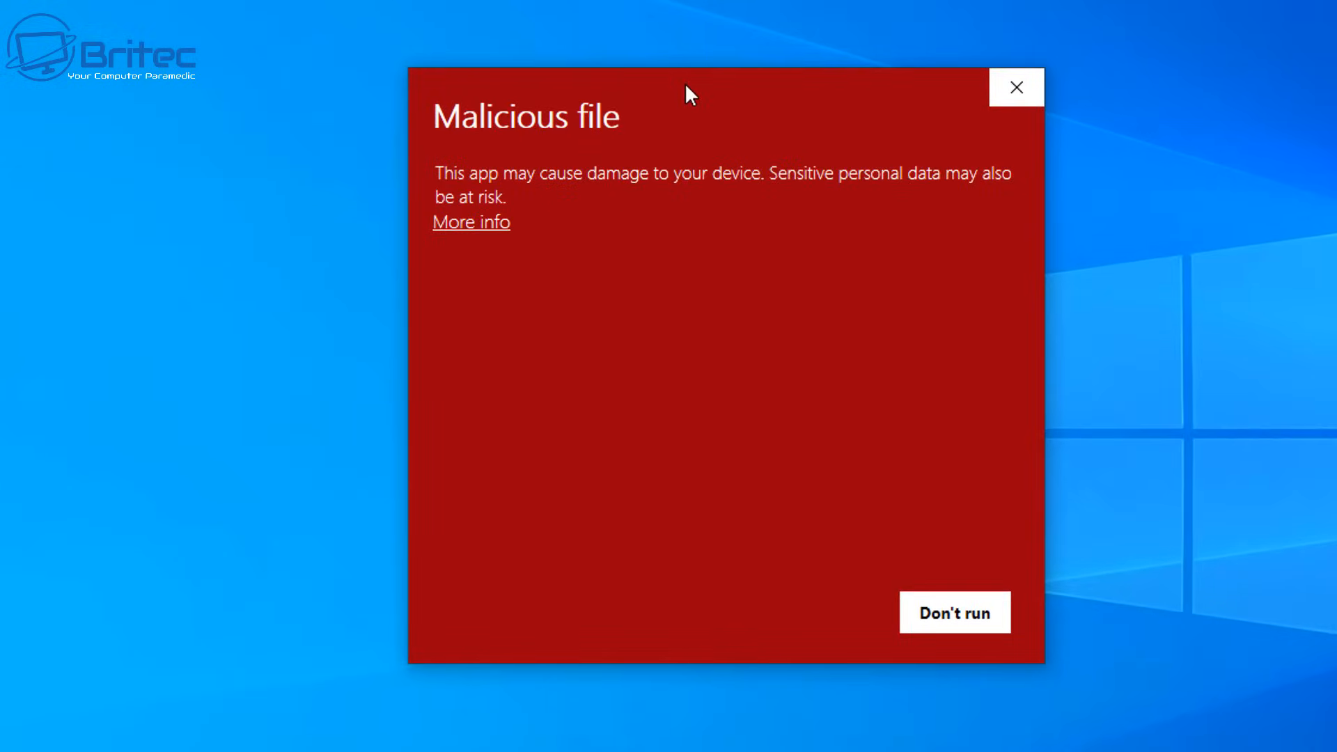
{"action": "mouse_move", "coordinate": [477, 289]}
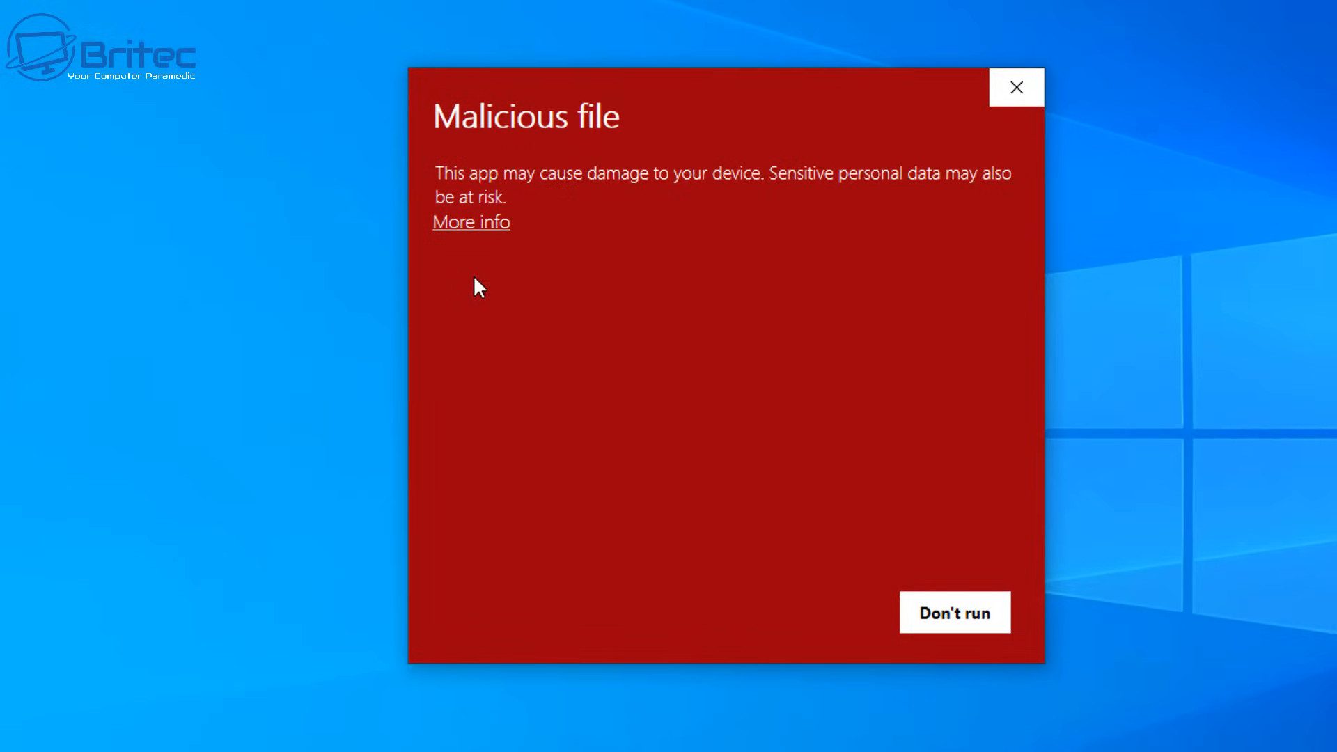
{"action": "mouse_move", "coordinate": [671, 224]}
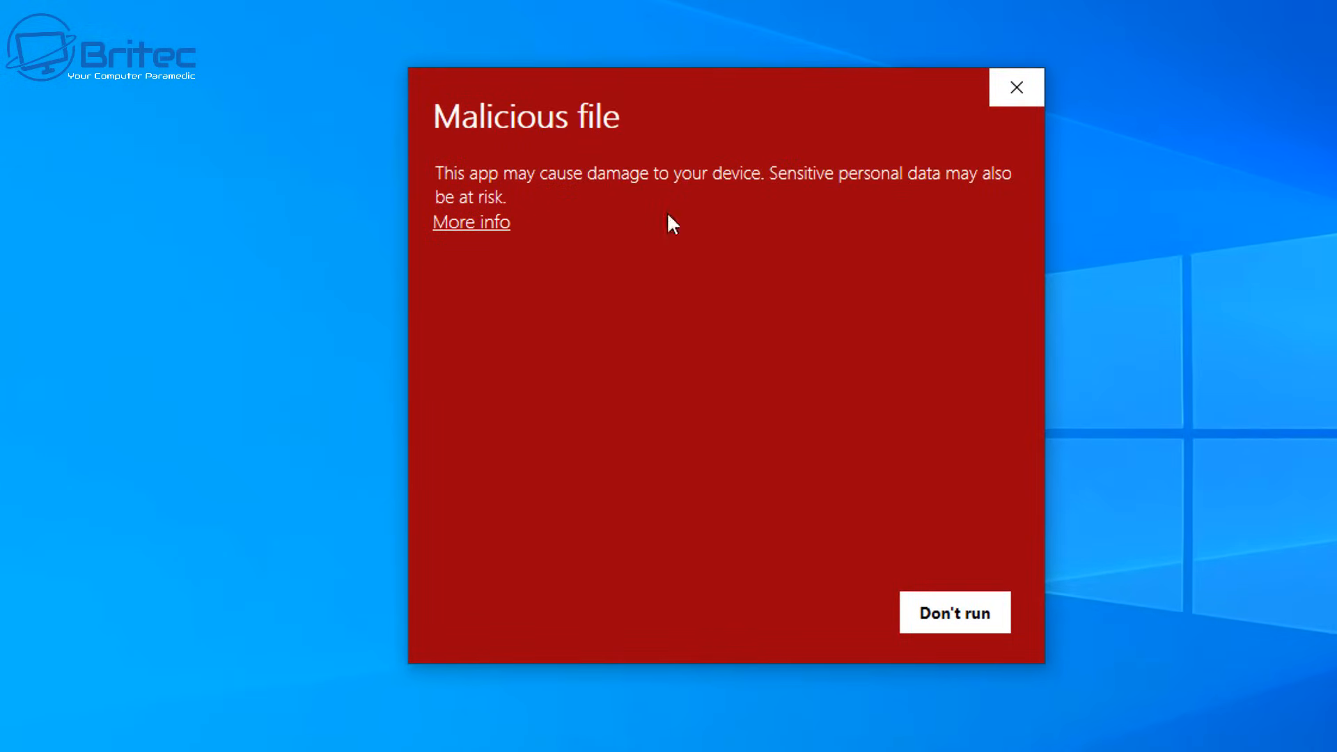
{"action": "left_click", "coordinate": [471, 221]}
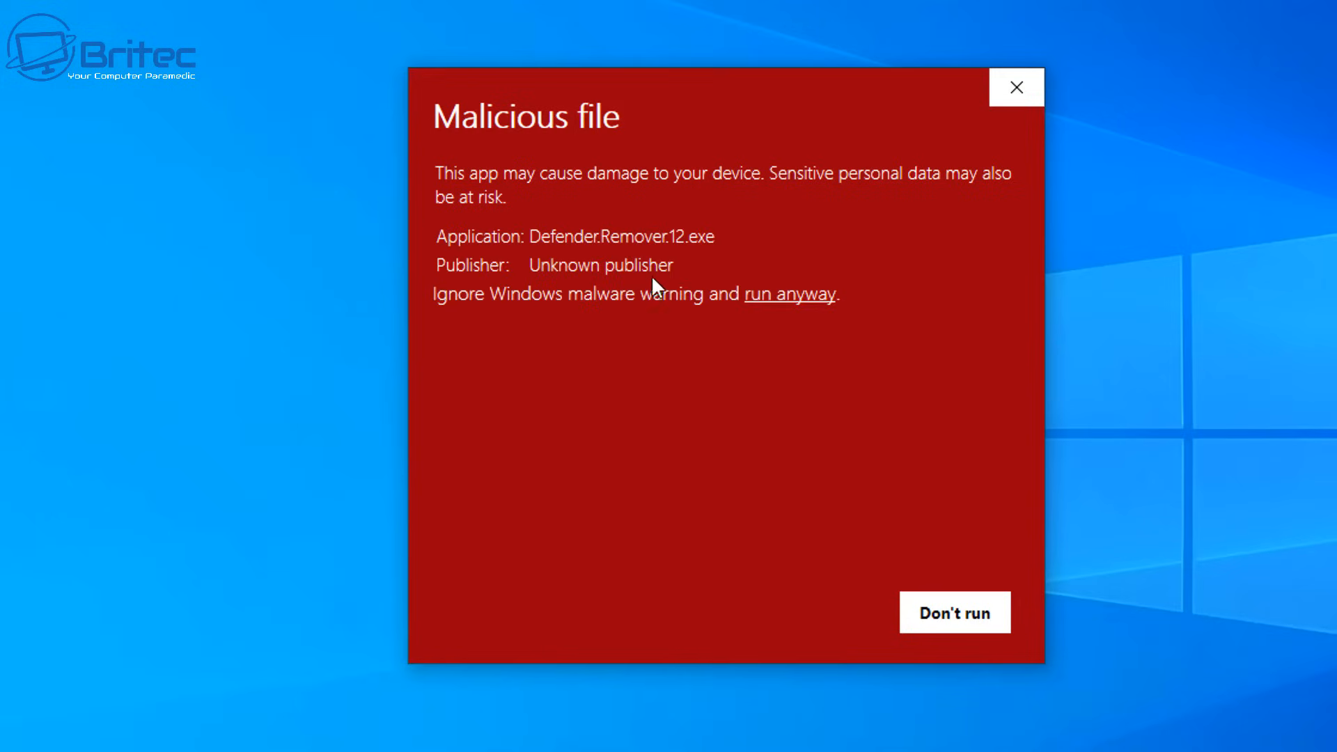
{"action": "double_click", "coordinate": [603, 265]}
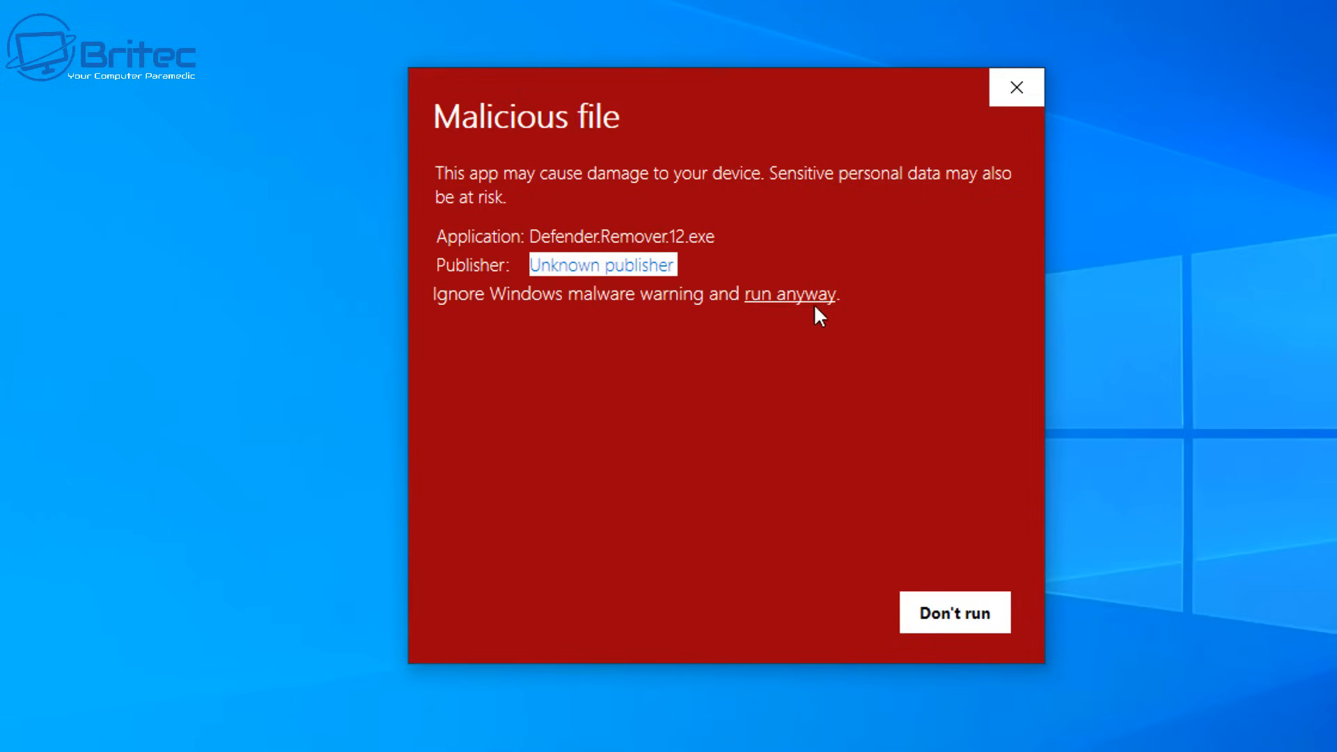
{"action": "left_click", "coordinate": [791, 294]}
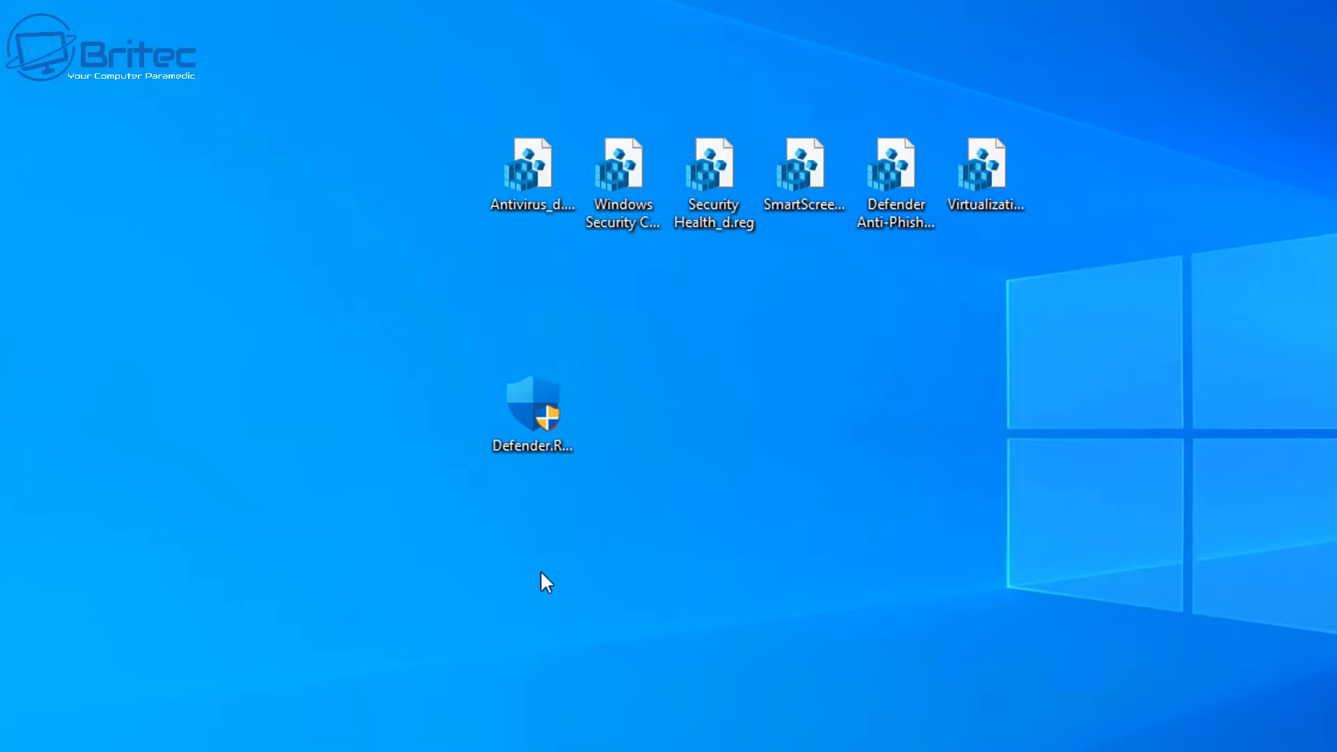
{"action": "double_click", "coordinate": [533, 404]}
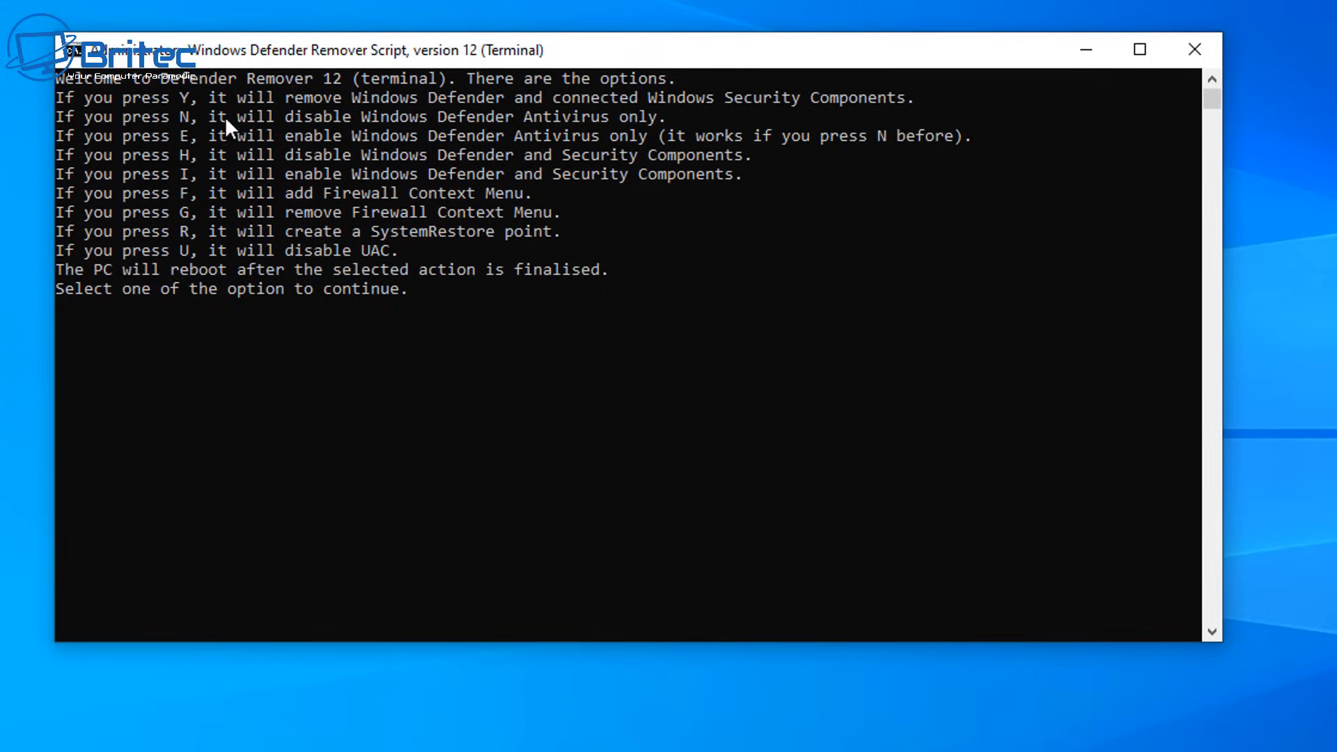
{"action": "mouse_move", "coordinate": [155, 122]}
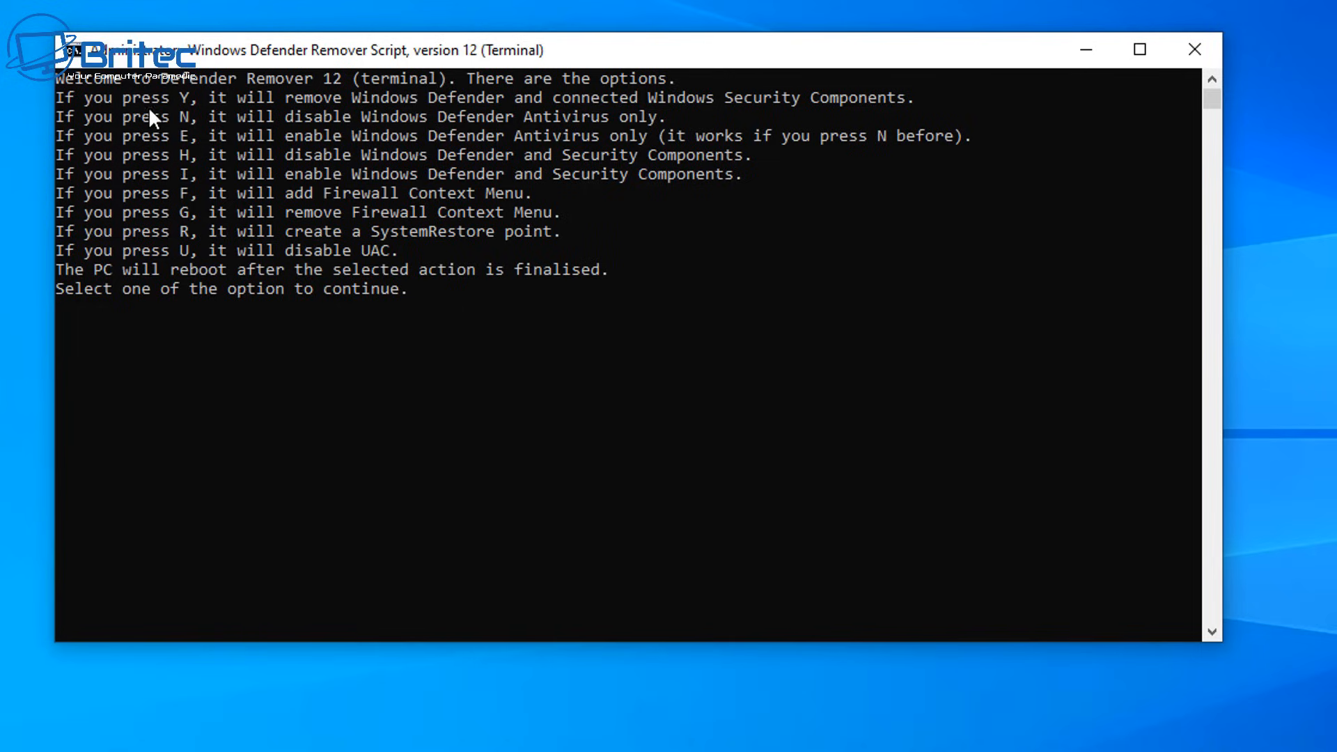
{"action": "mouse_move", "coordinate": [451, 117]}
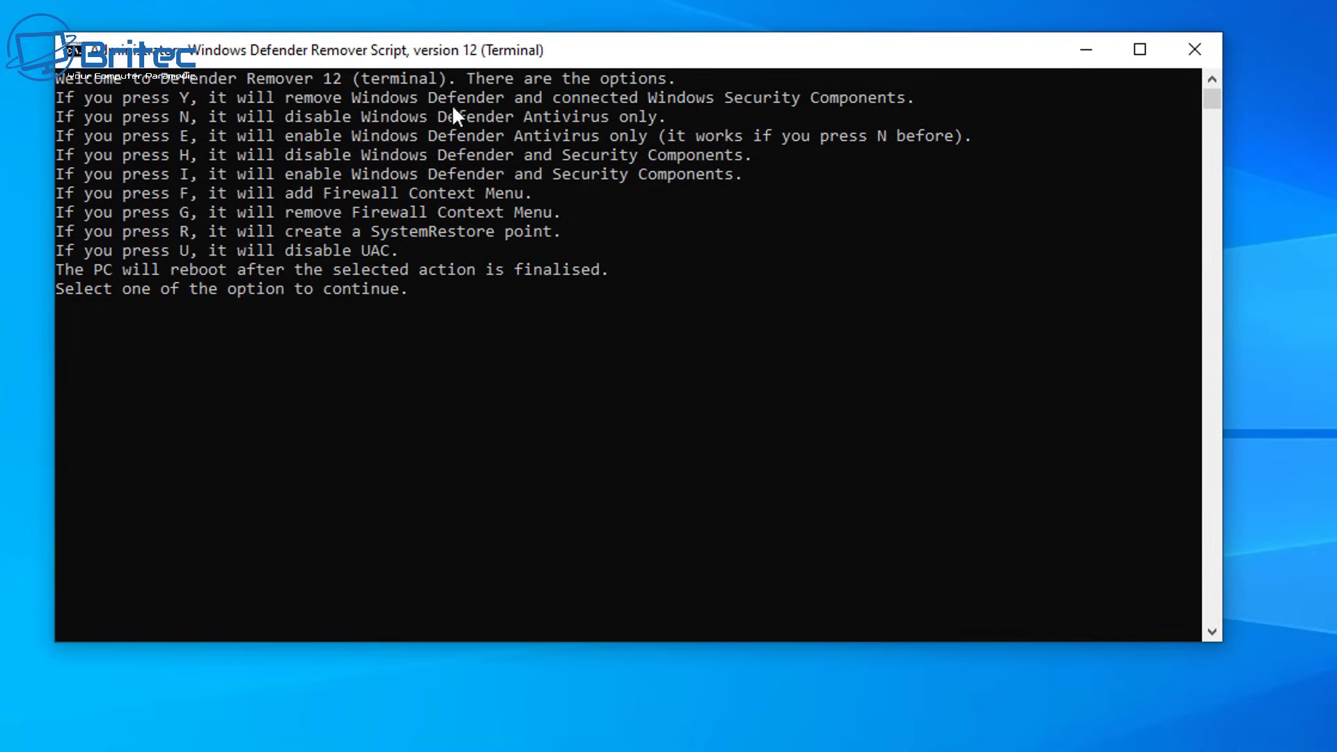
{"action": "mouse_move", "coordinate": [834, 115]}
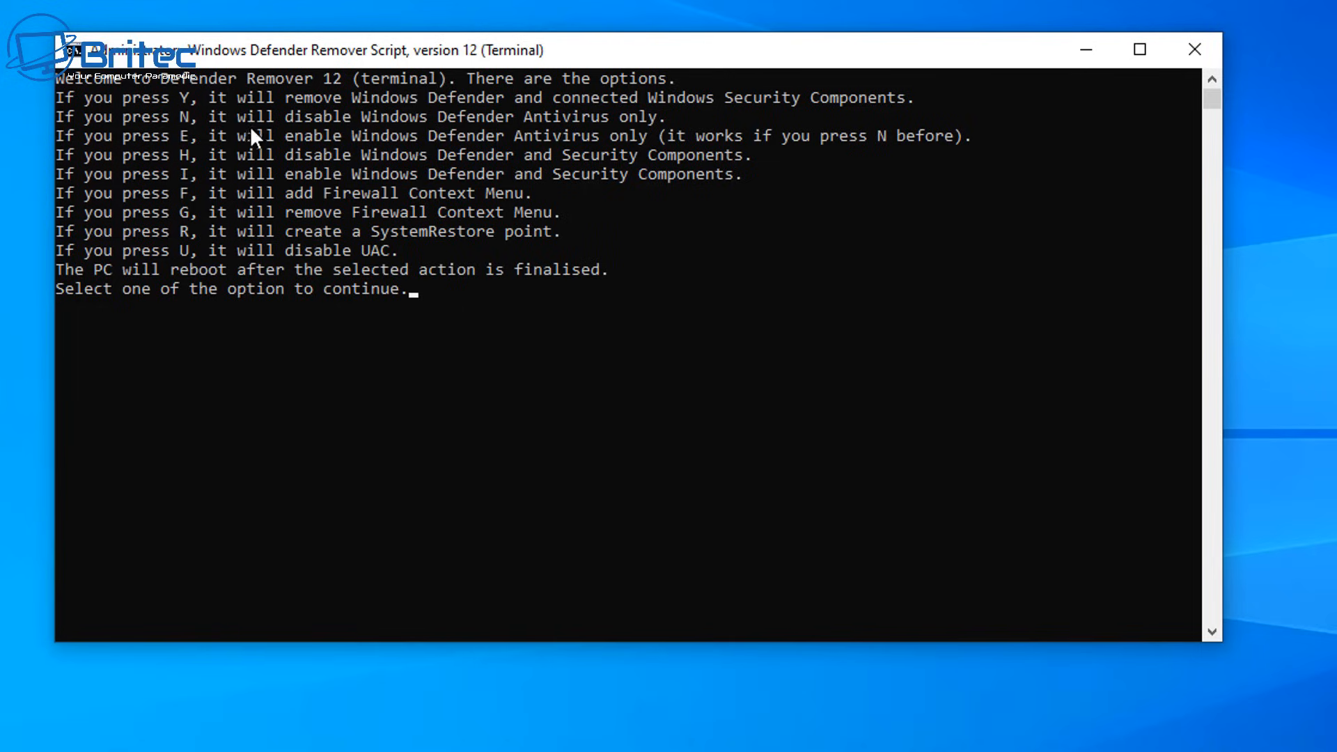
{"action": "mouse_move", "coordinate": [611, 128]}
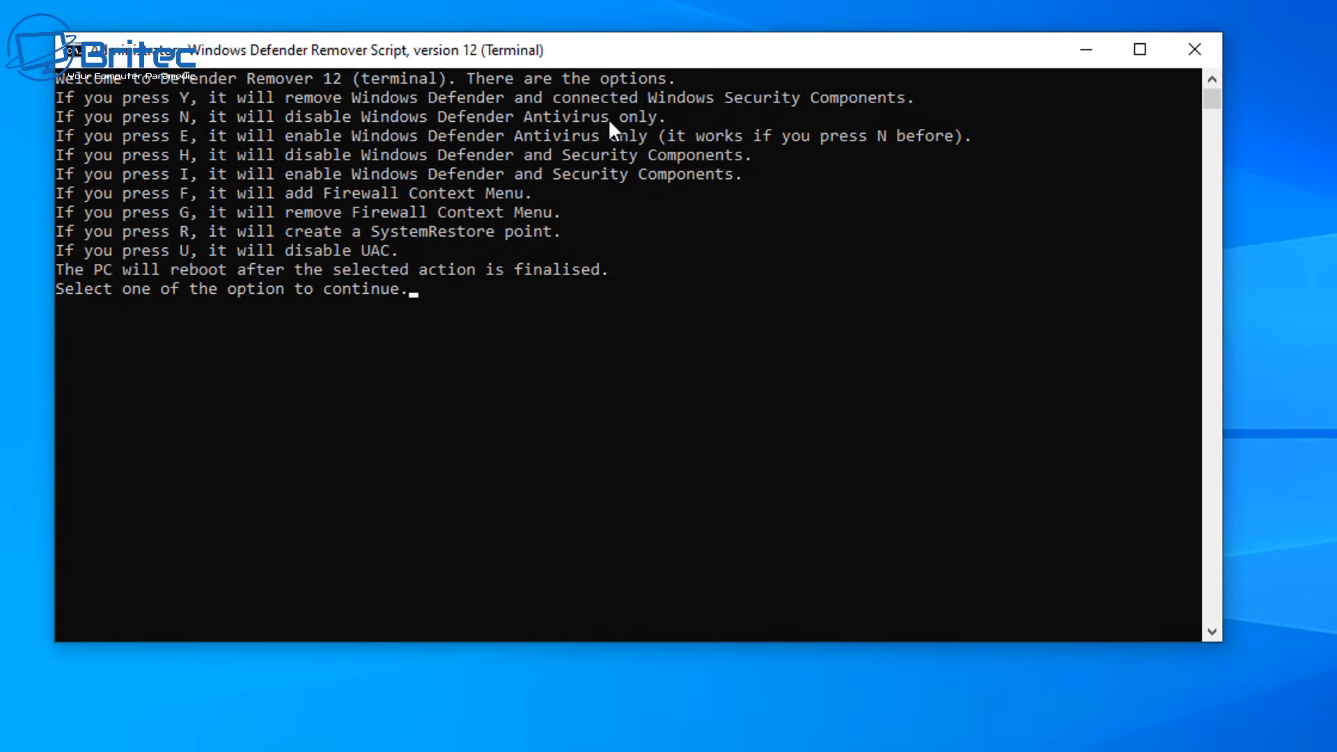
{"action": "mouse_move", "coordinate": [286, 162]}
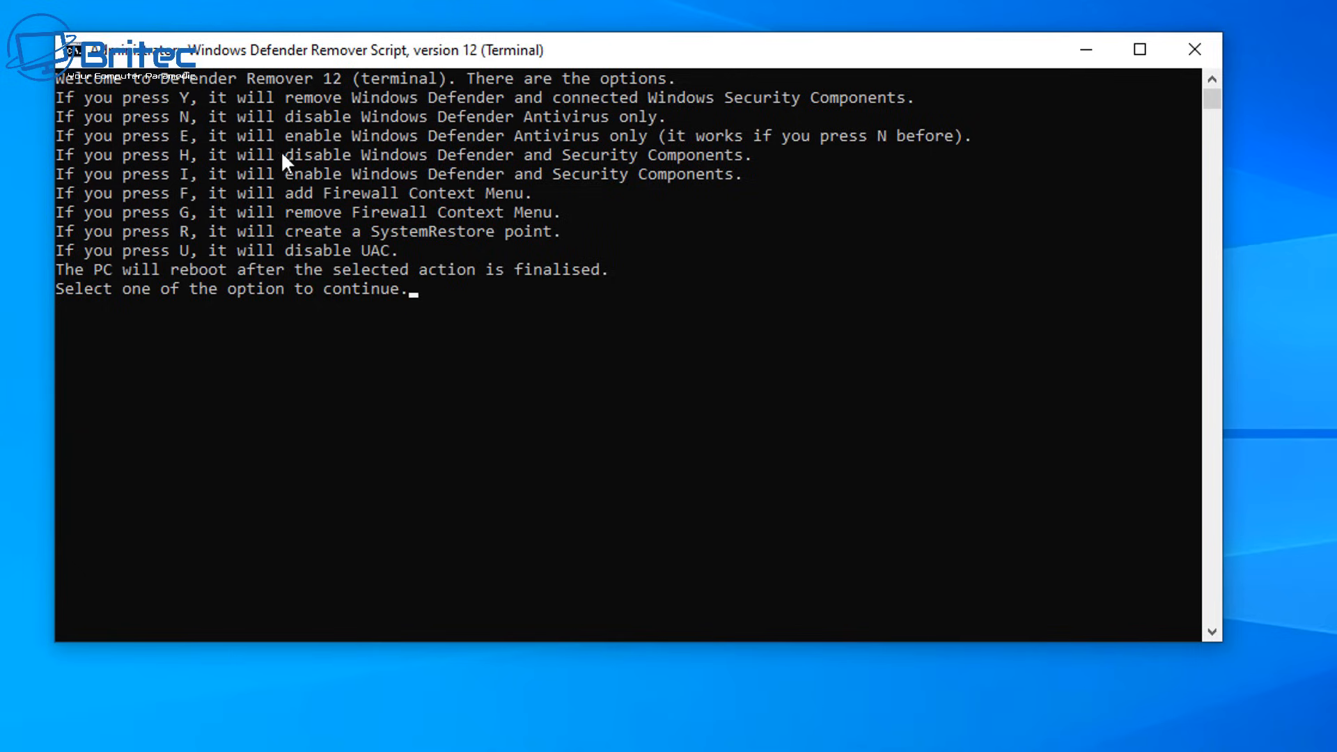
{"action": "mouse_move", "coordinate": [518, 153]}
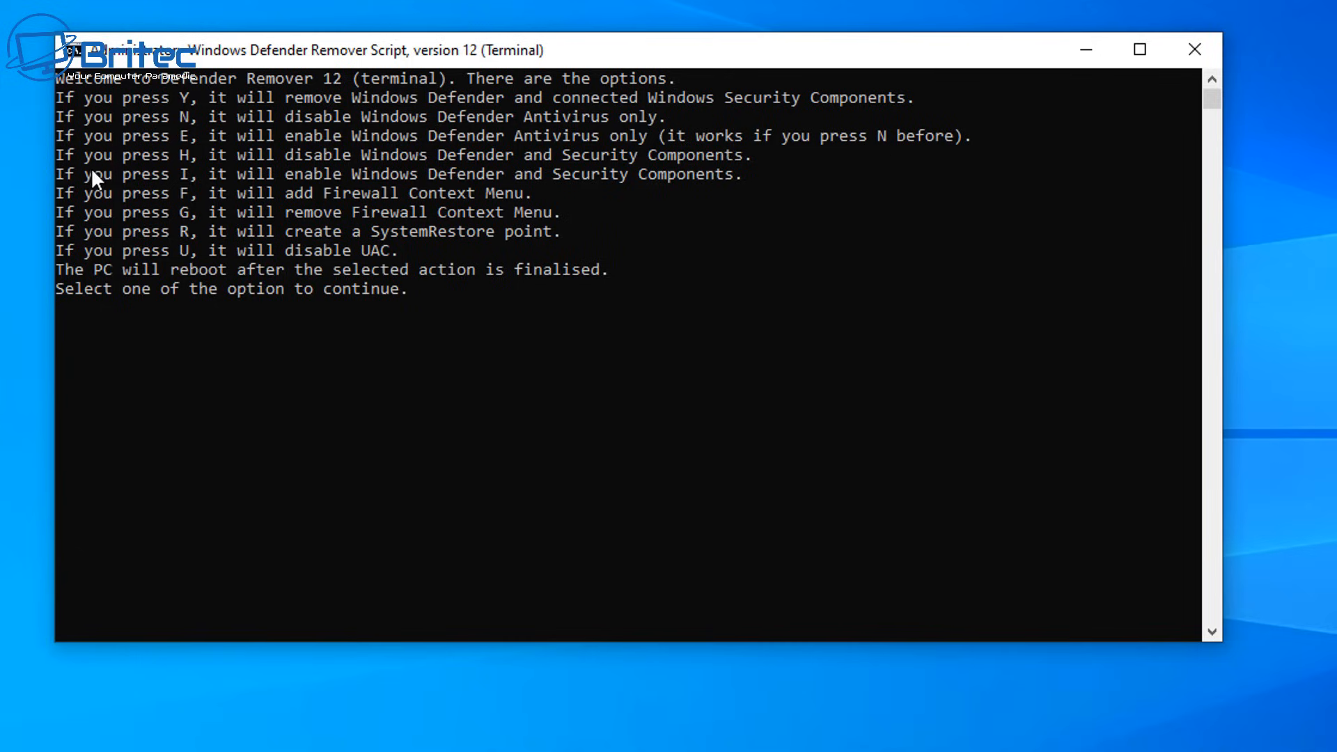
{"action": "mouse_move", "coordinate": [200, 180]}
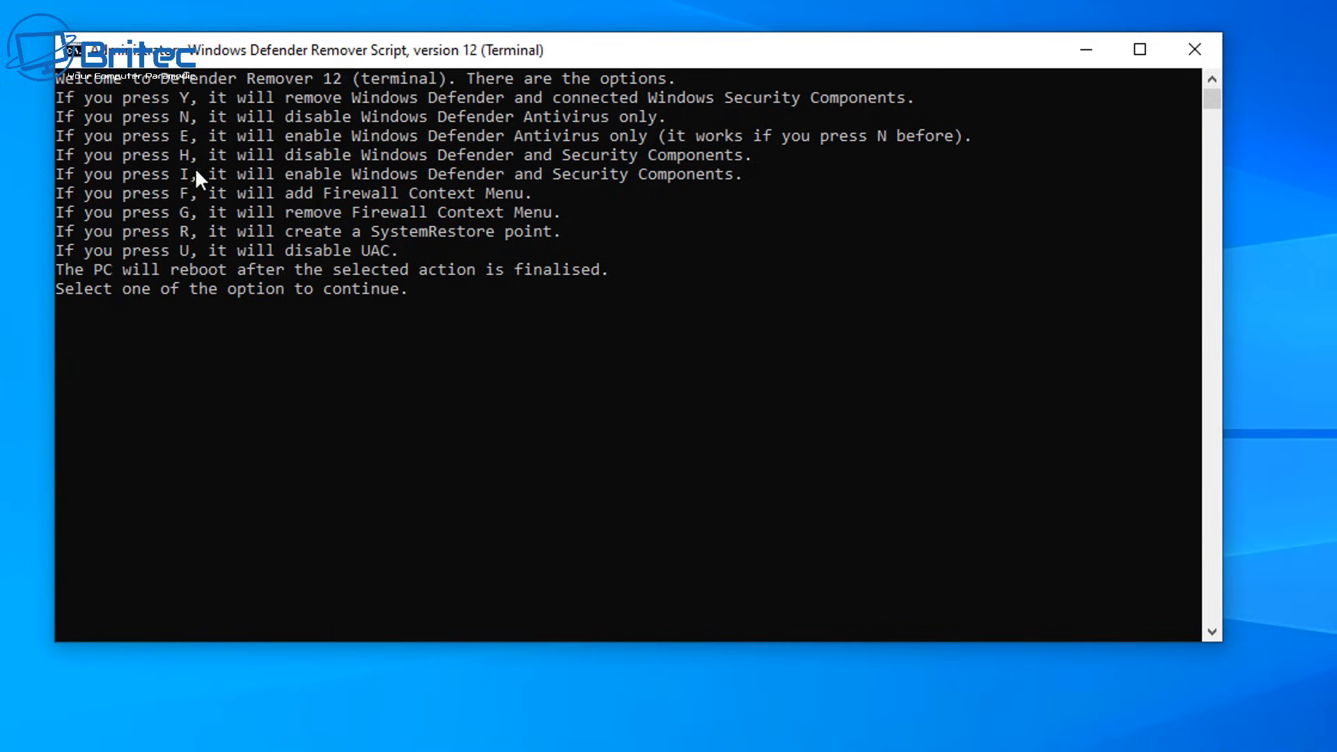
{"action": "mouse_move", "coordinate": [671, 162]}
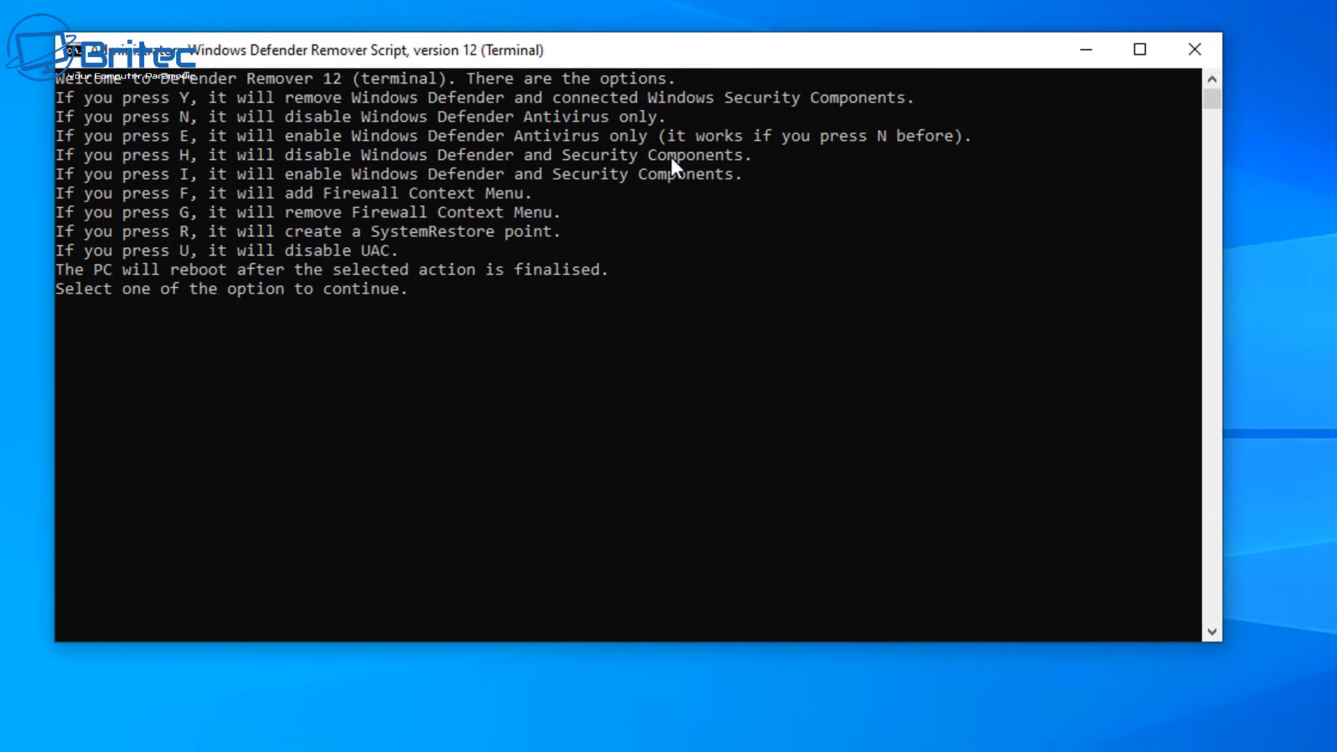
{"action": "mouse_move", "coordinate": [140, 221]}
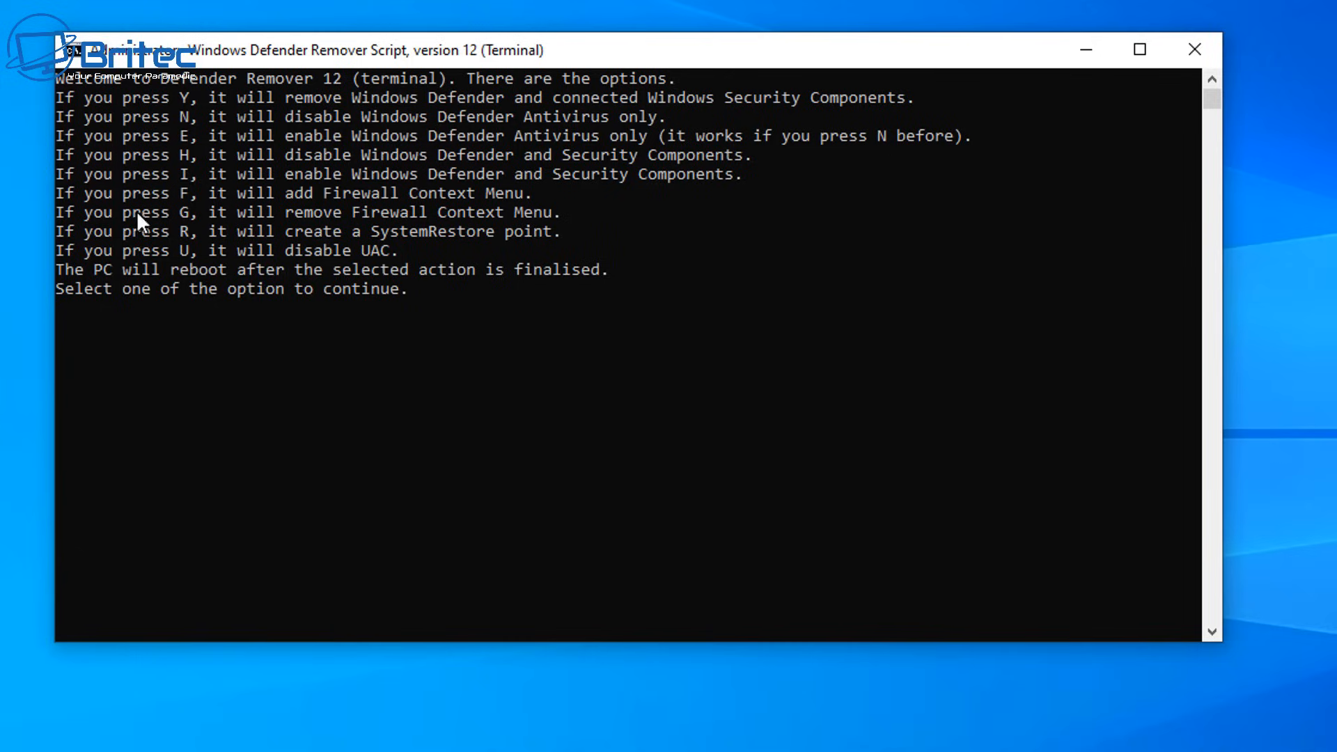
{"action": "mouse_move", "coordinate": [258, 295]}
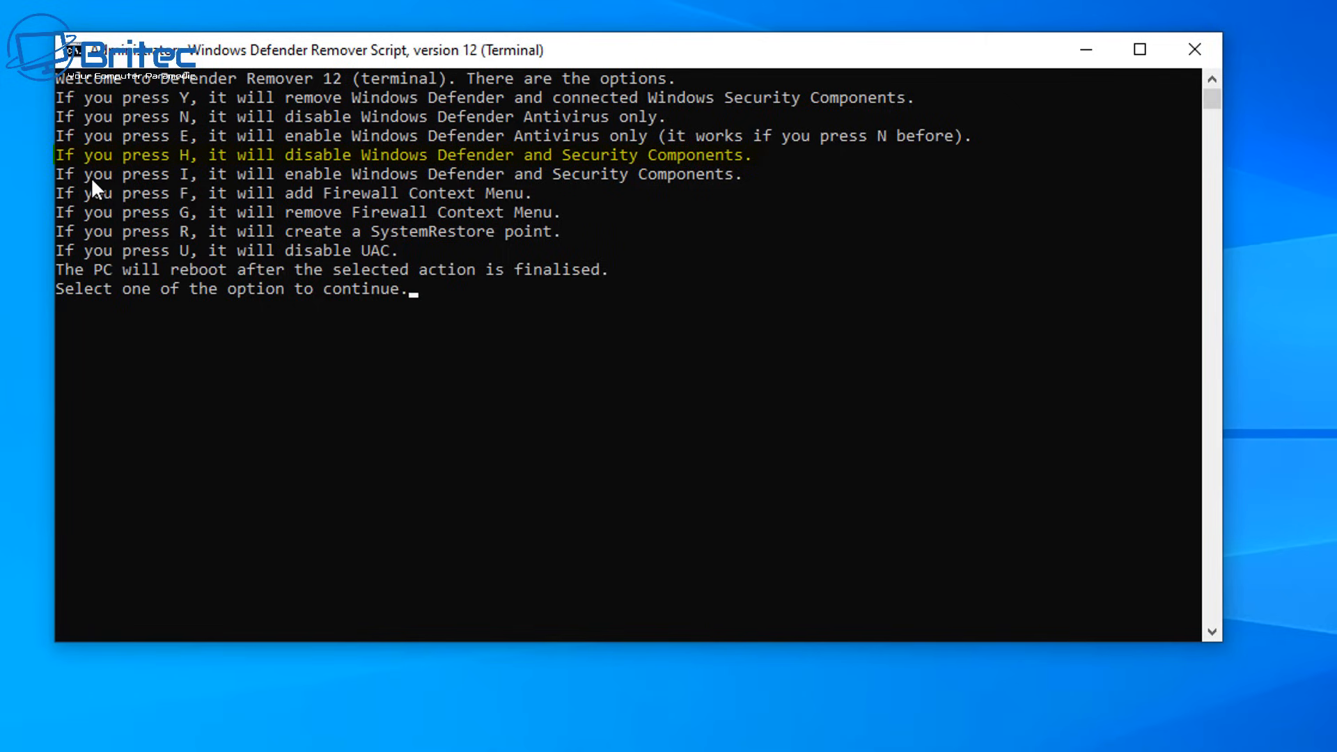
{"action": "mouse_move", "coordinate": [616, 124]}
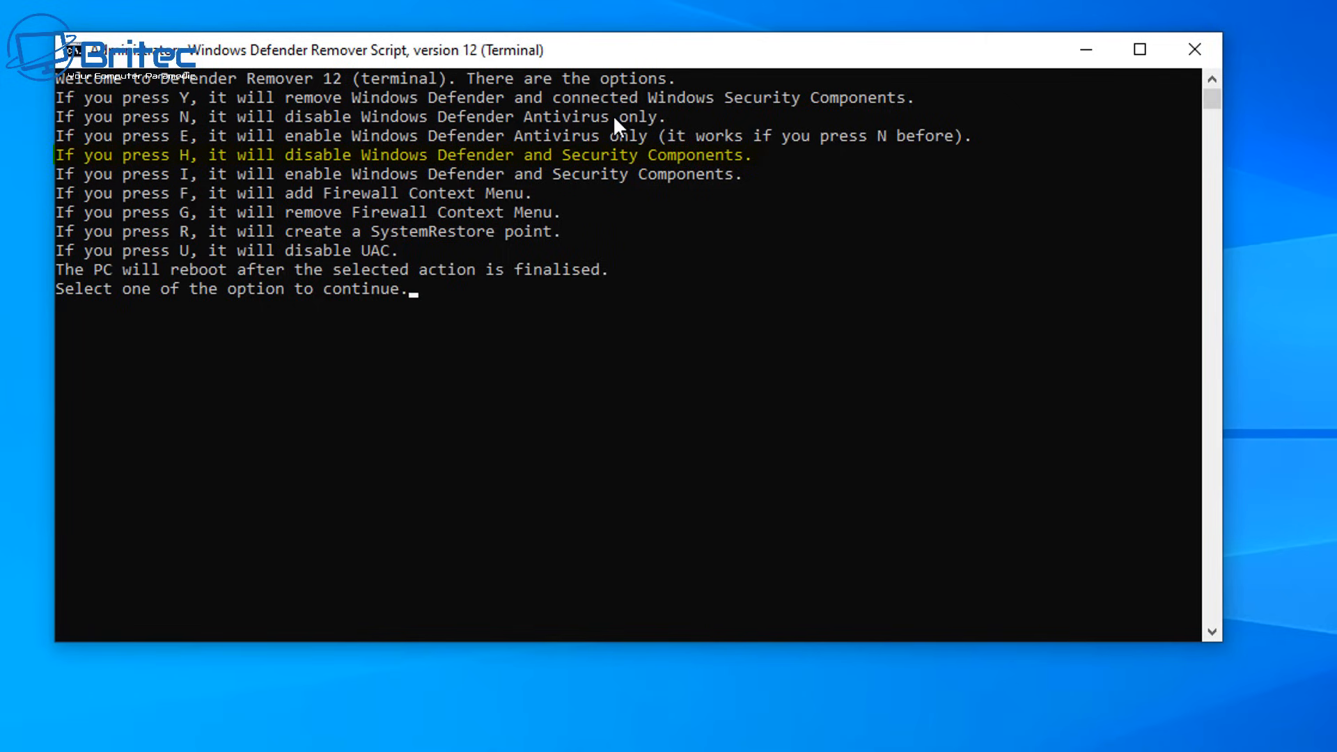
{"action": "mouse_move", "coordinate": [216, 157]}
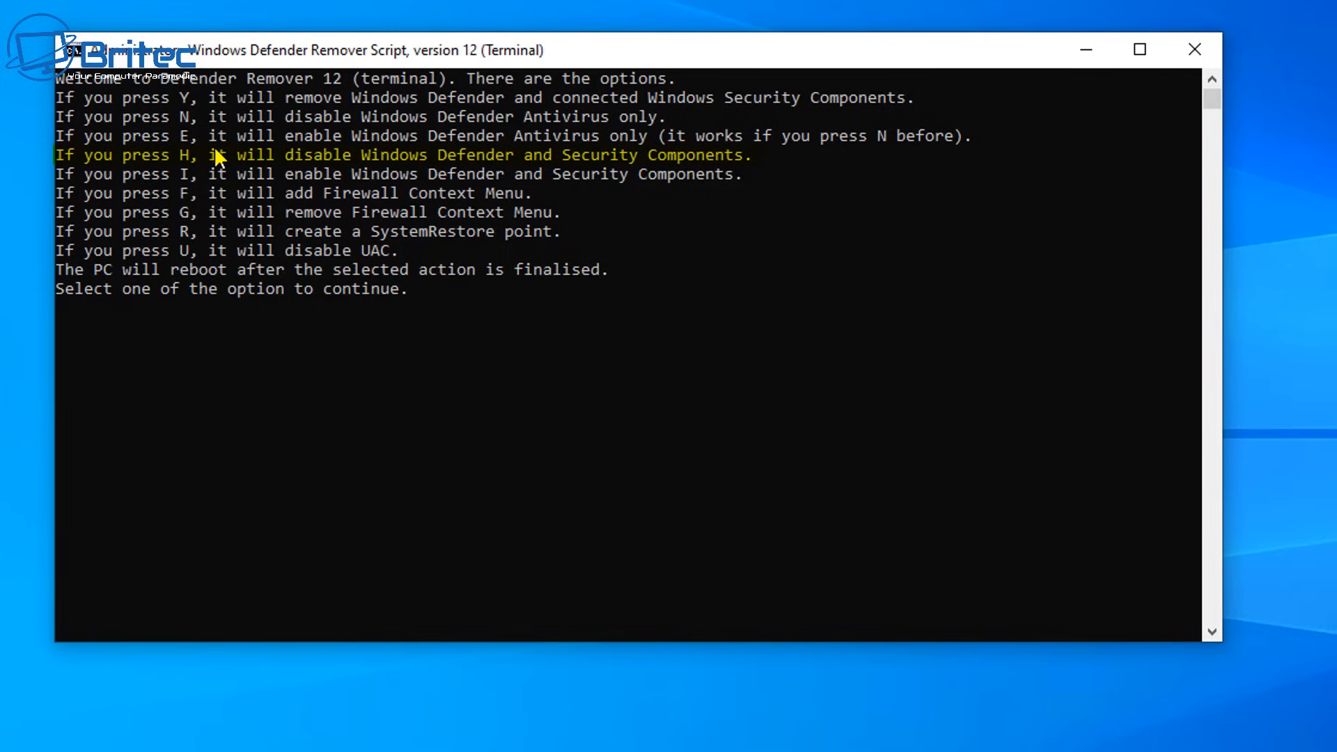
{"action": "mouse_move", "coordinate": [208, 182]}
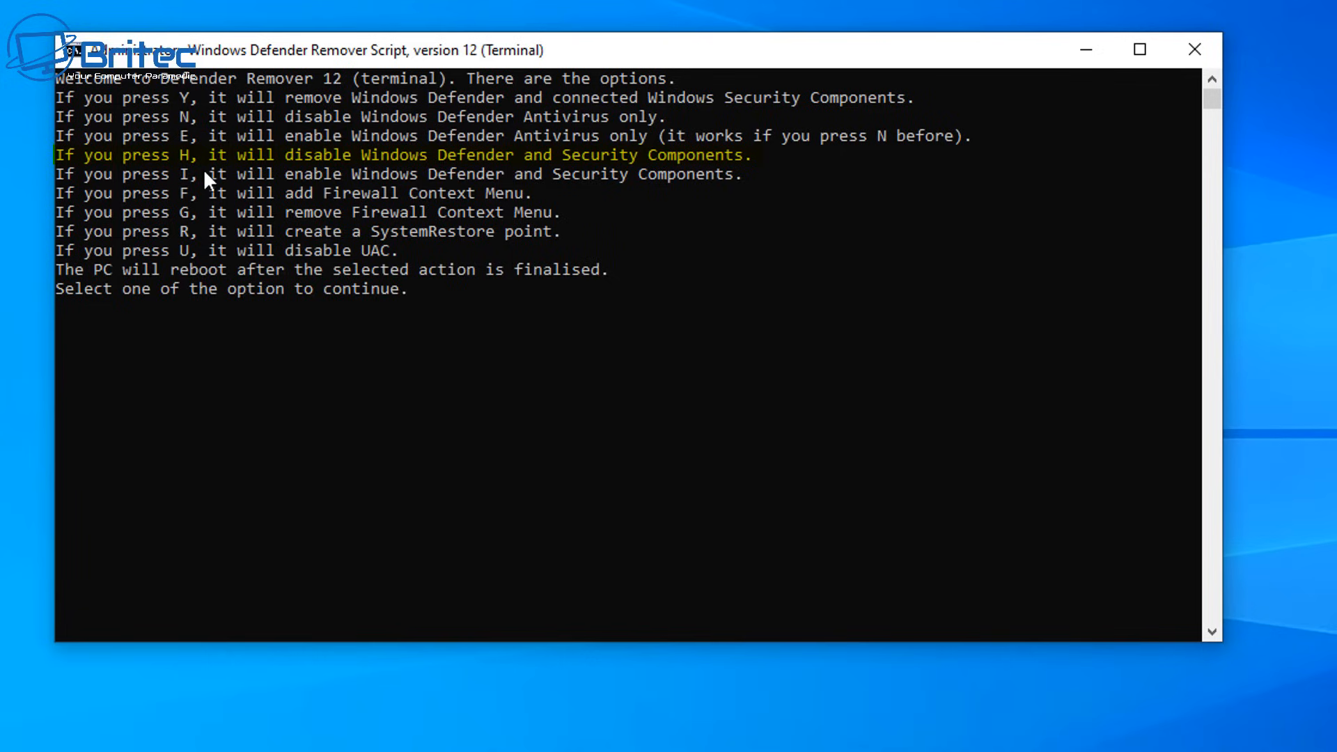
{"action": "mouse_move", "coordinate": [622, 169]}
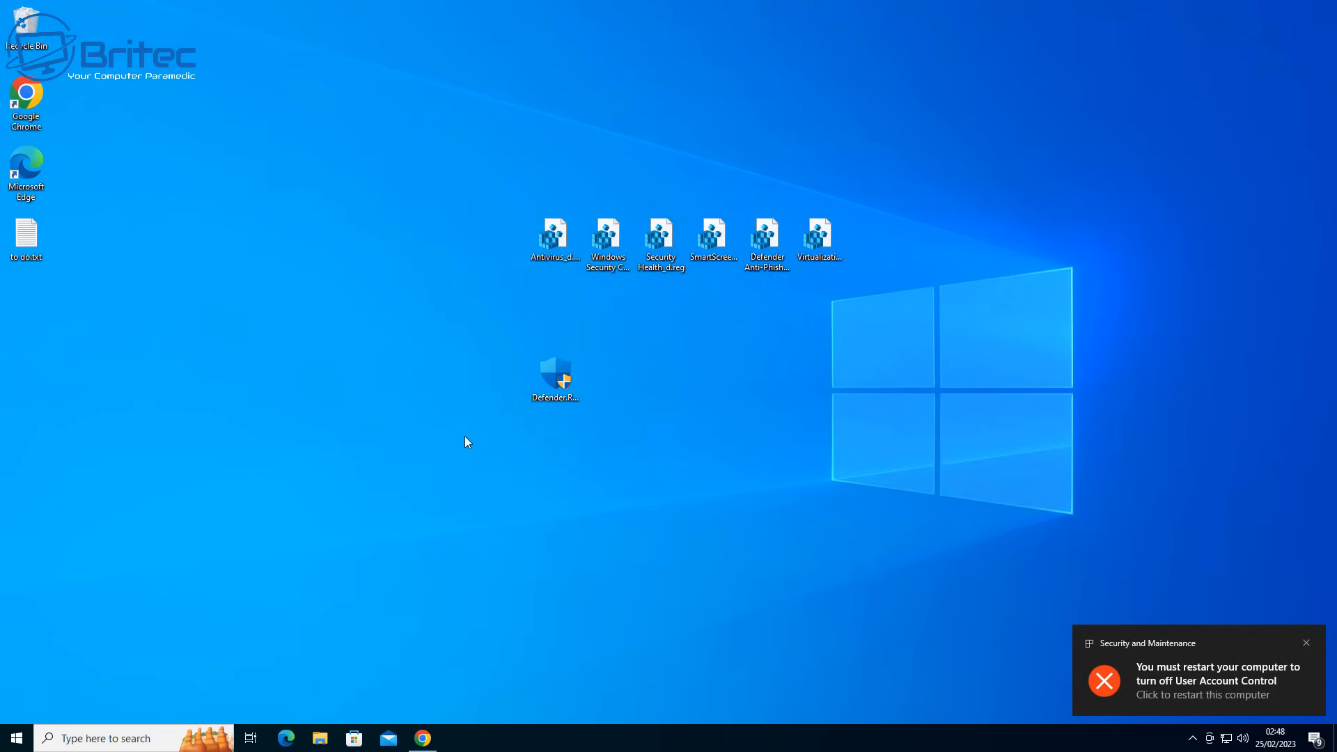
{"action": "mouse_move", "coordinate": [1061, 676]}
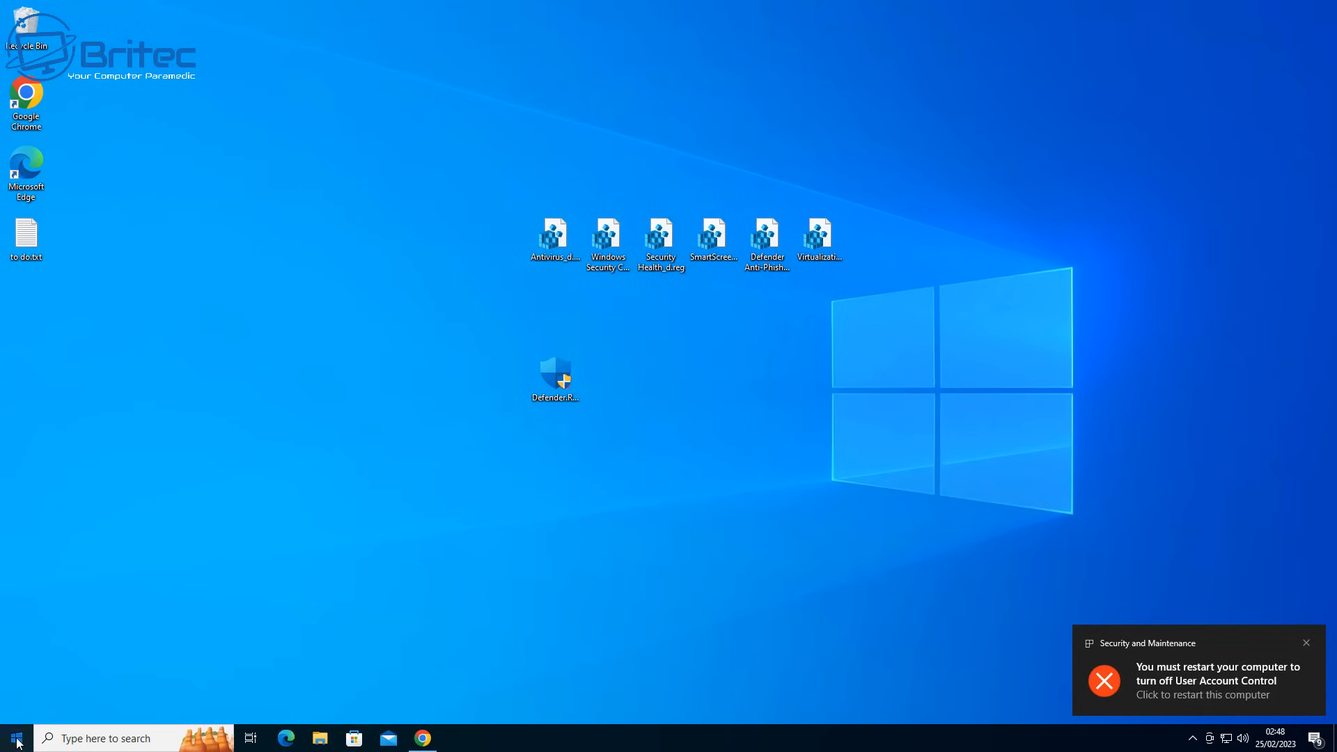
Step: Restart the computer so disabling User Account Control takes effect
{"action": "left_click", "coordinate": [1218, 695]}
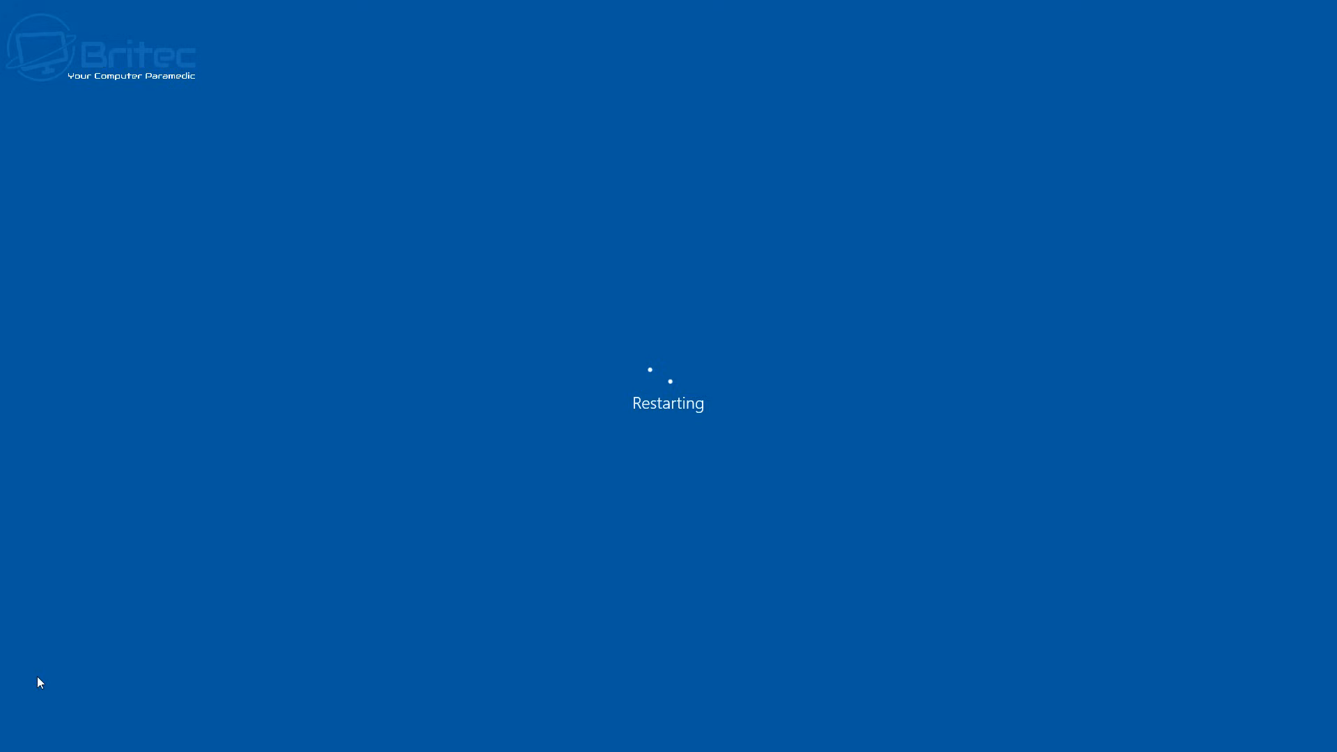
{"action": "mouse_move", "coordinate": [319, 538]}
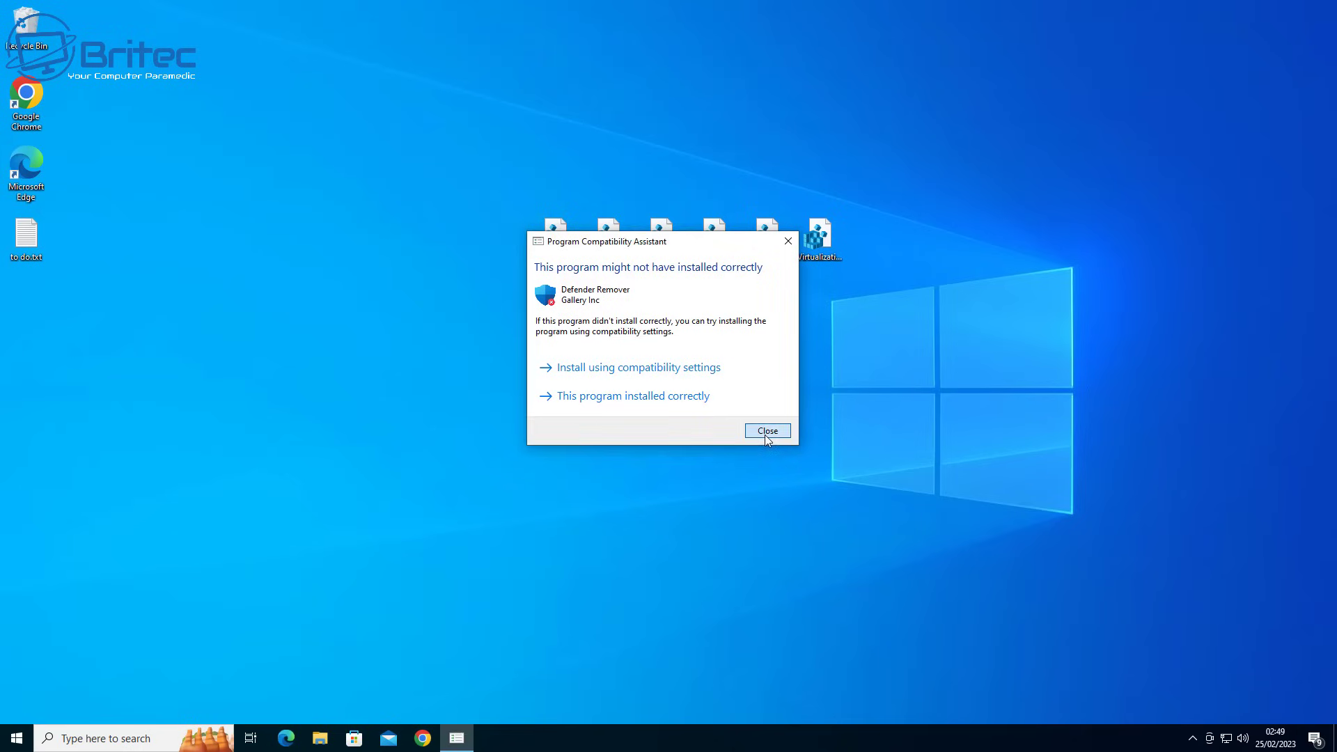
Step: Dismiss the compatibility warning, confirm Windows Security's overview is blank, then close both windows
{"action": "left_click", "coordinate": [767, 431]}
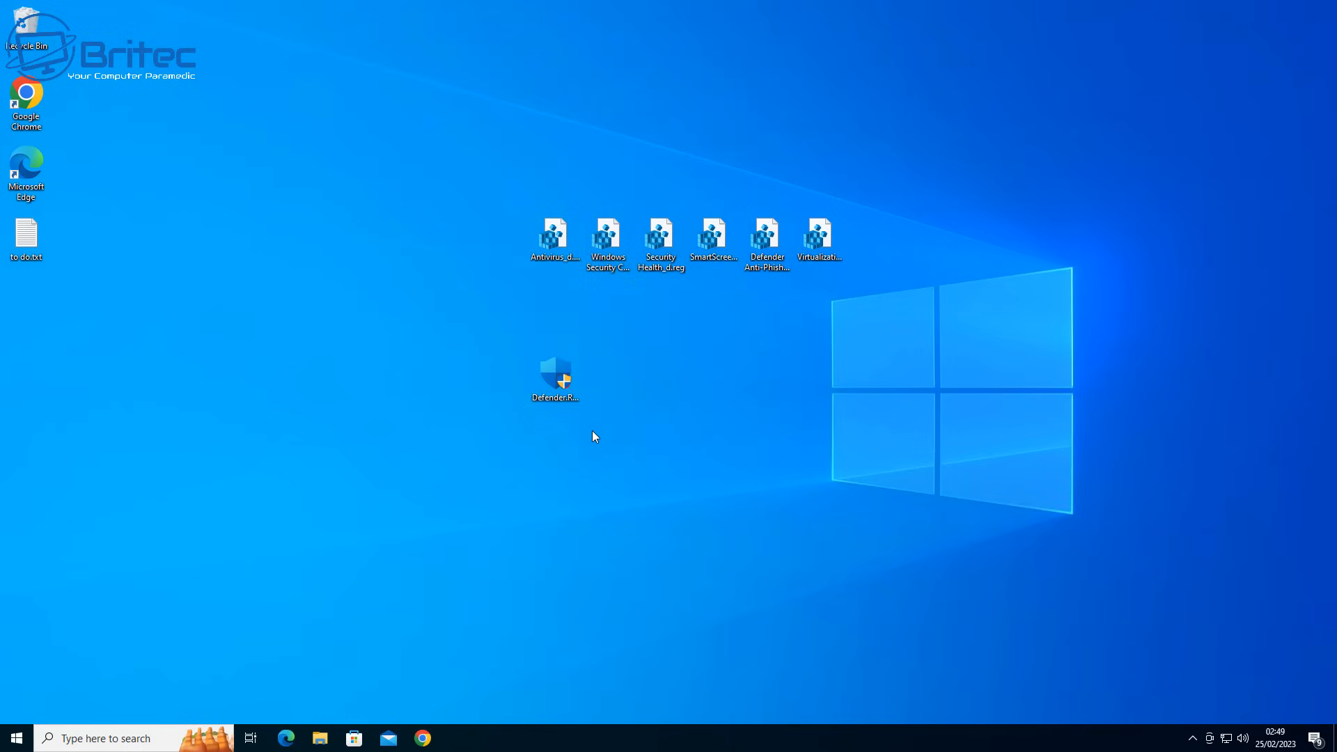
{"action": "left_click", "coordinate": [12, 738]}
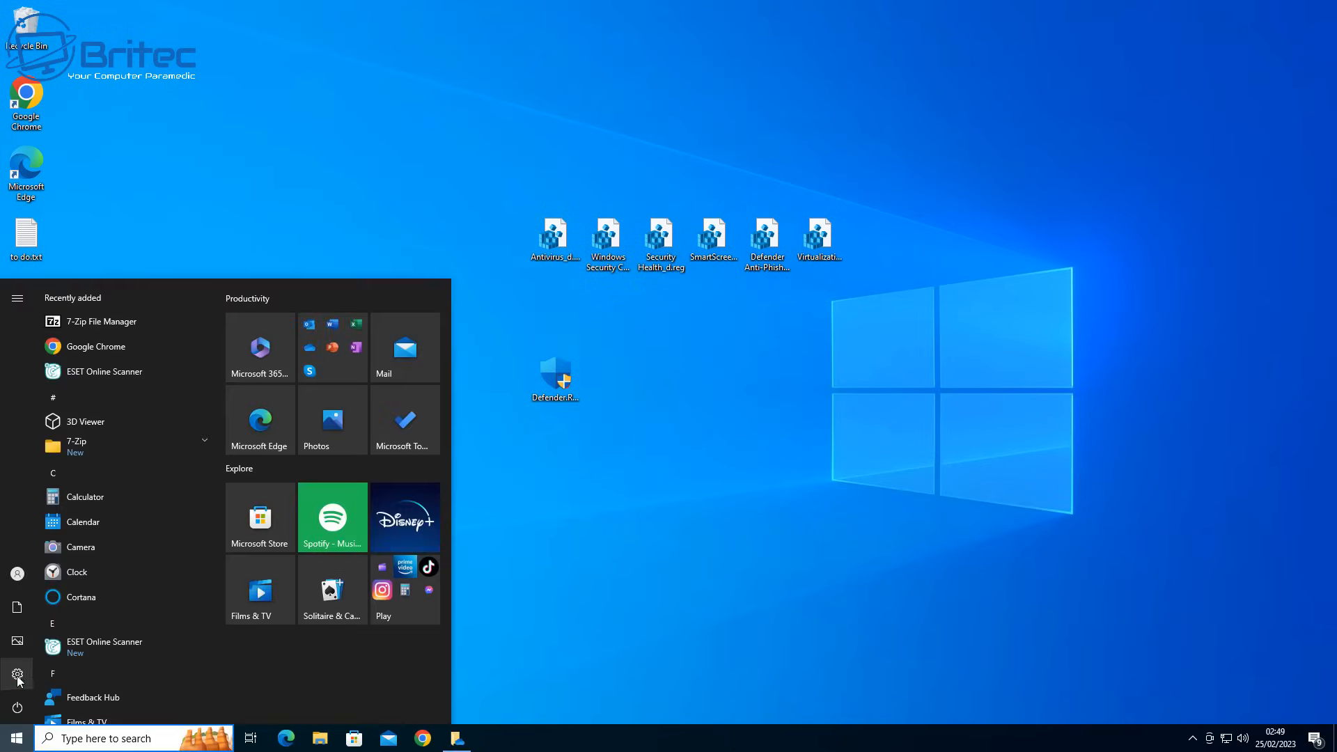
{"action": "left_click", "coordinate": [17, 693]}
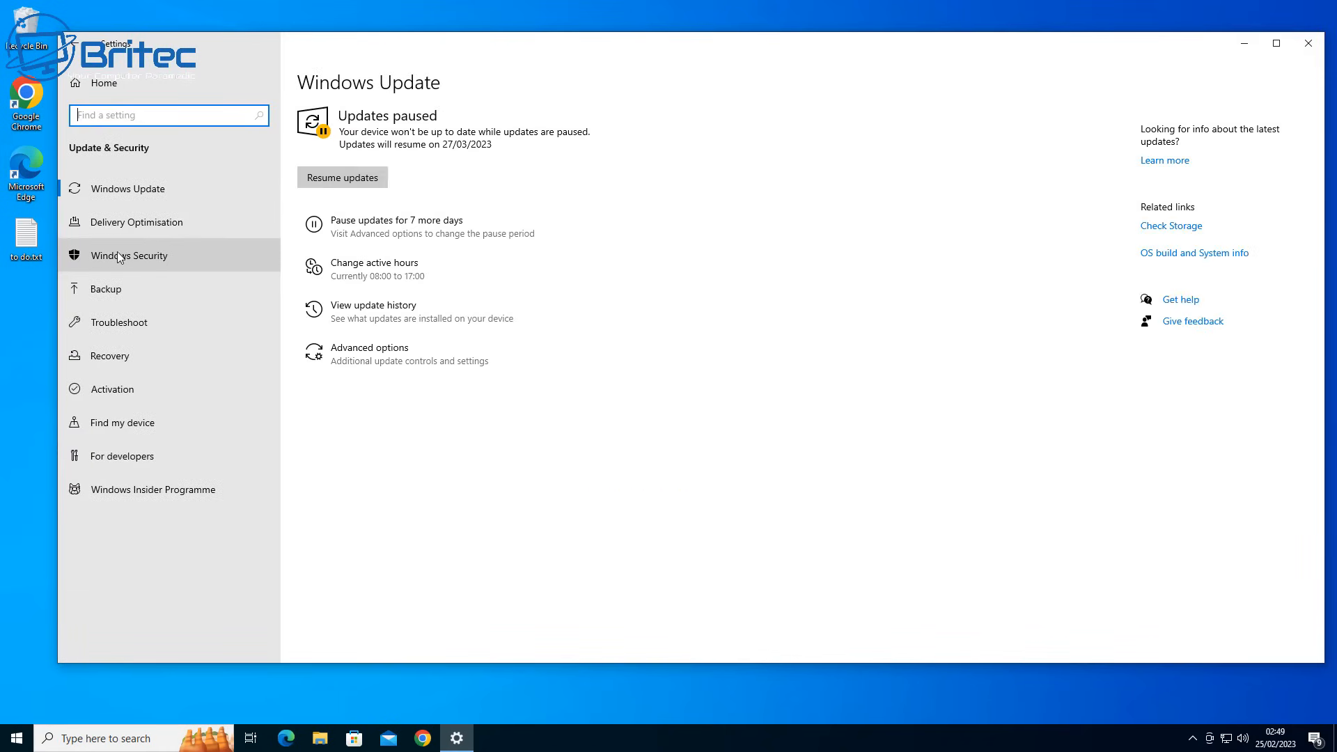
{"action": "left_click", "coordinate": [128, 256]}
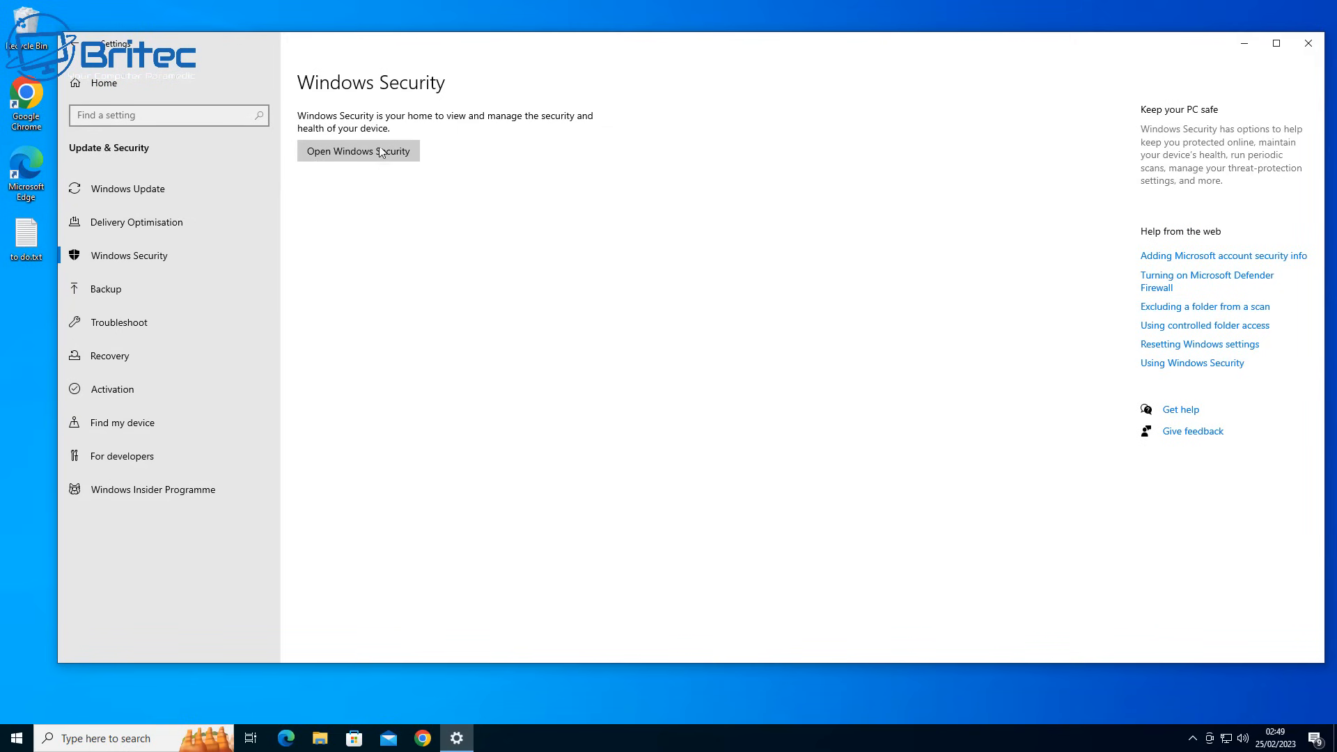
{"action": "left_click", "coordinate": [358, 151]}
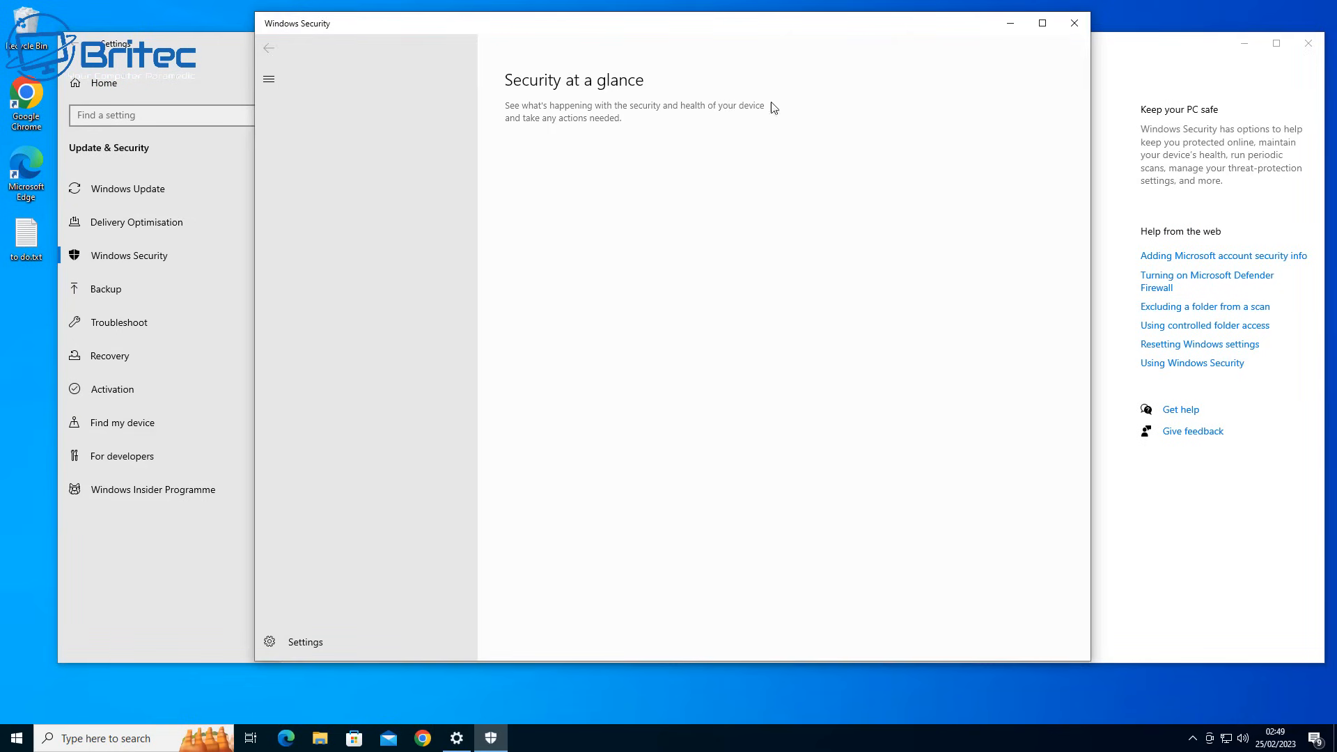
{"action": "mouse_move", "coordinate": [1063, 94]}
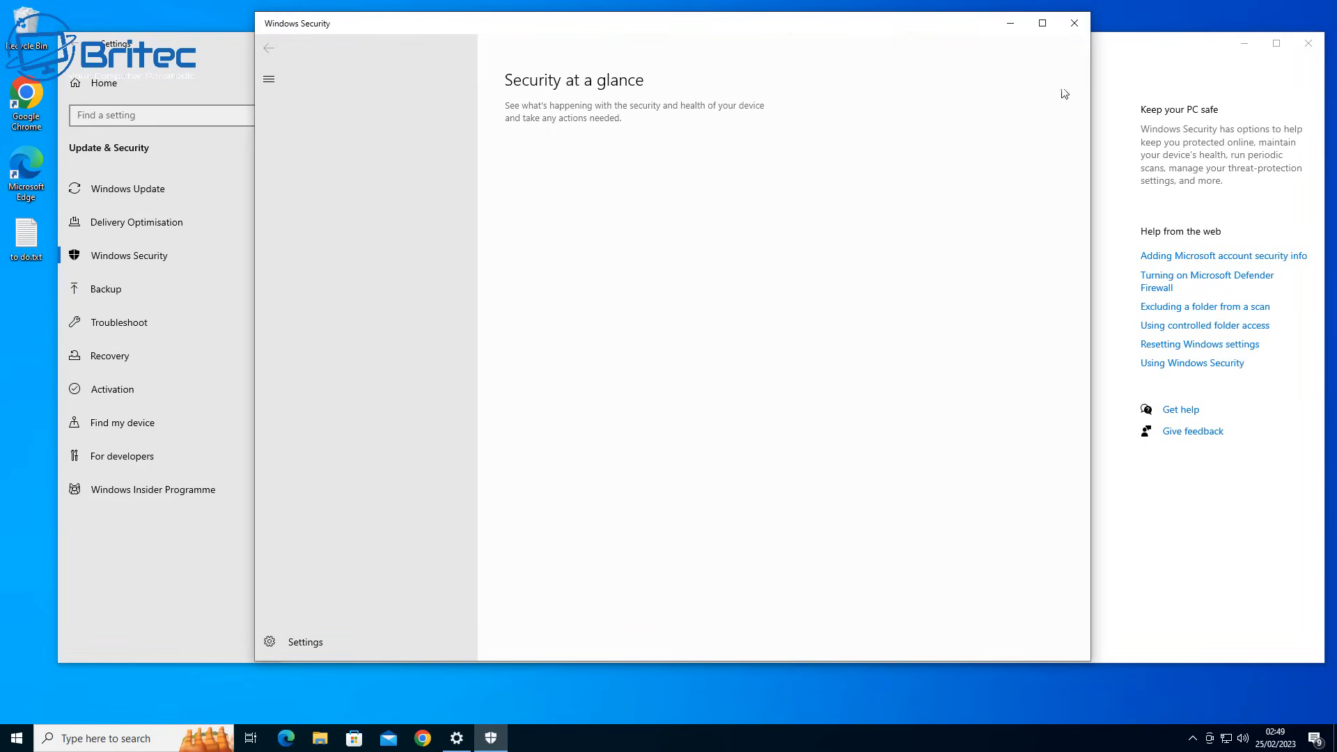
{"action": "left_click", "coordinate": [1075, 23]}
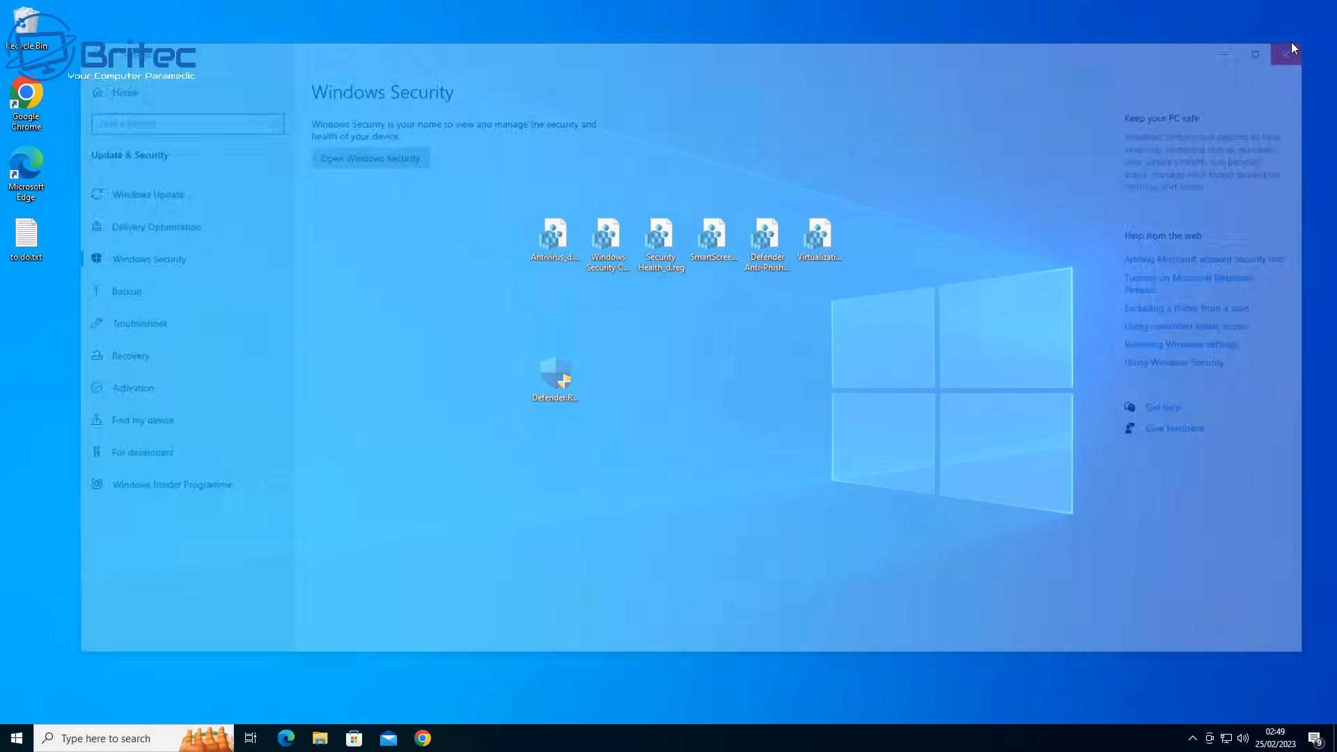
{"action": "left_click", "coordinate": [1286, 54]}
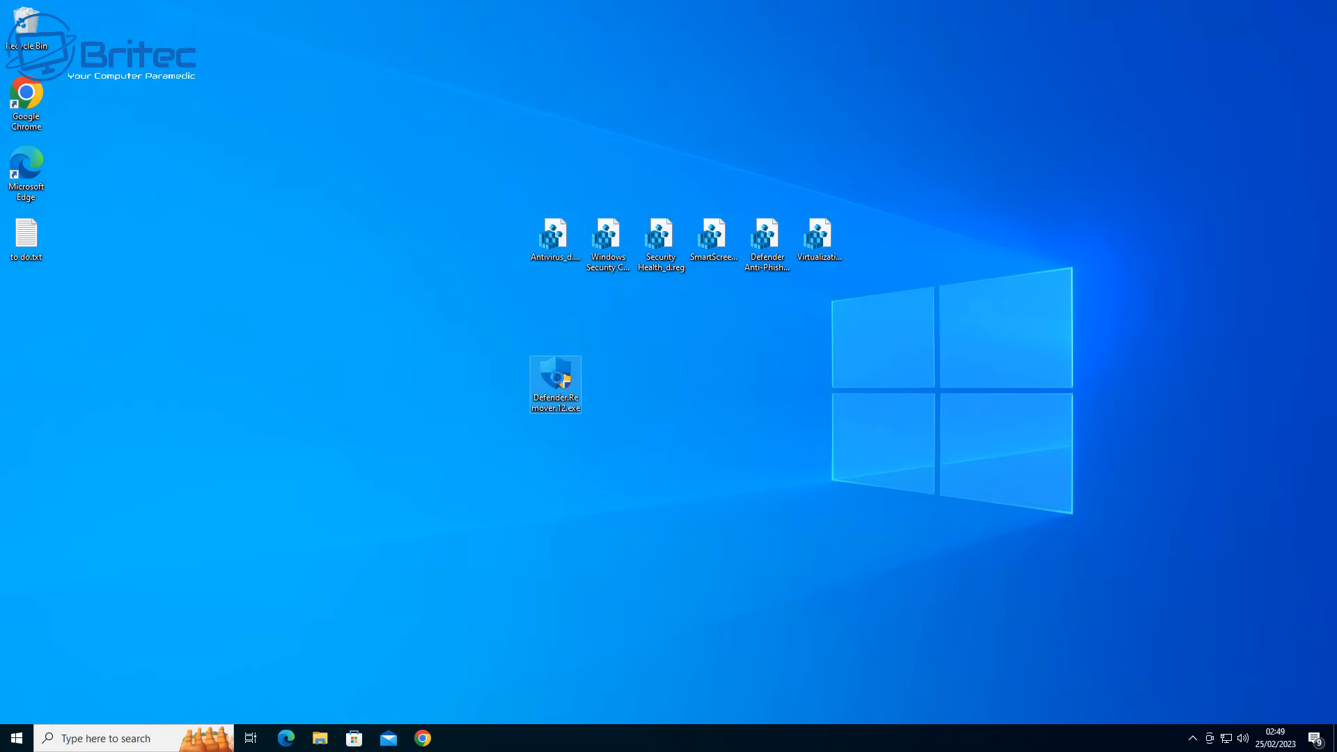
Step: Launch Defender Remover with administrator rights to reach its version 12 options
{"action": "right_click", "coordinate": [555, 380]}
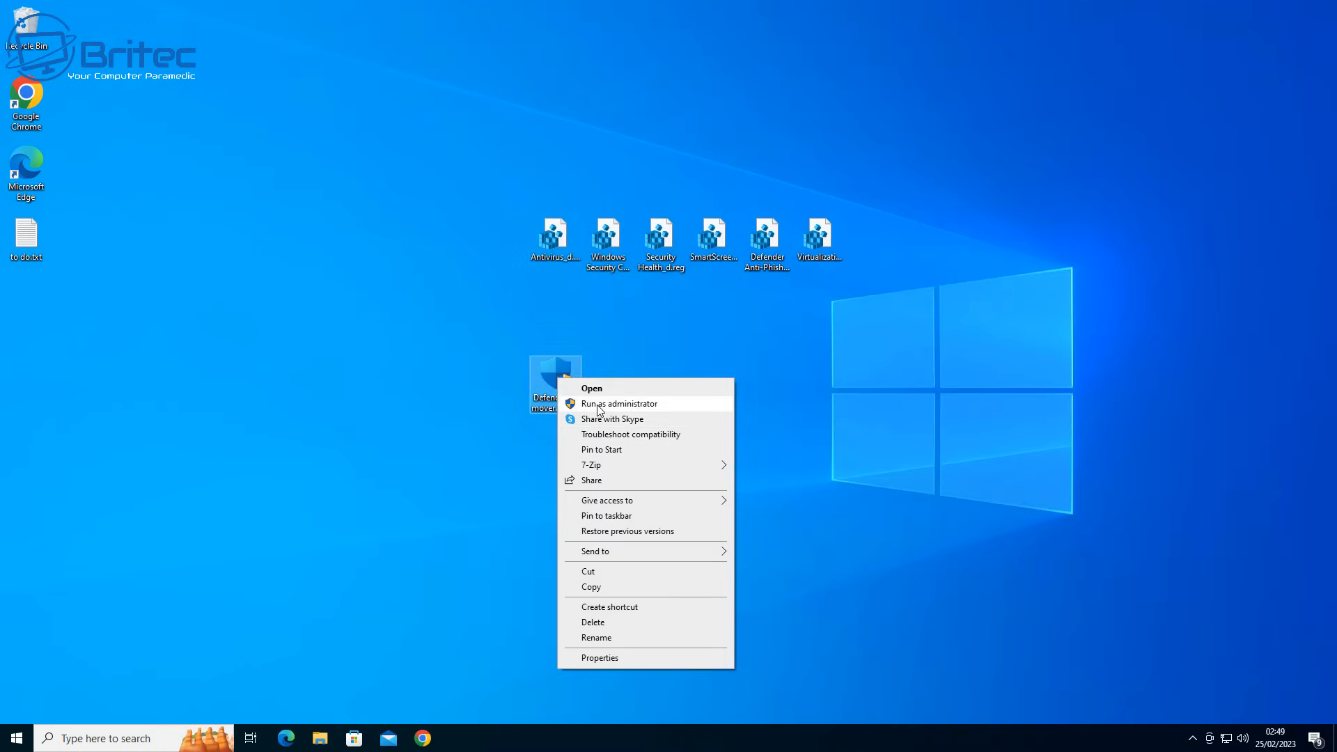
{"action": "left_click", "coordinate": [619, 403]}
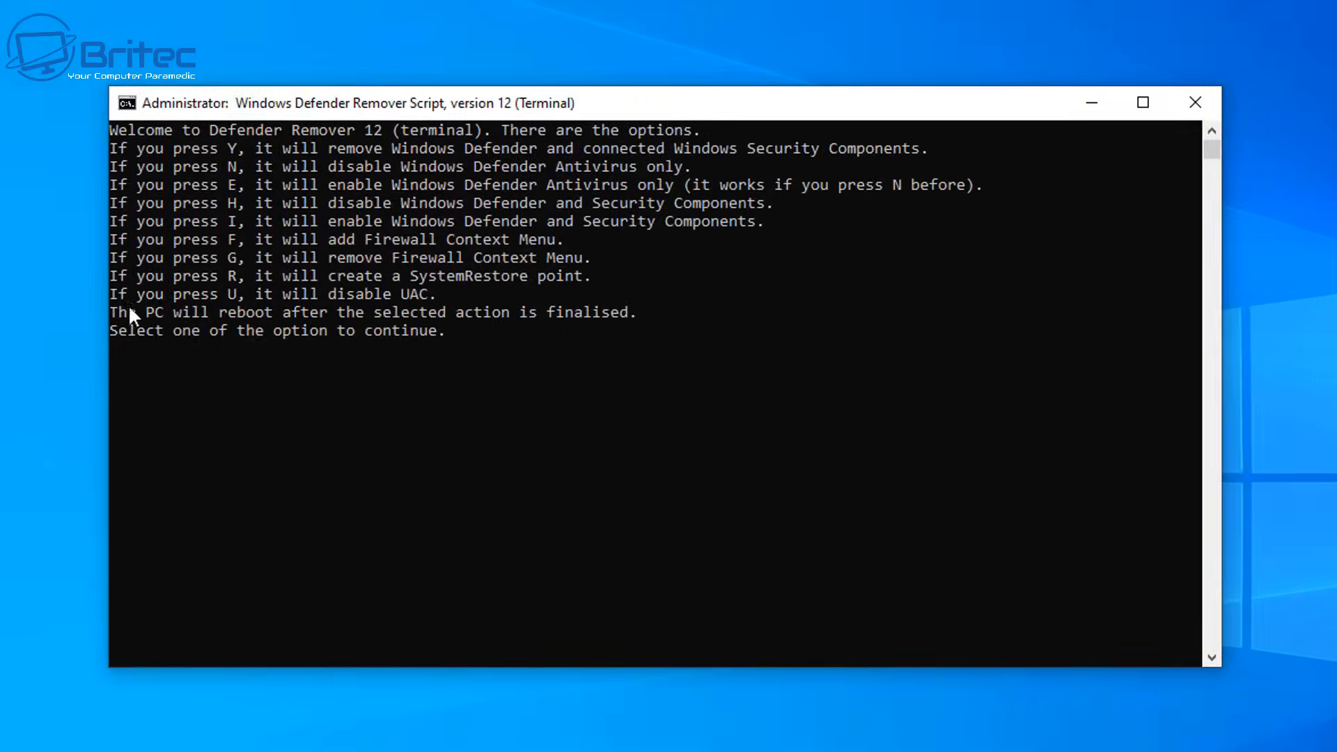
{"action": "mouse_move", "coordinate": [282, 320]}
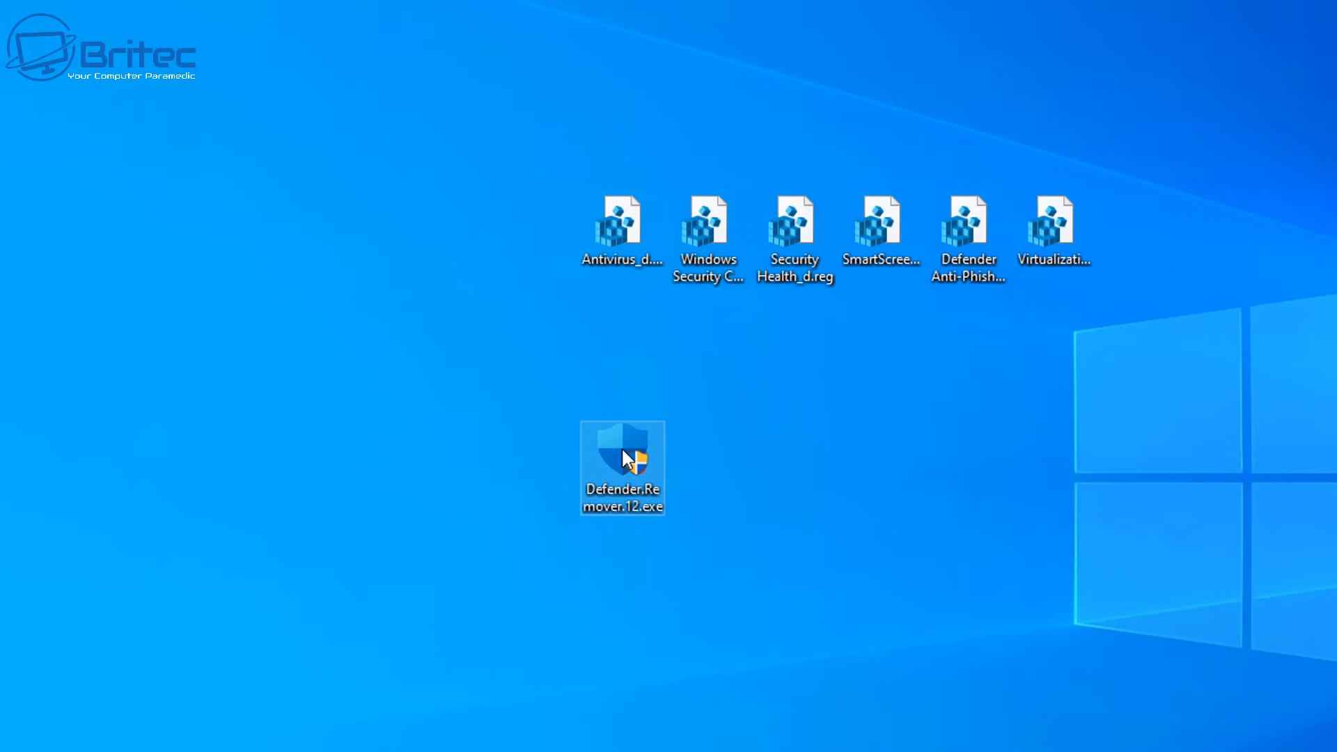
{"action": "double_click", "coordinate": [623, 464]}
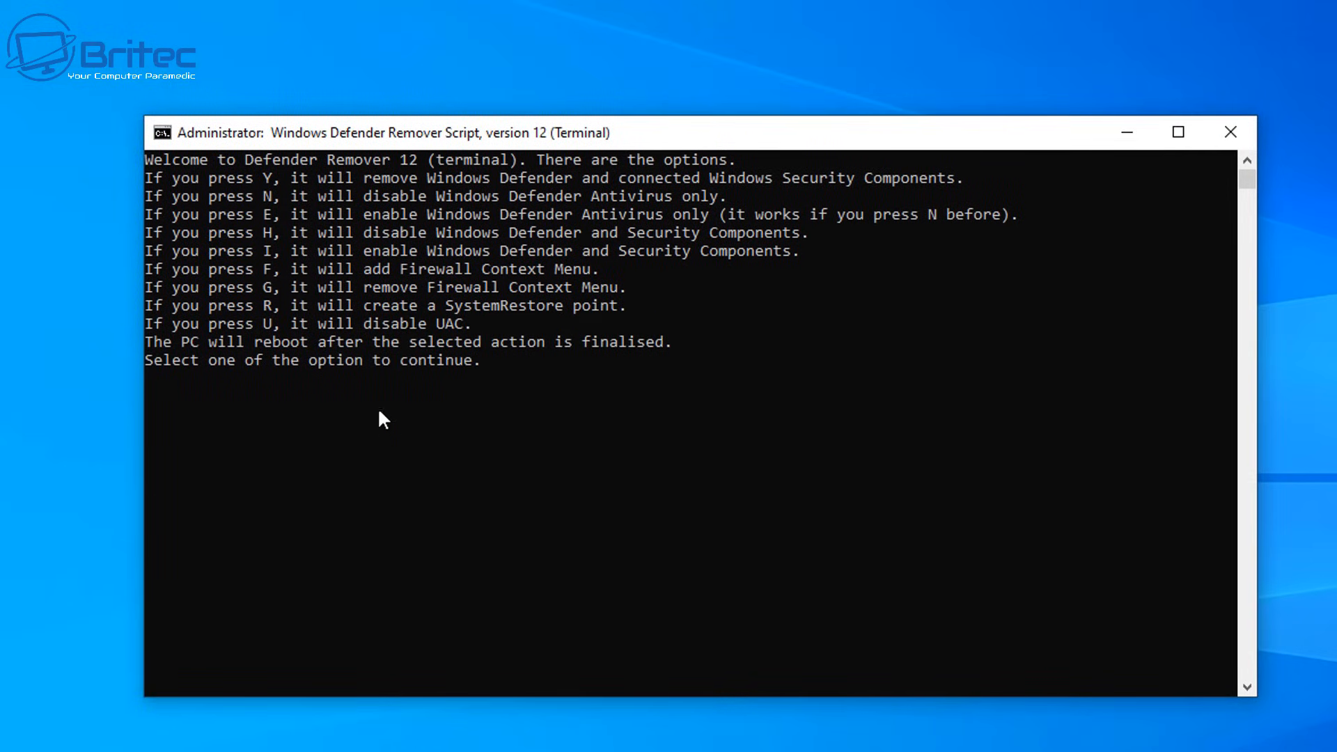
{"action": "mouse_move", "coordinate": [385, 327]}
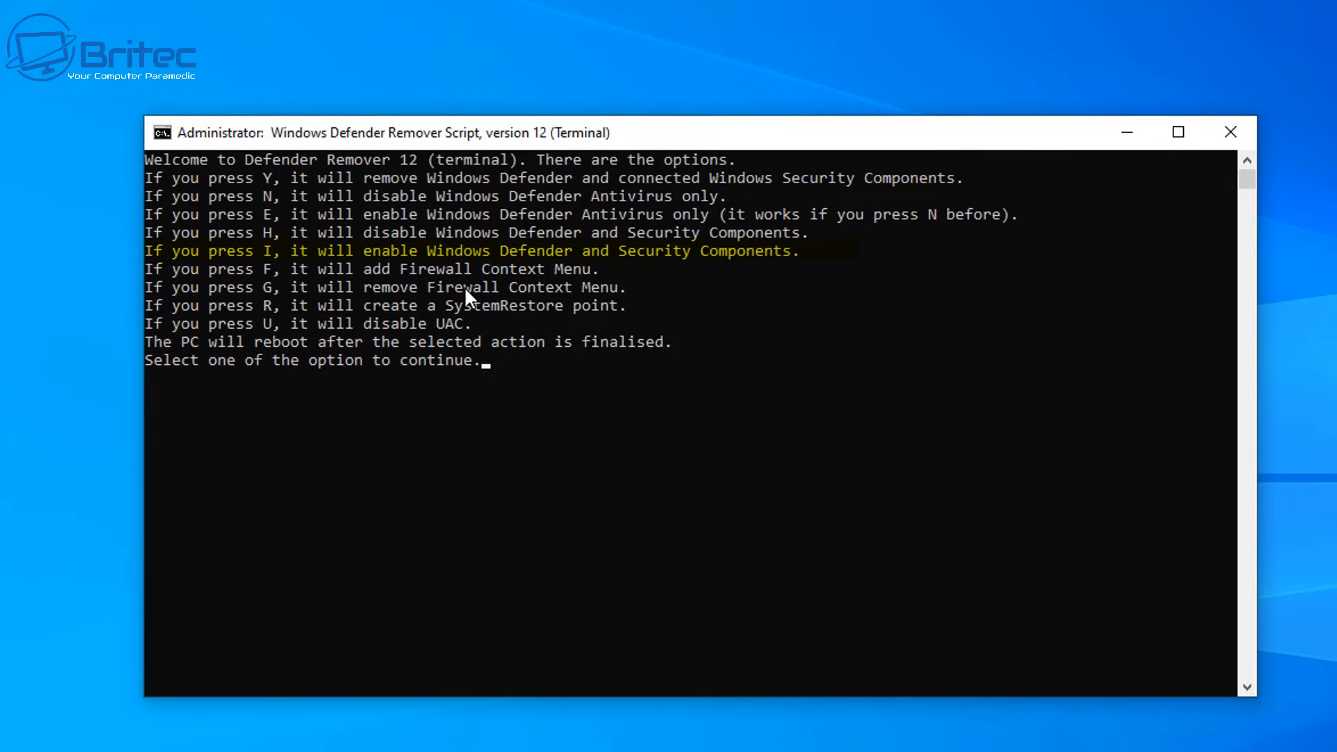
{"action": "mouse_move", "coordinate": [624, 302]}
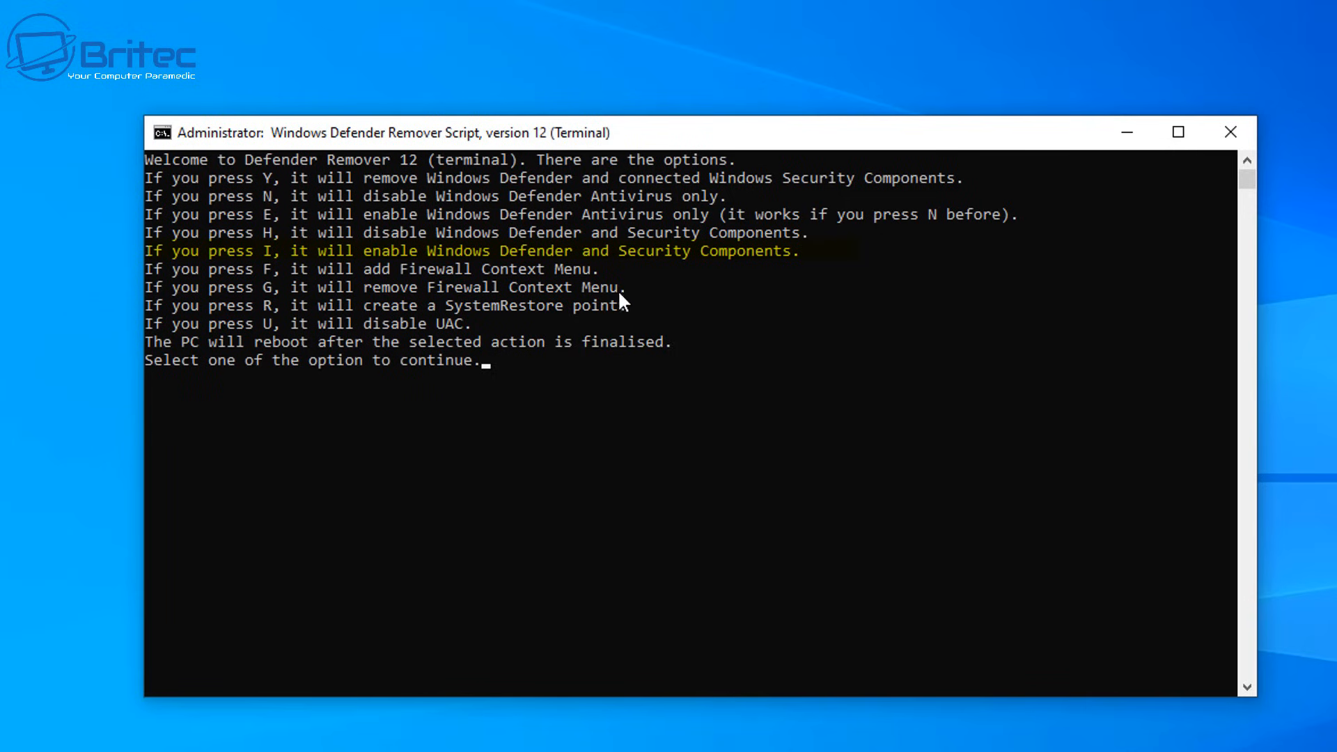
{"action": "mouse_move", "coordinate": [563, 312]}
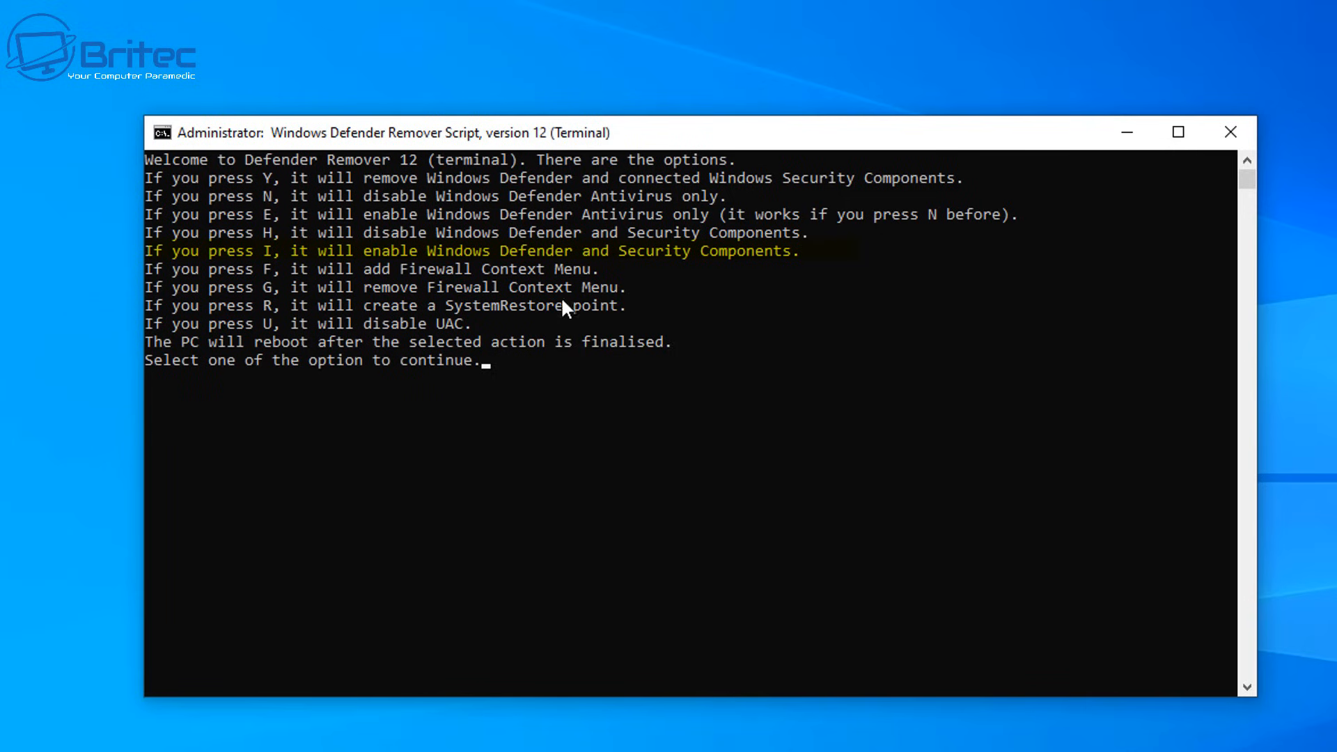
{"action": "mouse_move", "coordinate": [361, 309]}
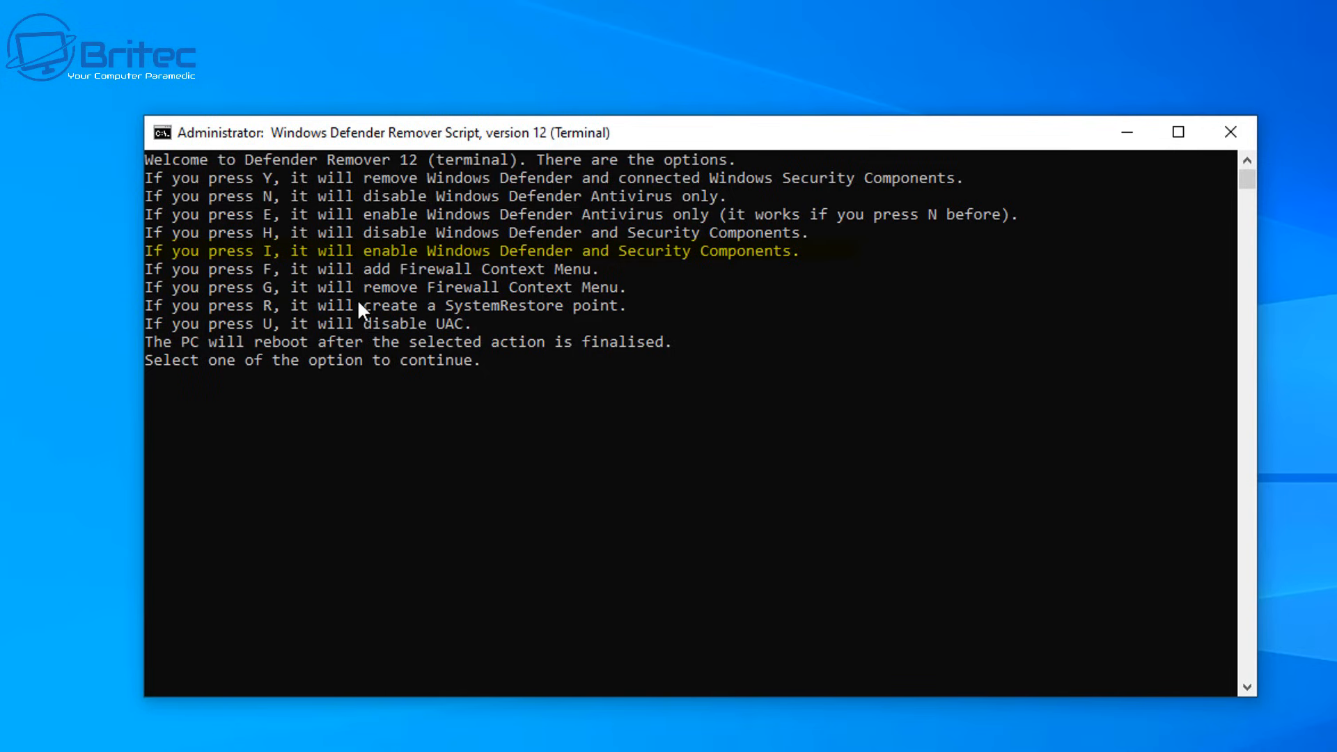
{"action": "mouse_move", "coordinate": [328, 282]}
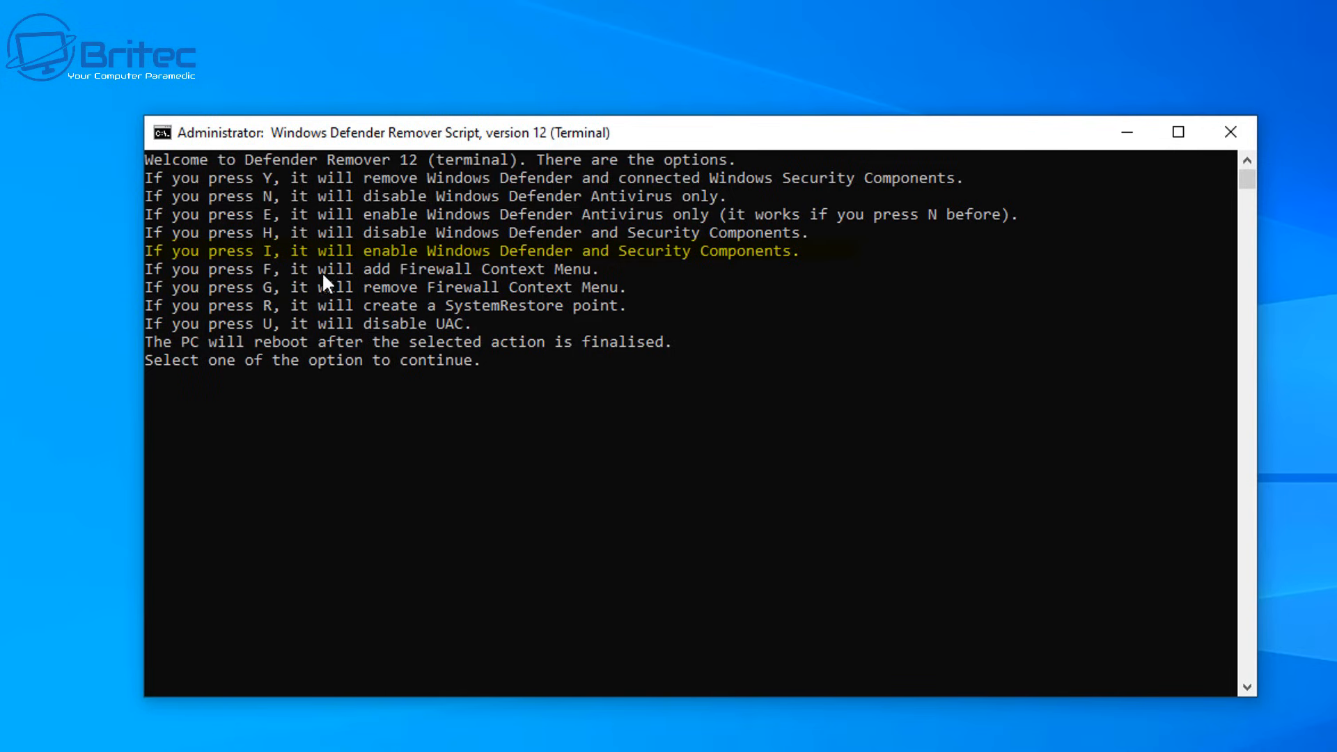
{"action": "mouse_move", "coordinate": [540, 282]}
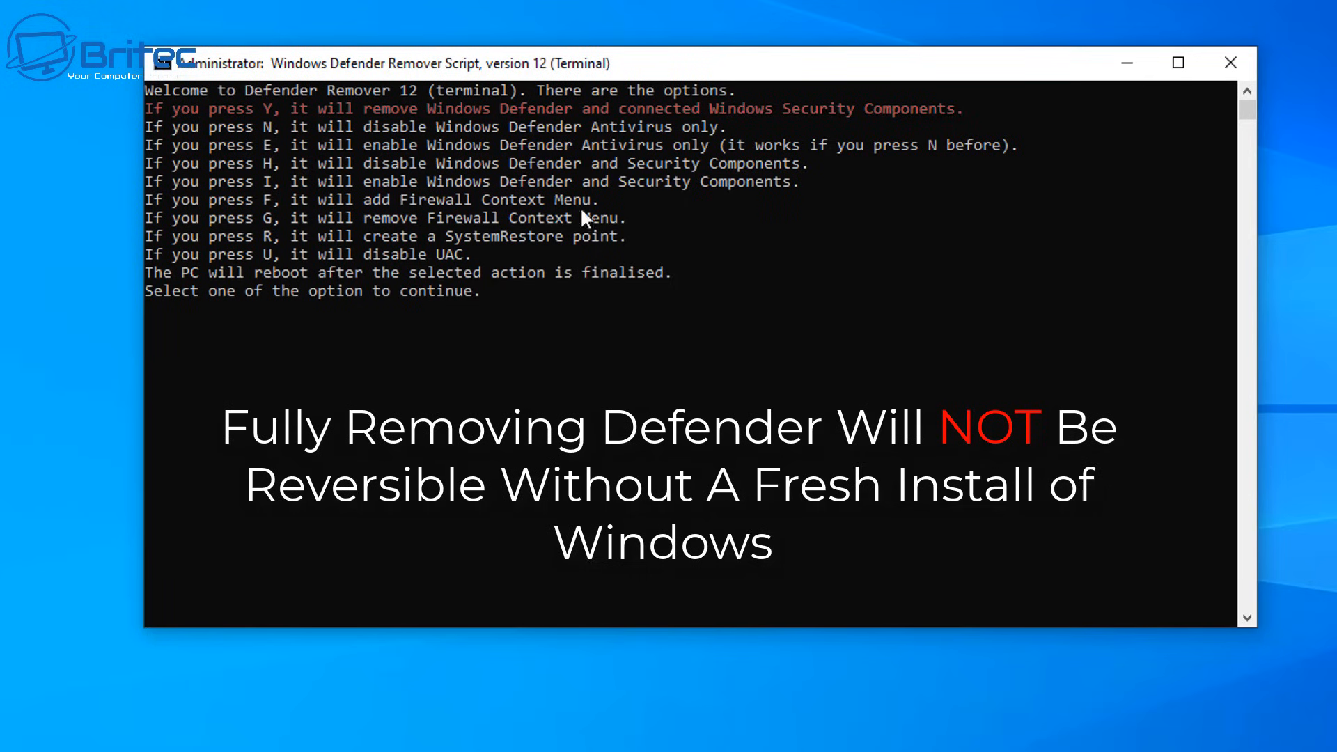
{"action": "mouse_move", "coordinate": [519, 123]}
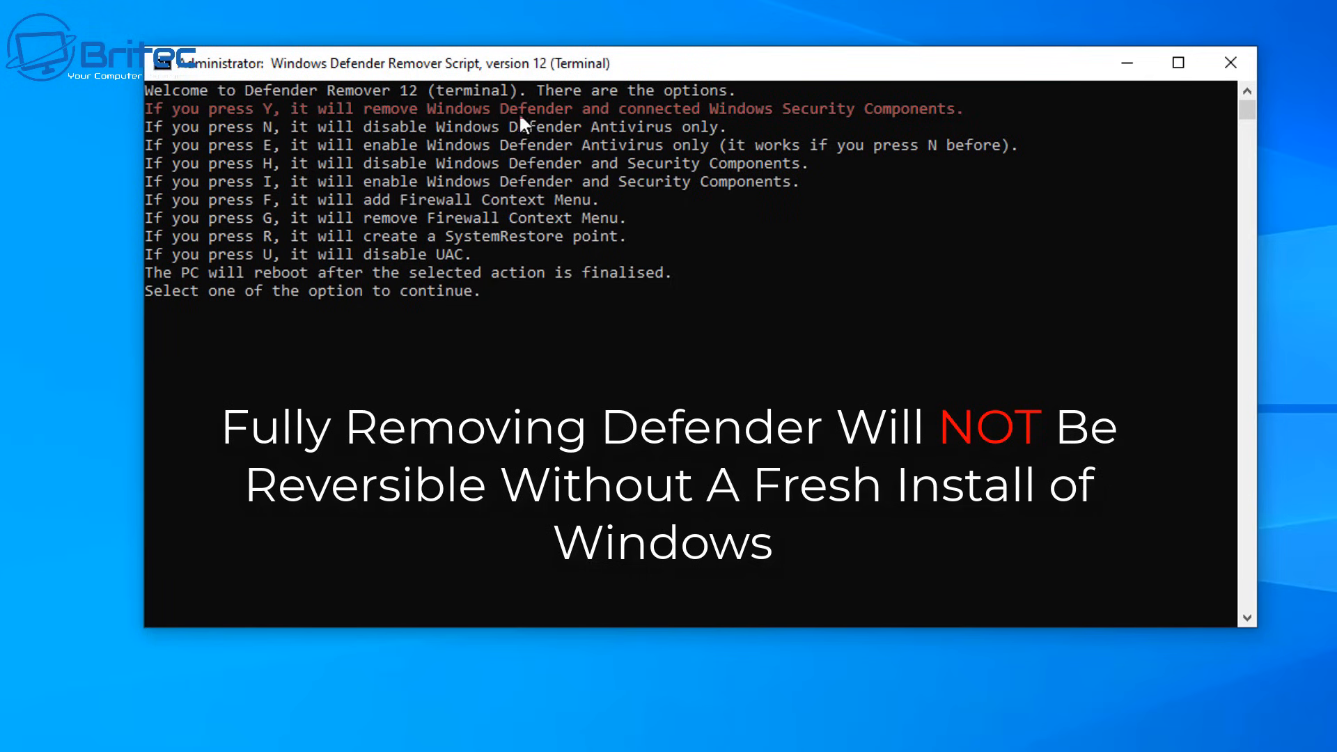
{"action": "mouse_move", "coordinate": [294, 125]}
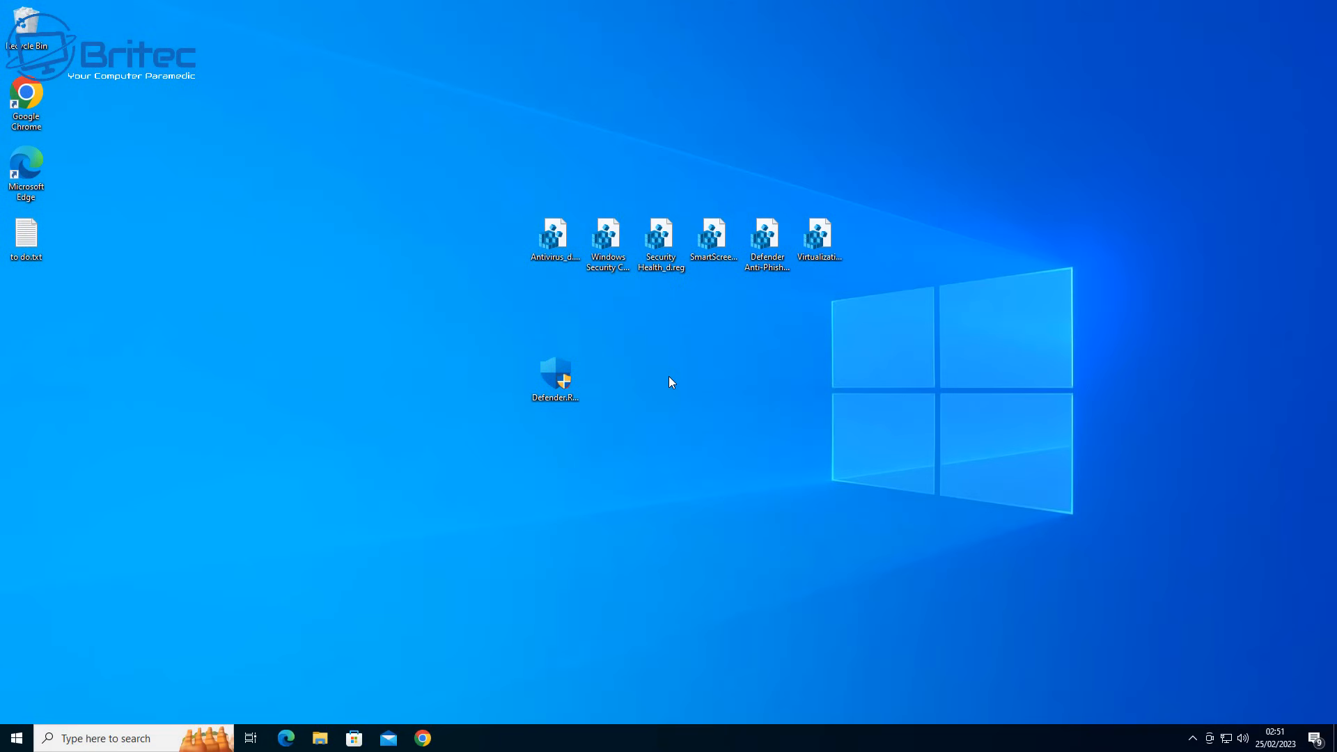
{"action": "mouse_move", "coordinate": [13, 735]}
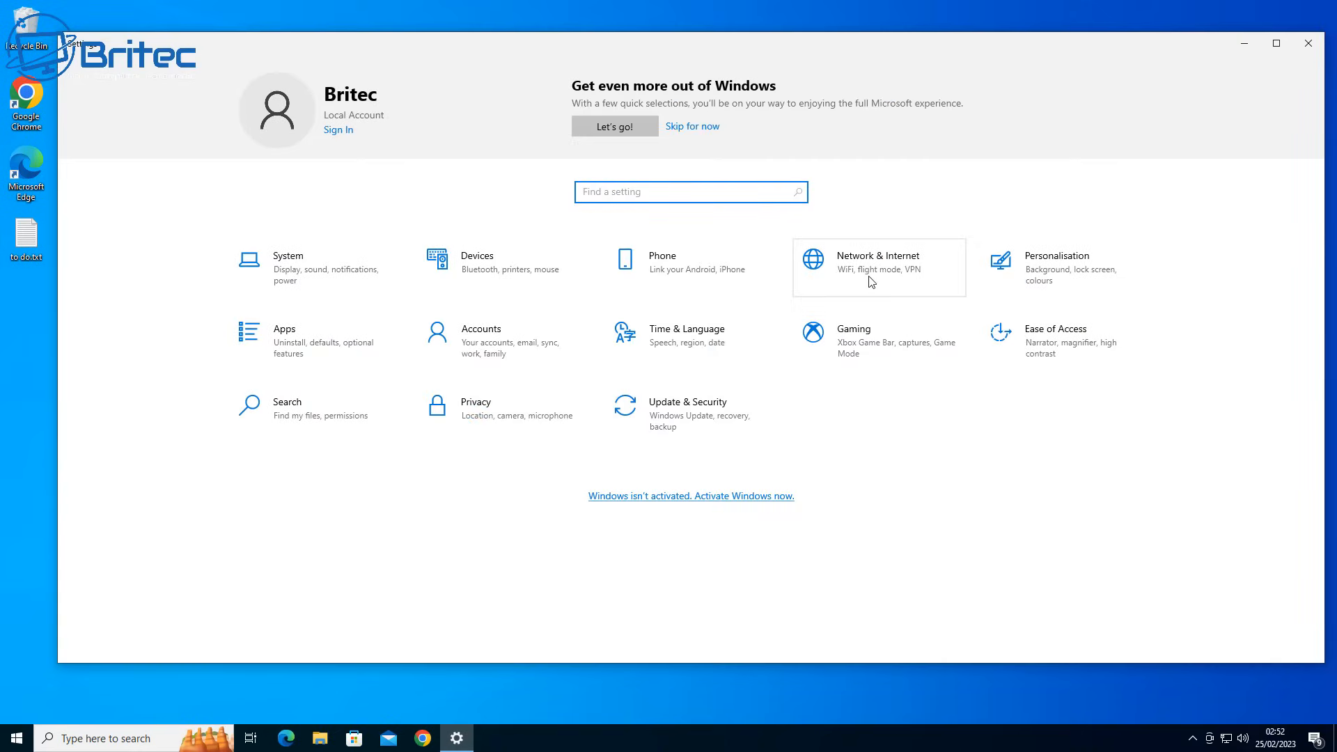
{"action": "left_click", "coordinate": [687, 414]}
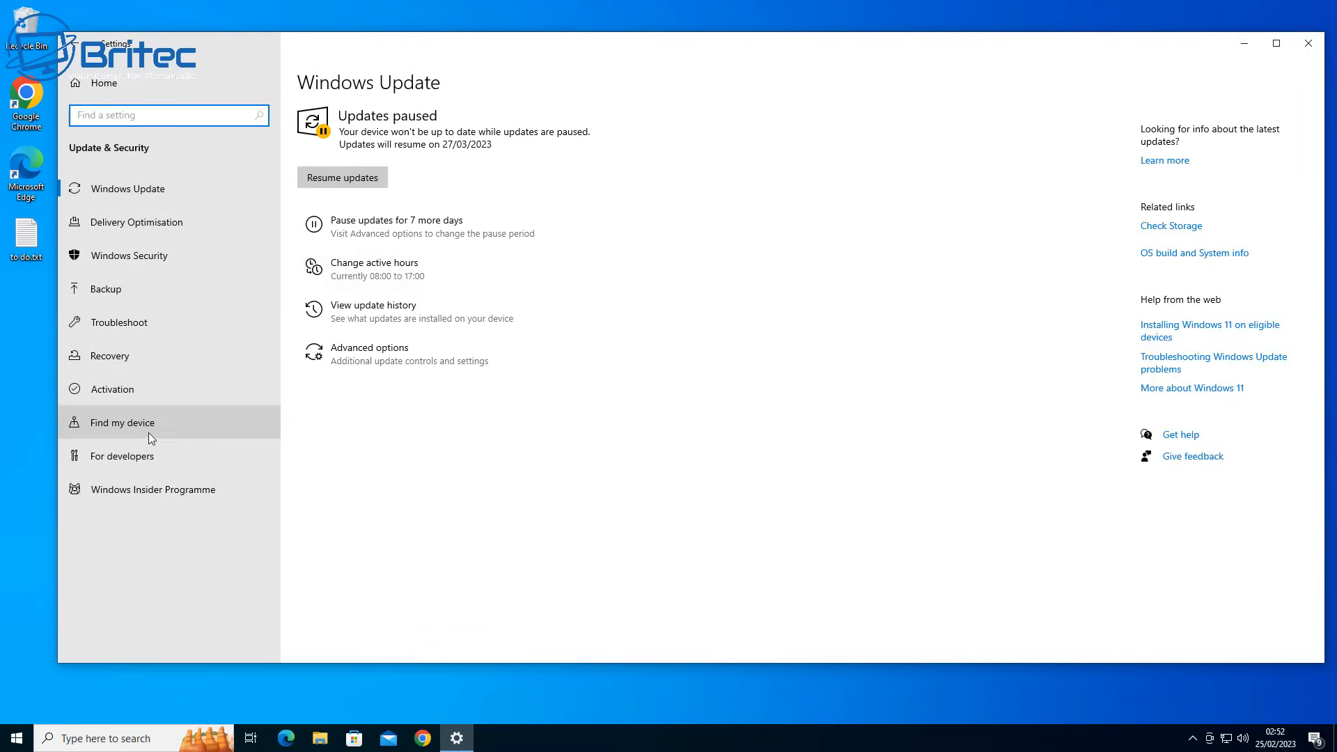
{"action": "left_click", "coordinate": [129, 255]}
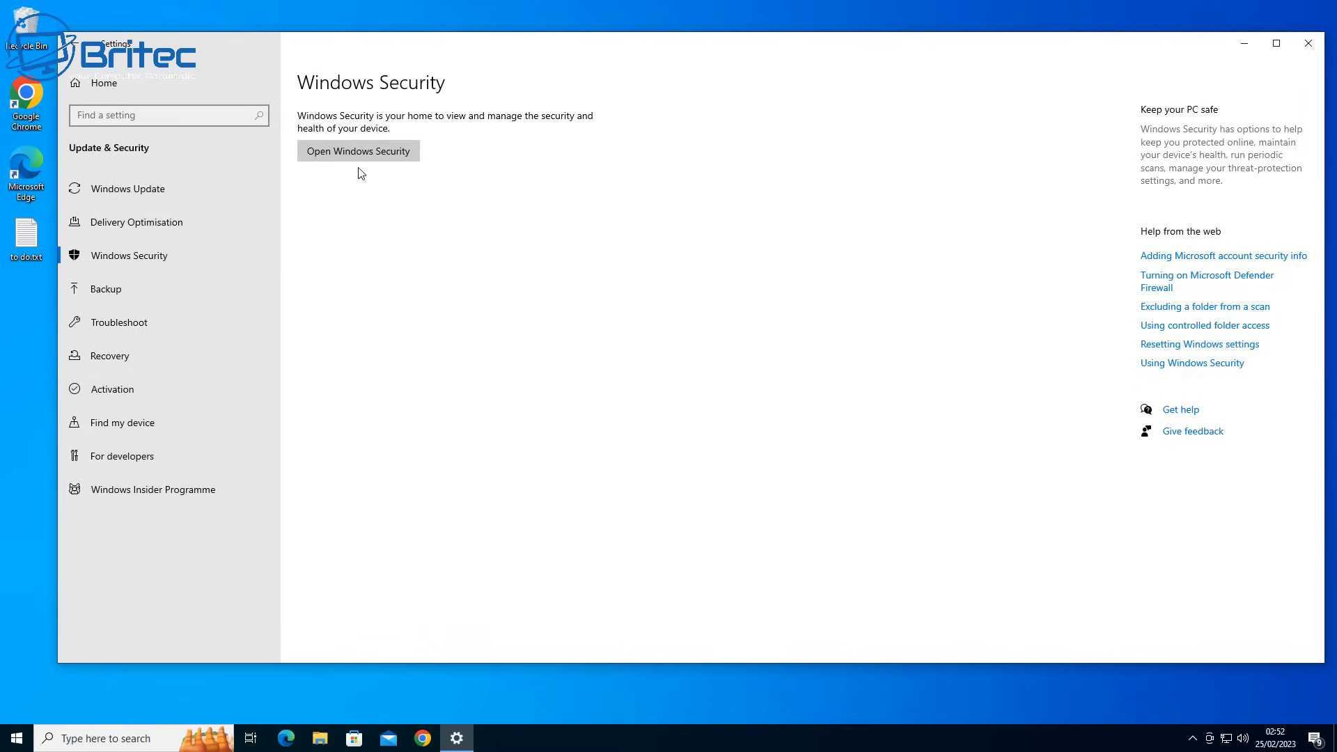
{"action": "left_click", "coordinate": [358, 150]}
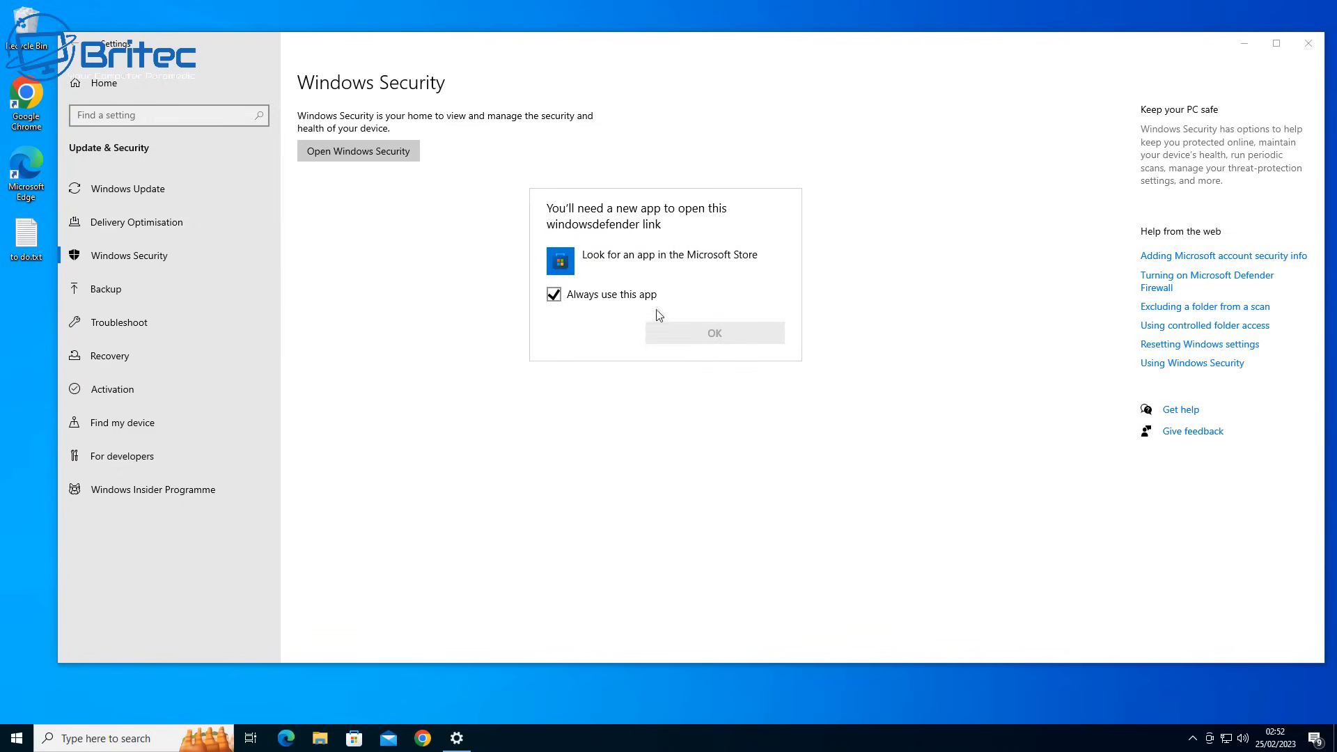
{"action": "left_click", "coordinate": [554, 294]}
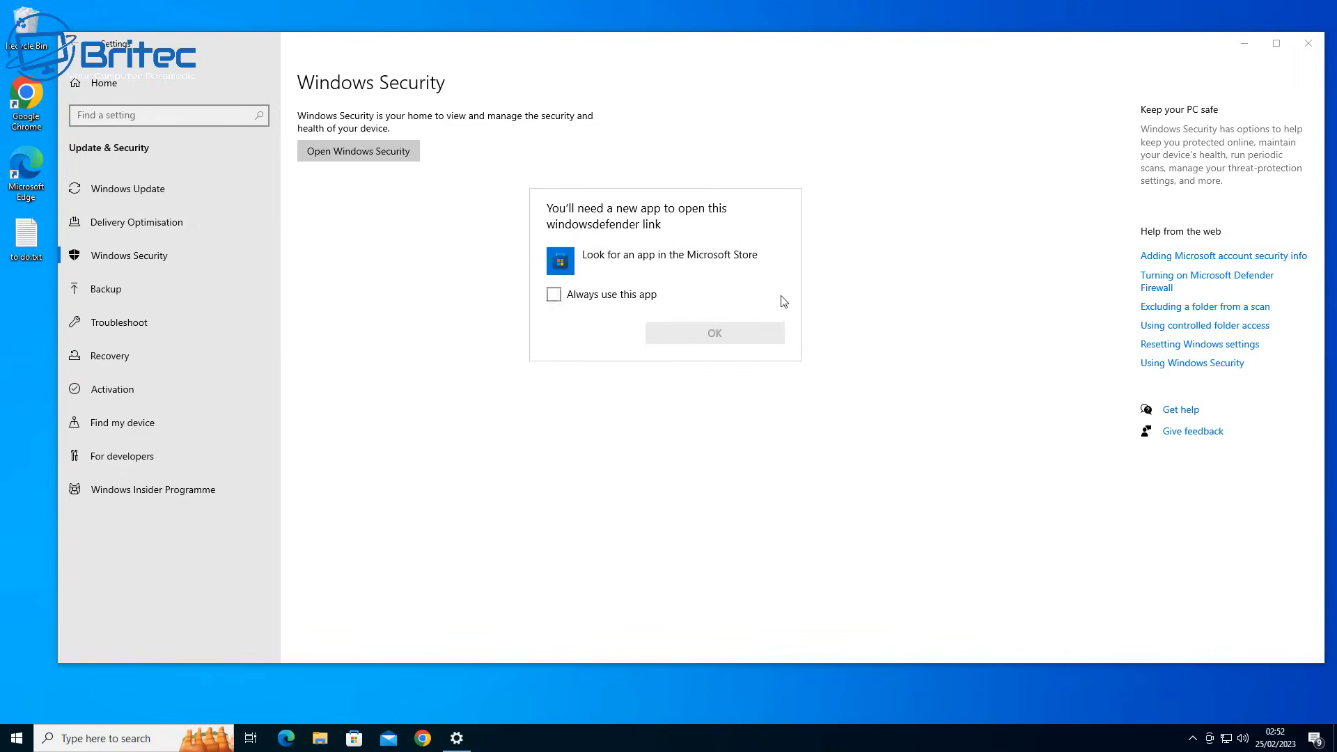
{"action": "left_click", "coordinate": [1308, 43]}
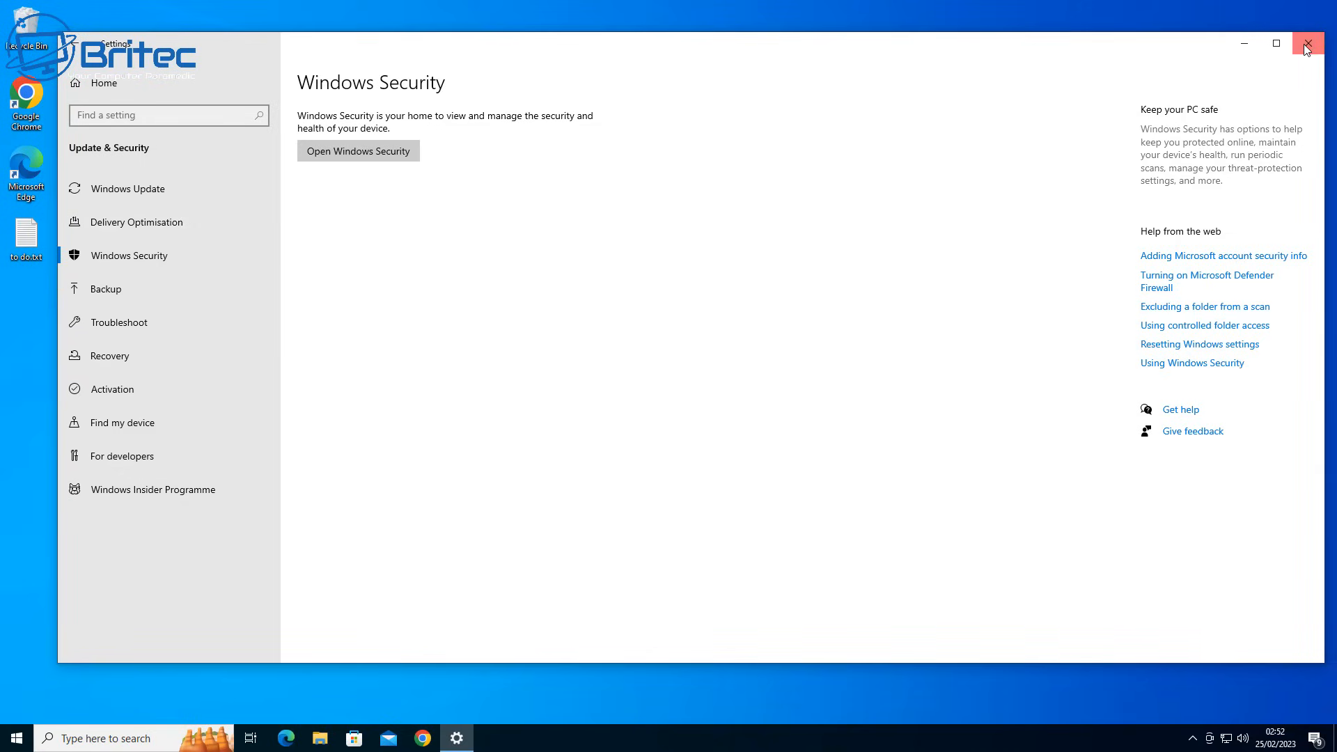
{"action": "left_click", "coordinate": [1307, 43]}
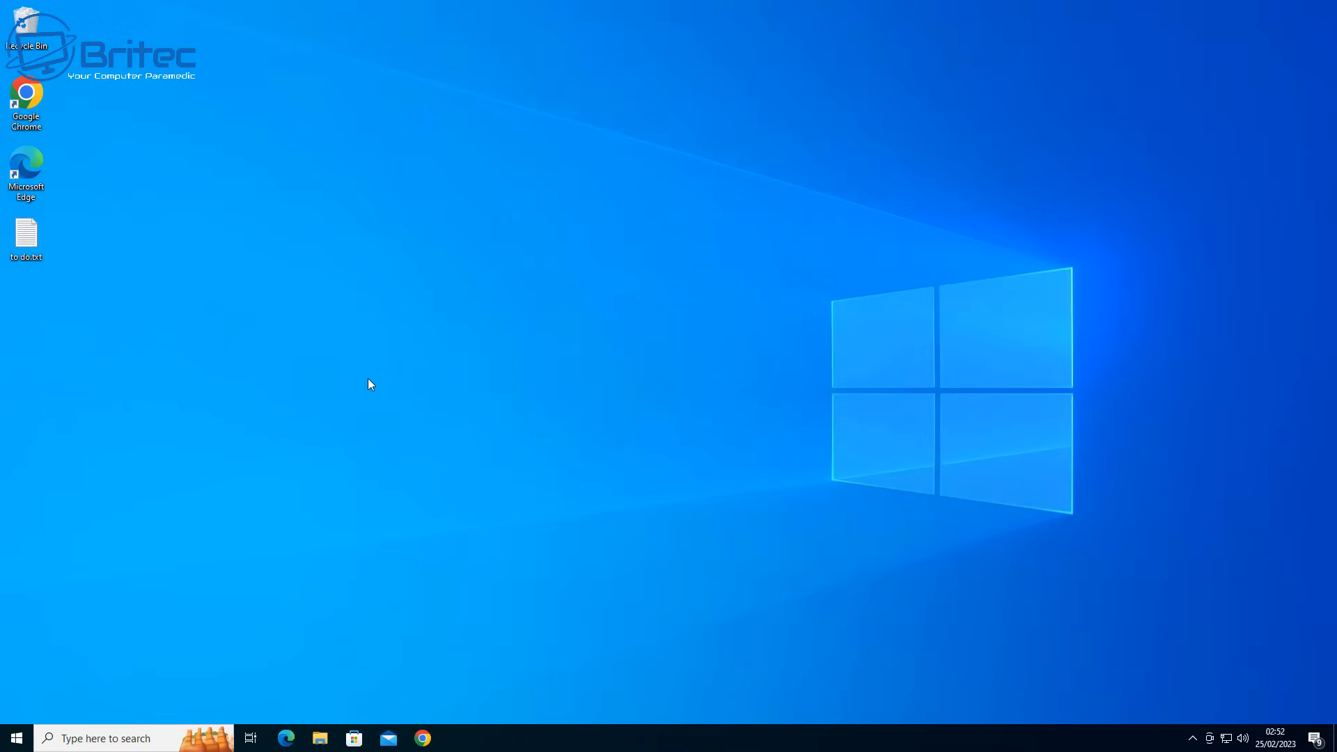
{"action": "mouse_move", "coordinate": [82, 251]}
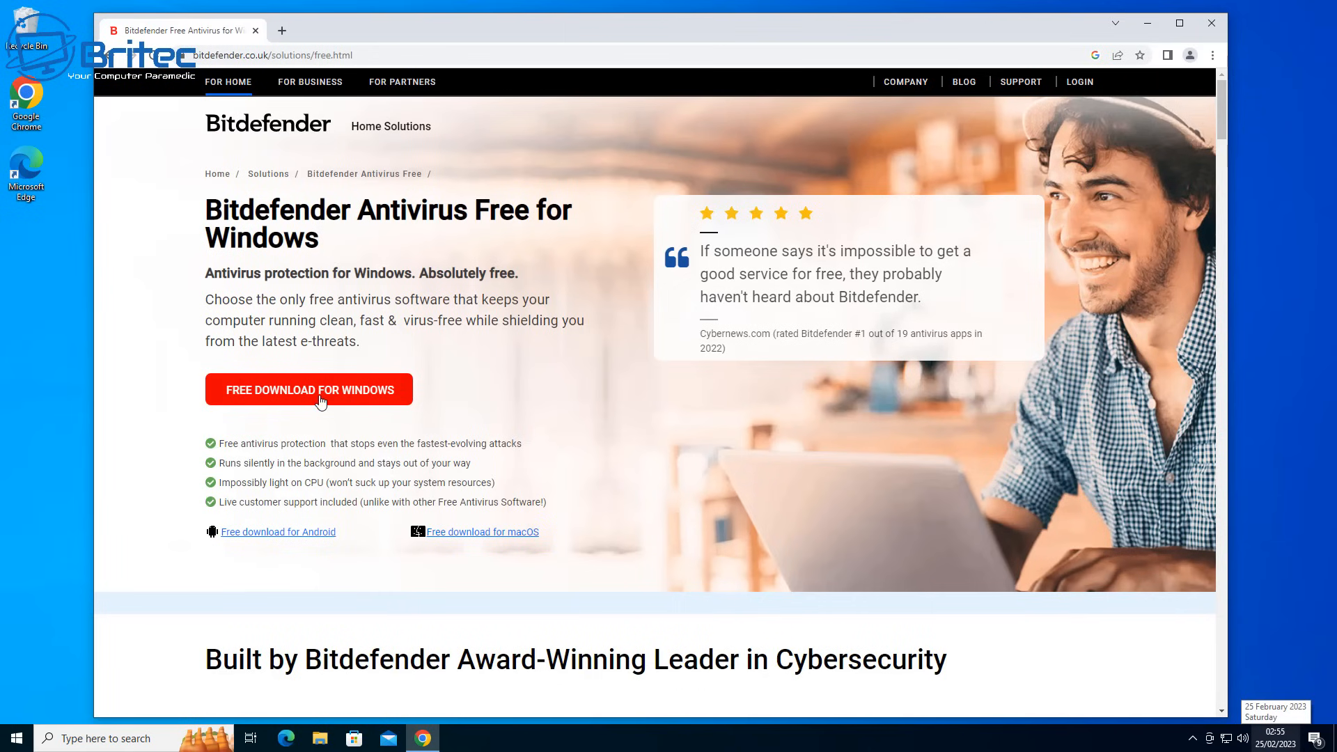
{"action": "mouse_move", "coordinate": [285, 402]}
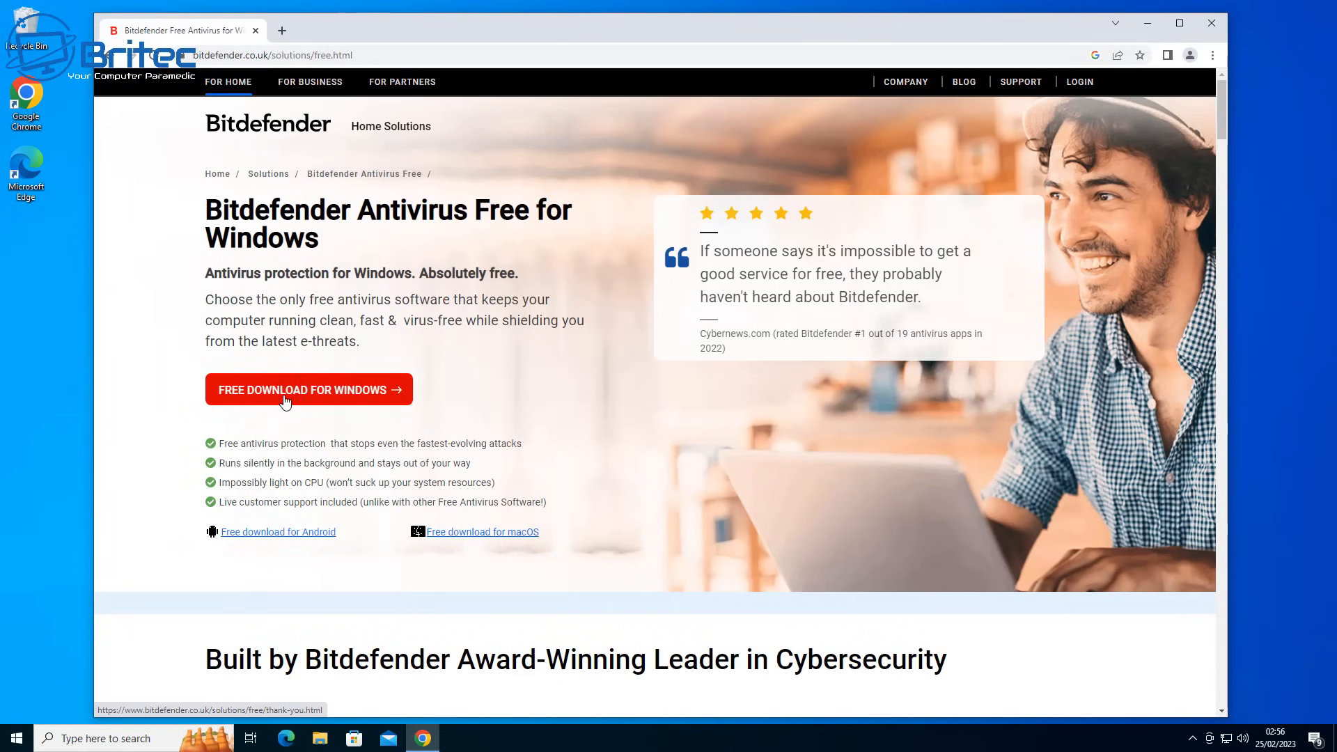
{"action": "mouse_move", "coordinate": [411, 424]}
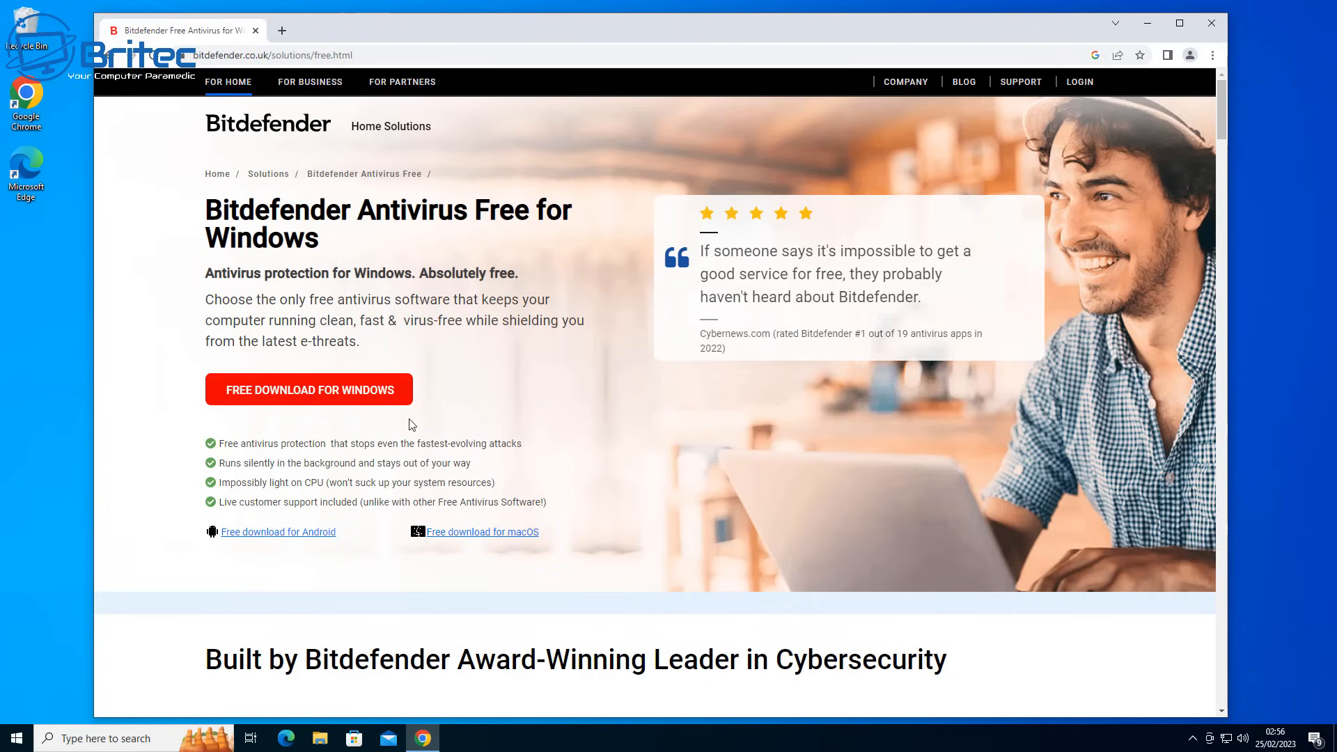
{"action": "mouse_move", "coordinate": [326, 399]}
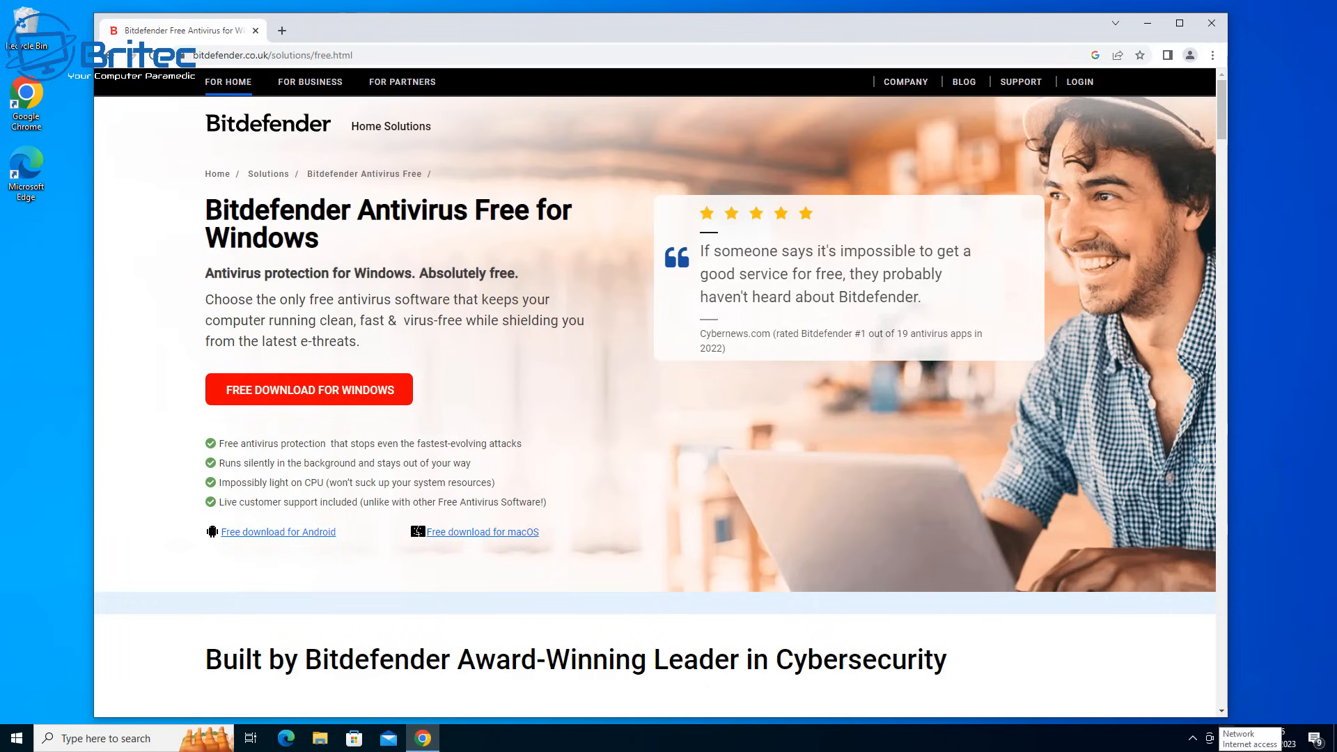
Step: Download Bitdefender Antivirus Free for Windows and run bitdefender_avfree.exe
{"action": "left_click", "coordinate": [322, 389]}
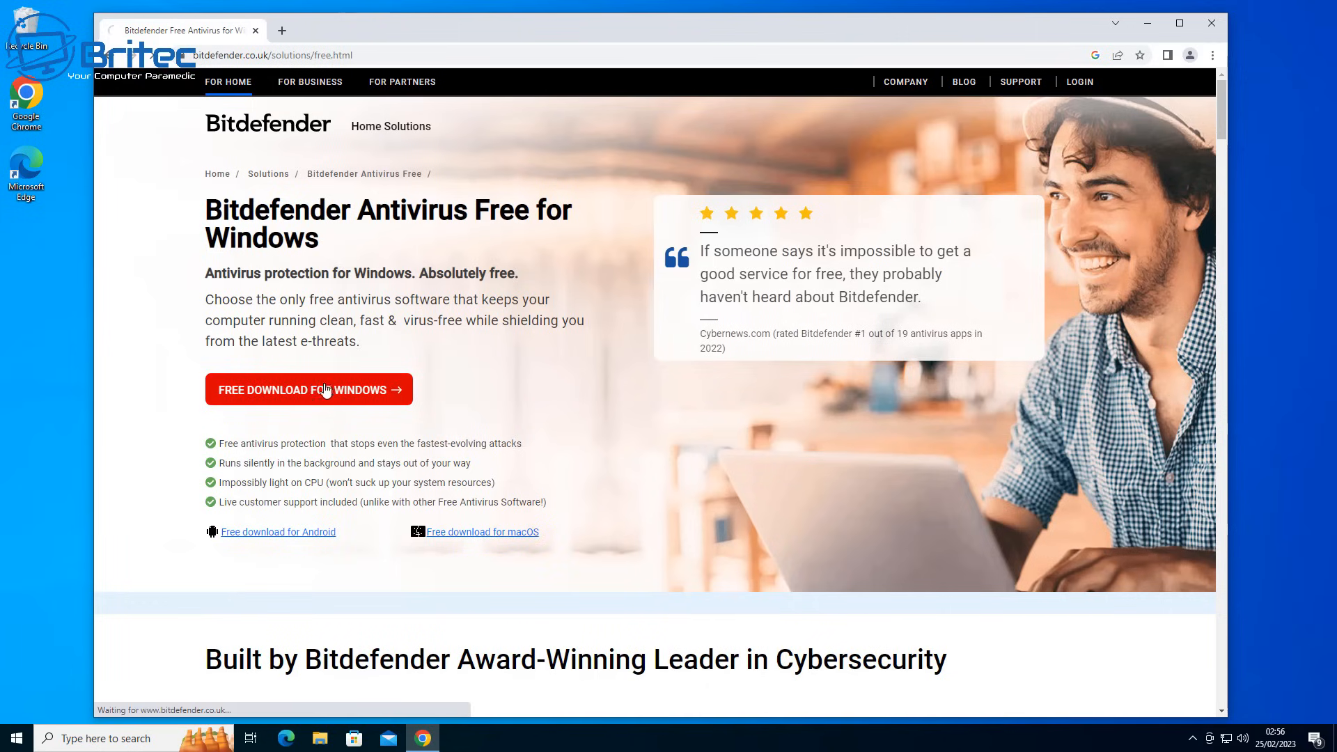
{"action": "left_click", "coordinate": [309, 389]}
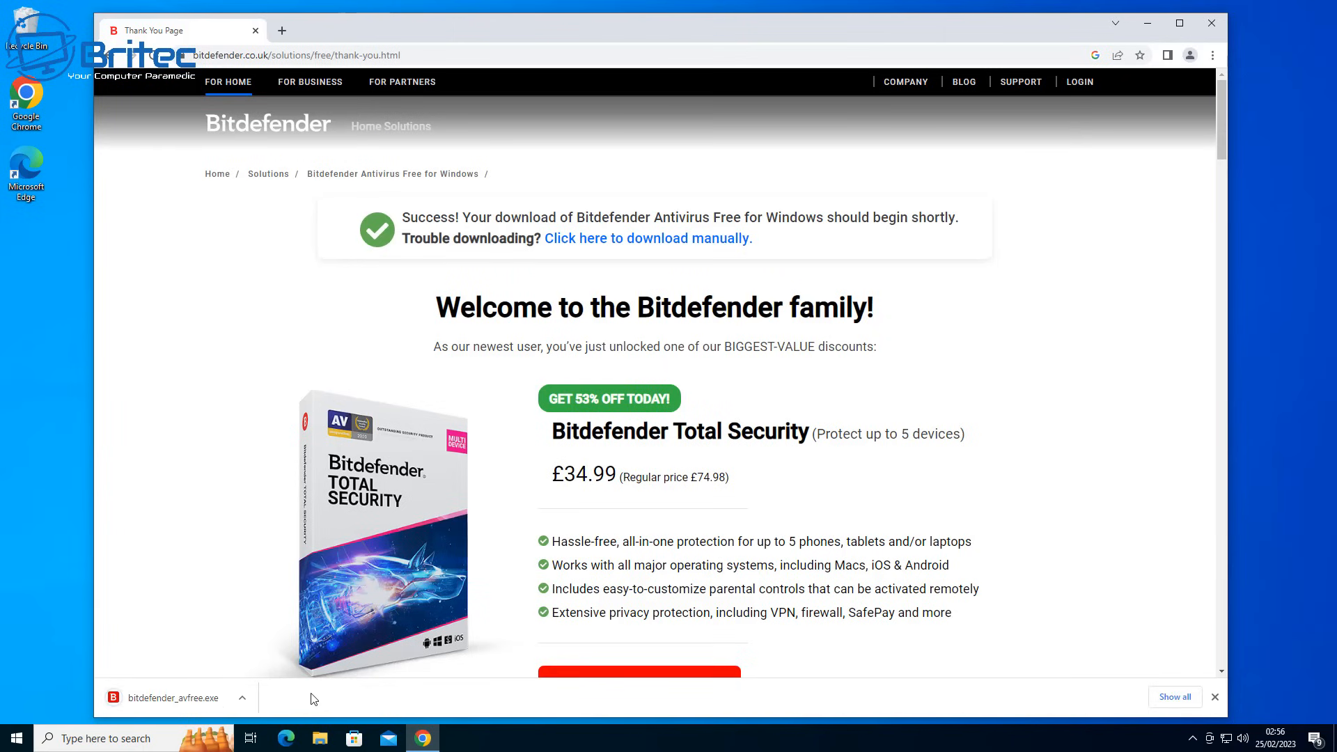
{"action": "left_click", "coordinate": [173, 697]}
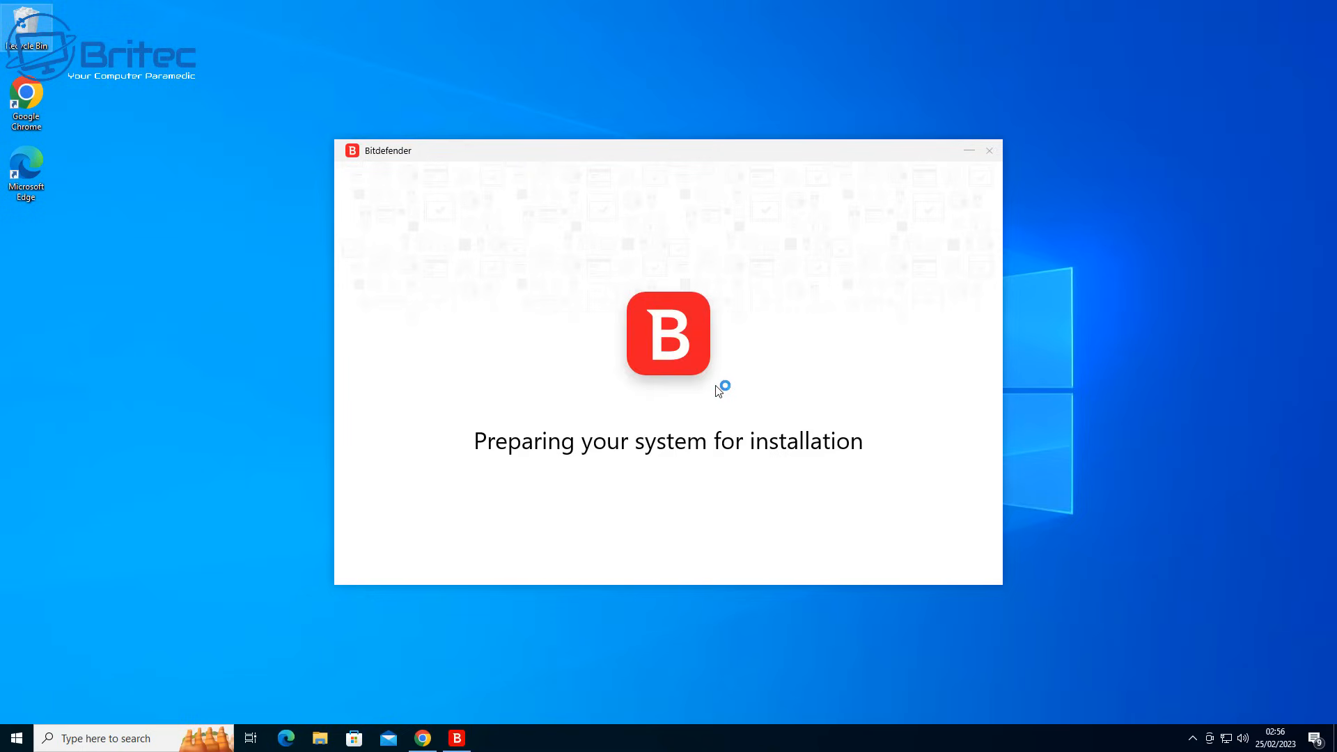
{"action": "mouse_move", "coordinate": [1051, 429]}
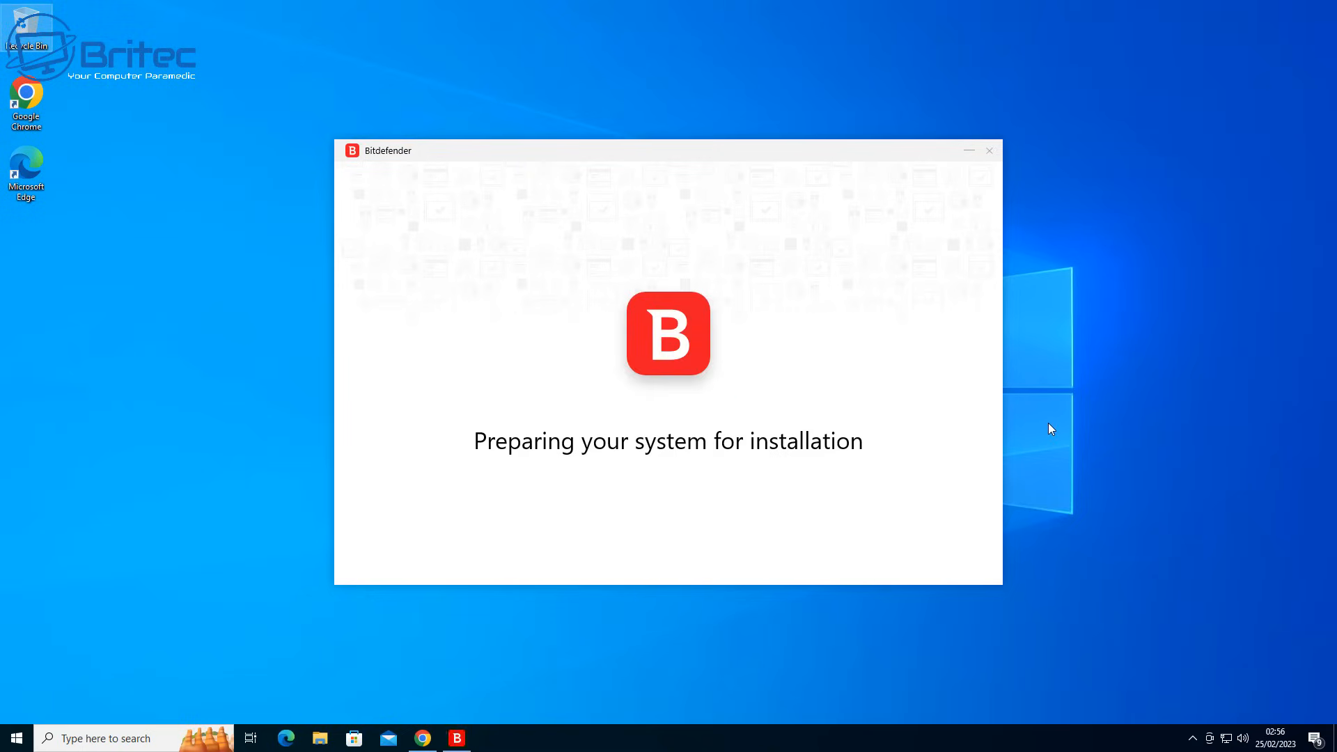
Step: Run the Bitdefender device assessment, confirm 'Your device is safe', and close the results
{"action": "left_click", "coordinate": [989, 151]}
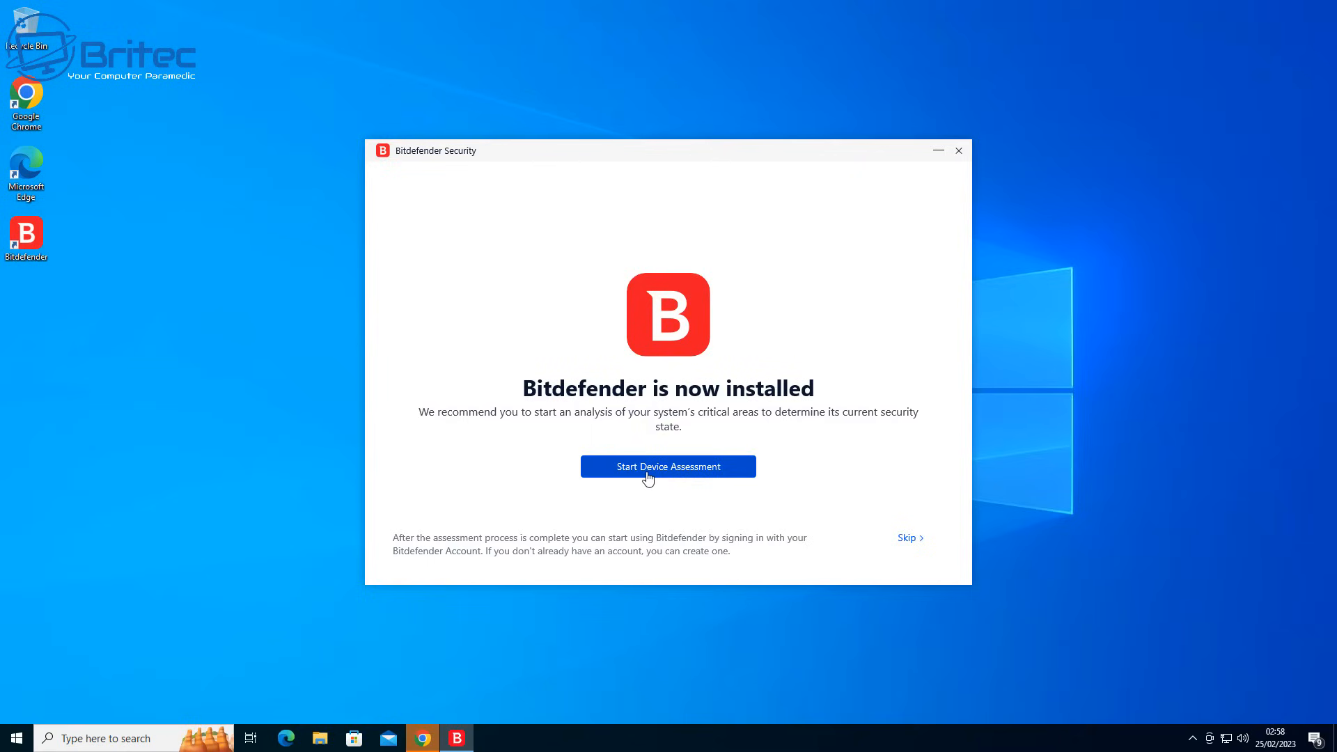
{"action": "mouse_move", "coordinate": [757, 485]}
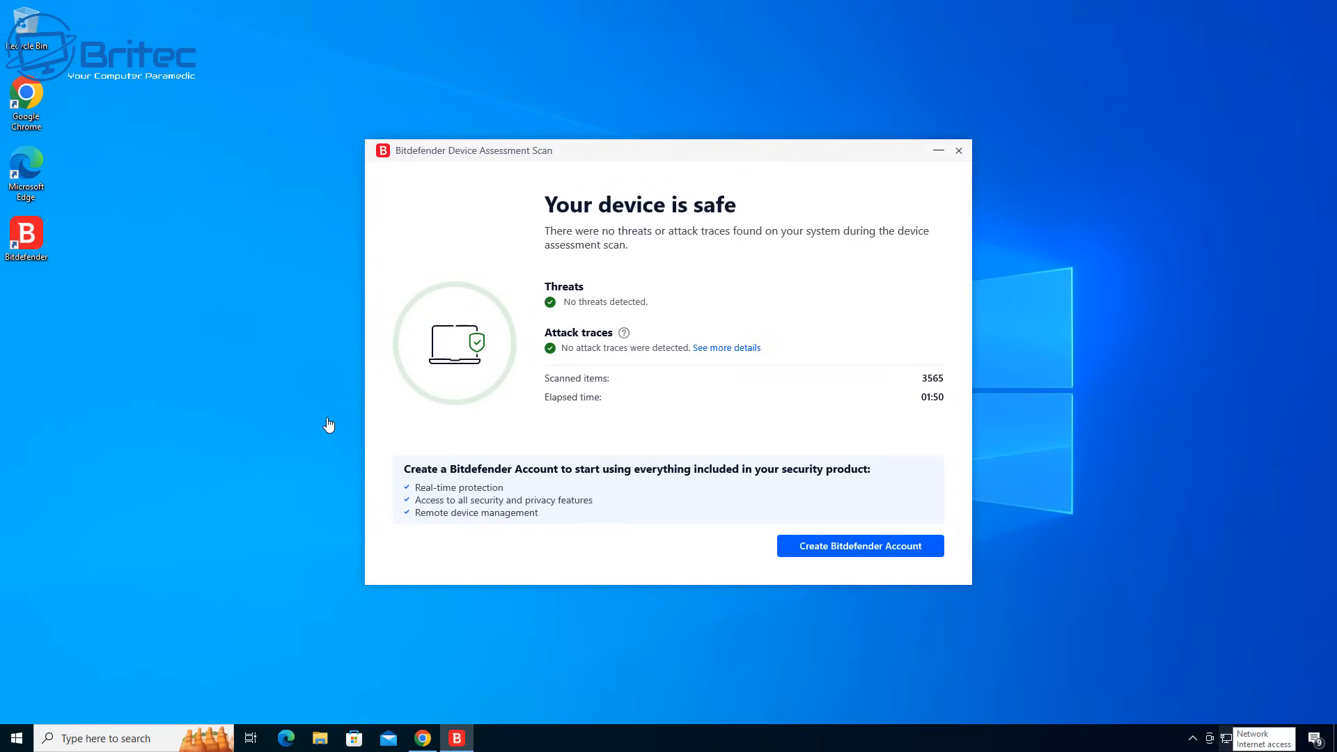
{"action": "mouse_move", "coordinate": [835, 387]}
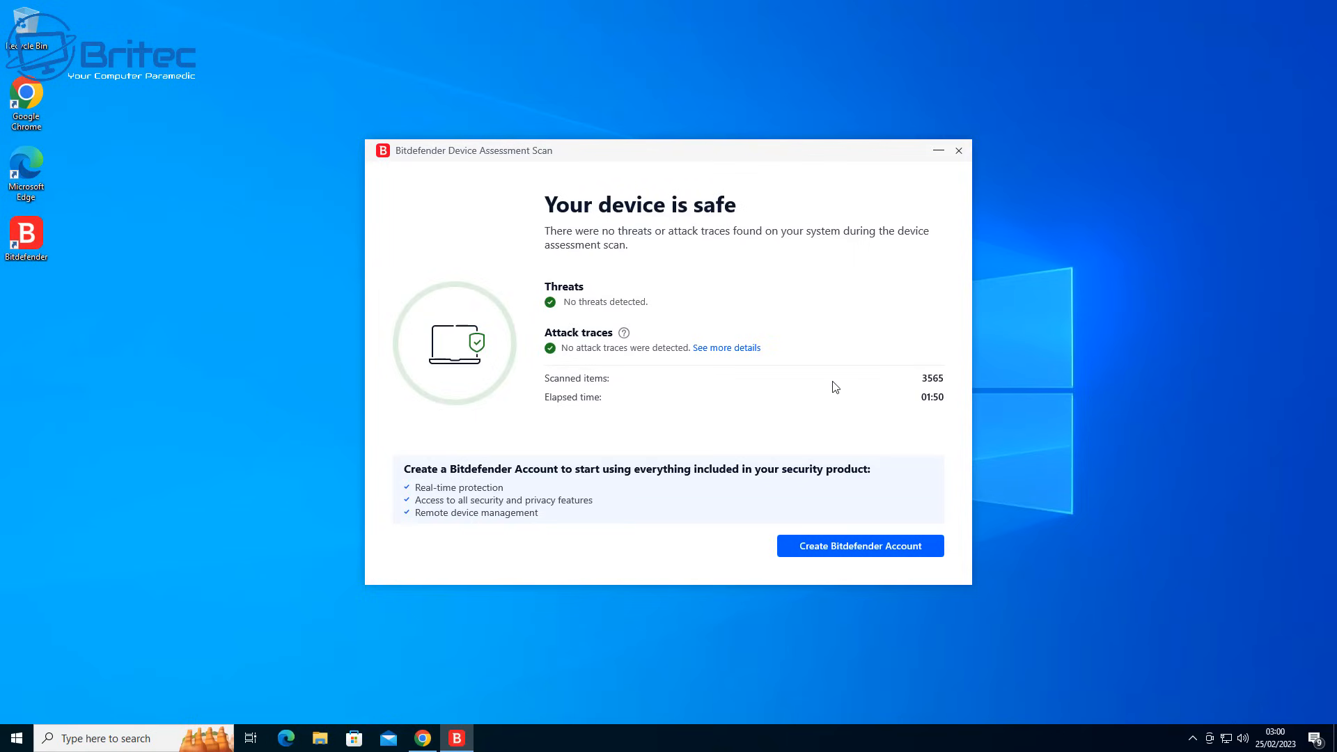
{"action": "mouse_move", "coordinate": [884, 519]}
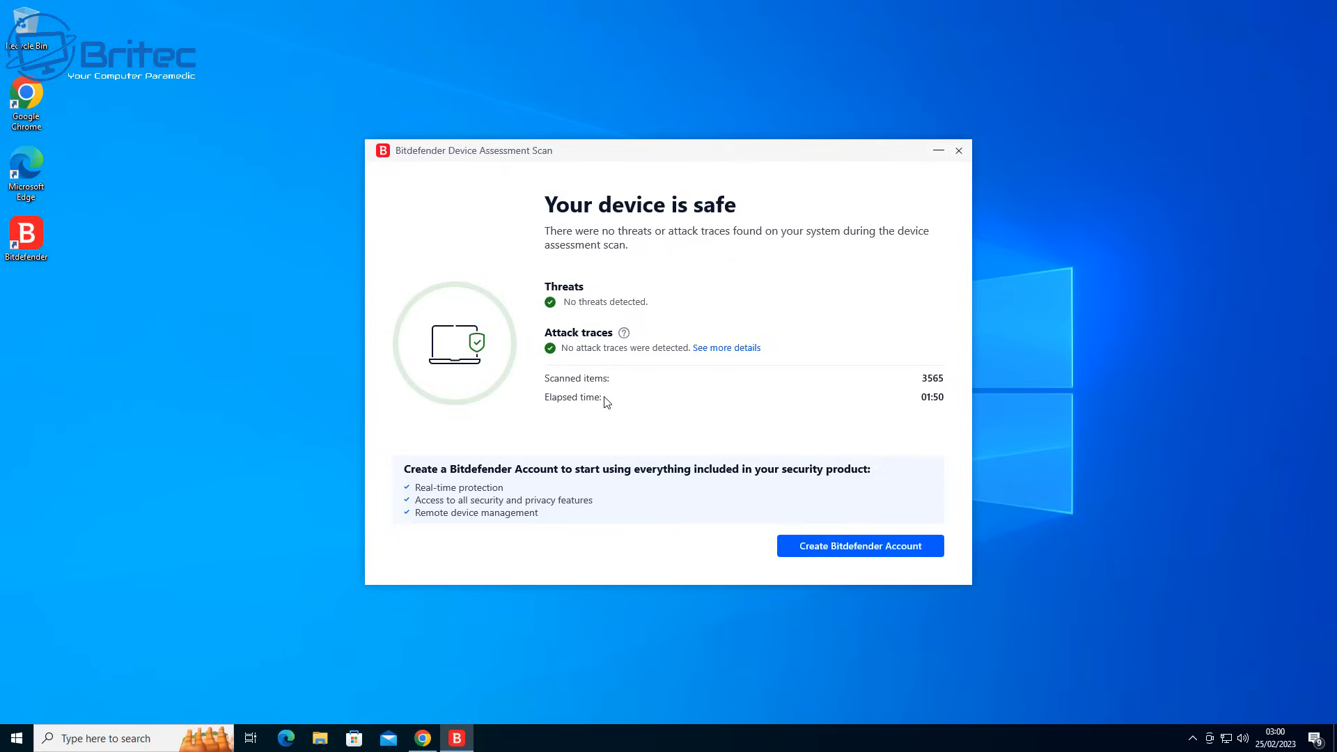
{"action": "mouse_move", "coordinate": [847, 576]}
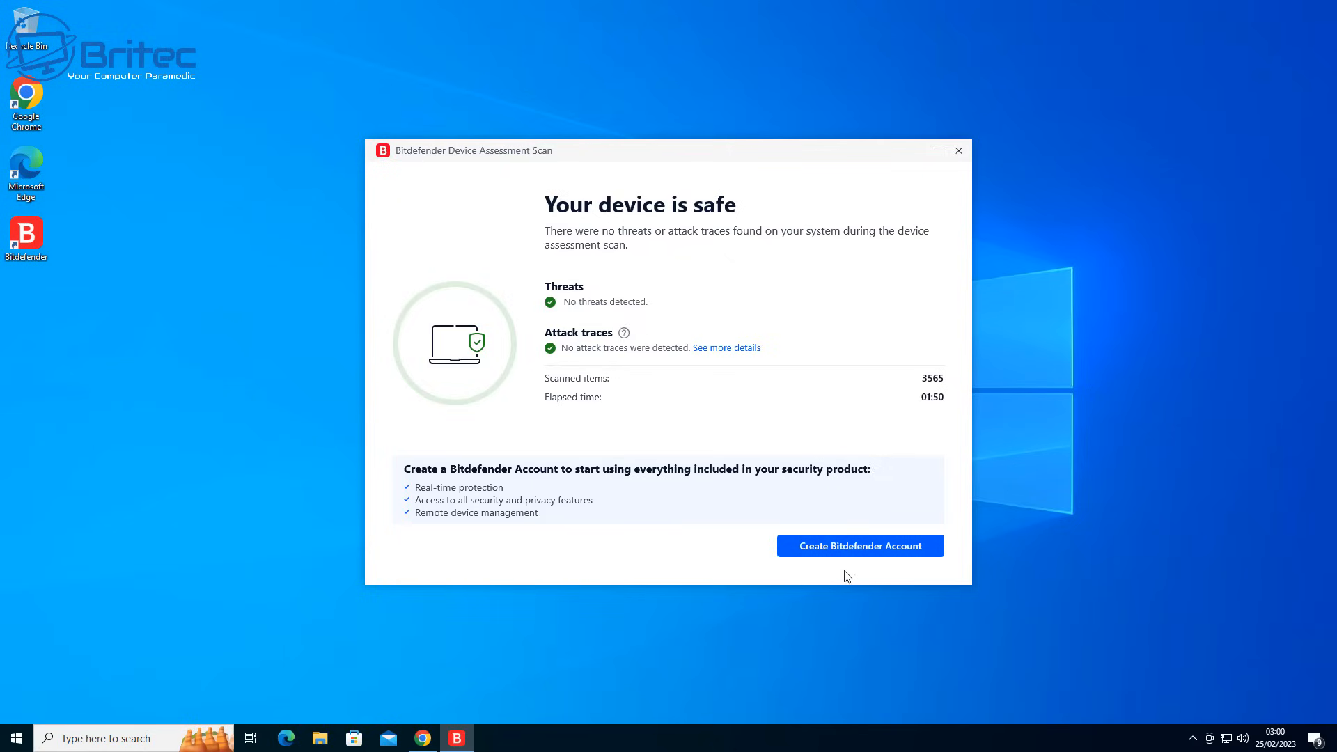
{"action": "mouse_move", "coordinate": [959, 150]}
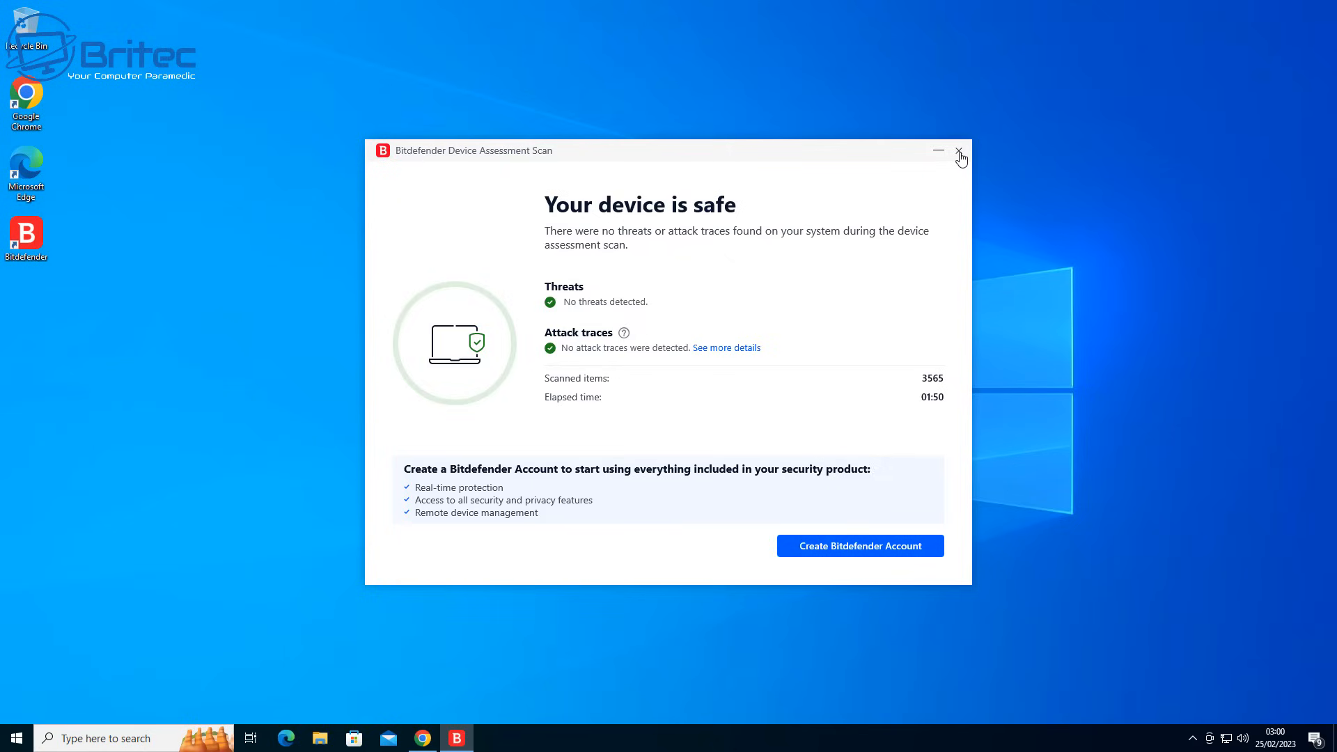
{"action": "left_click", "coordinate": [958, 150]}
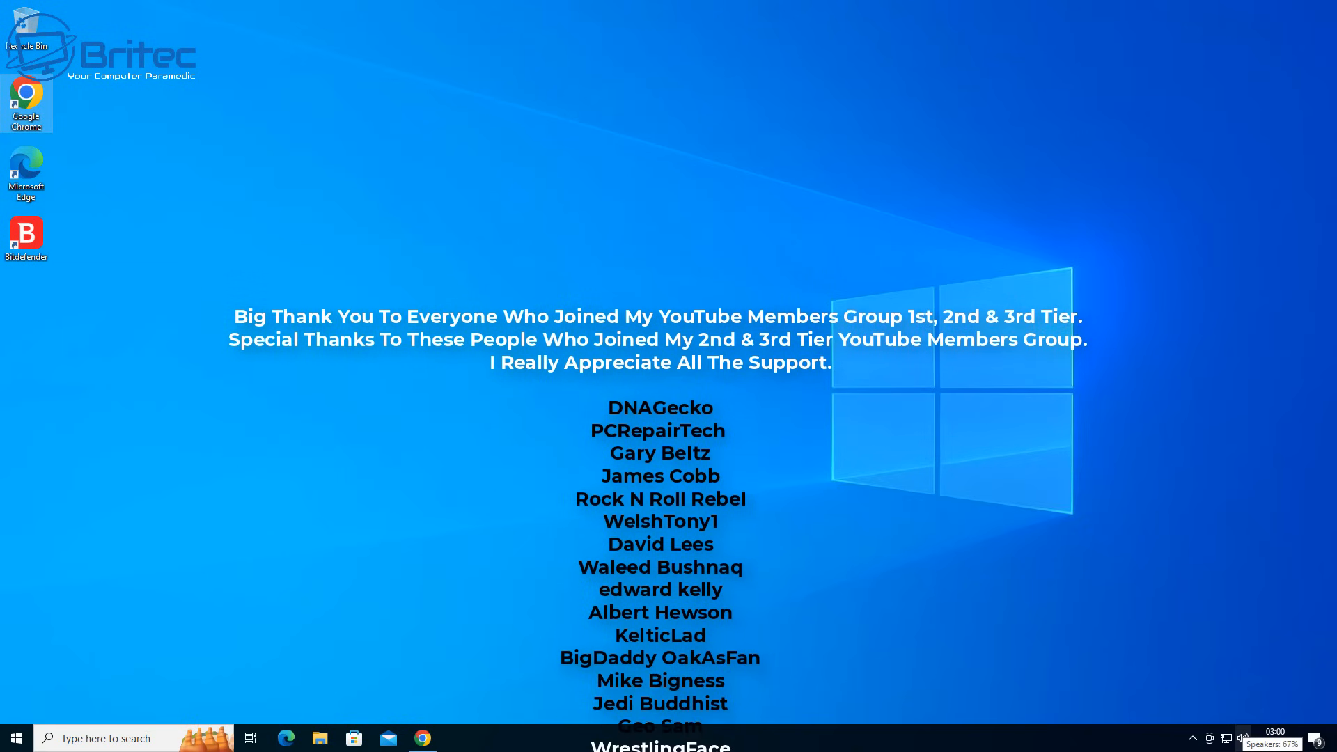
{"action": "scroll", "scroll_direction": "down", "scroll_amount": 3}
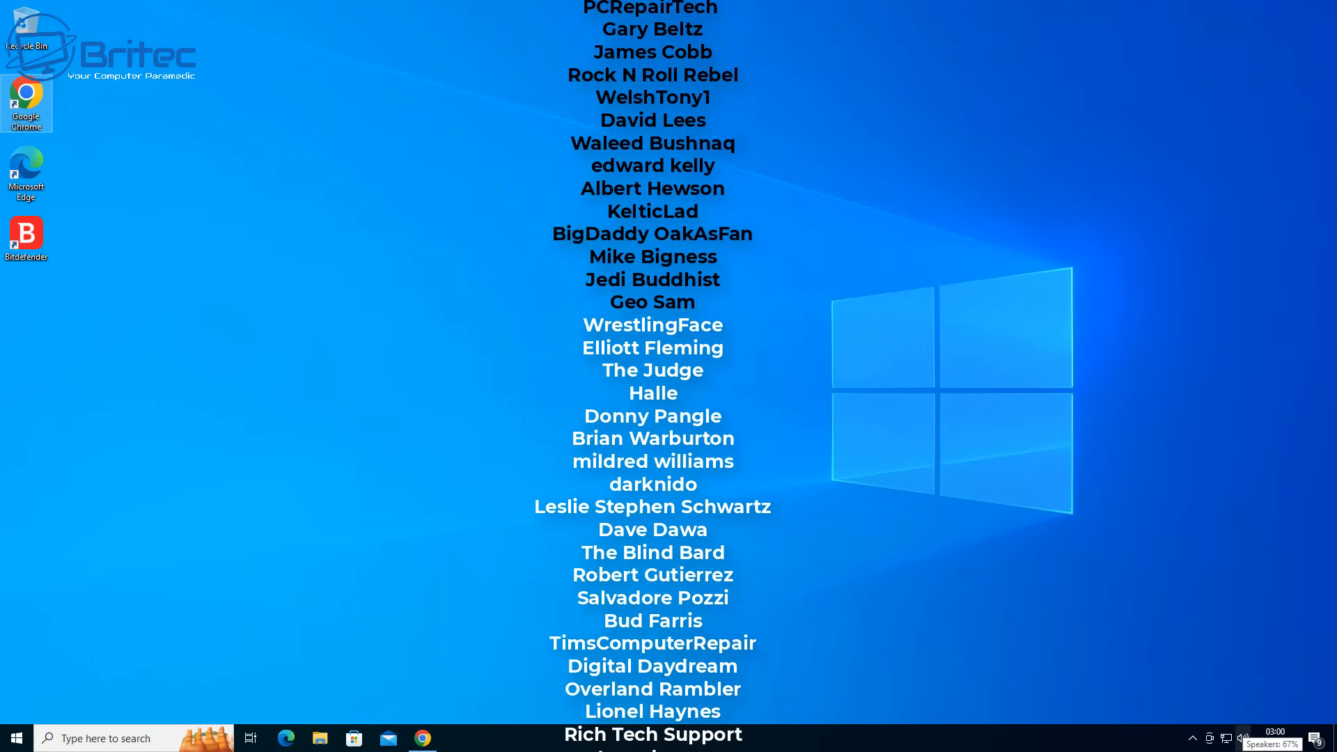
{"action": "scroll", "scroll_direction": "down", "scroll_amount": 3}
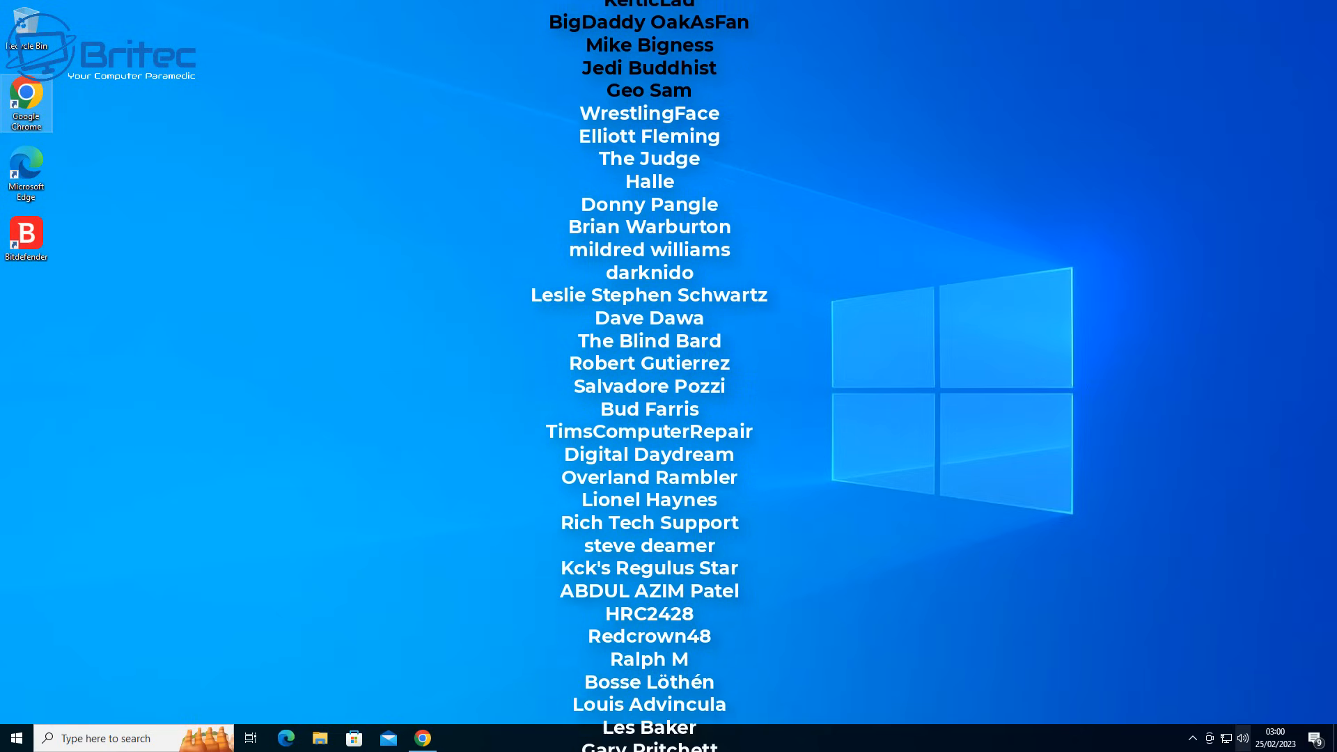
{"action": "scroll", "scroll_direction": "down", "scroll_amount": 3}
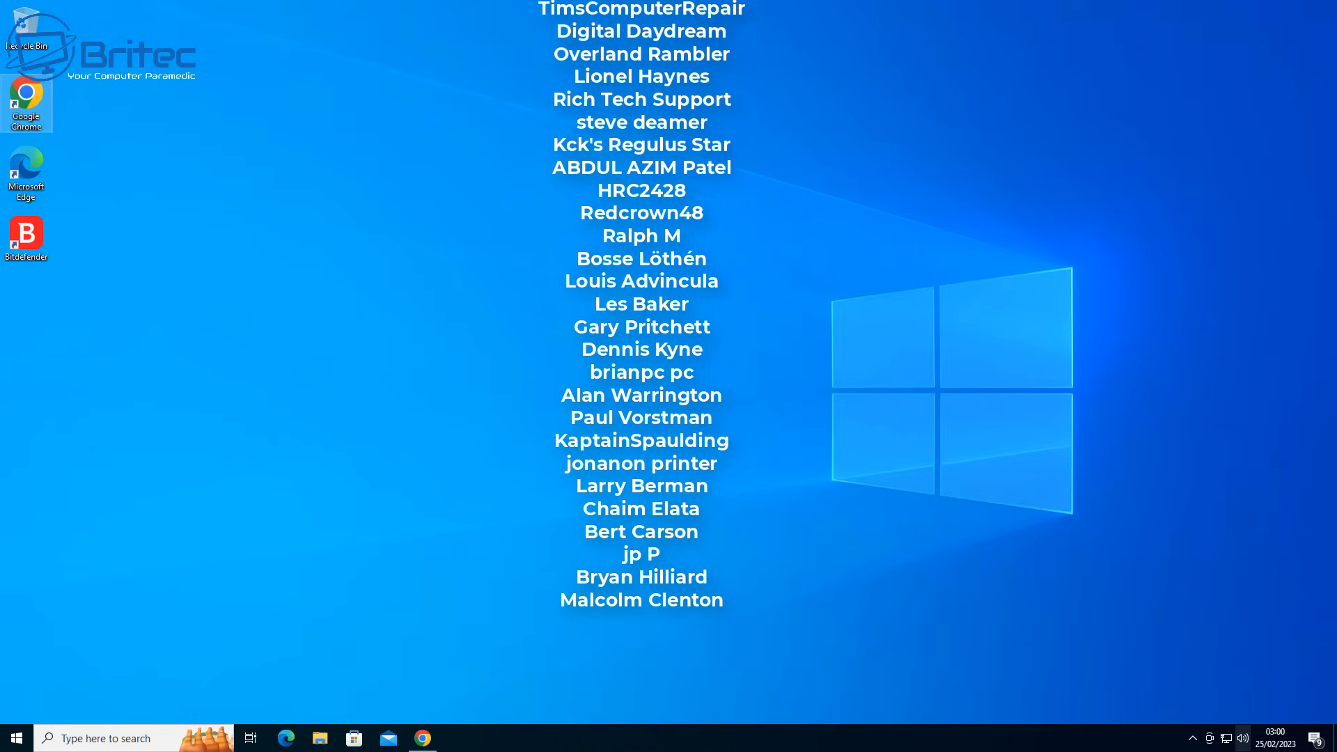
{"action": "scroll", "scroll_direction": "down", "scroll_amount": 3}
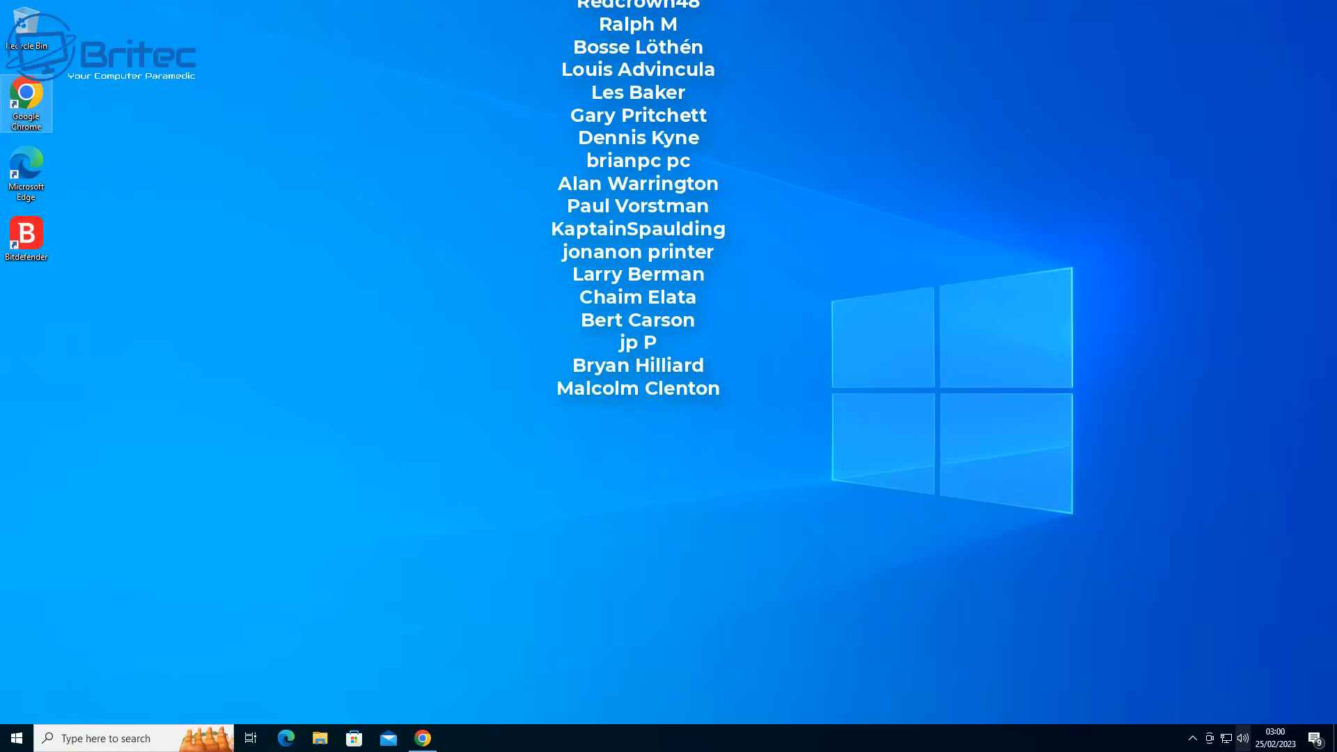
{"action": "scroll", "scroll_direction": "down", "scroll_amount": 3}
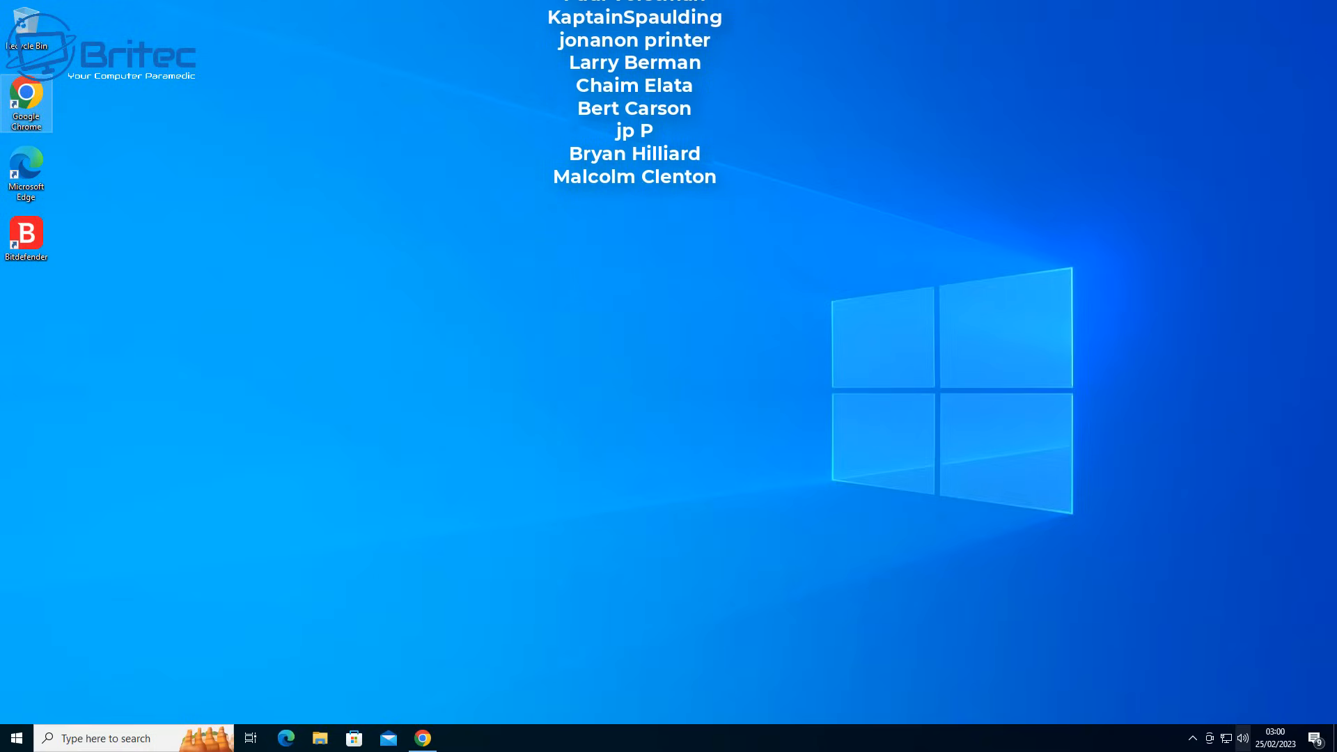